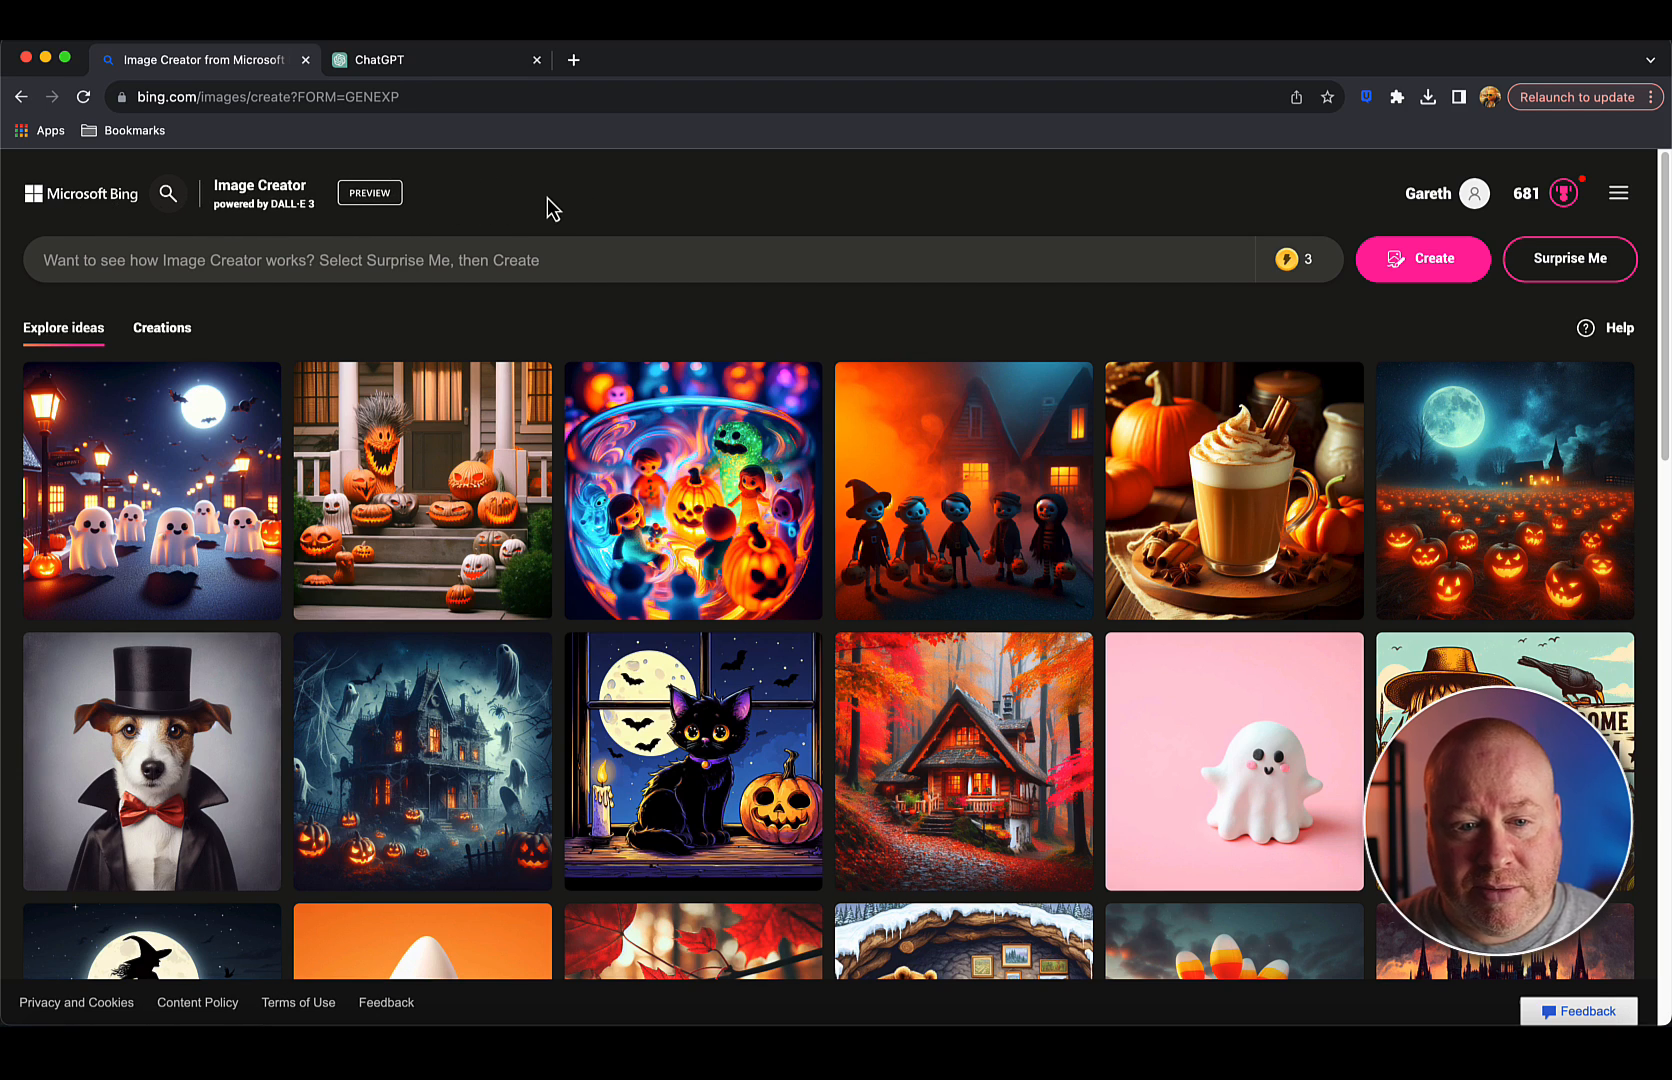
Switch between the Bing and ChatGPT tabs, briefly viewing the GPT-4 mode options.
left_click(400, 60)
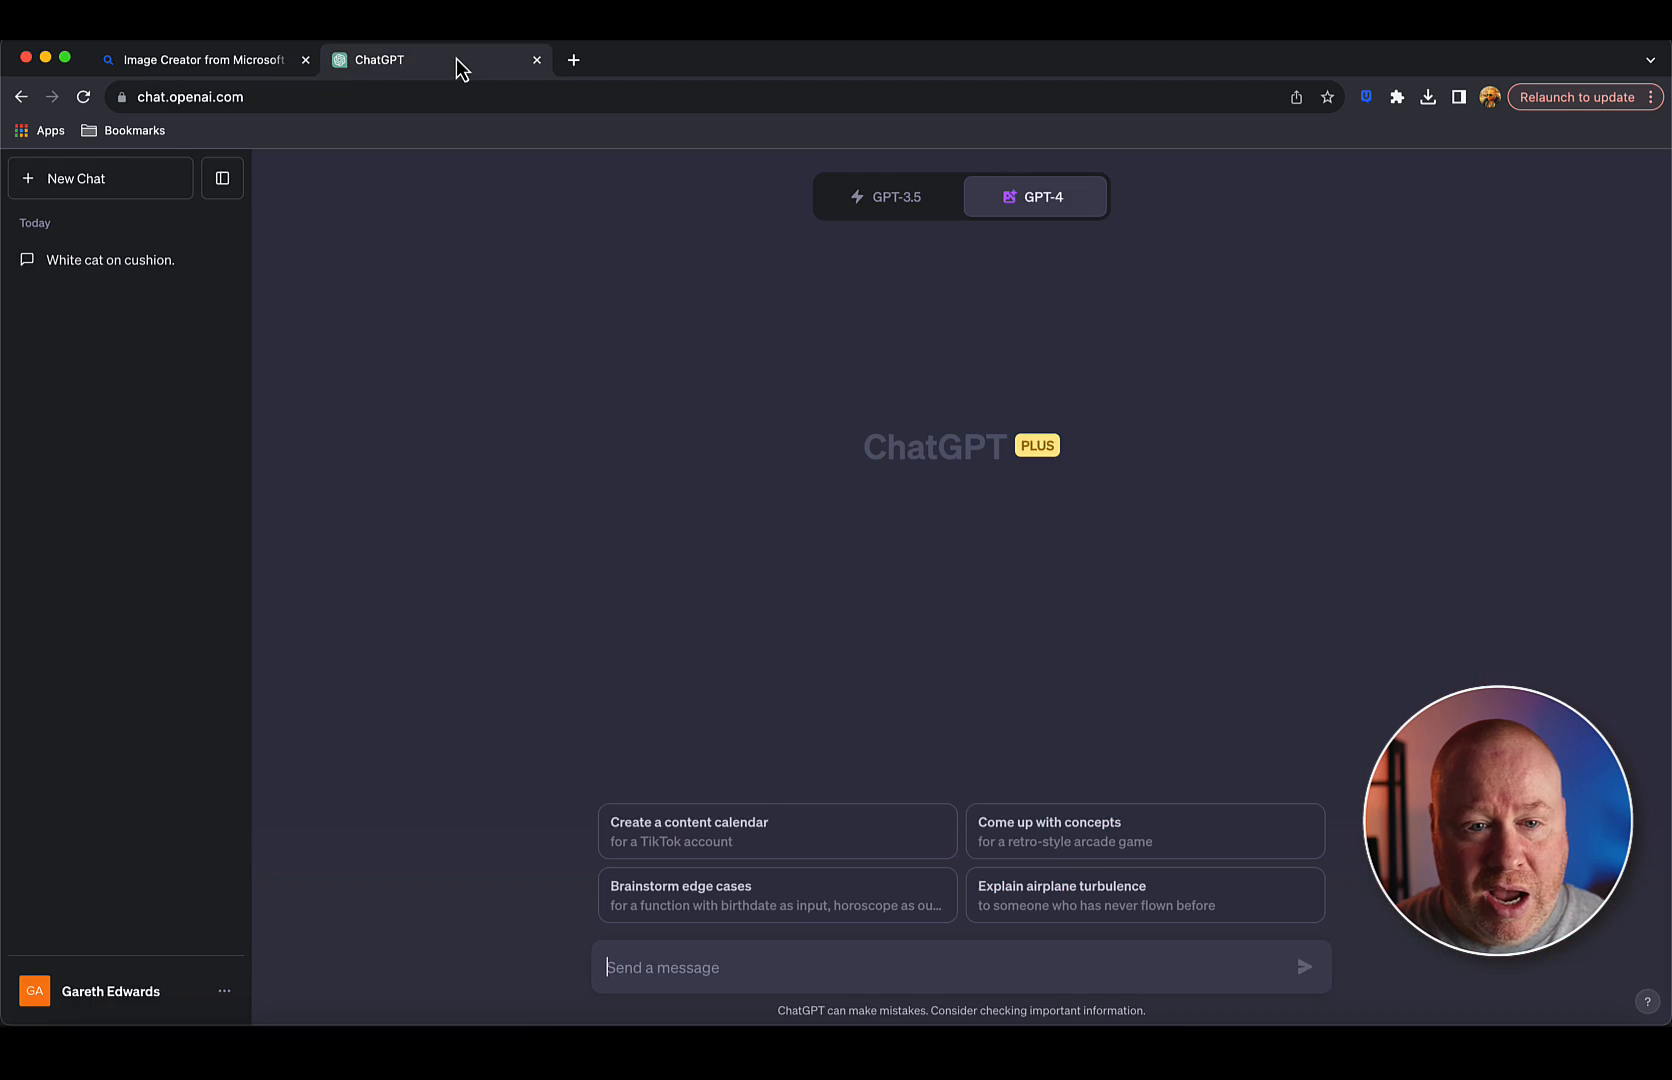
mouse_move(656, 266)
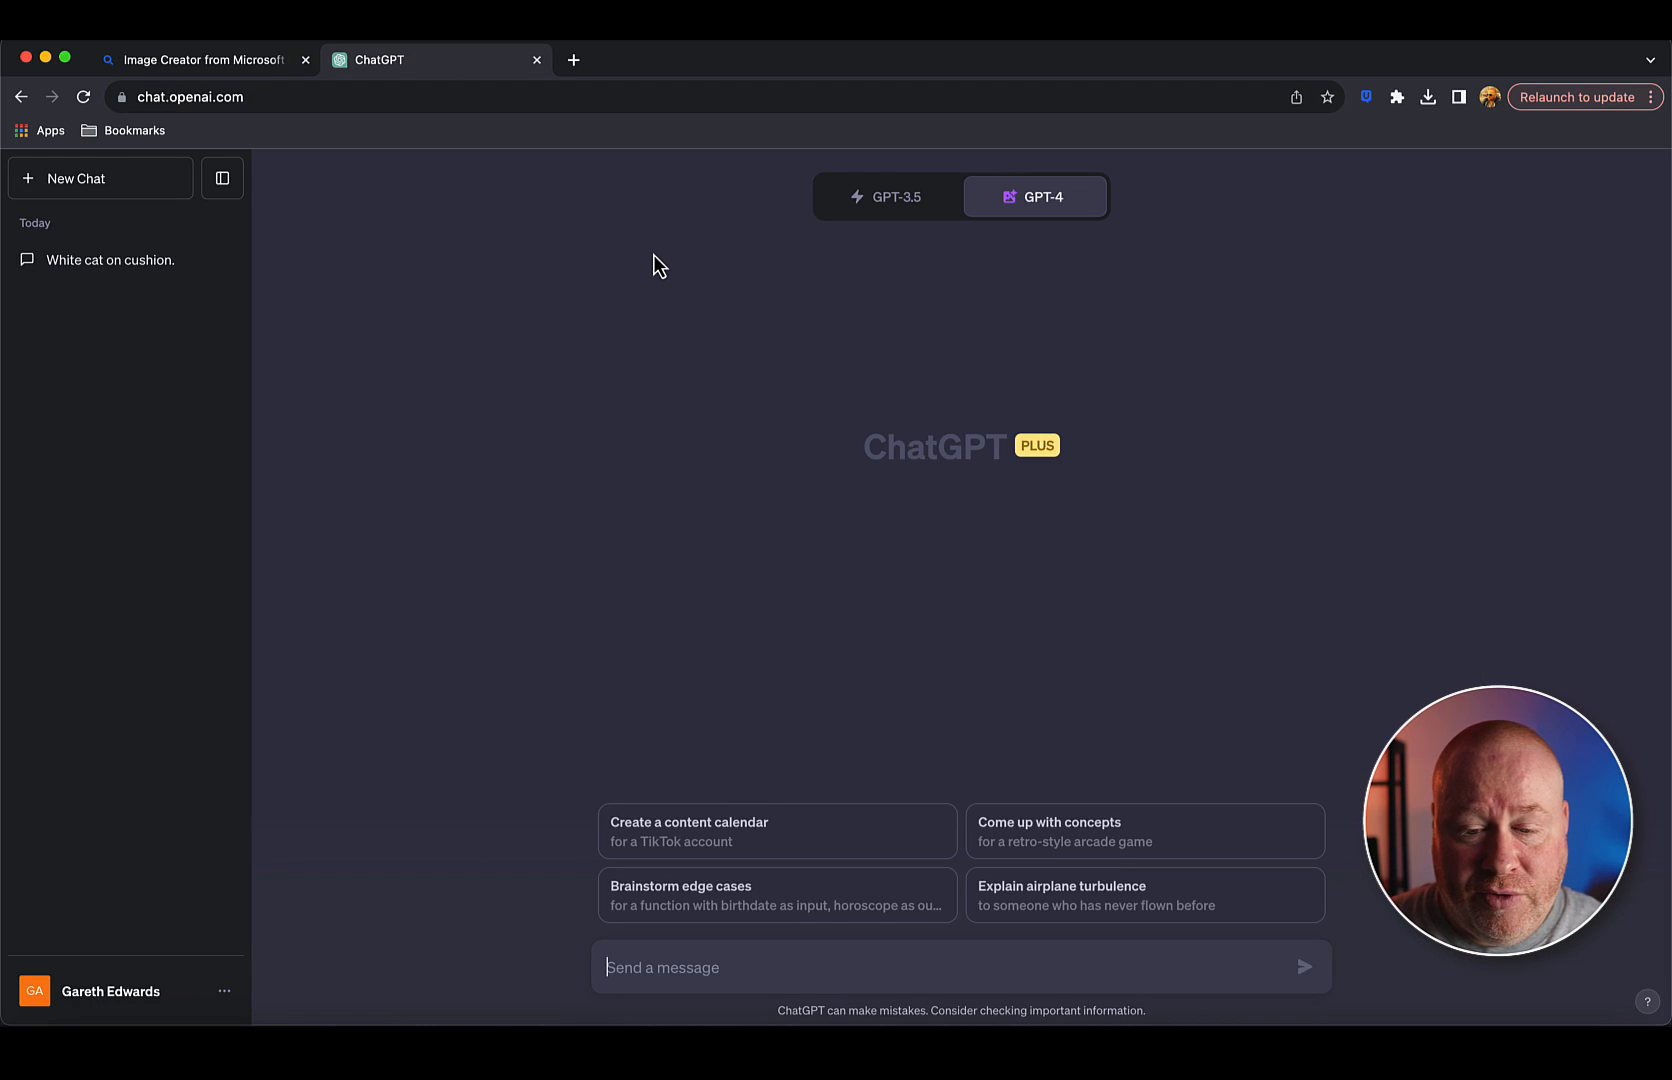
left_click(1032, 196)
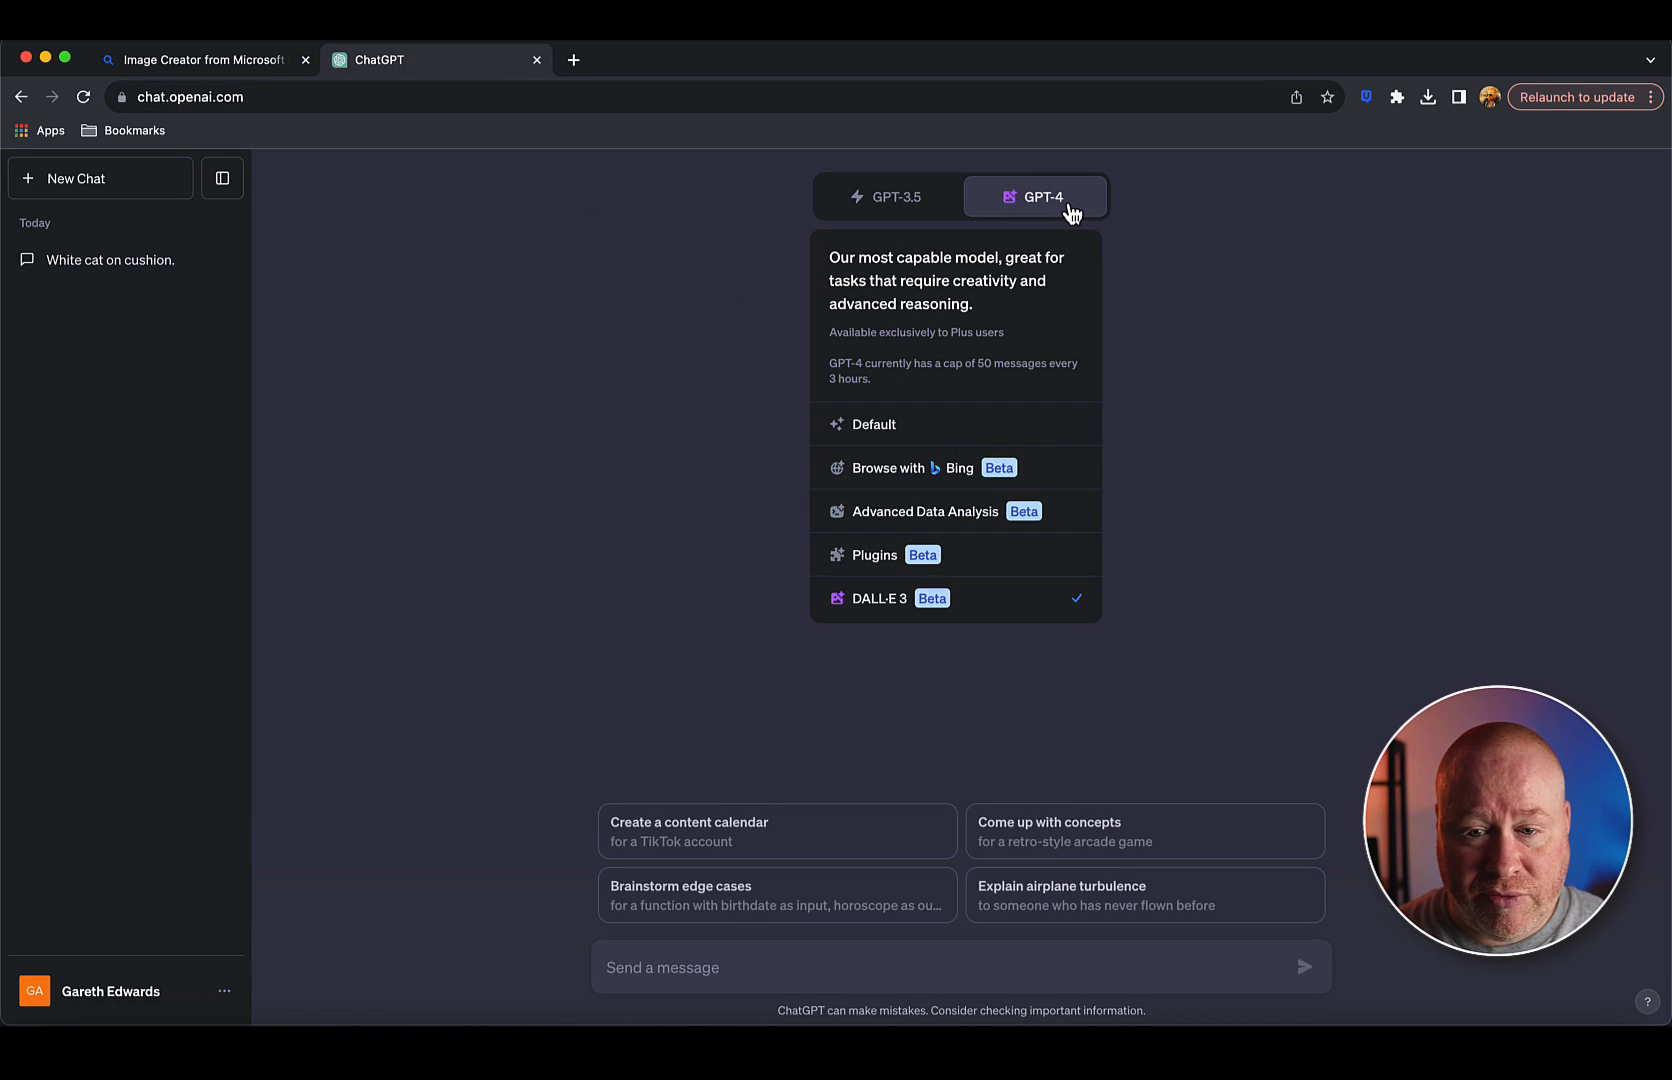
mouse_move(1086, 206)
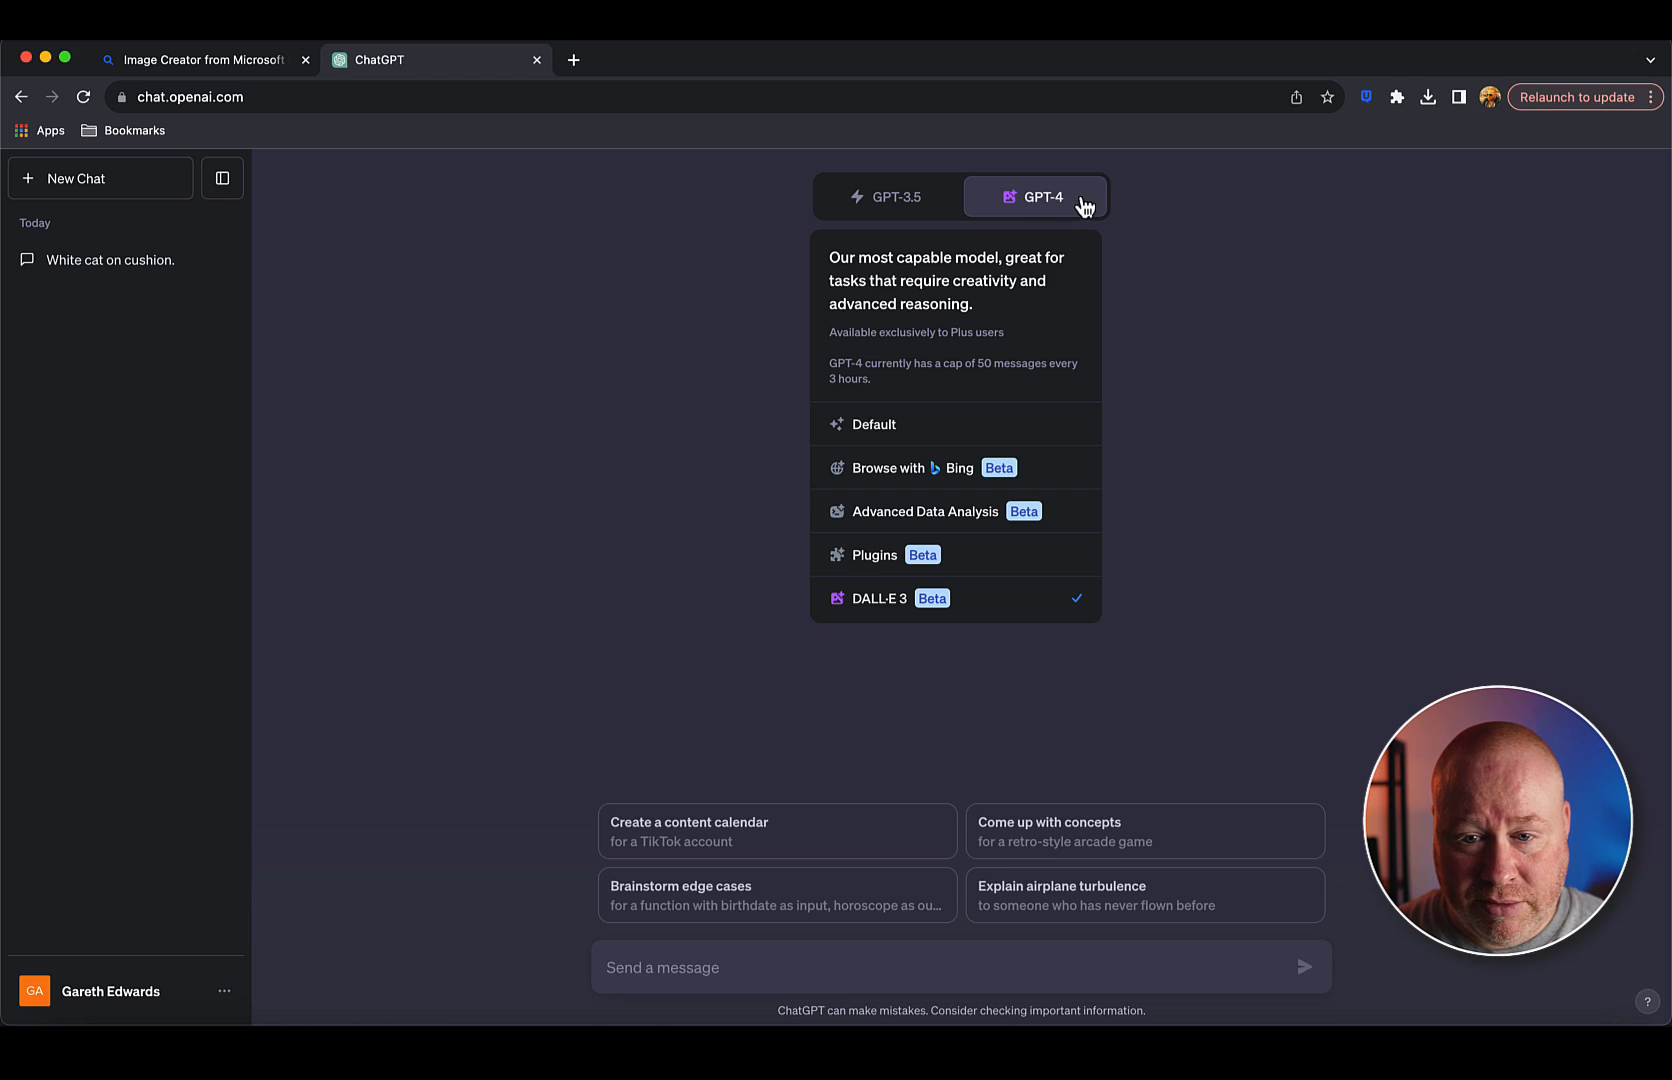
left_click(1120, 418)
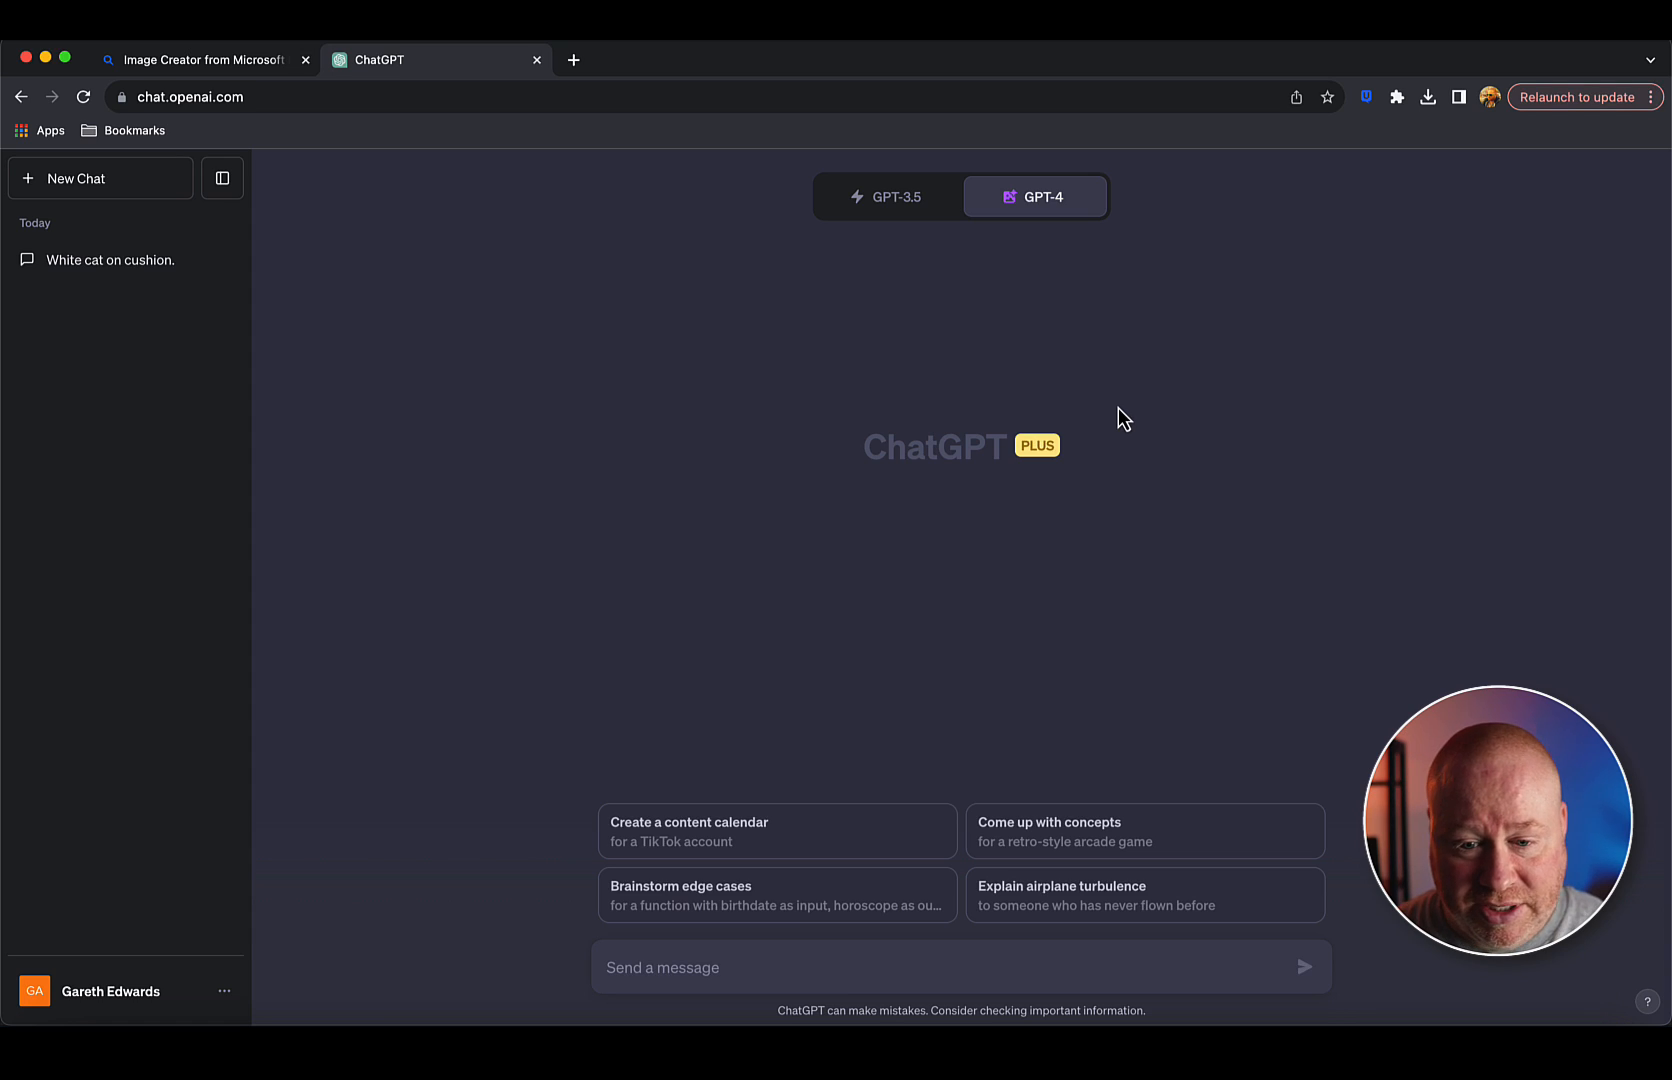
left_click(198, 58)
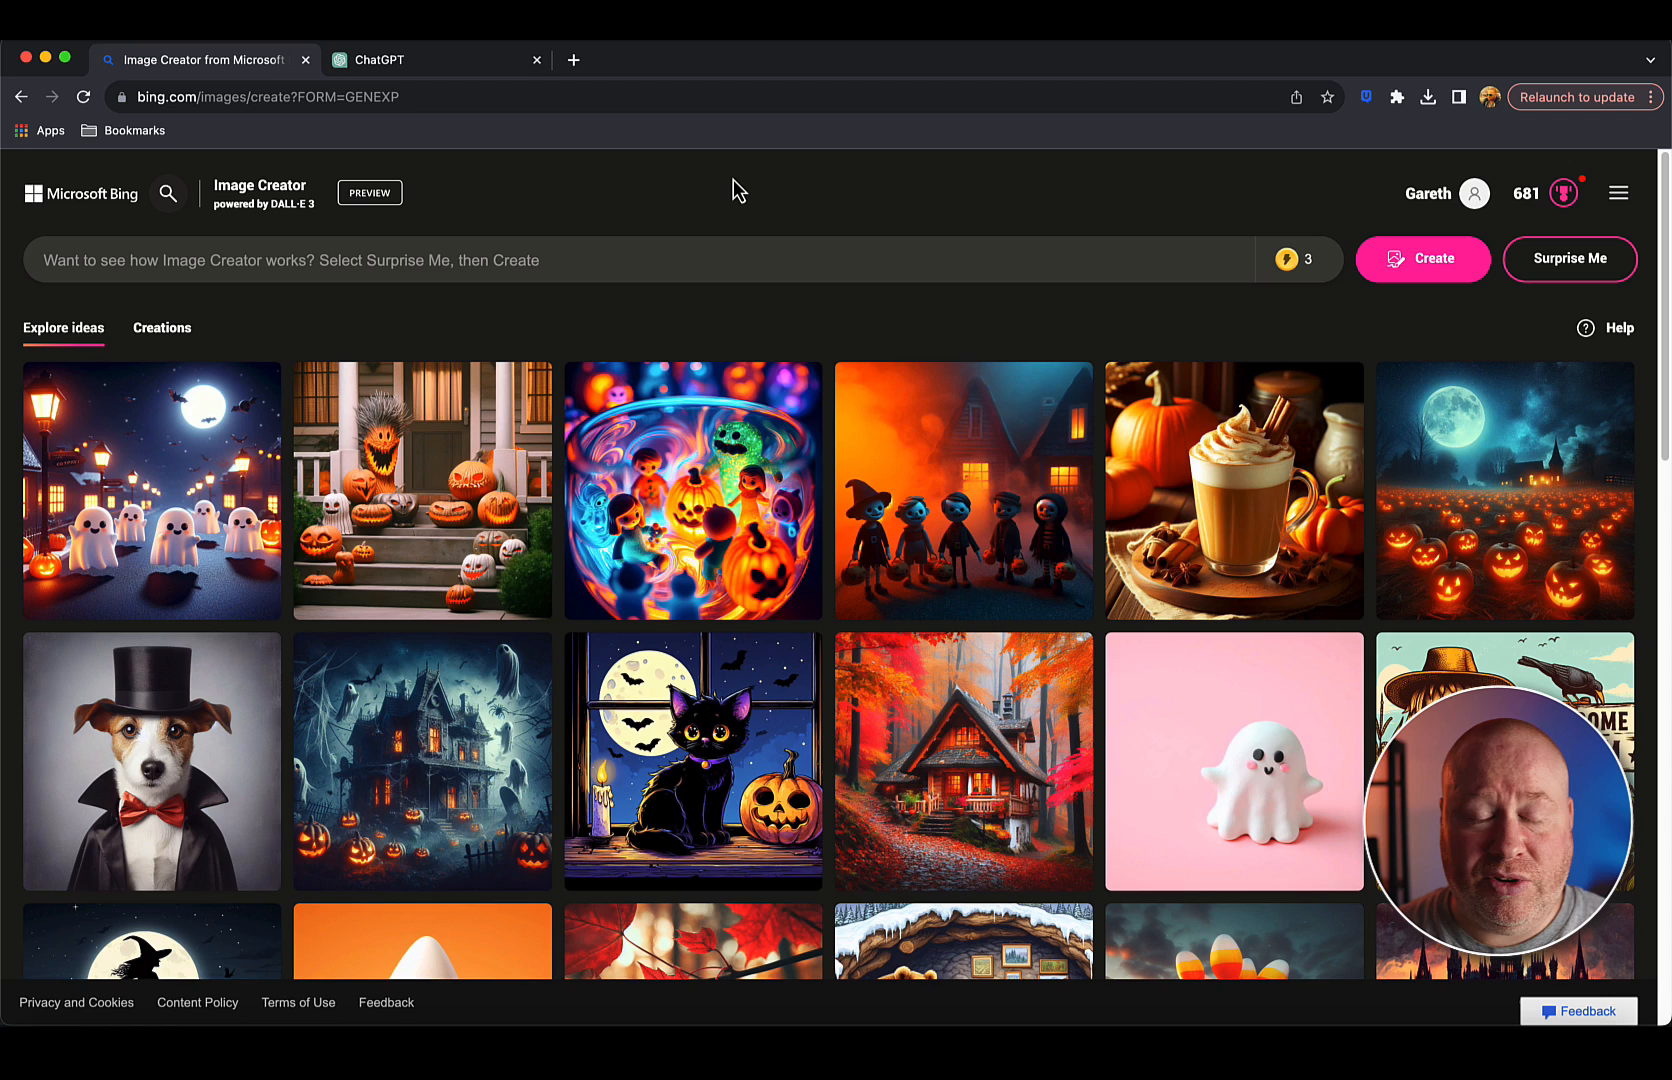
mouse_move(690, 214)
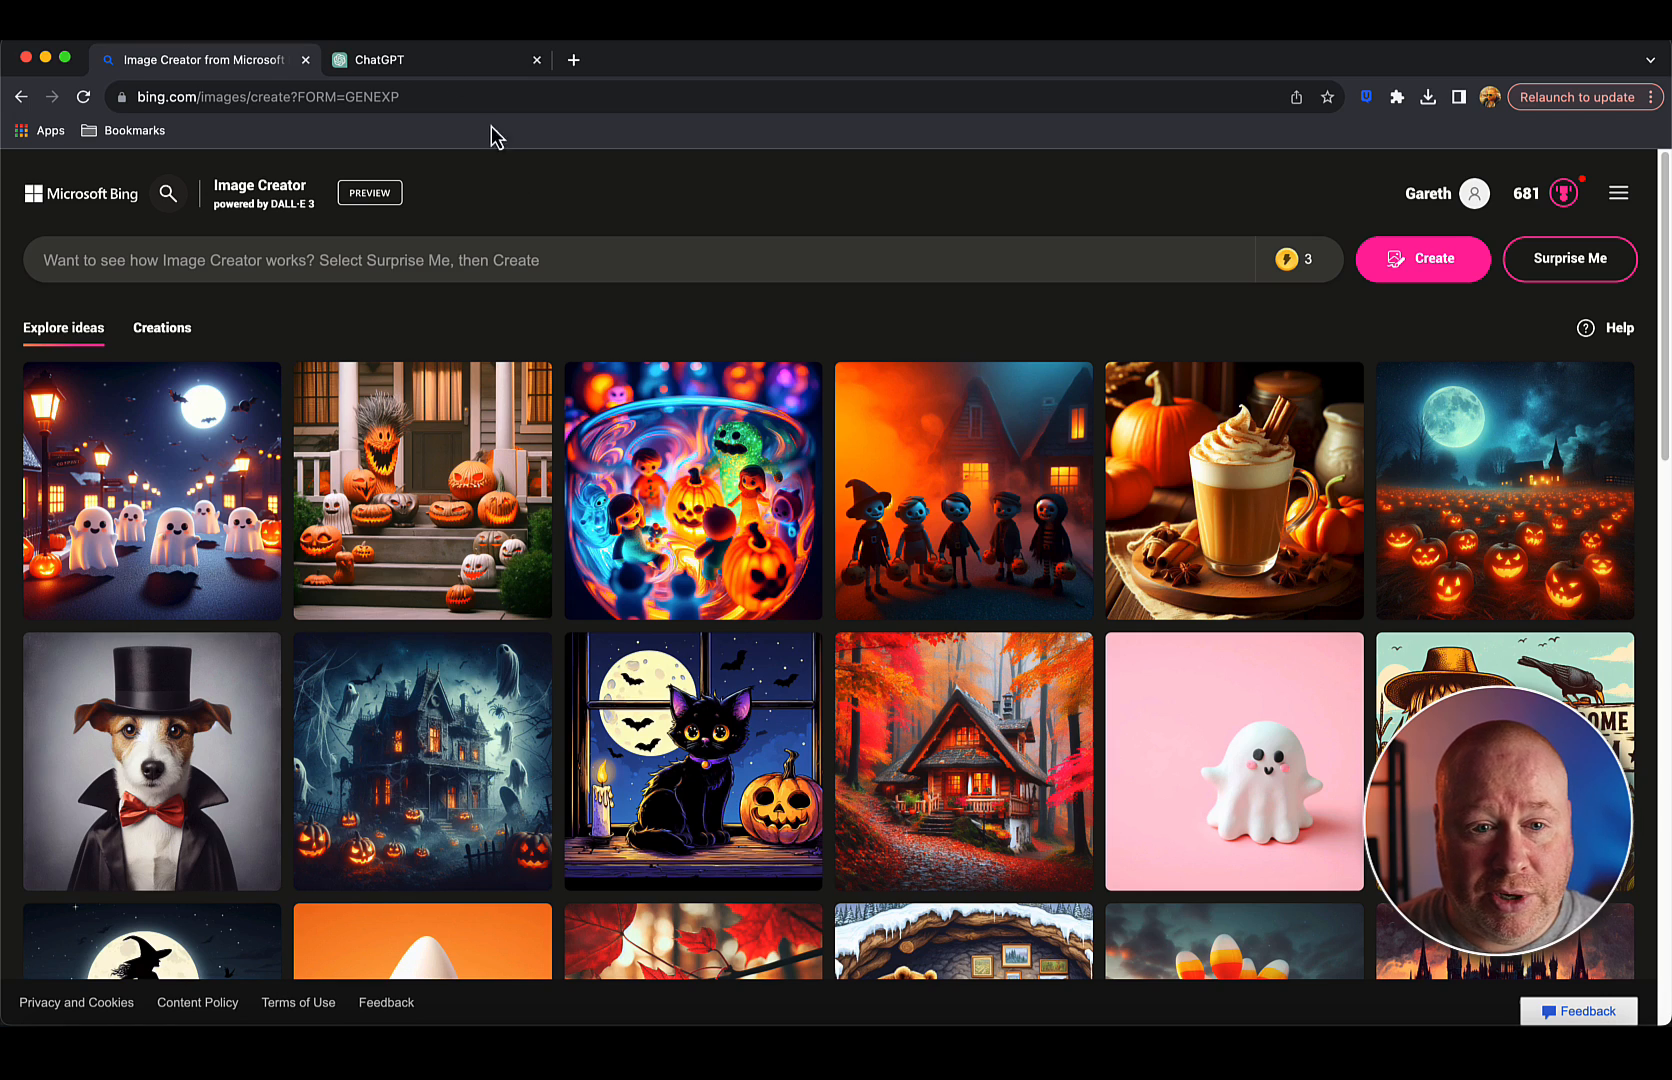
left_click(378, 58)
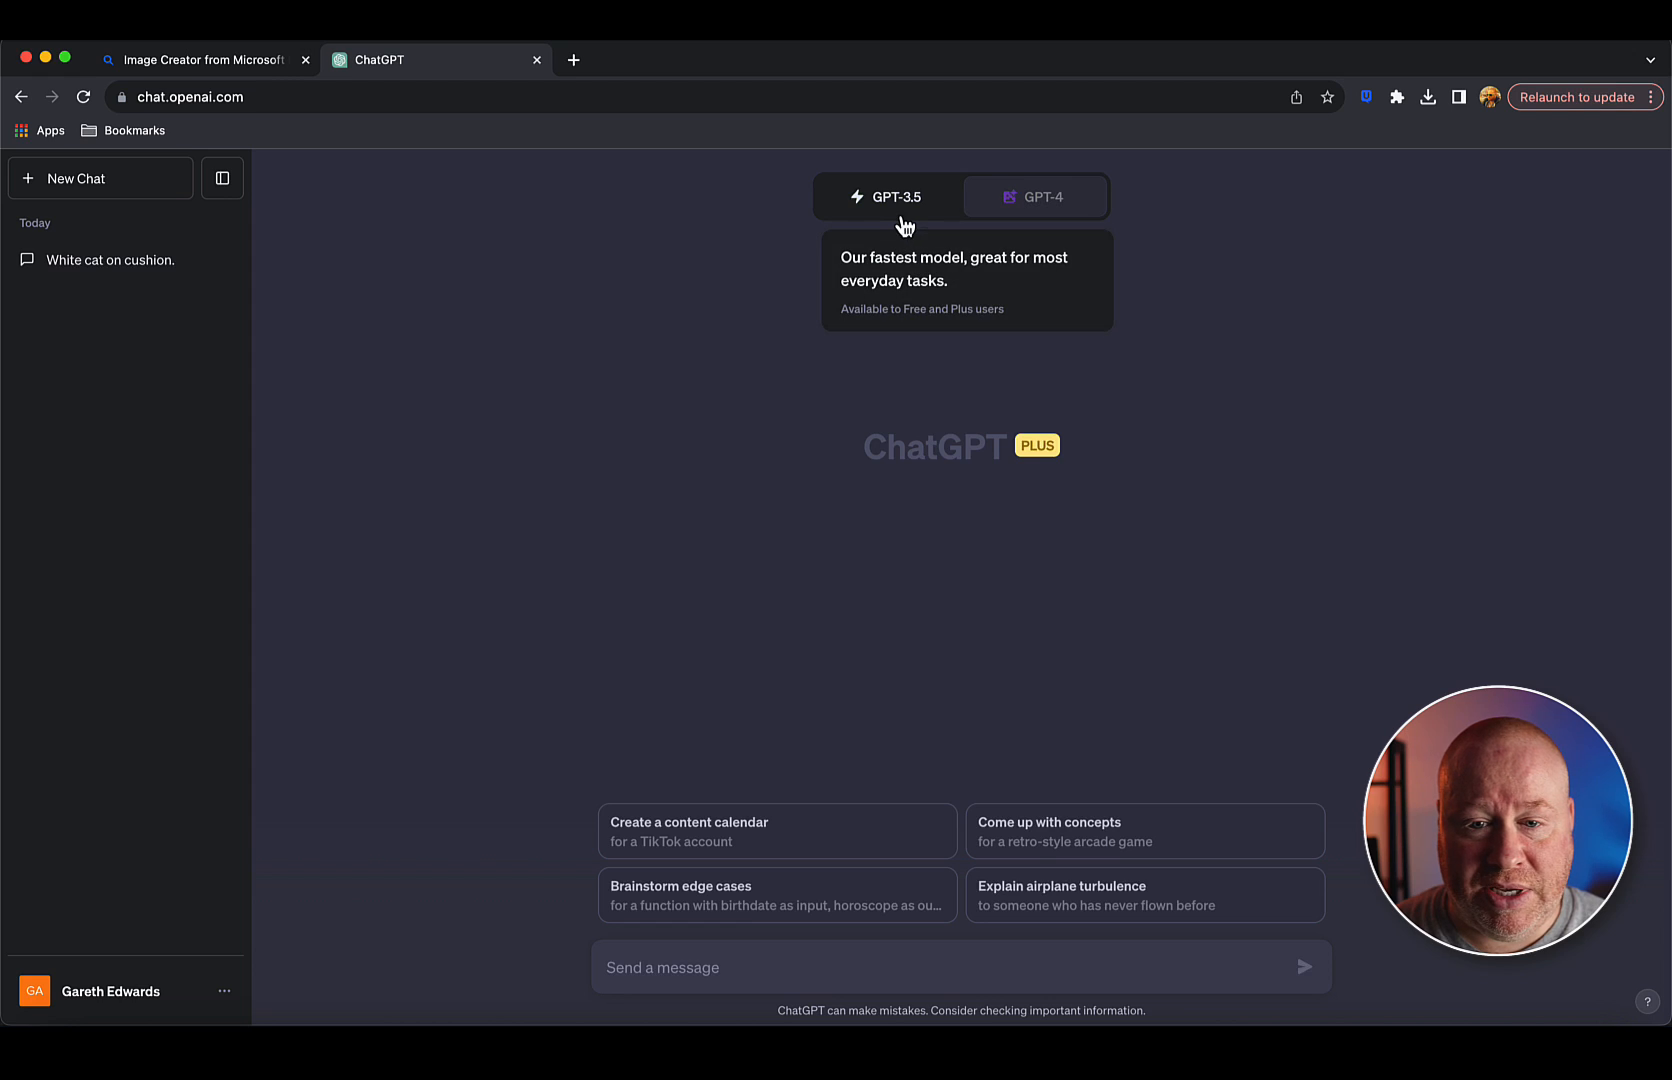
Try GPT-3.5, then reselect GPT-4 with DALL·E 3 as the active model.
left_click(888, 198)
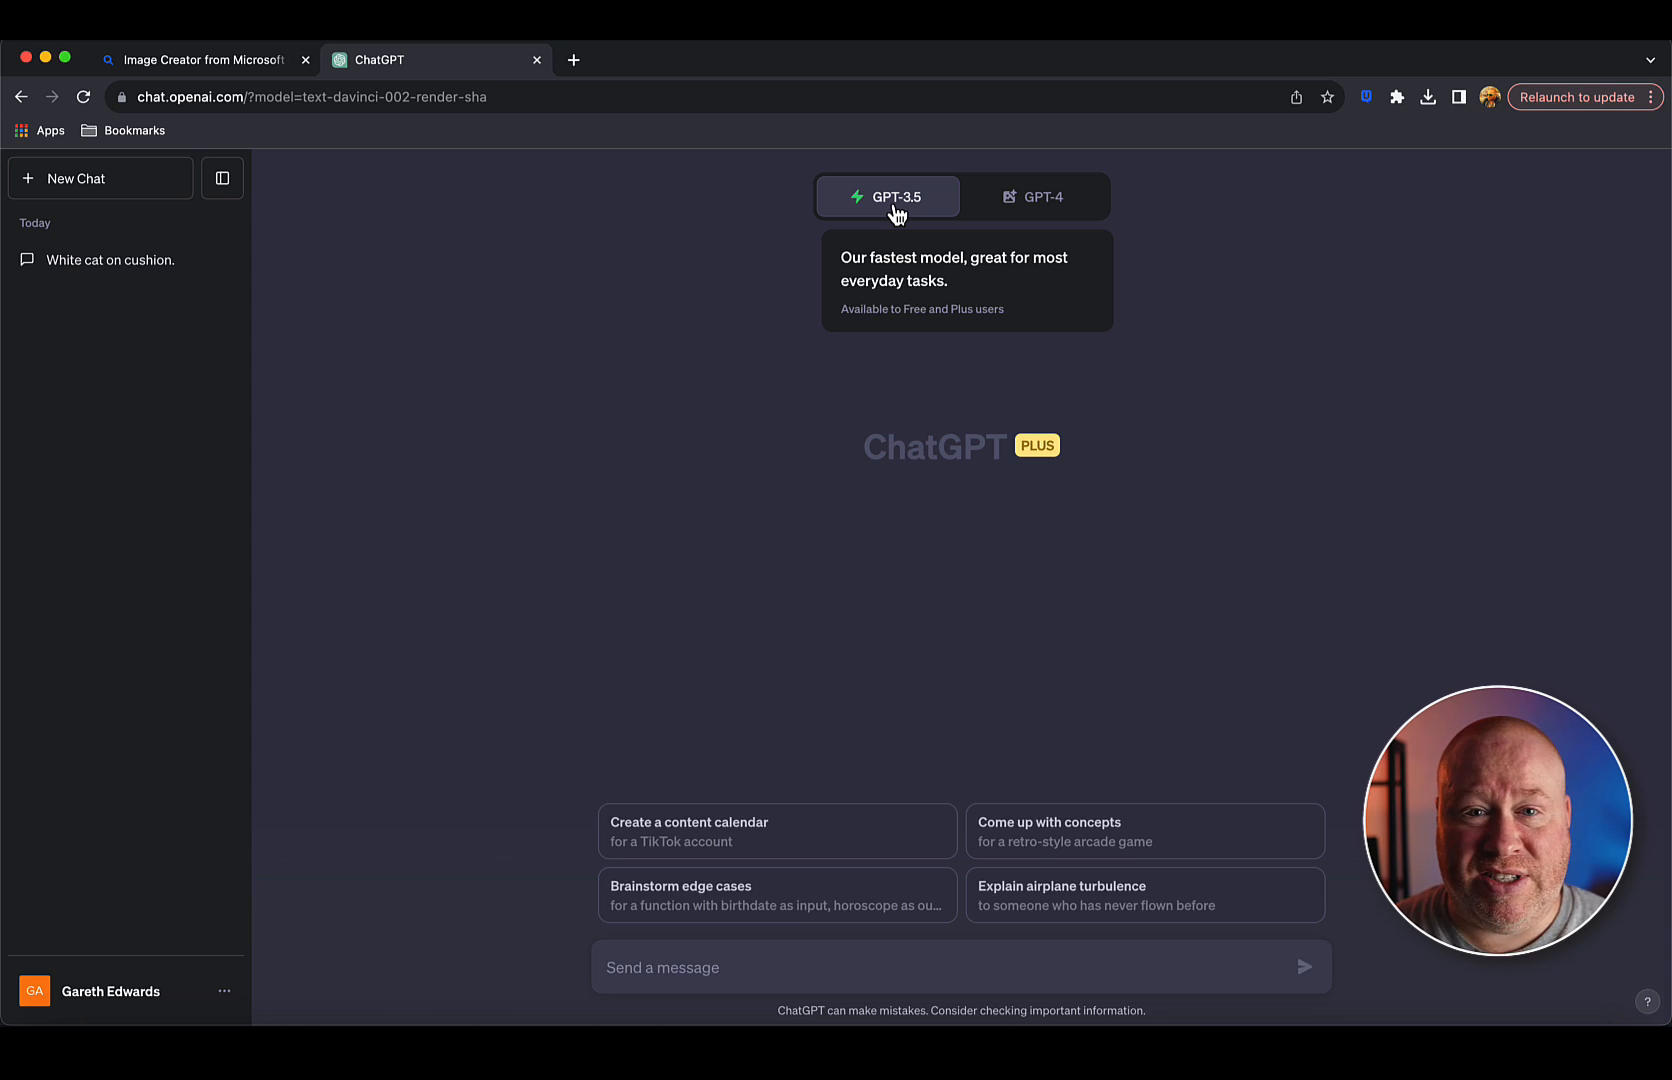
left_click(1040, 196)
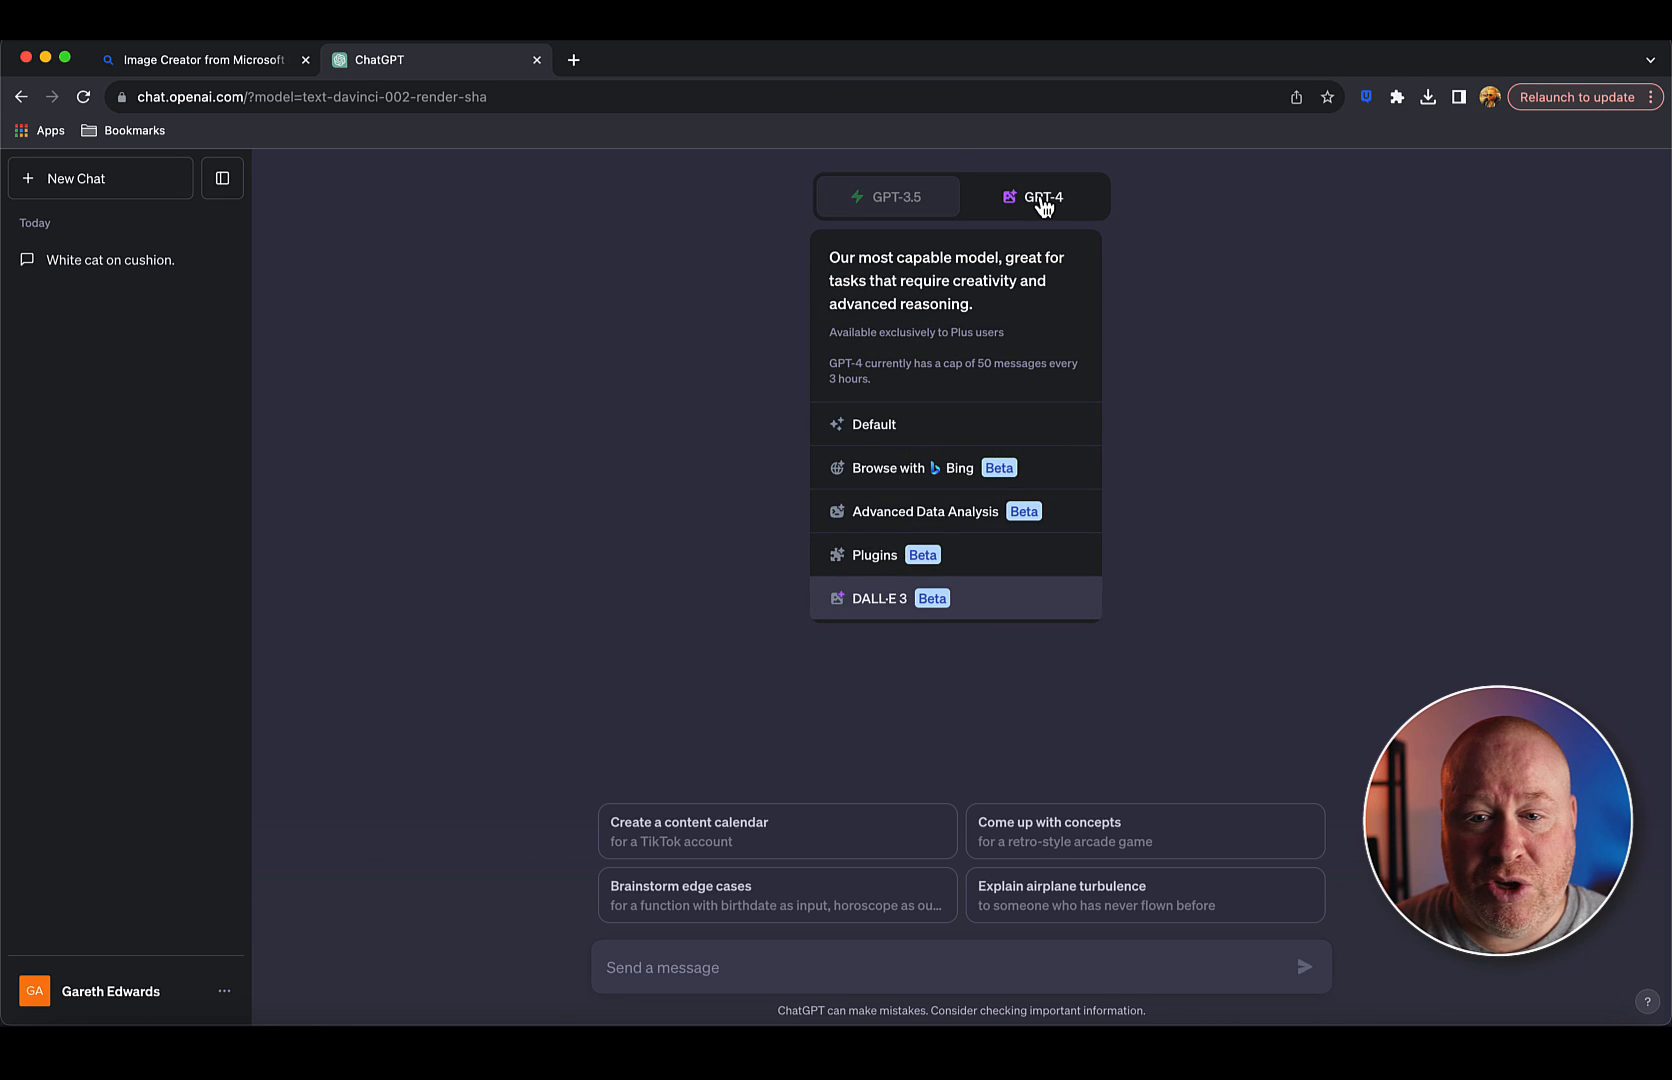
left_click(878, 598)
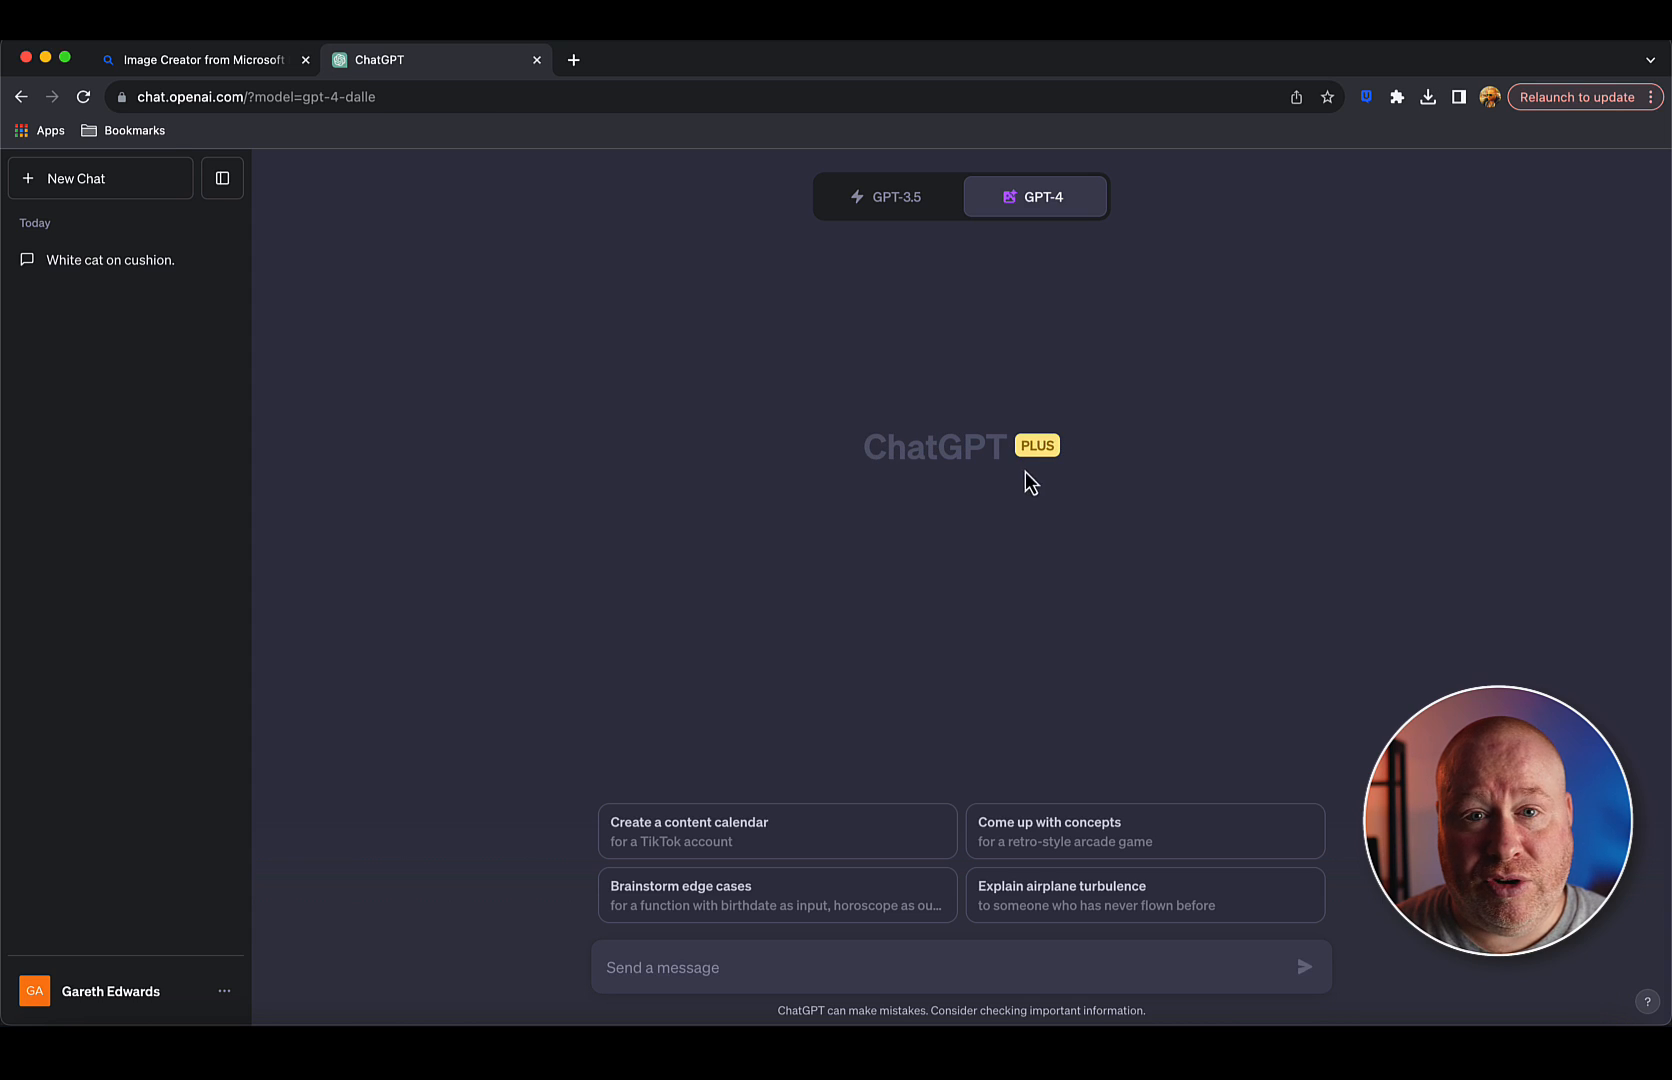
mouse_move(1060, 474)
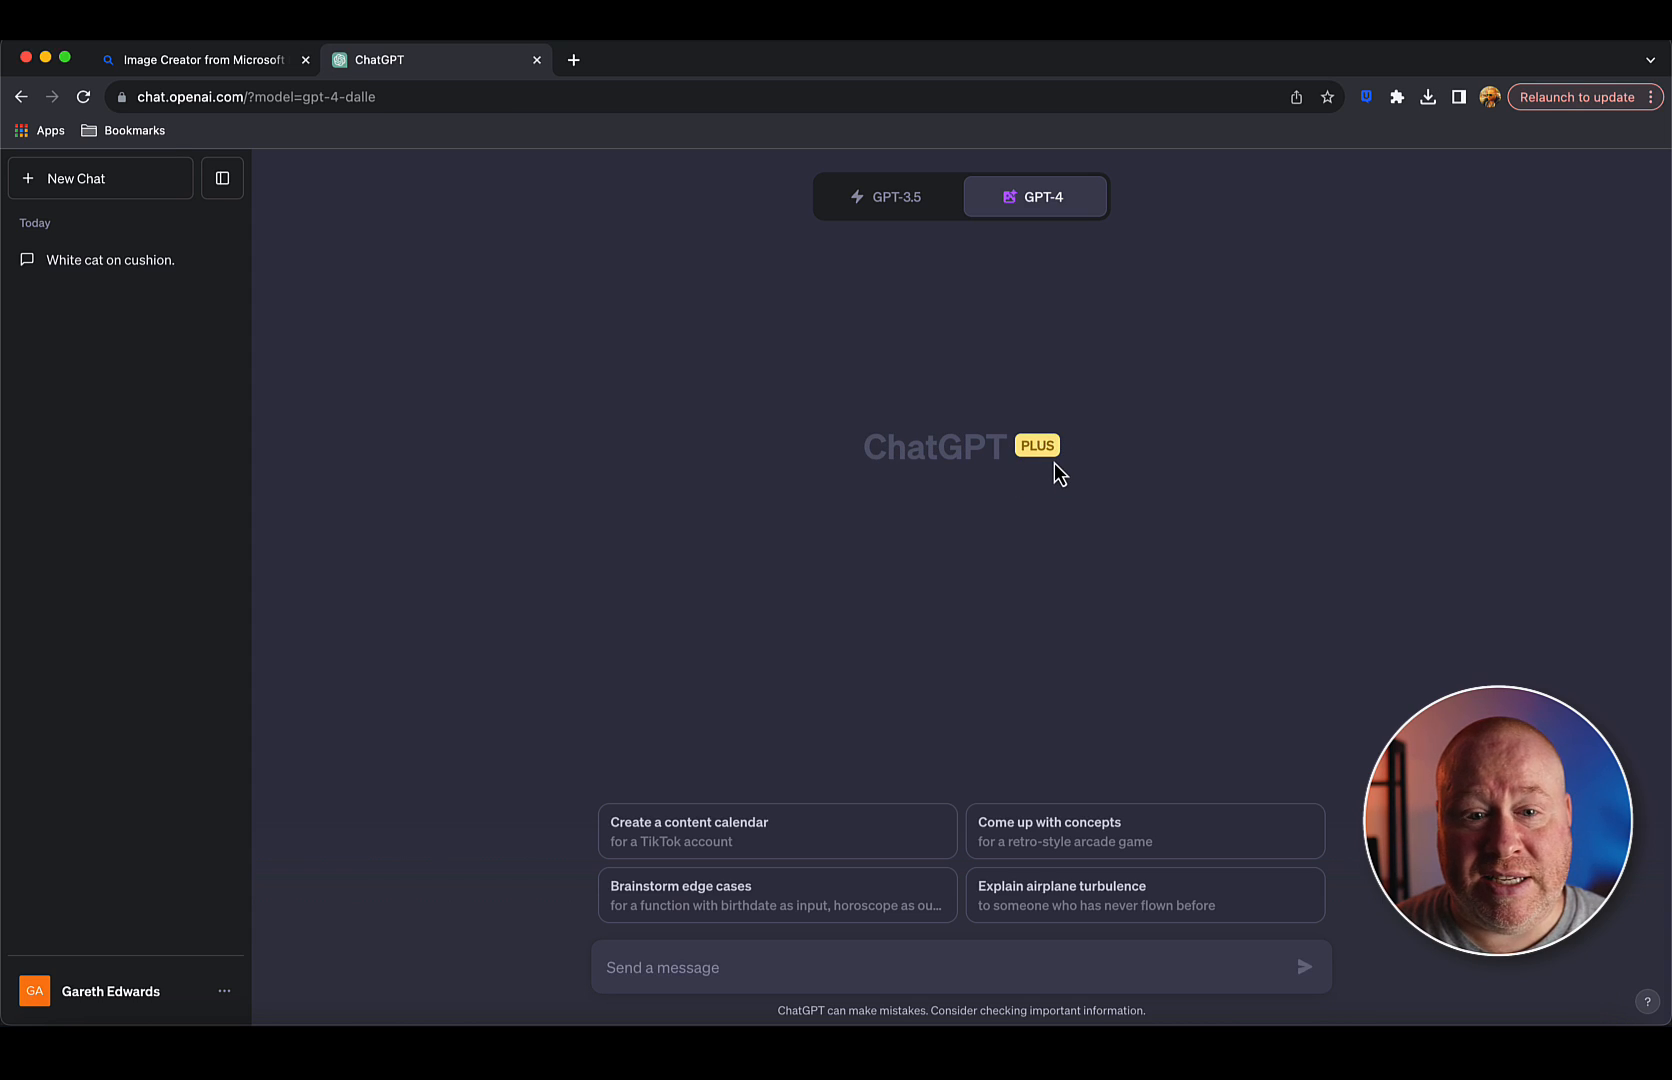
View the current ChatGPT Plus subscription plan from the account options.
left_click(110, 992)
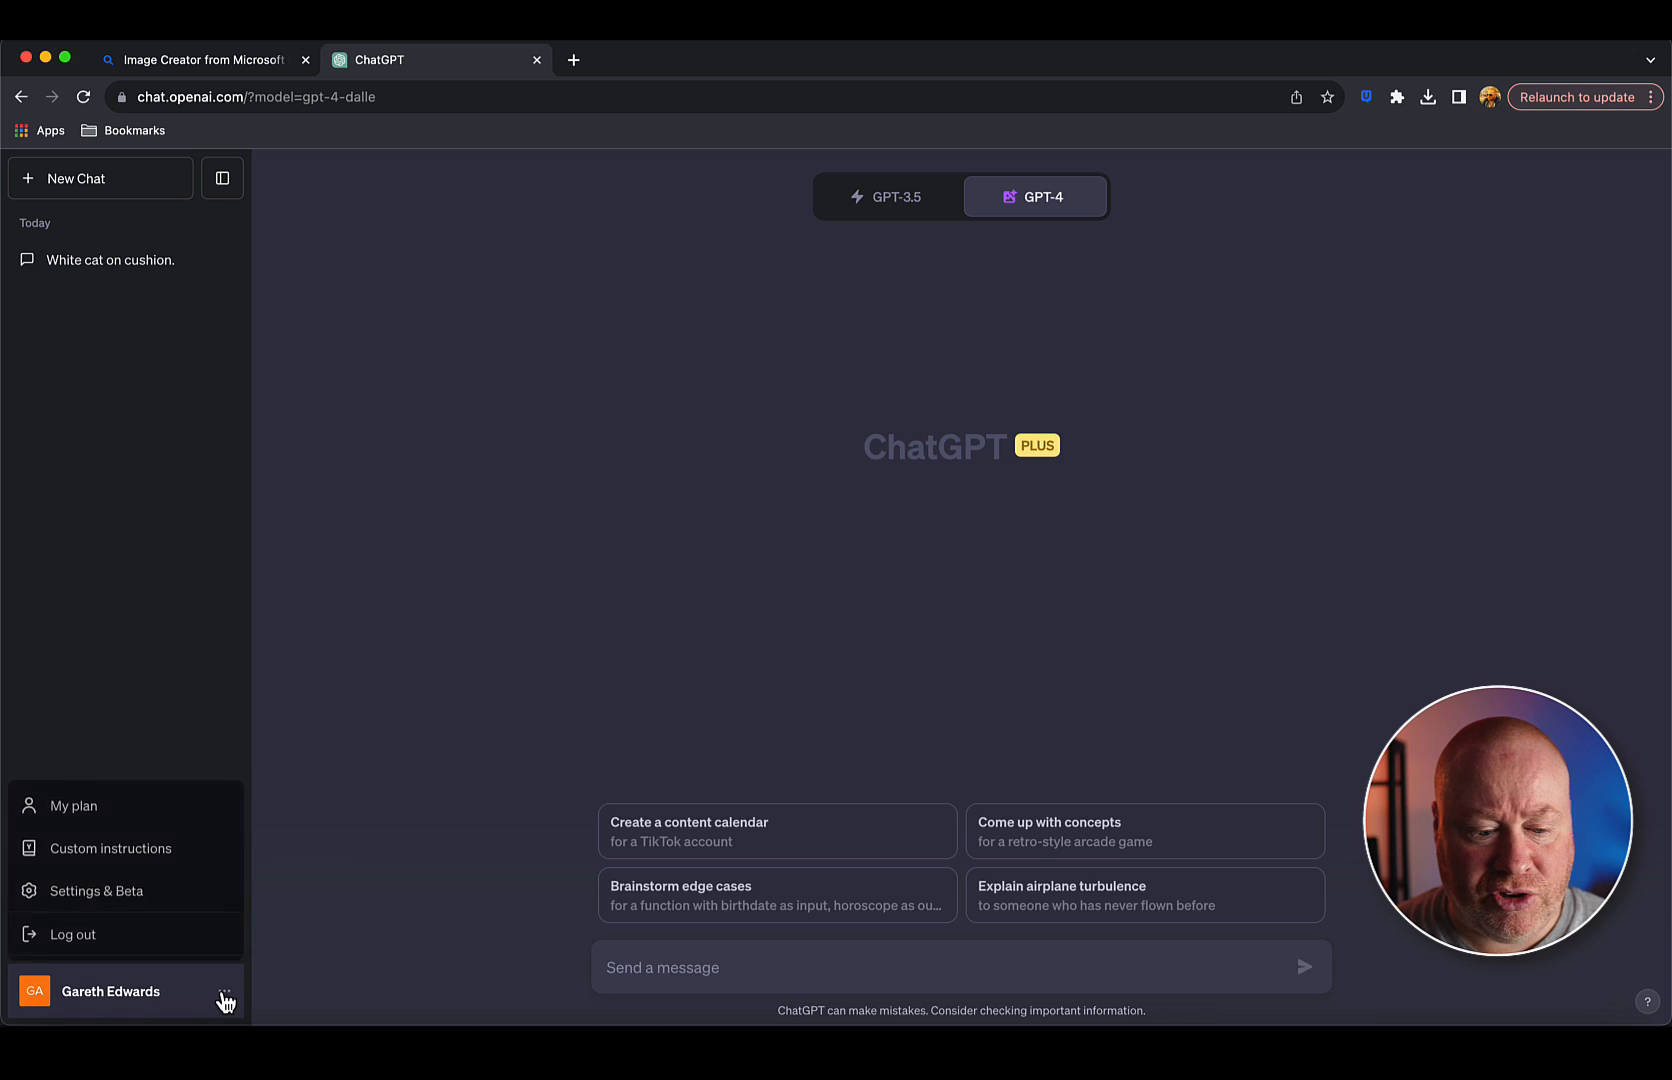
left_click(74, 804)
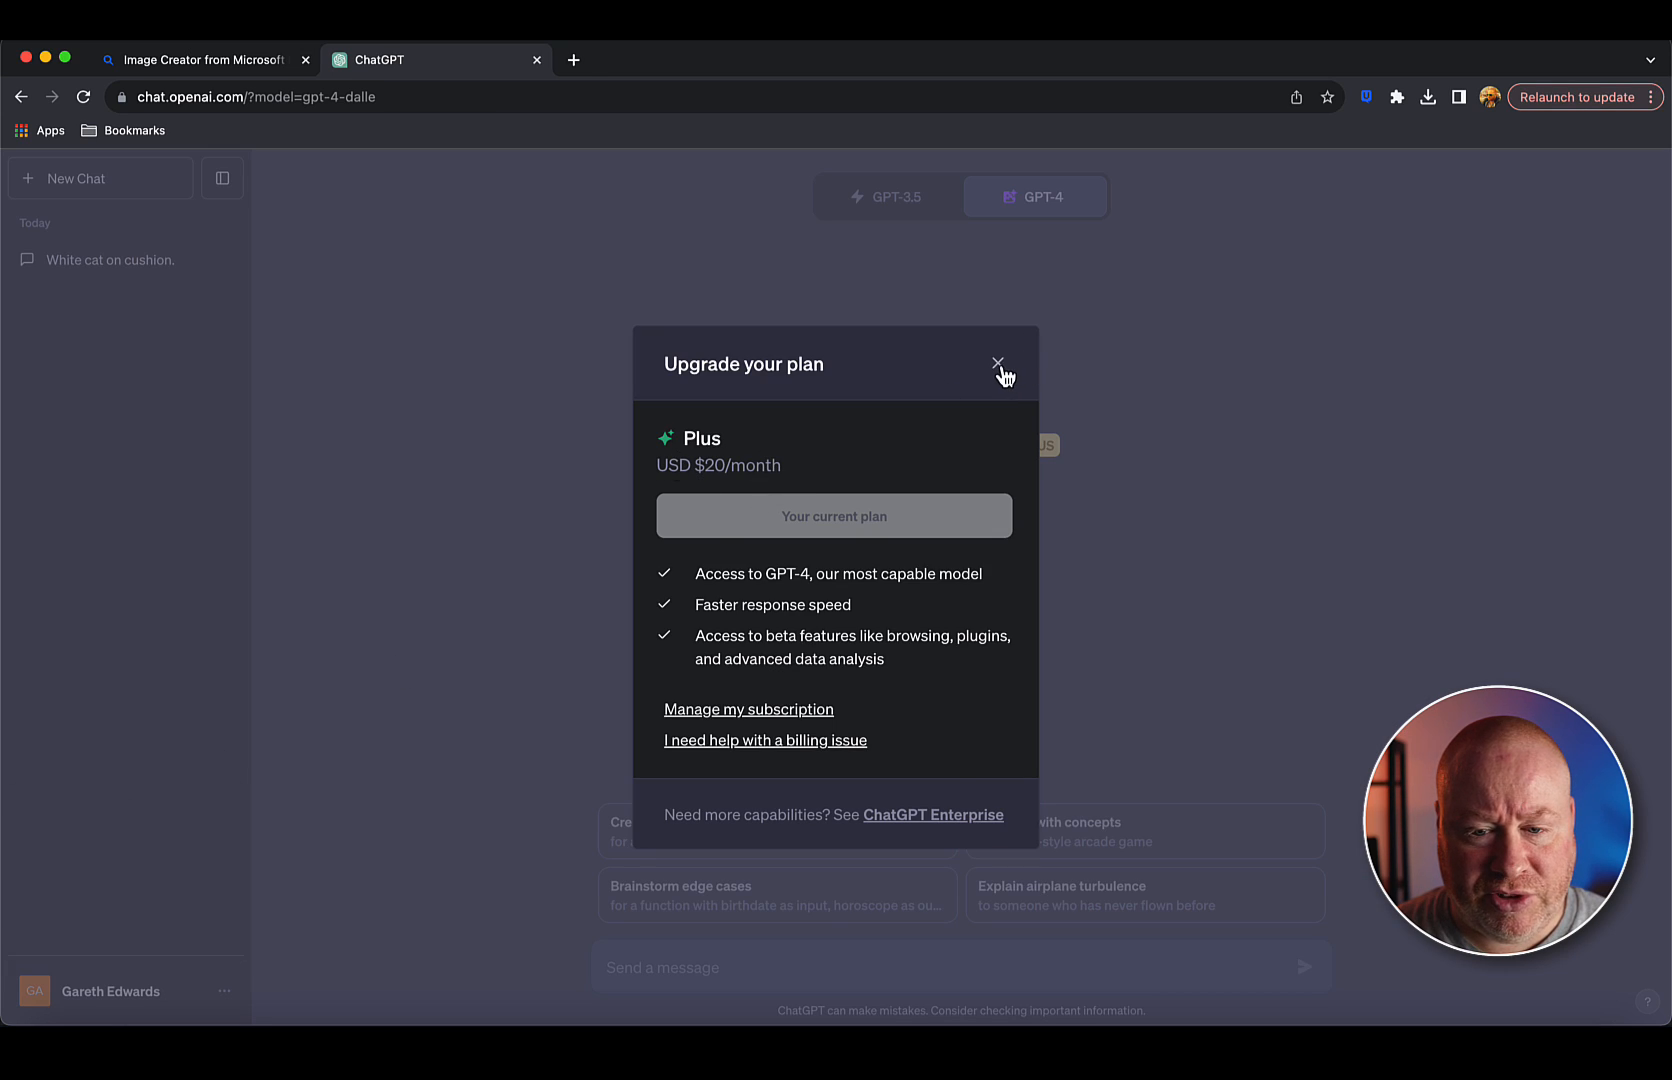
left_click(998, 364)
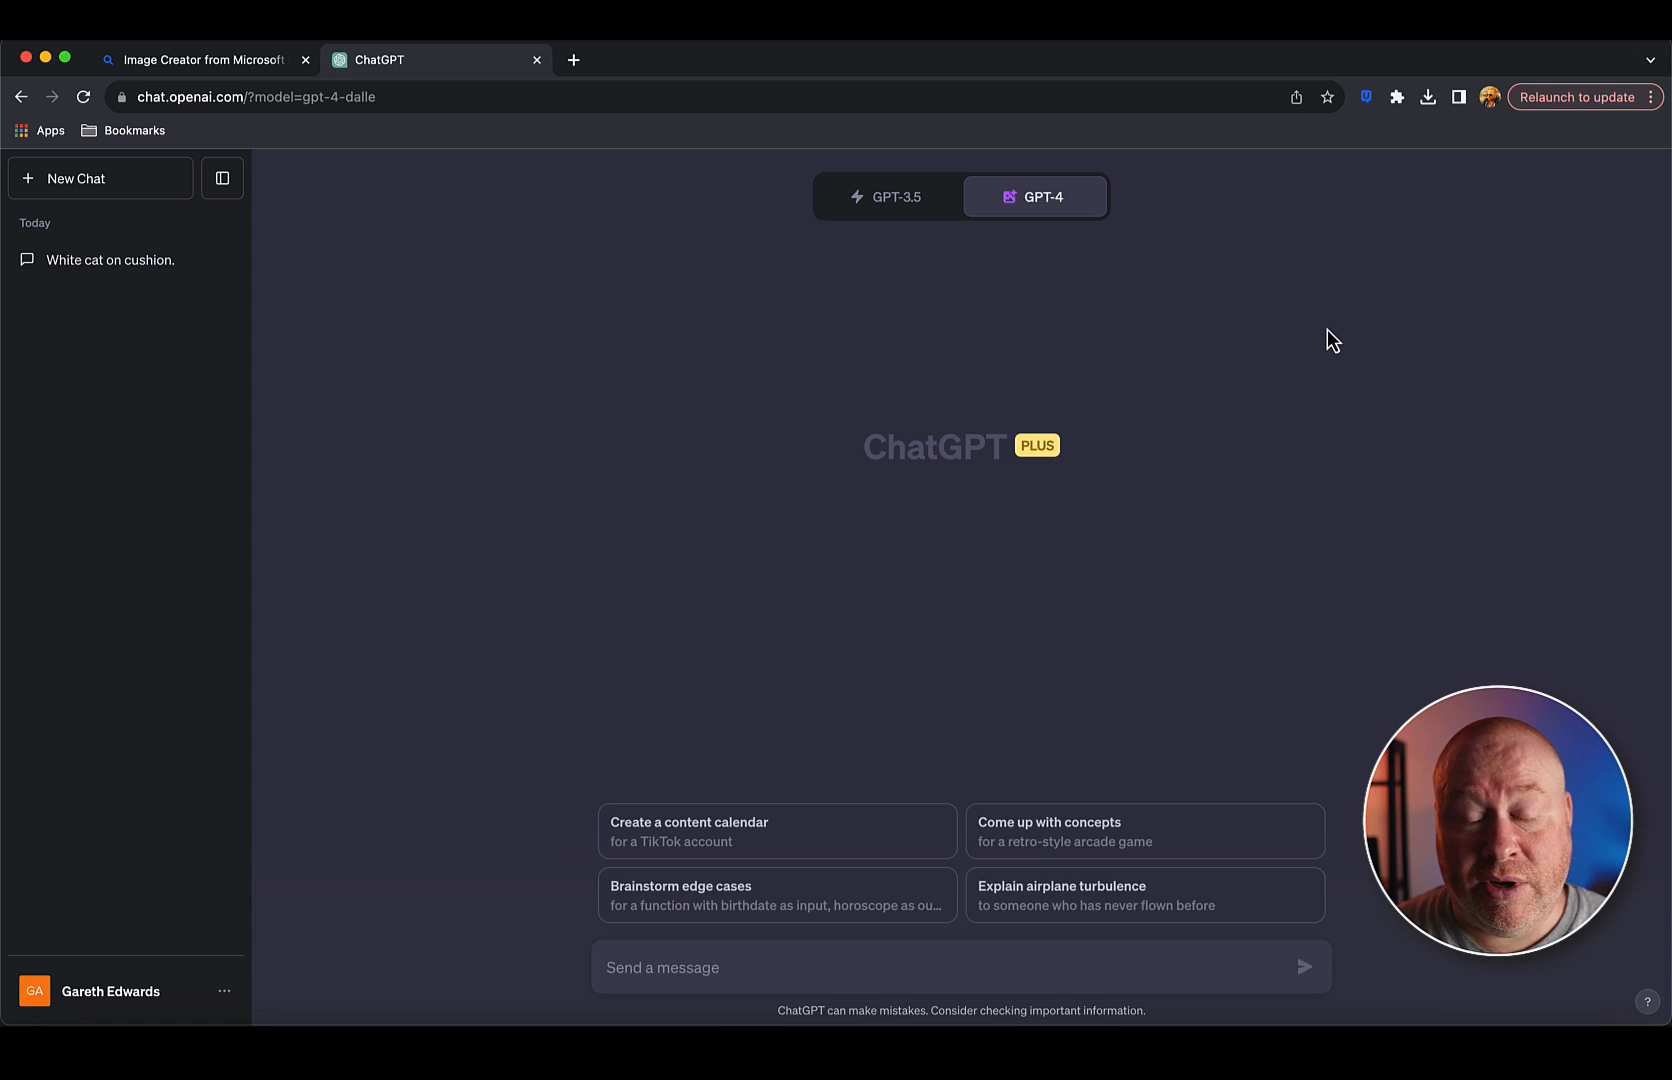
mouse_move(864, 300)
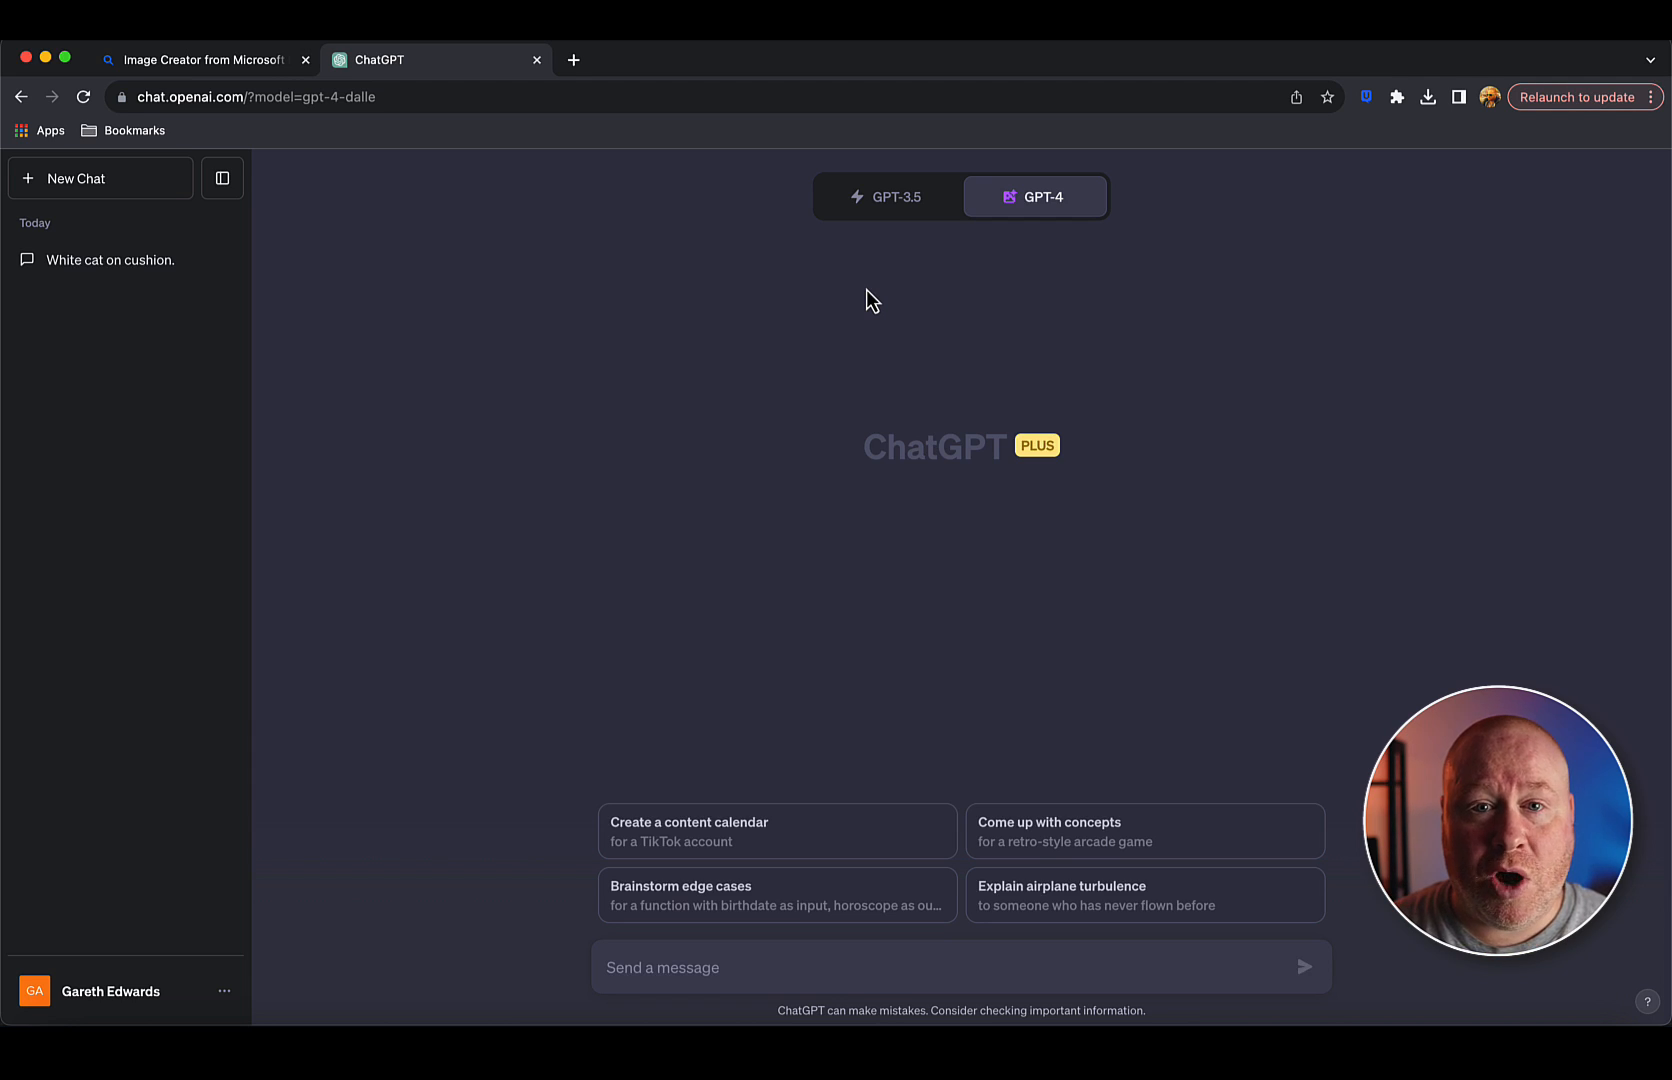
Confirm DALL·E 3 under the GPT-4 options and return to Bing Image Creator.
left_click(1032, 196)
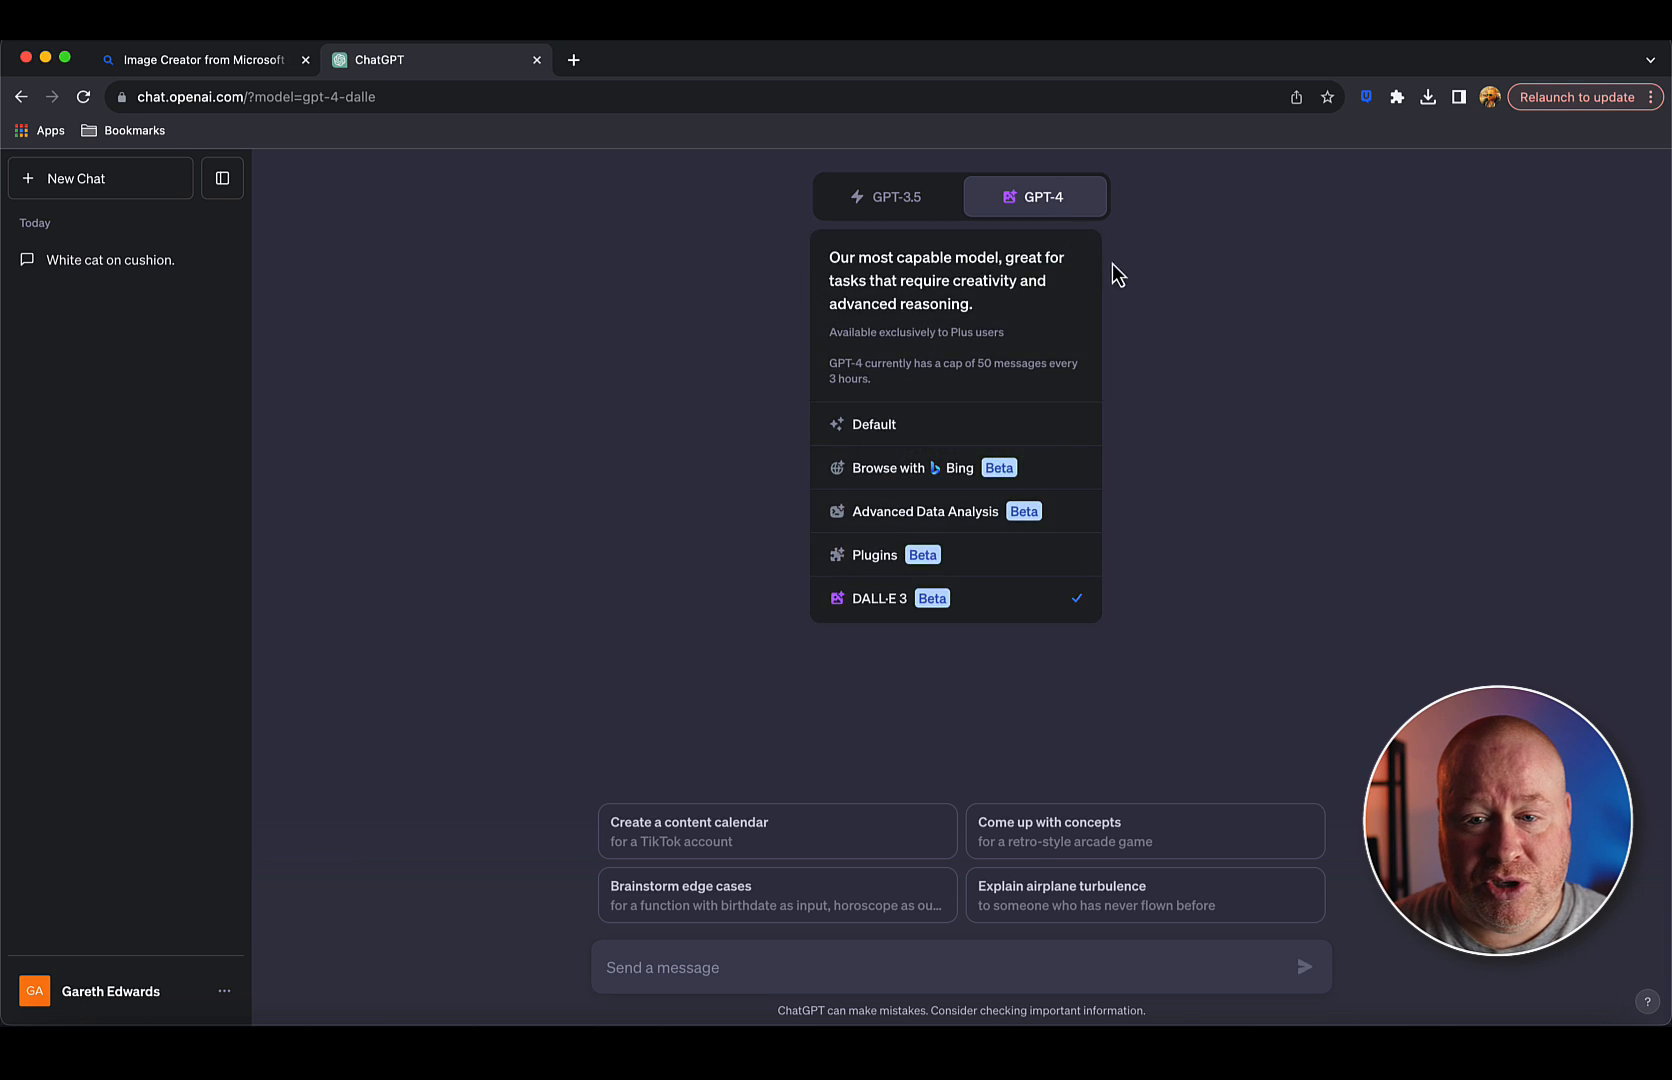
left_click(1248, 260)
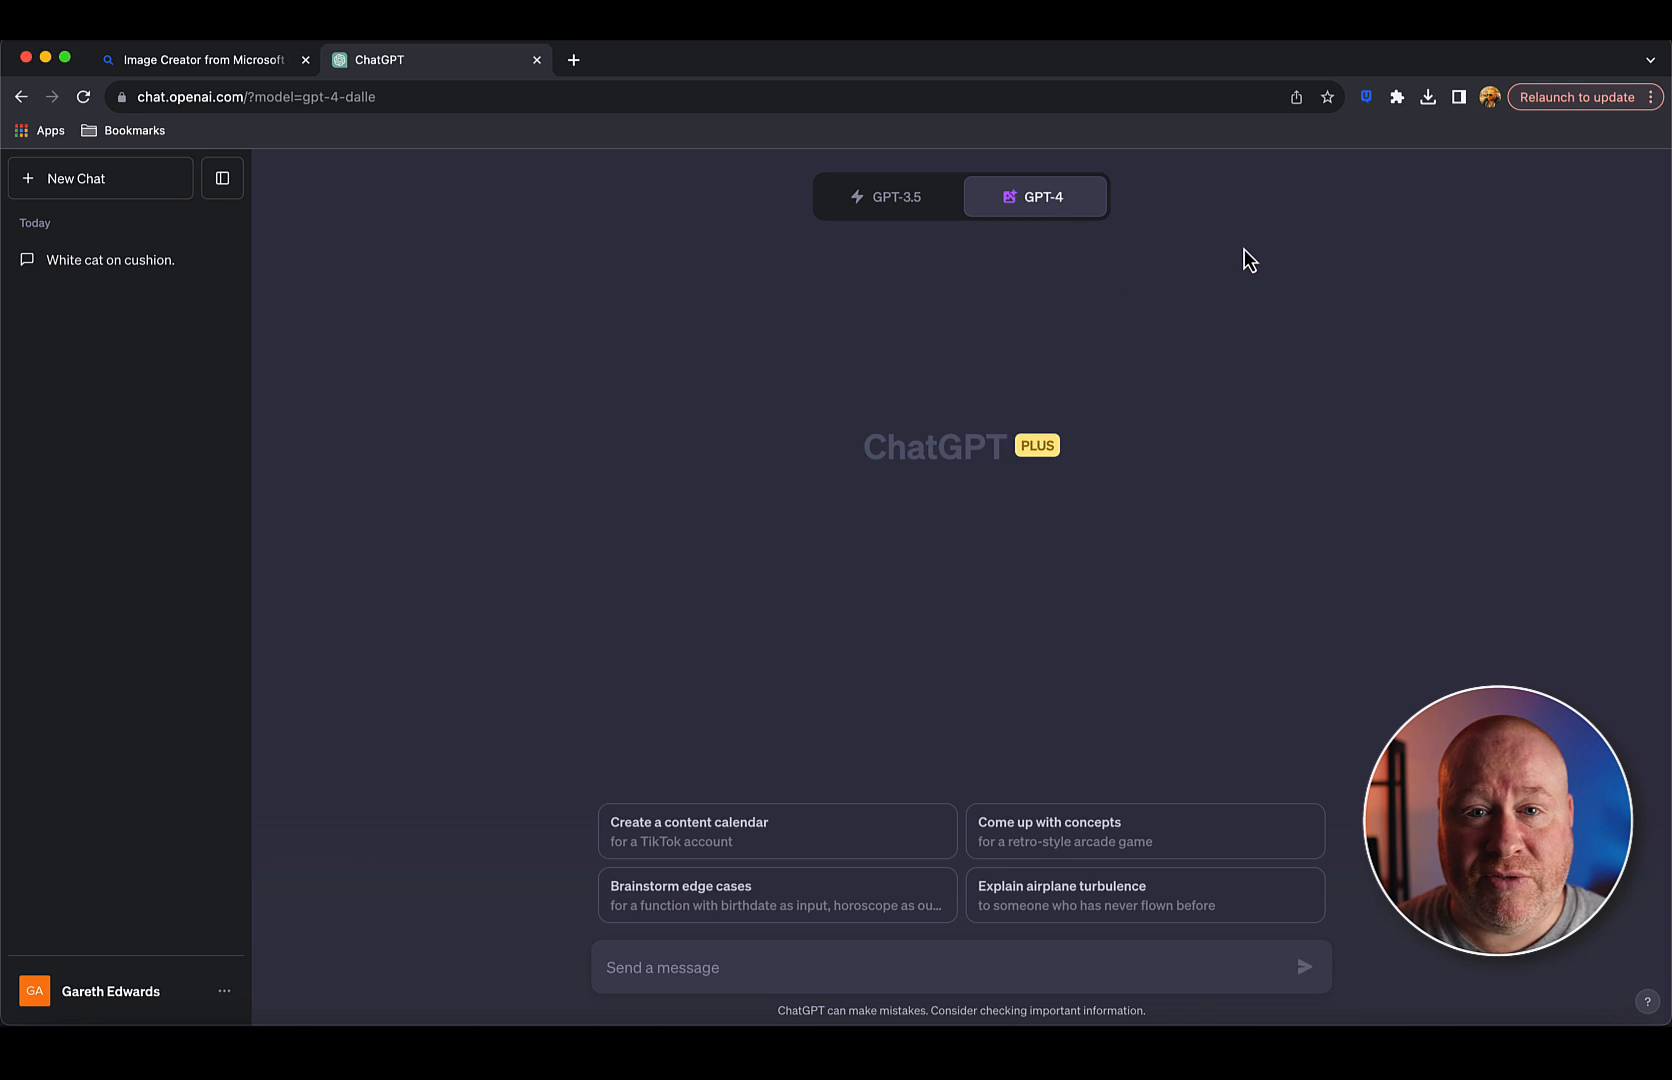
left_click(198, 60)
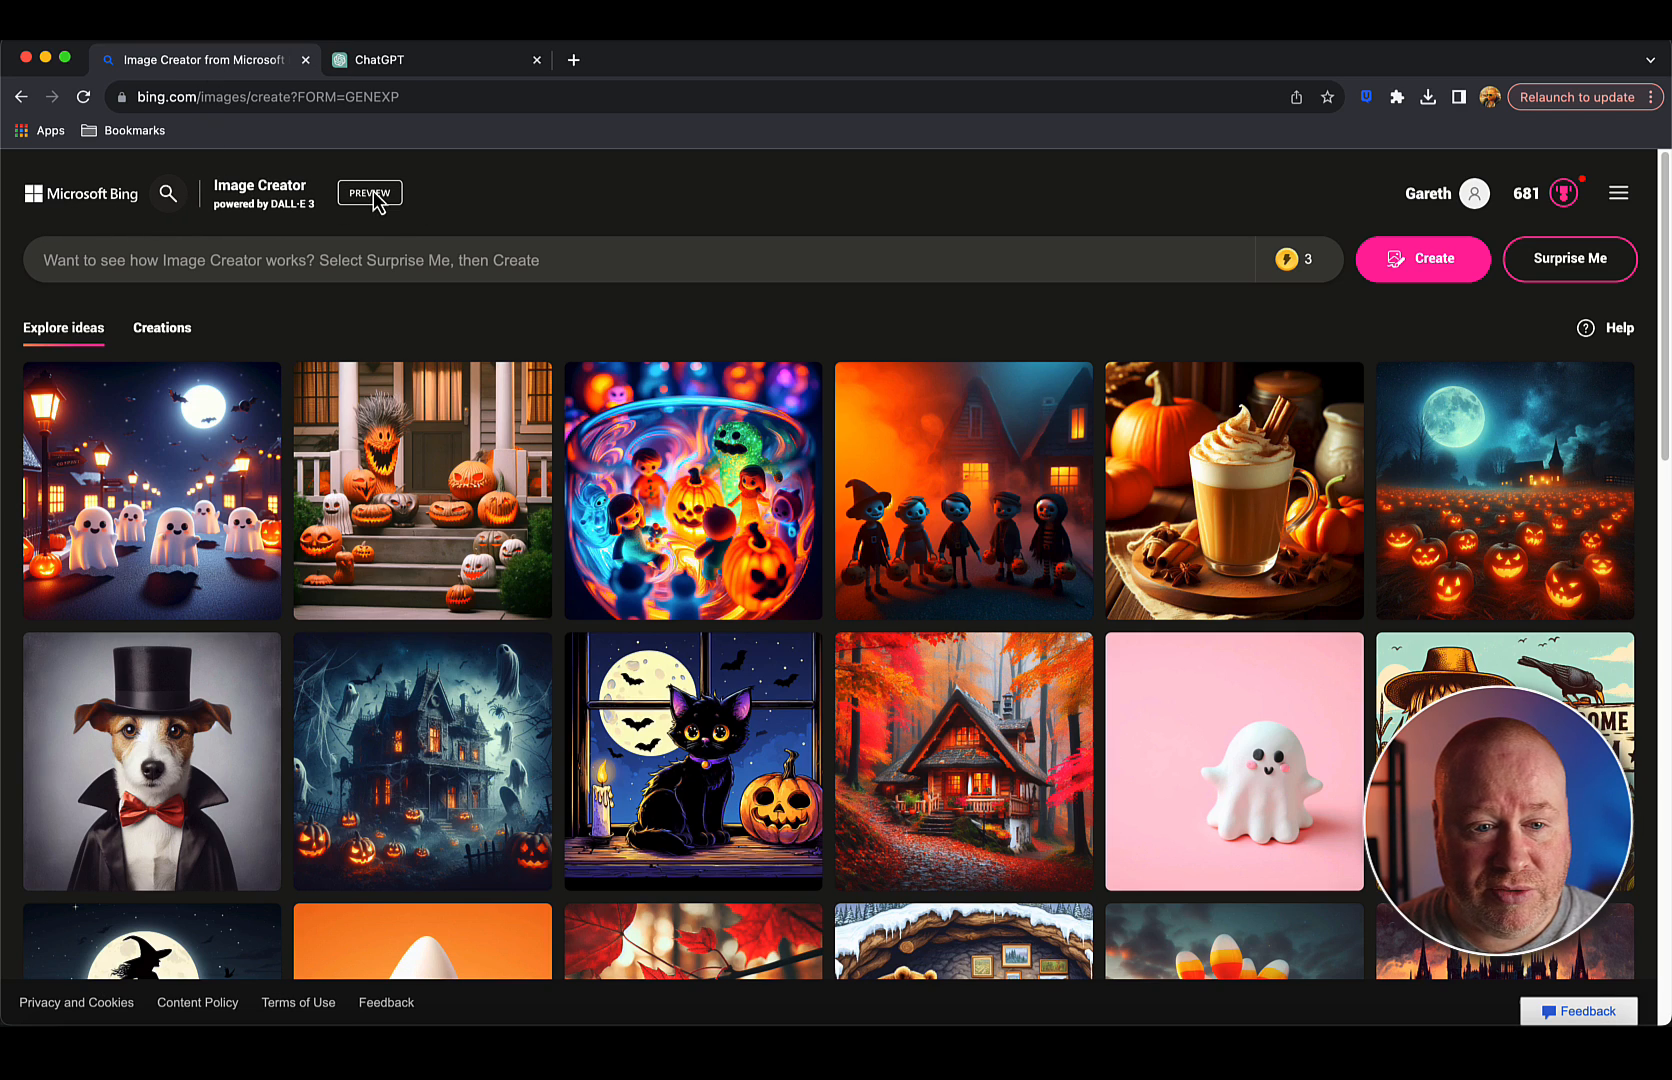
Browse Image Creator's prompt box and Explore ideas gallery, then return to ChatGPT.
left_click(426, 260)
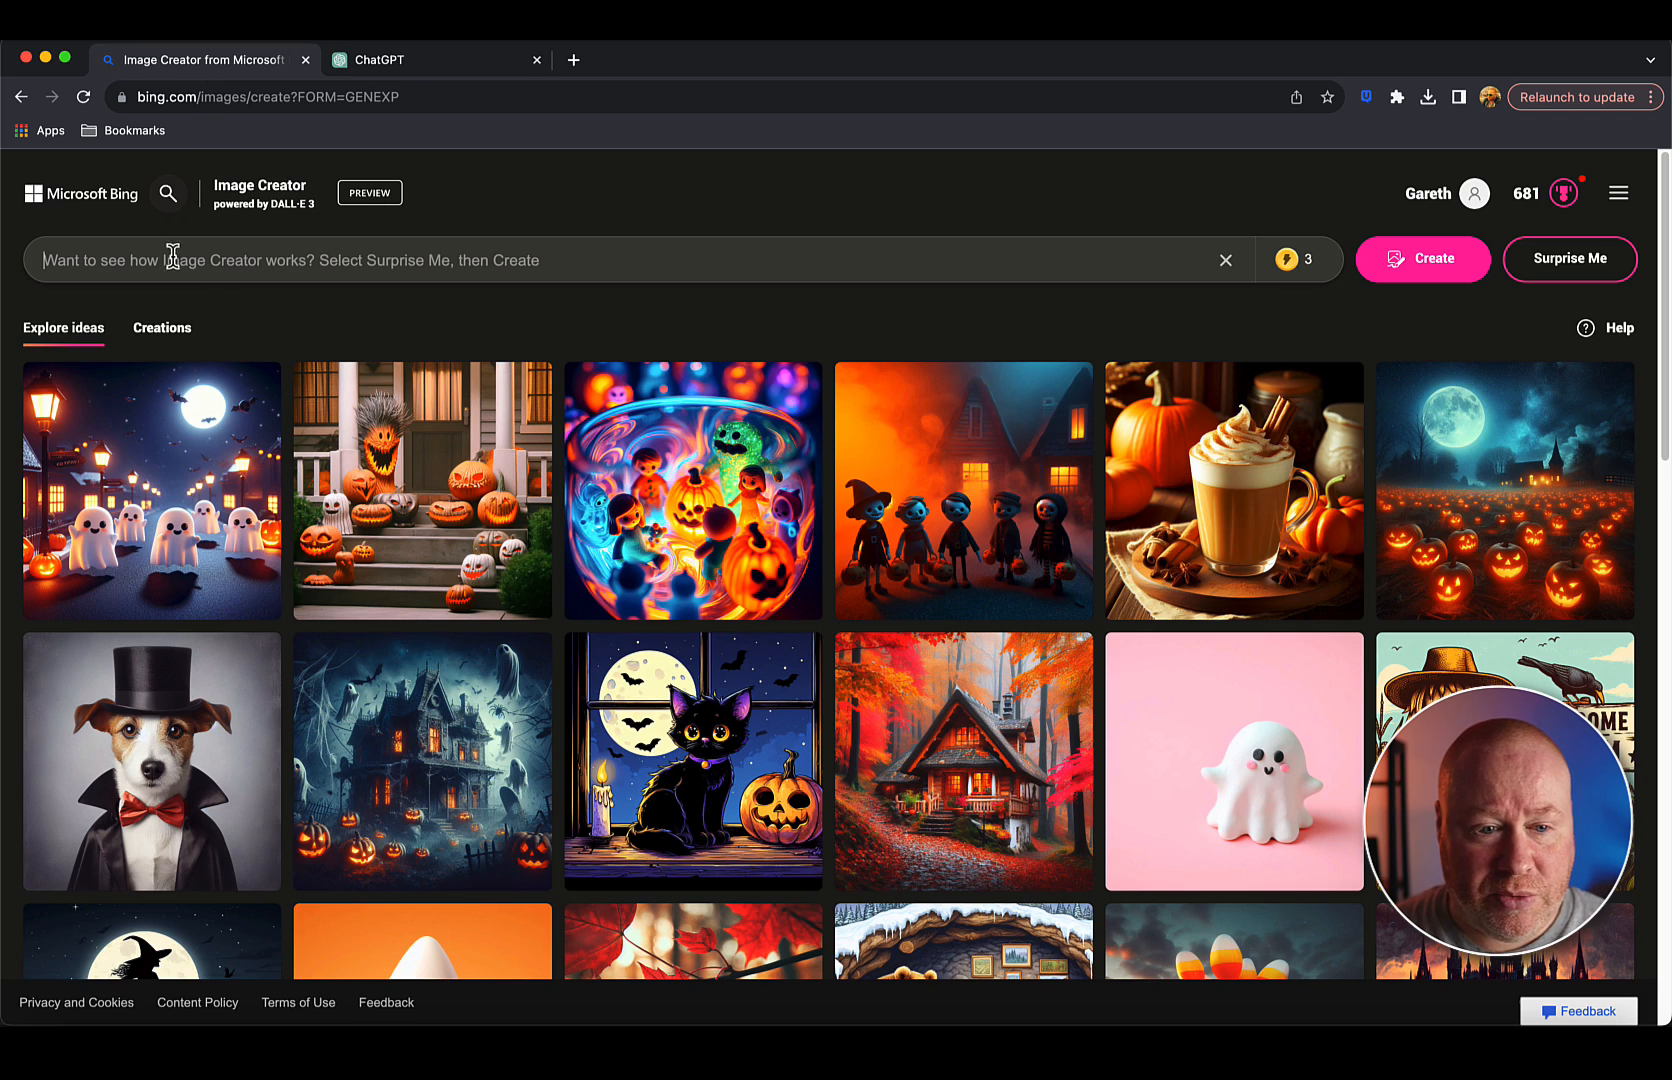
left_click(618, 260)
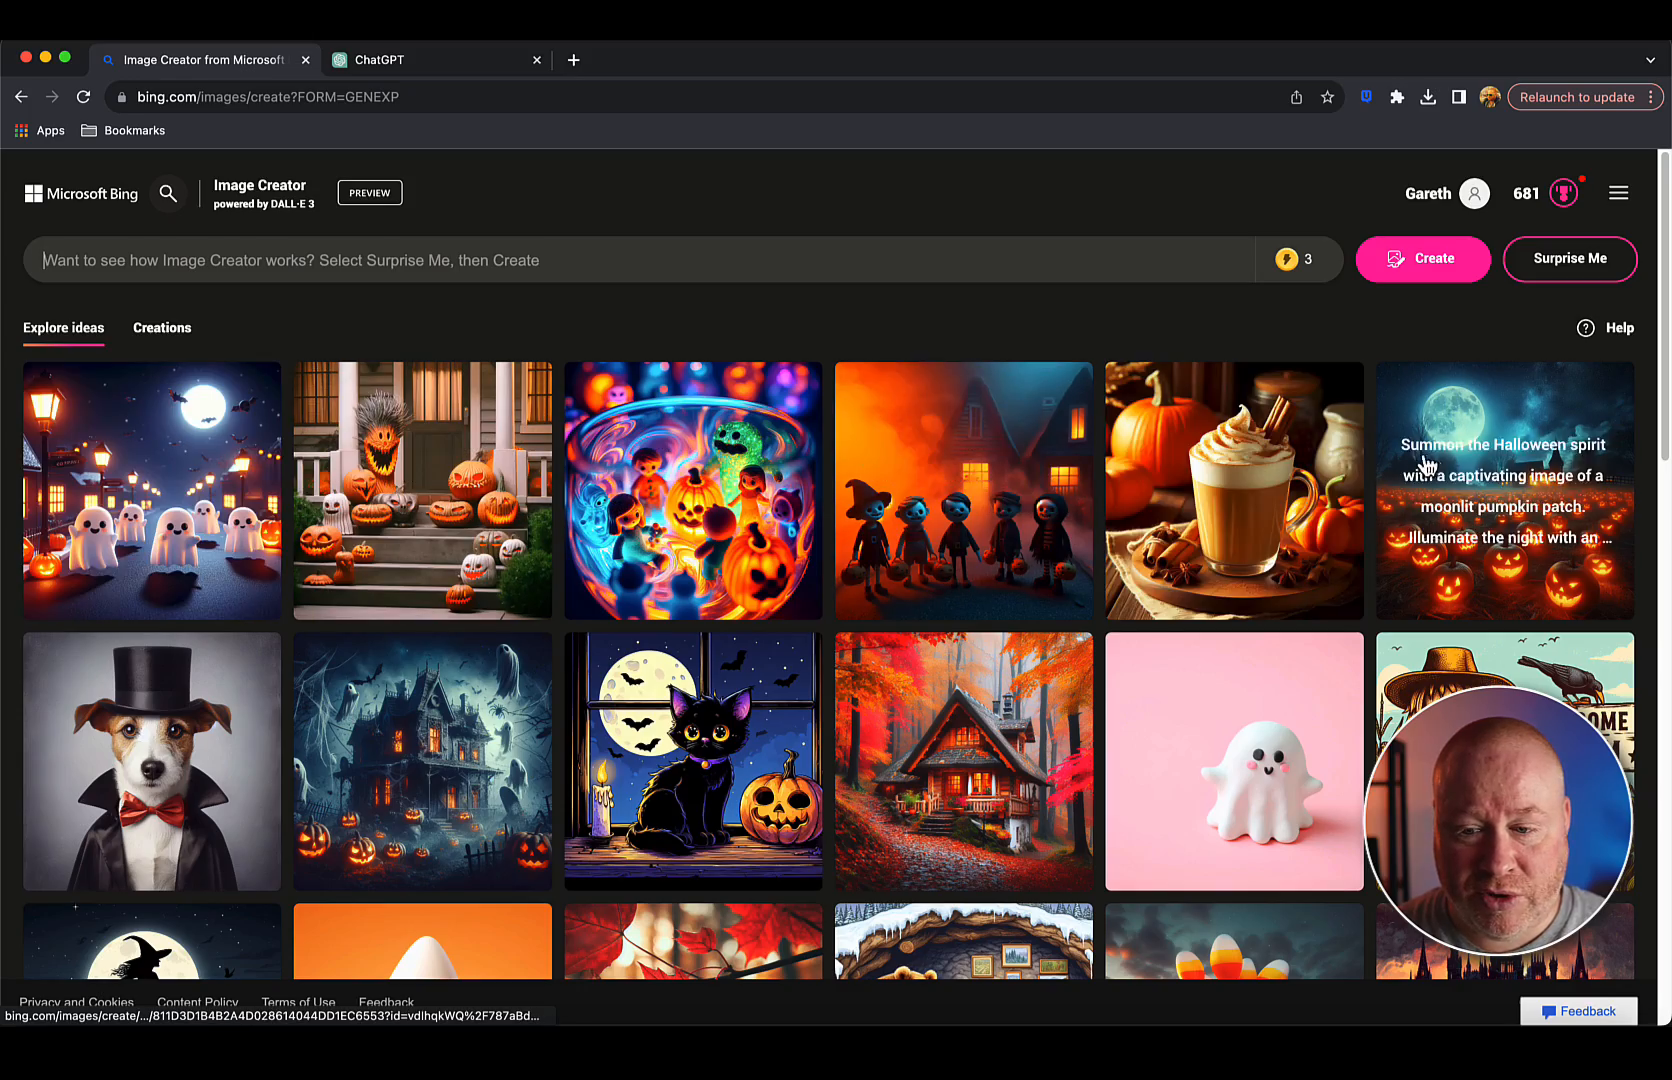
scroll("down", 3)
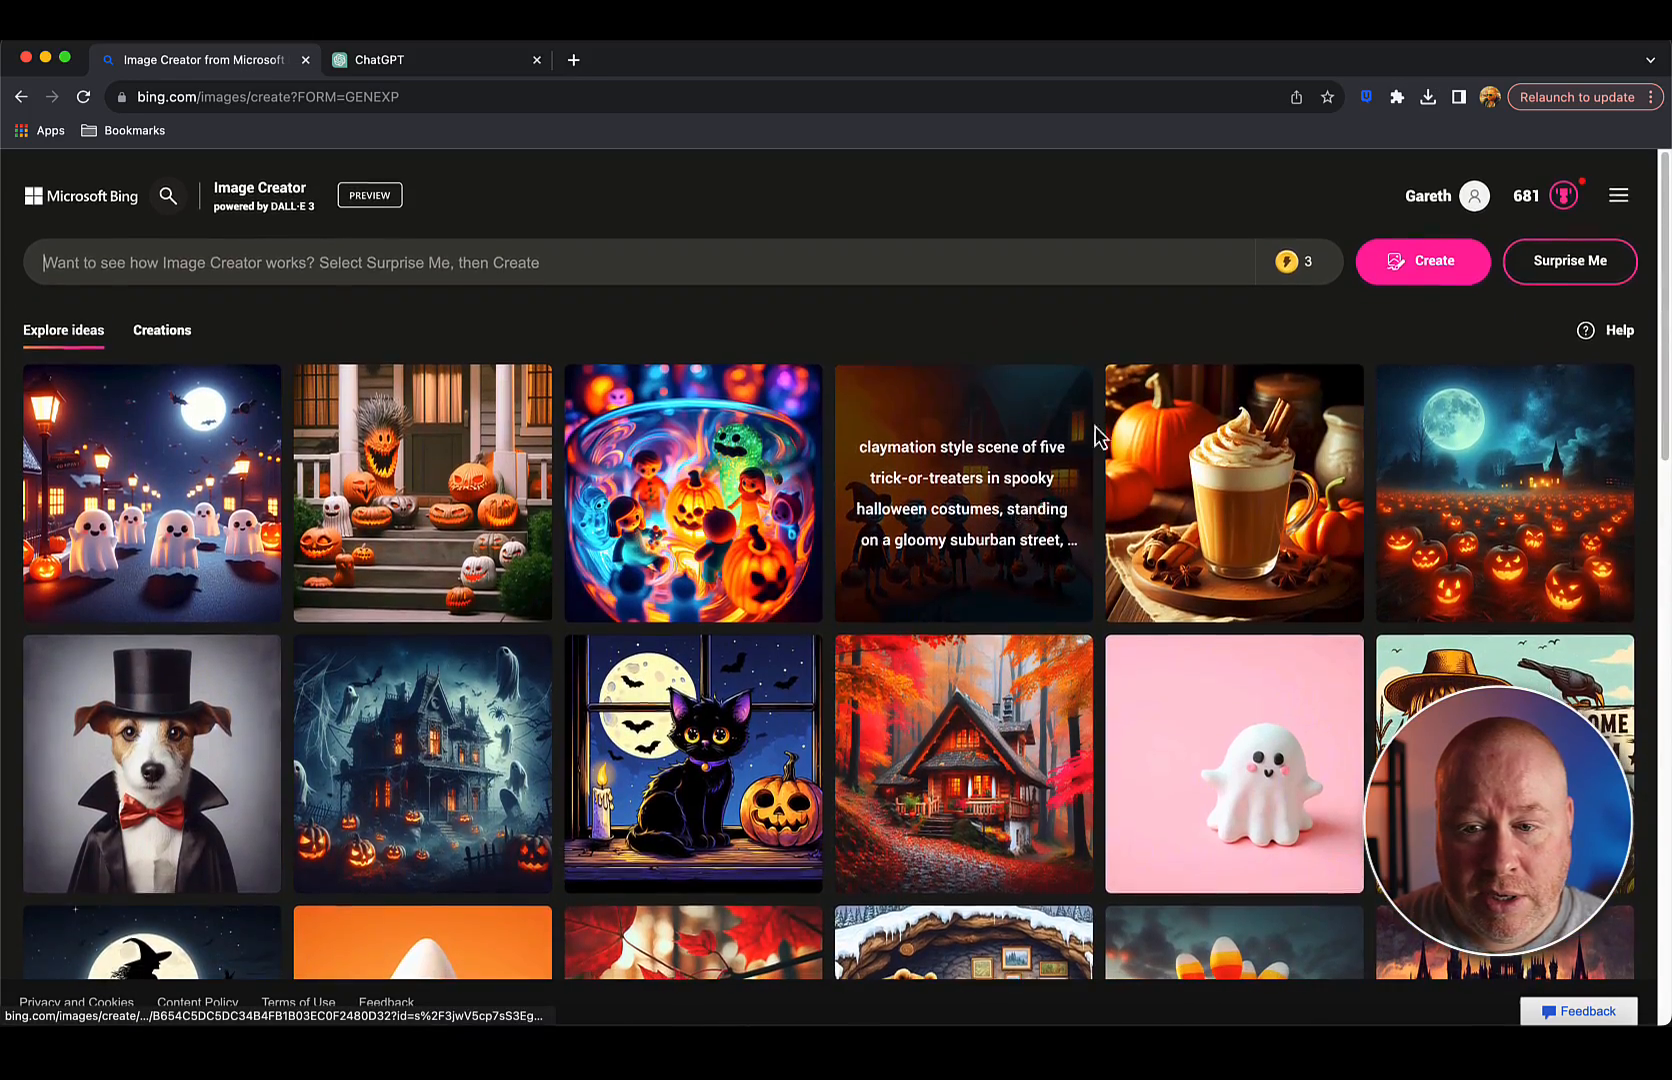
mouse_move(1292, 260)
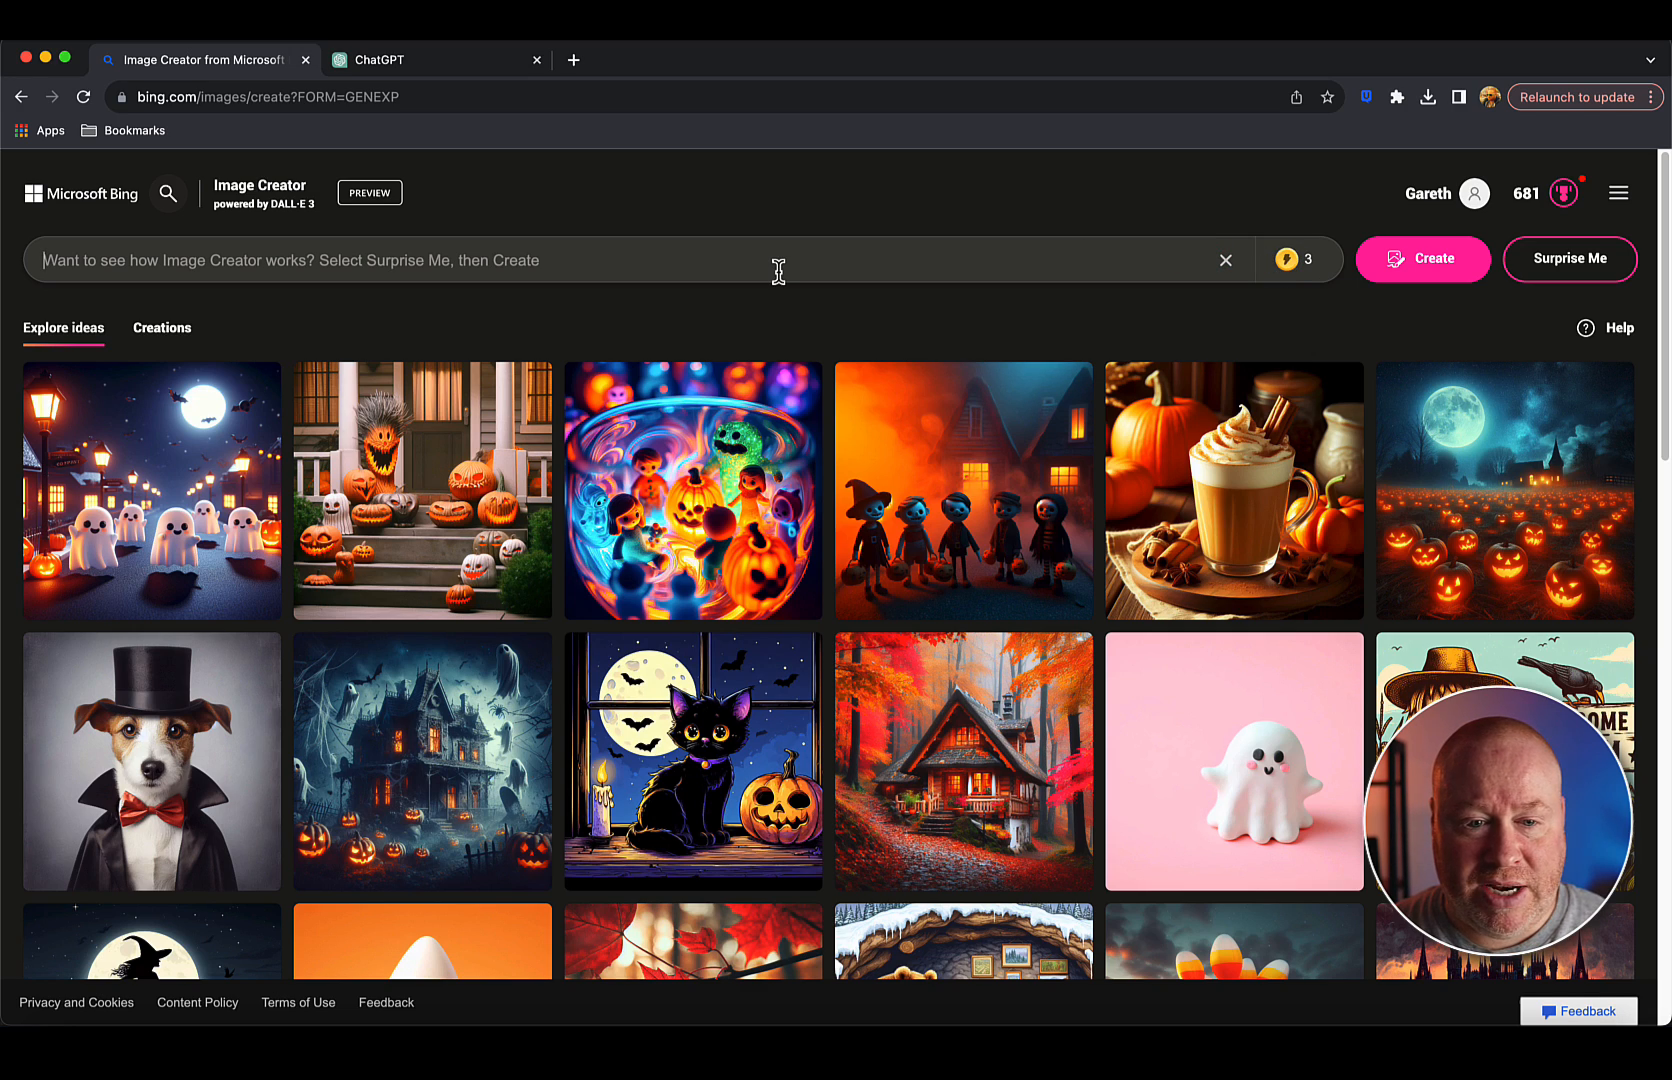
mouse_move(1302, 260)
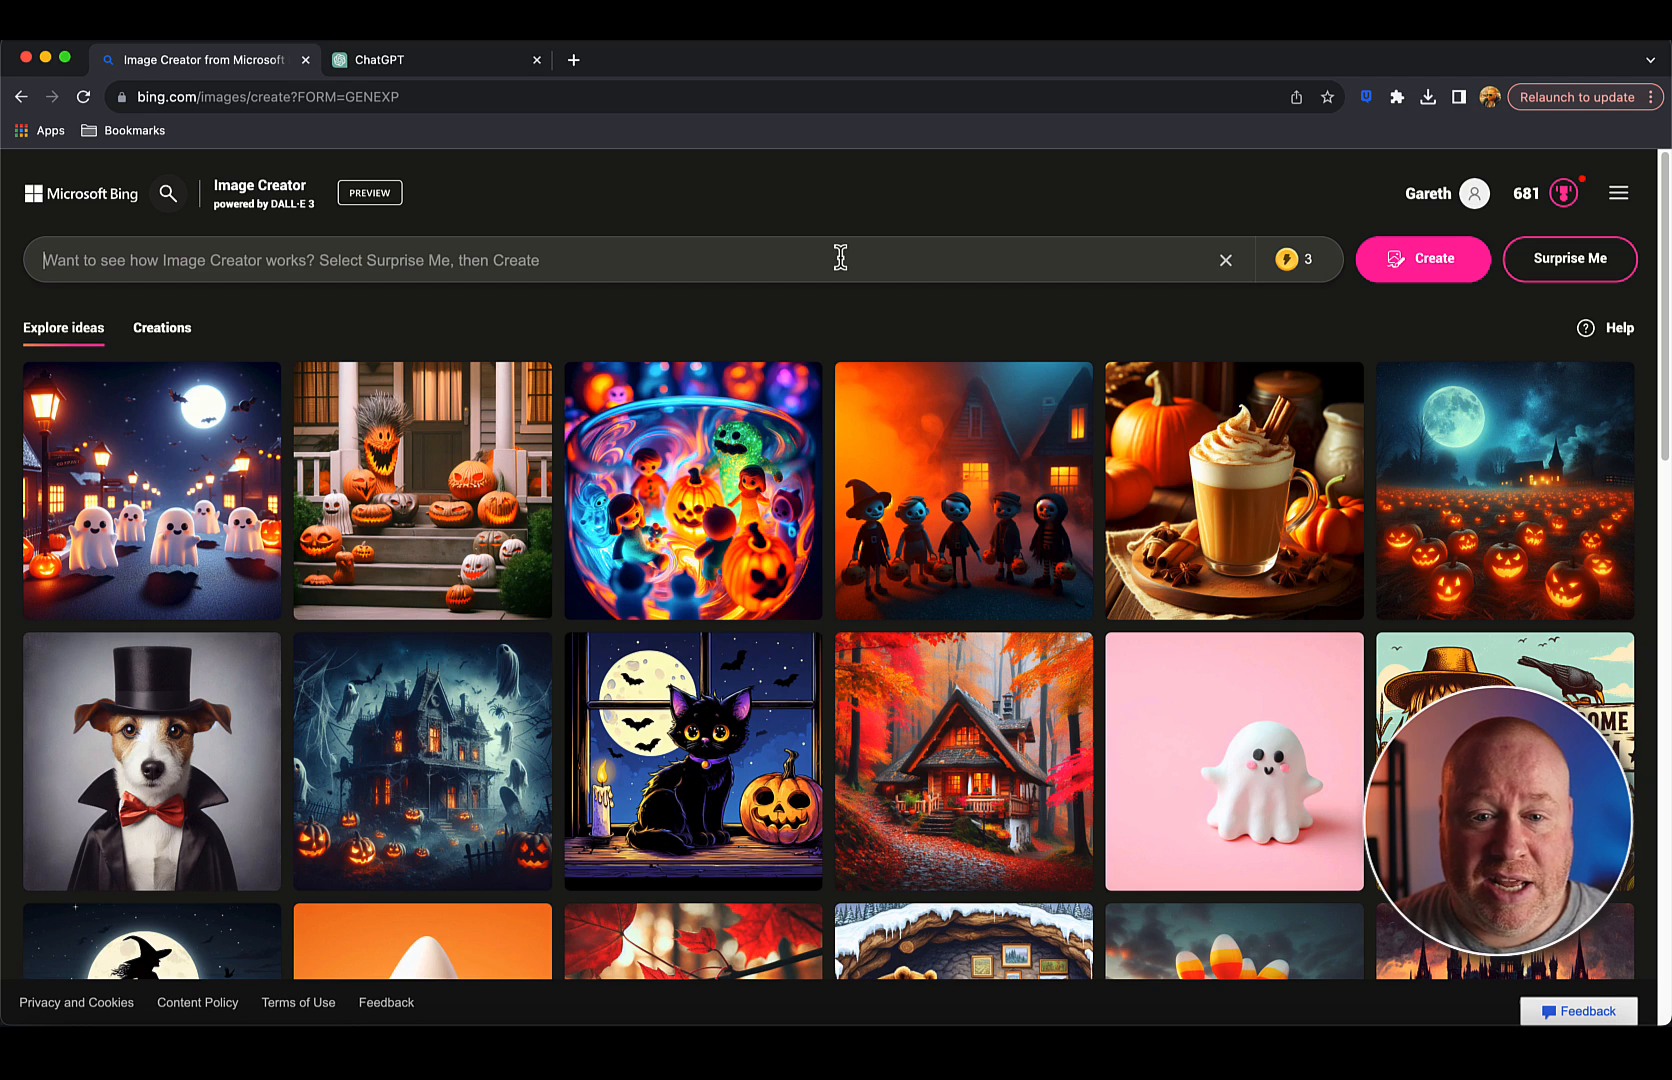
left_click(432, 58)
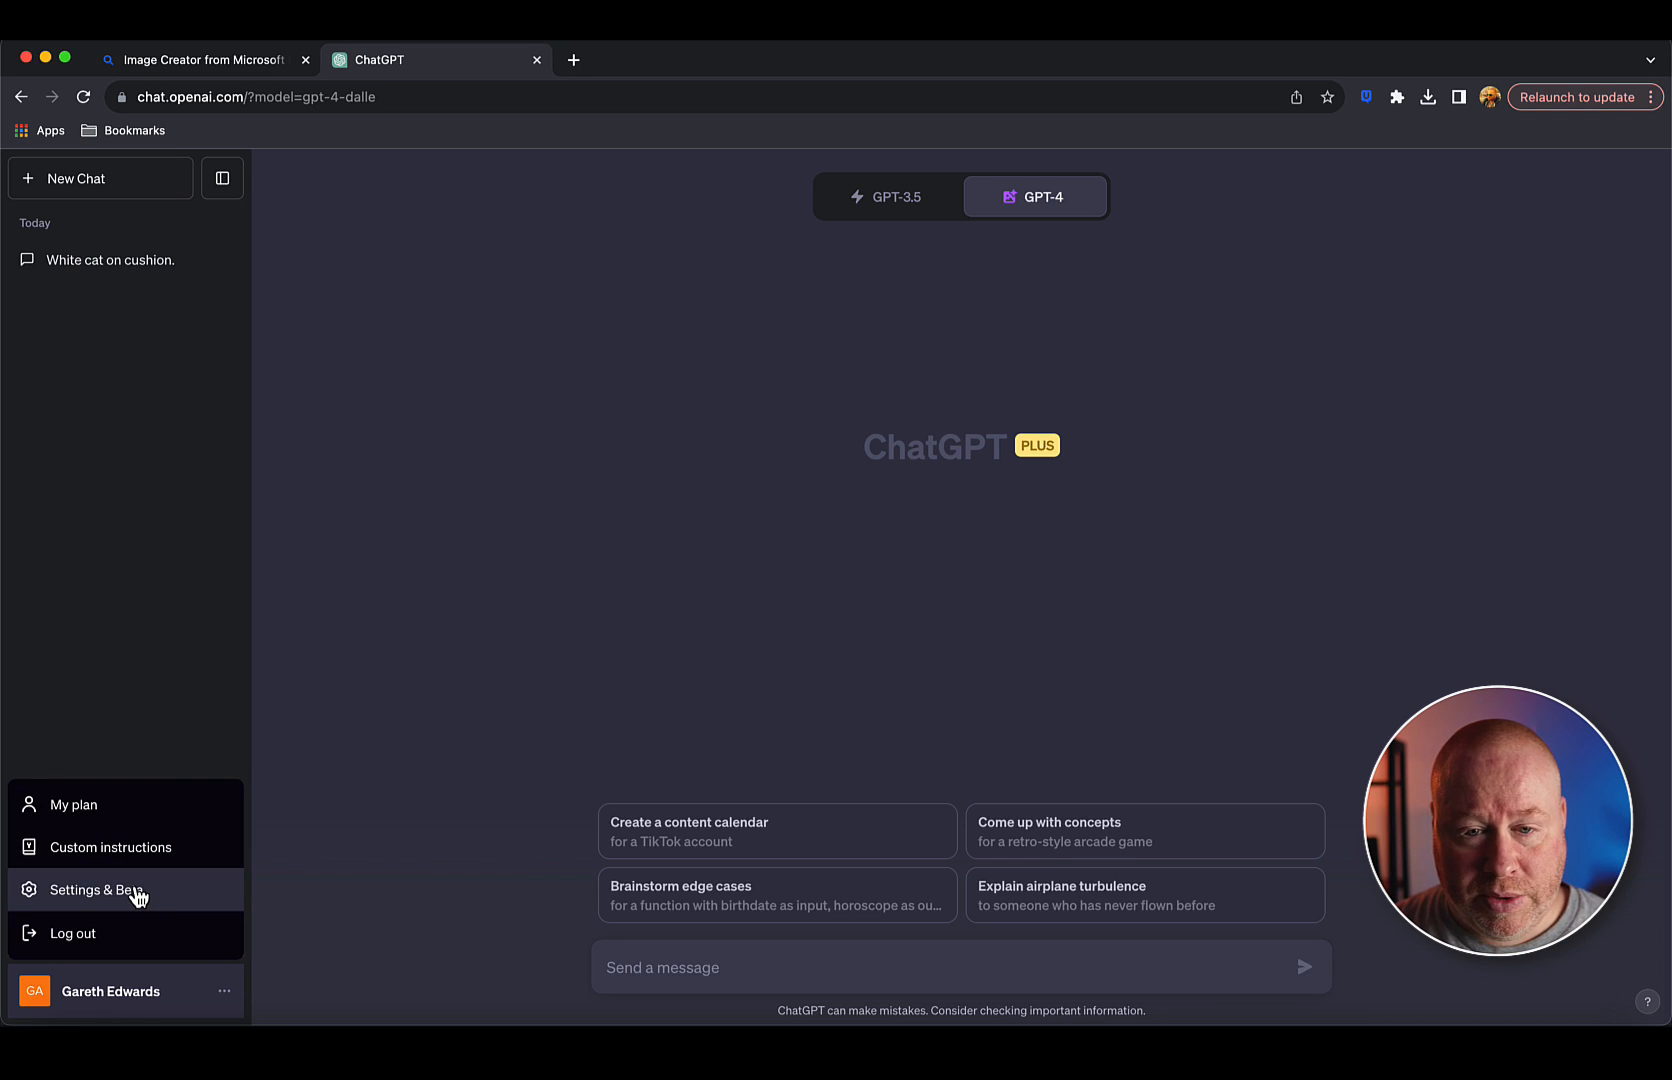
mouse_move(130, 888)
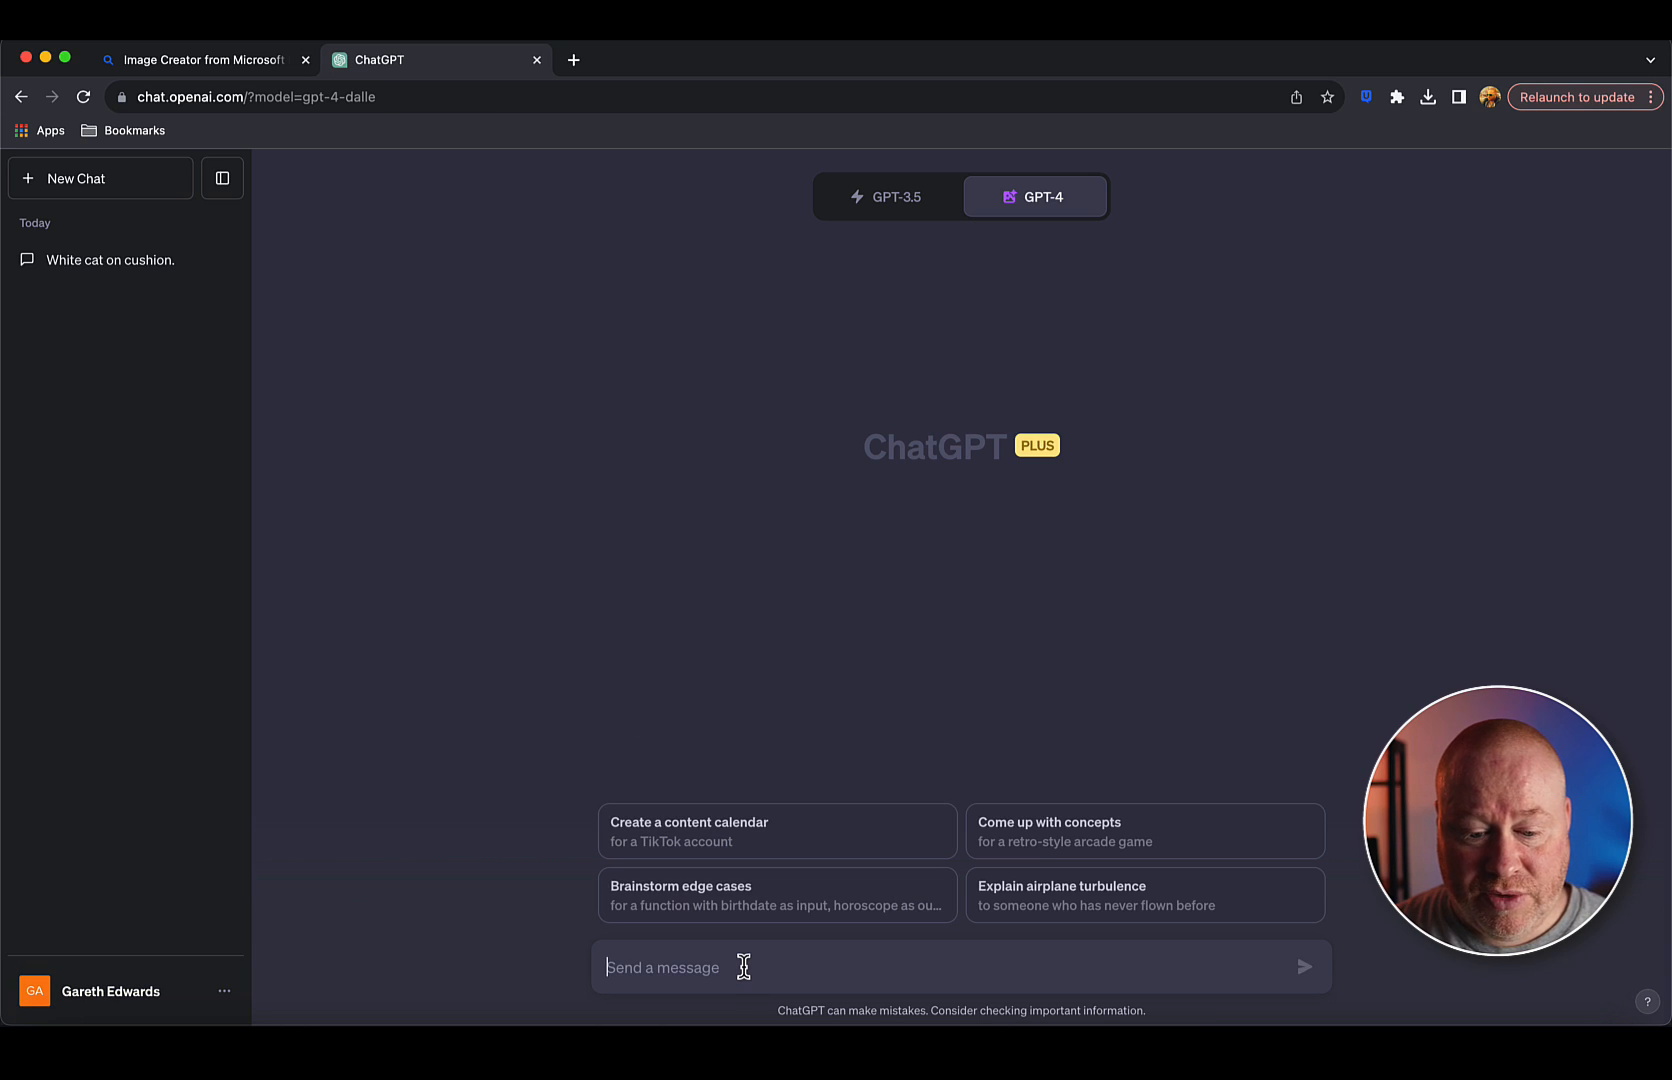
mouse_move(102, 306)
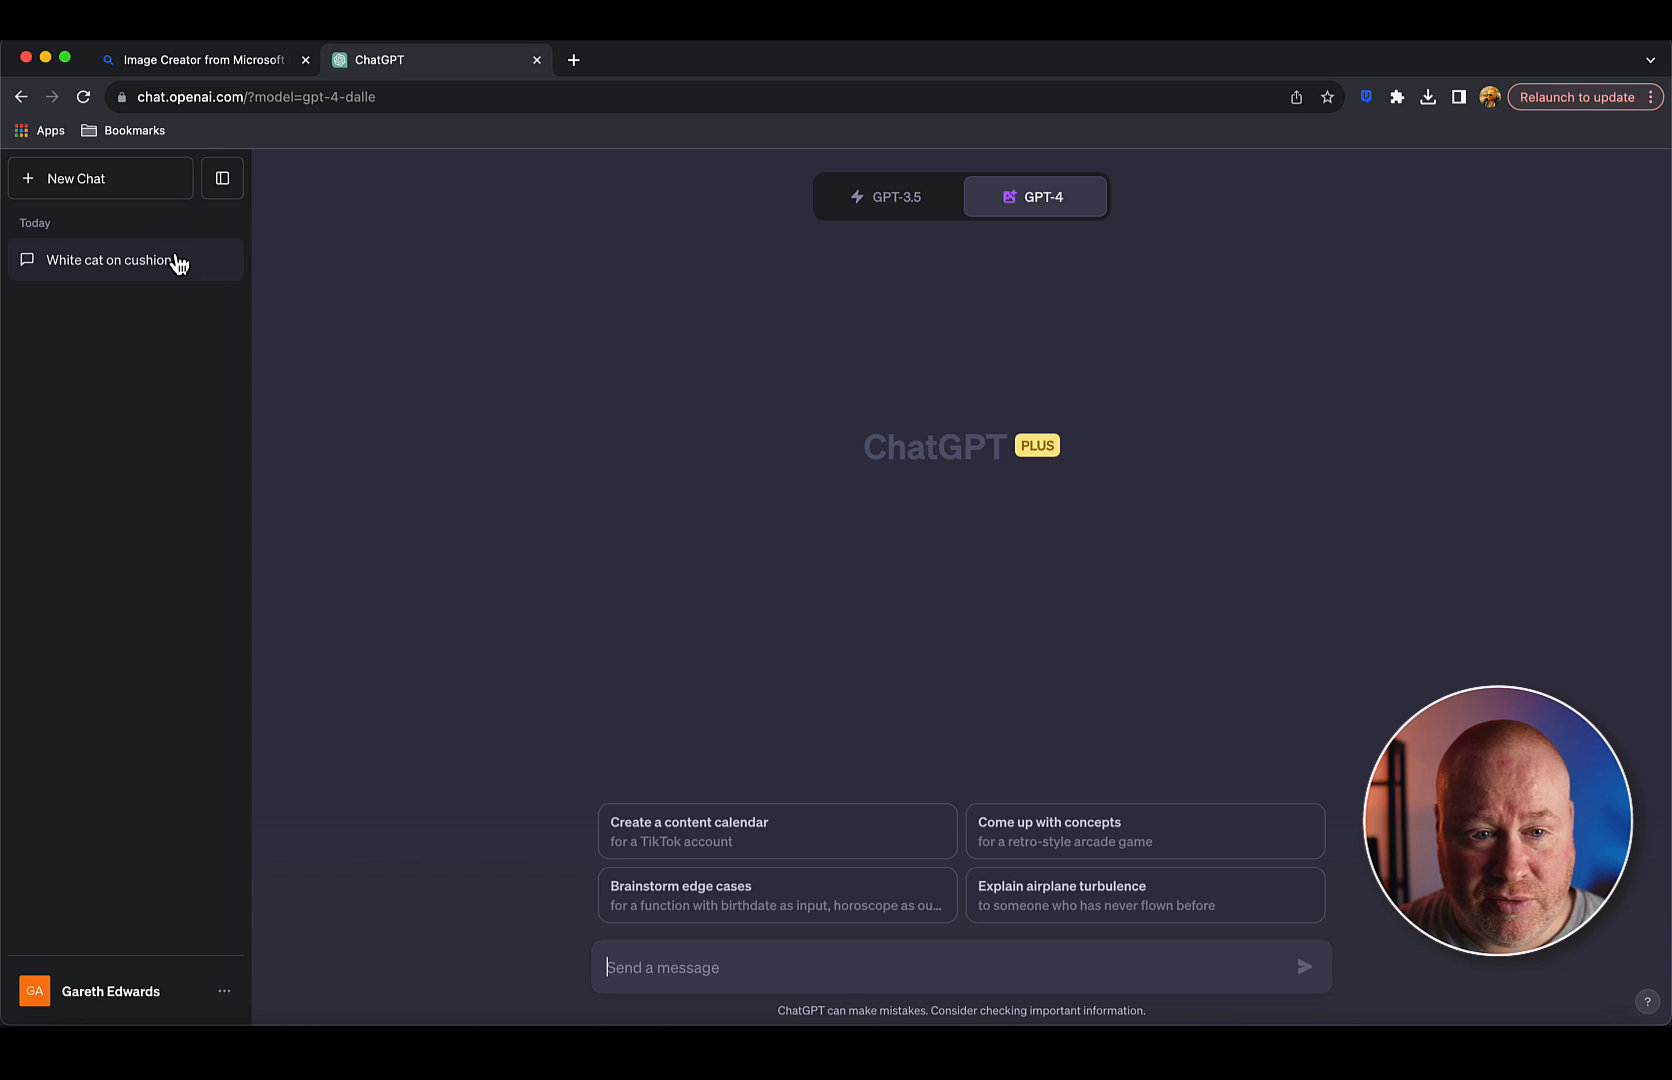
Go back to the Bing Image Creator tab.
left_click(198, 58)
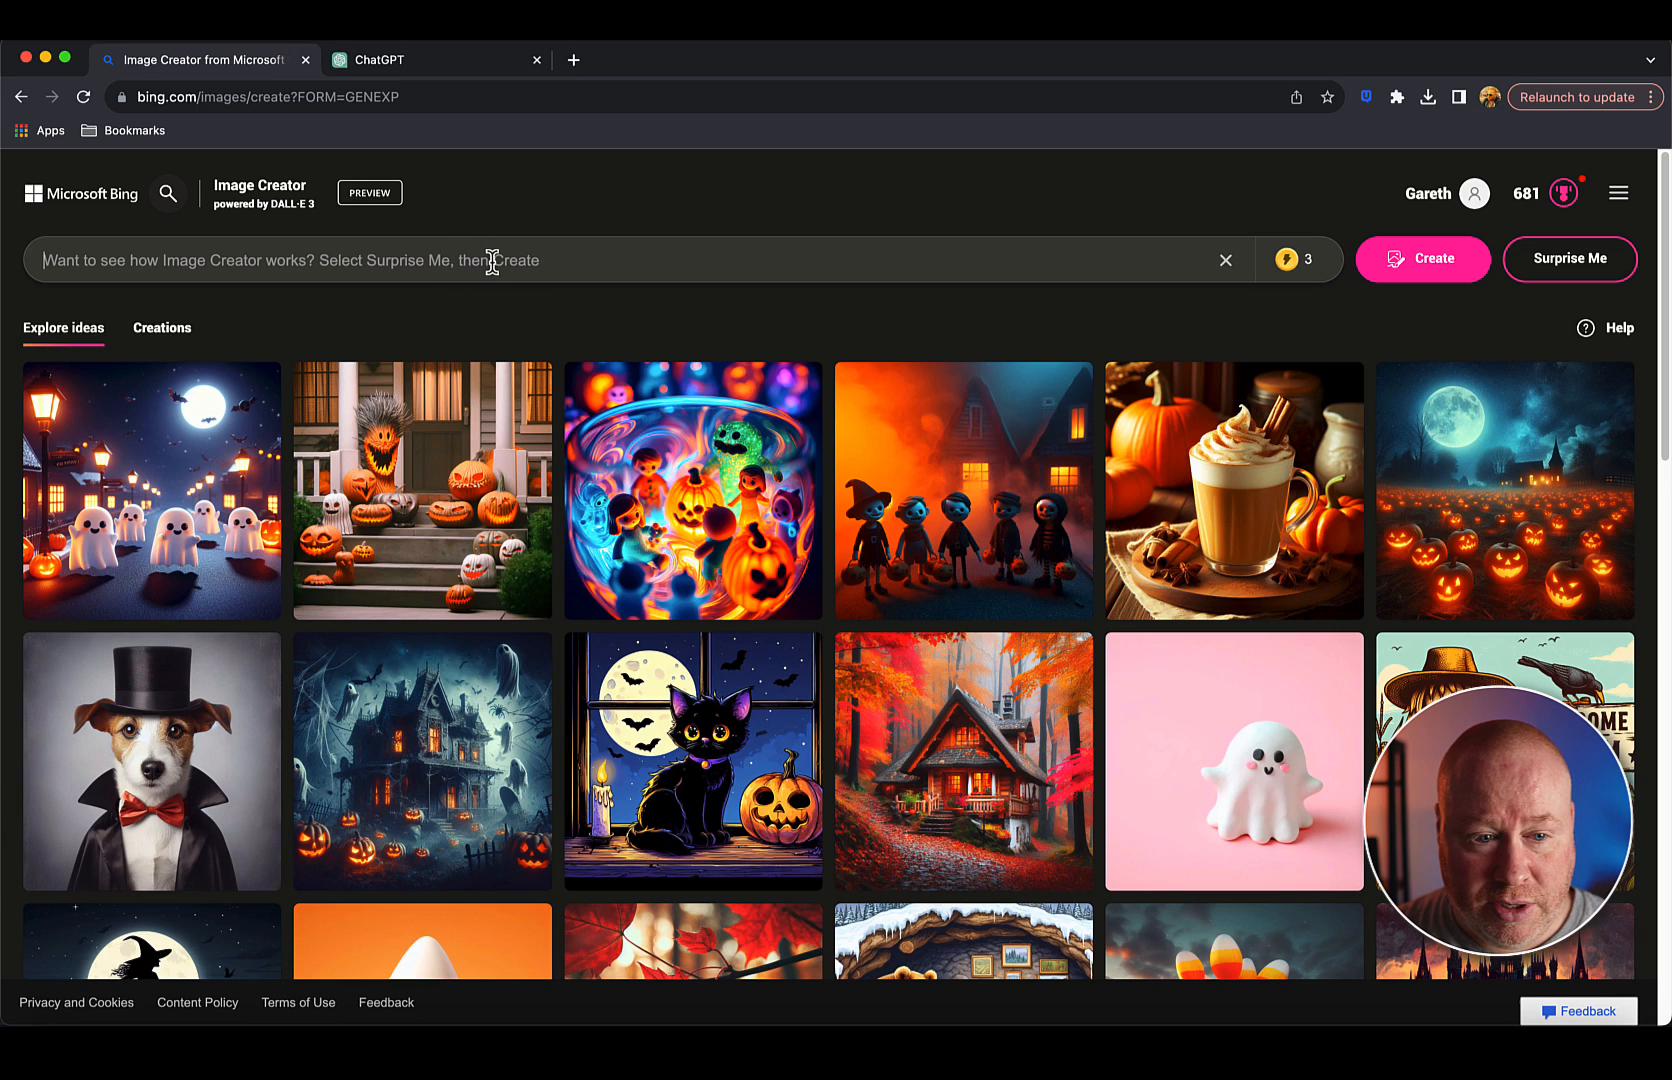
Generate images in Image Creator for 'photo of a dog with a bone'.
type("photo of a dog with a bone")
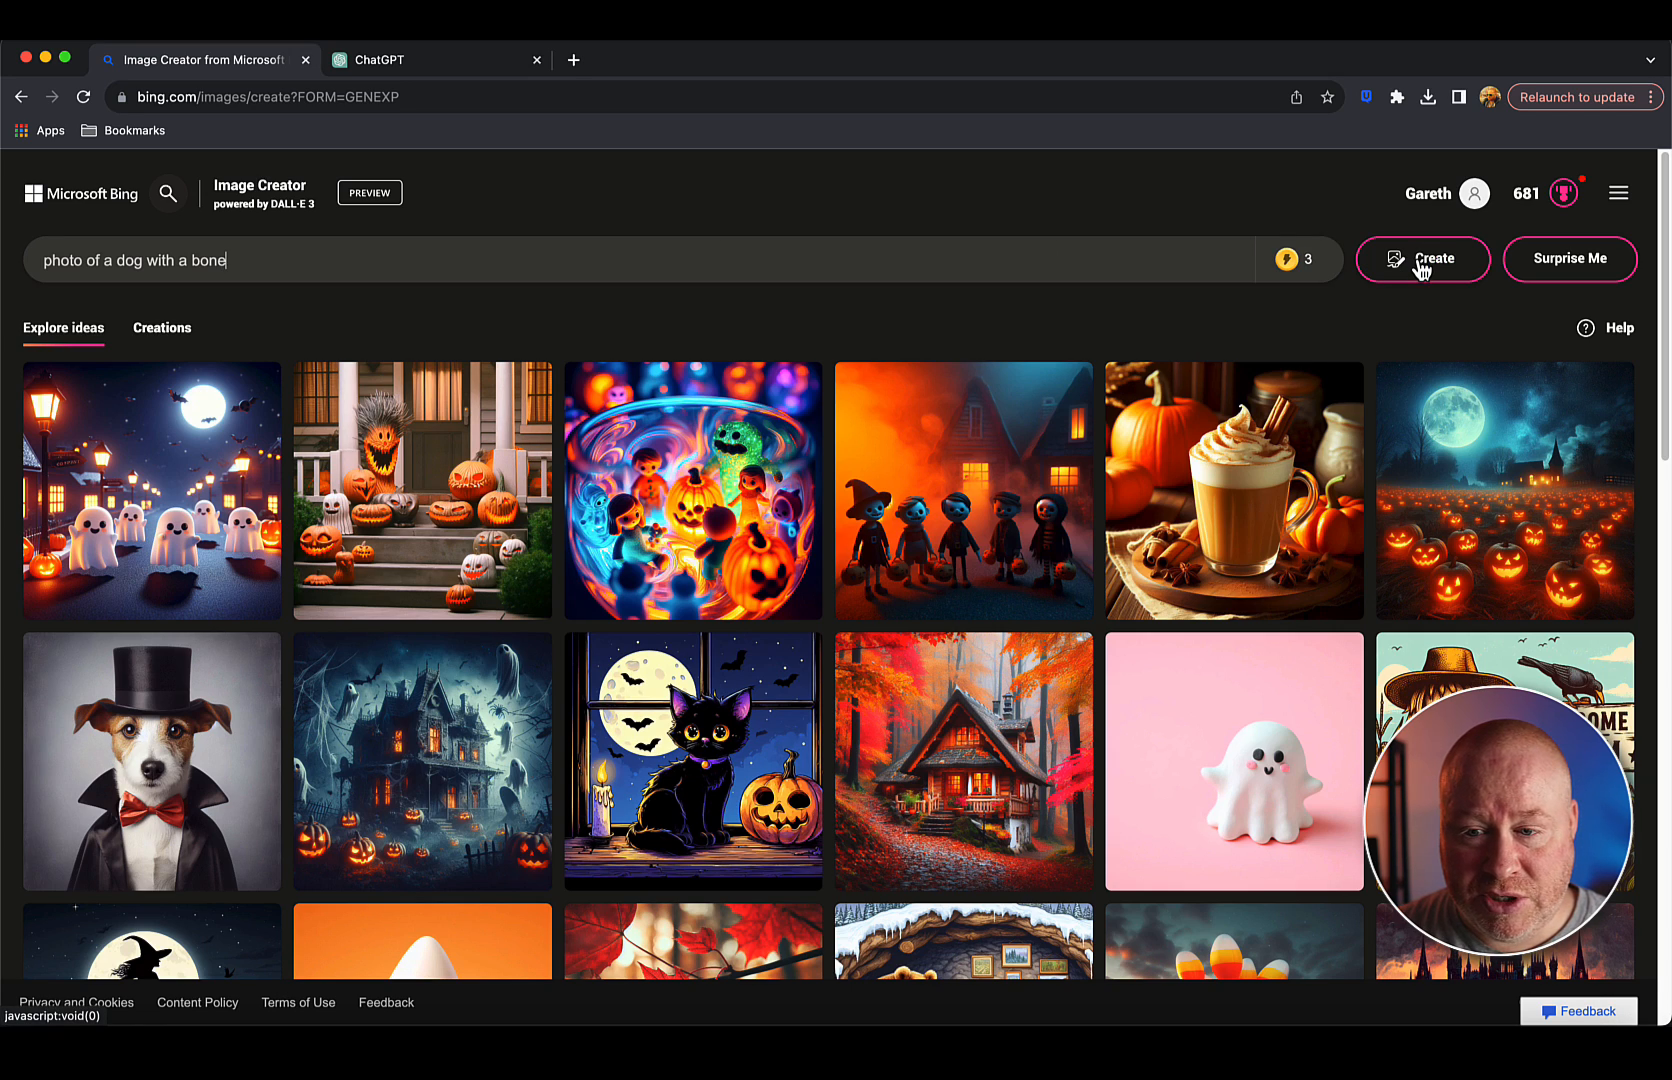
left_click(1422, 260)
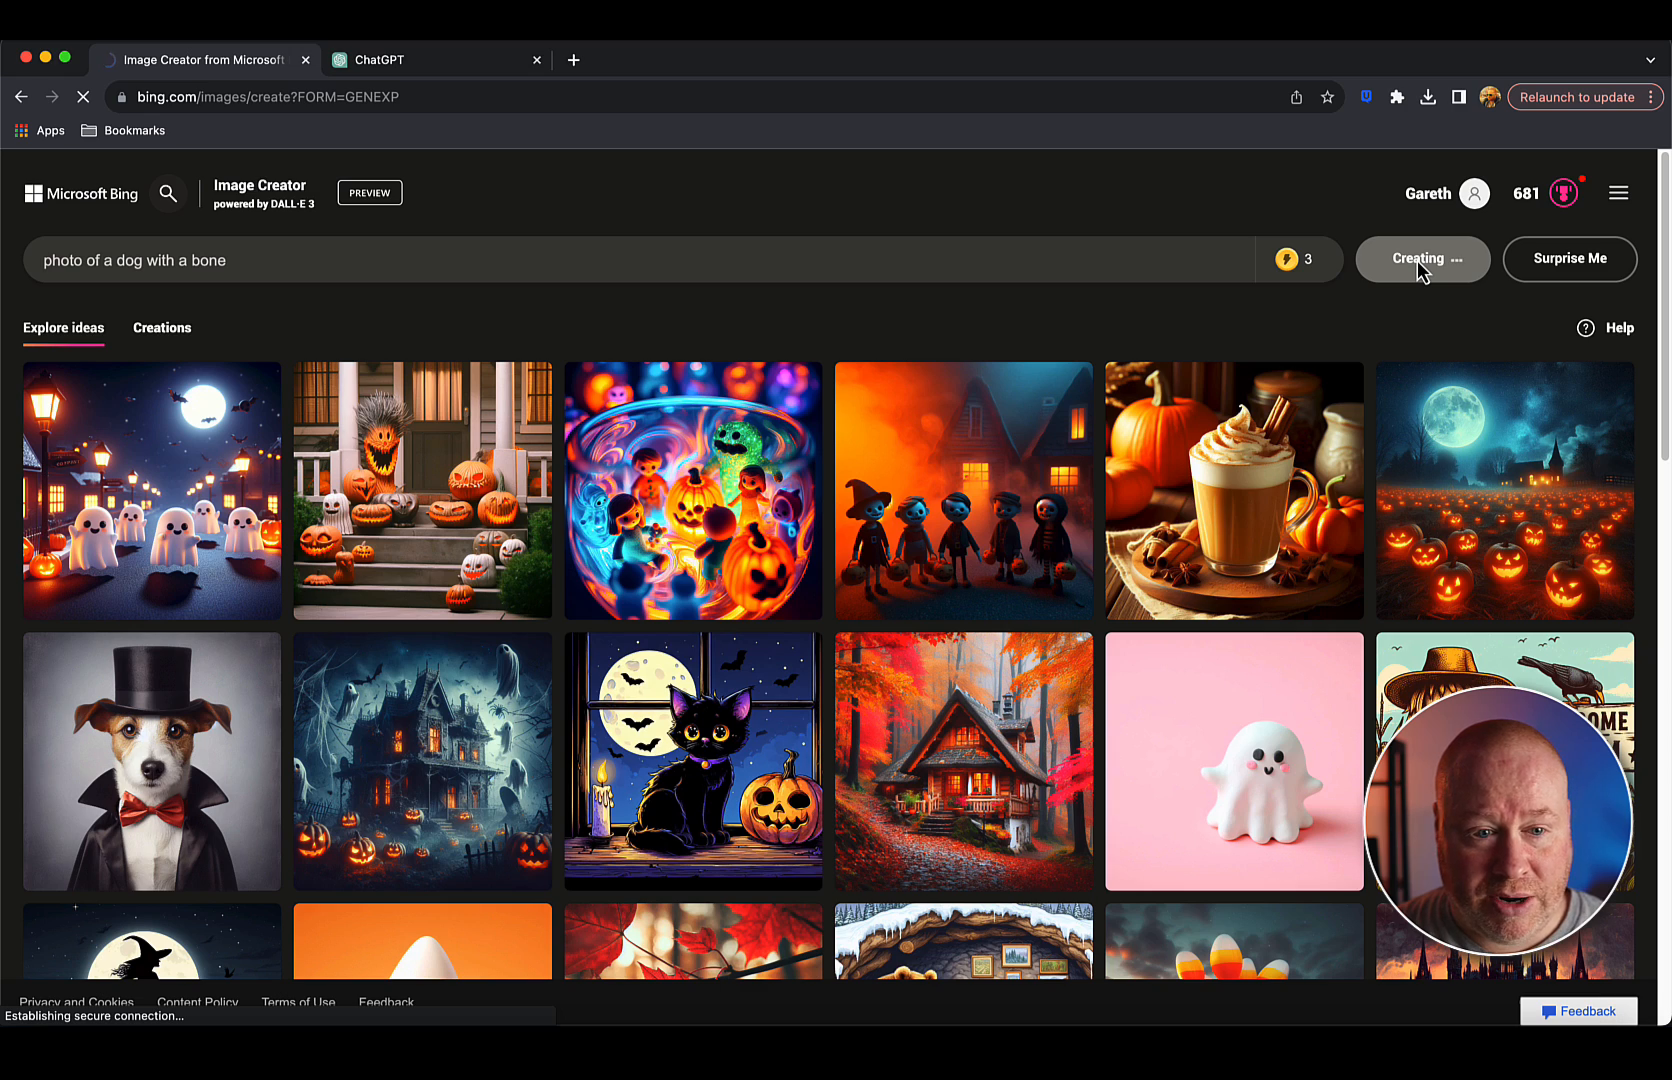
left_click(1422, 260)
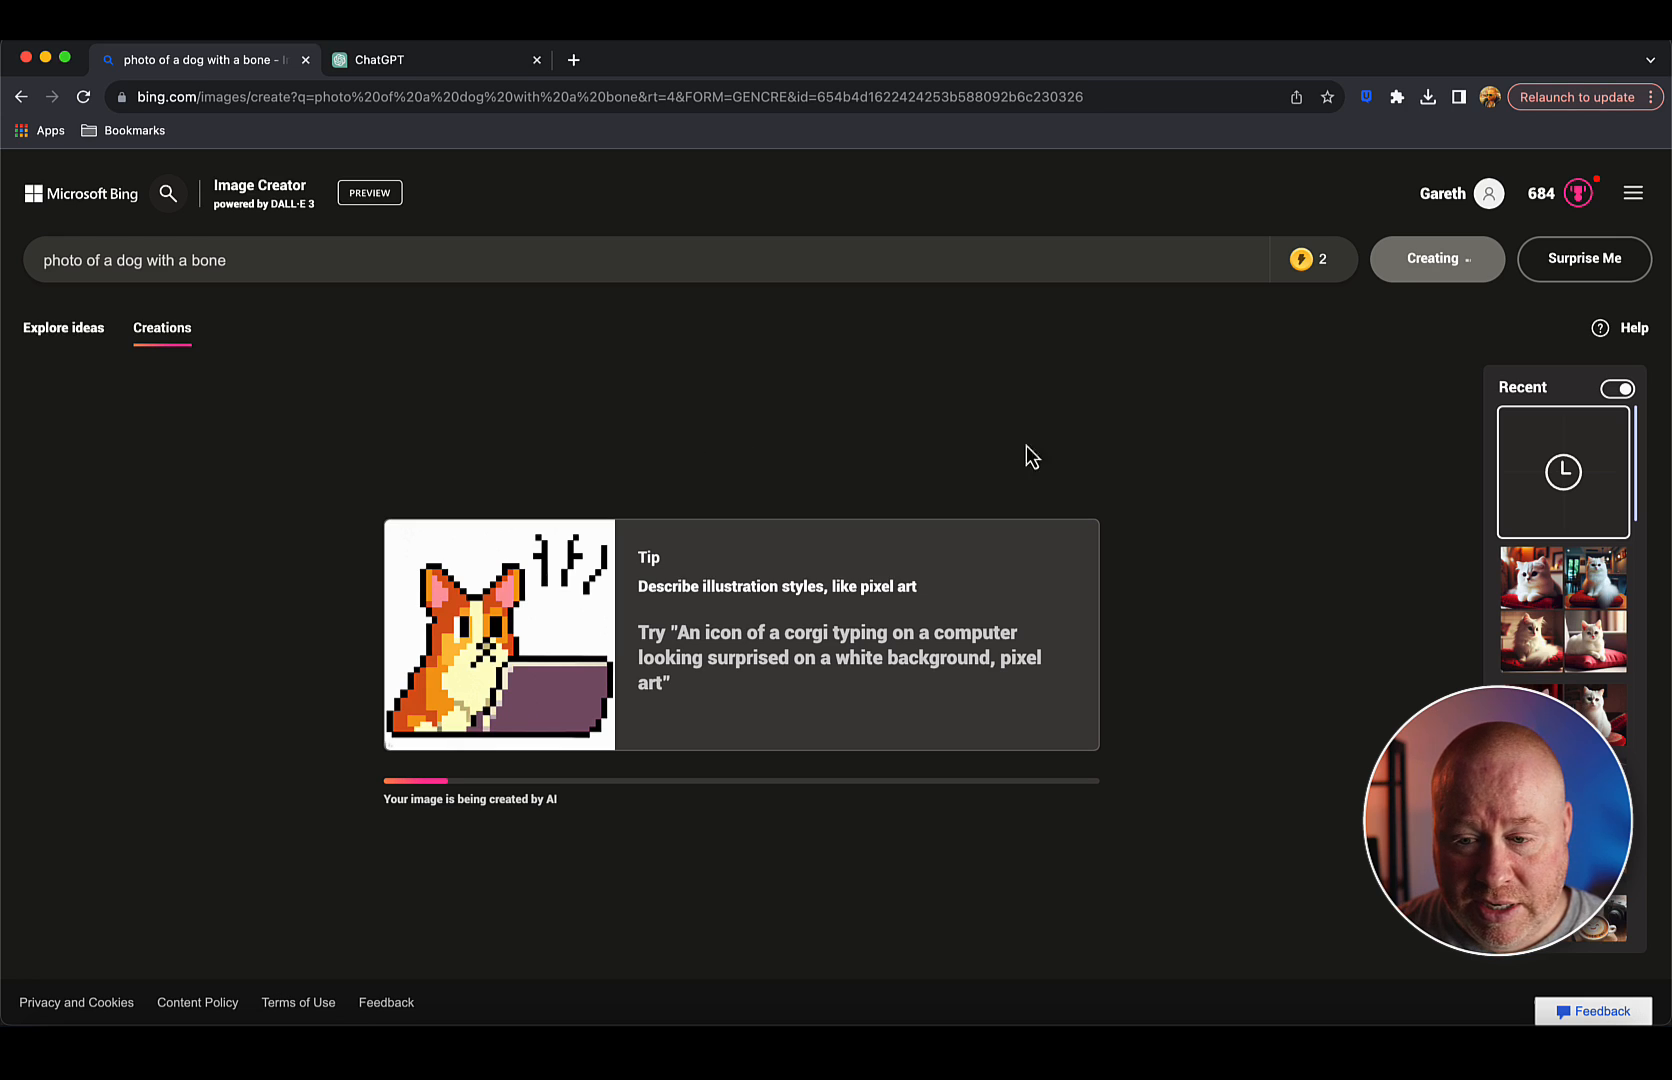
mouse_move(1528, 456)
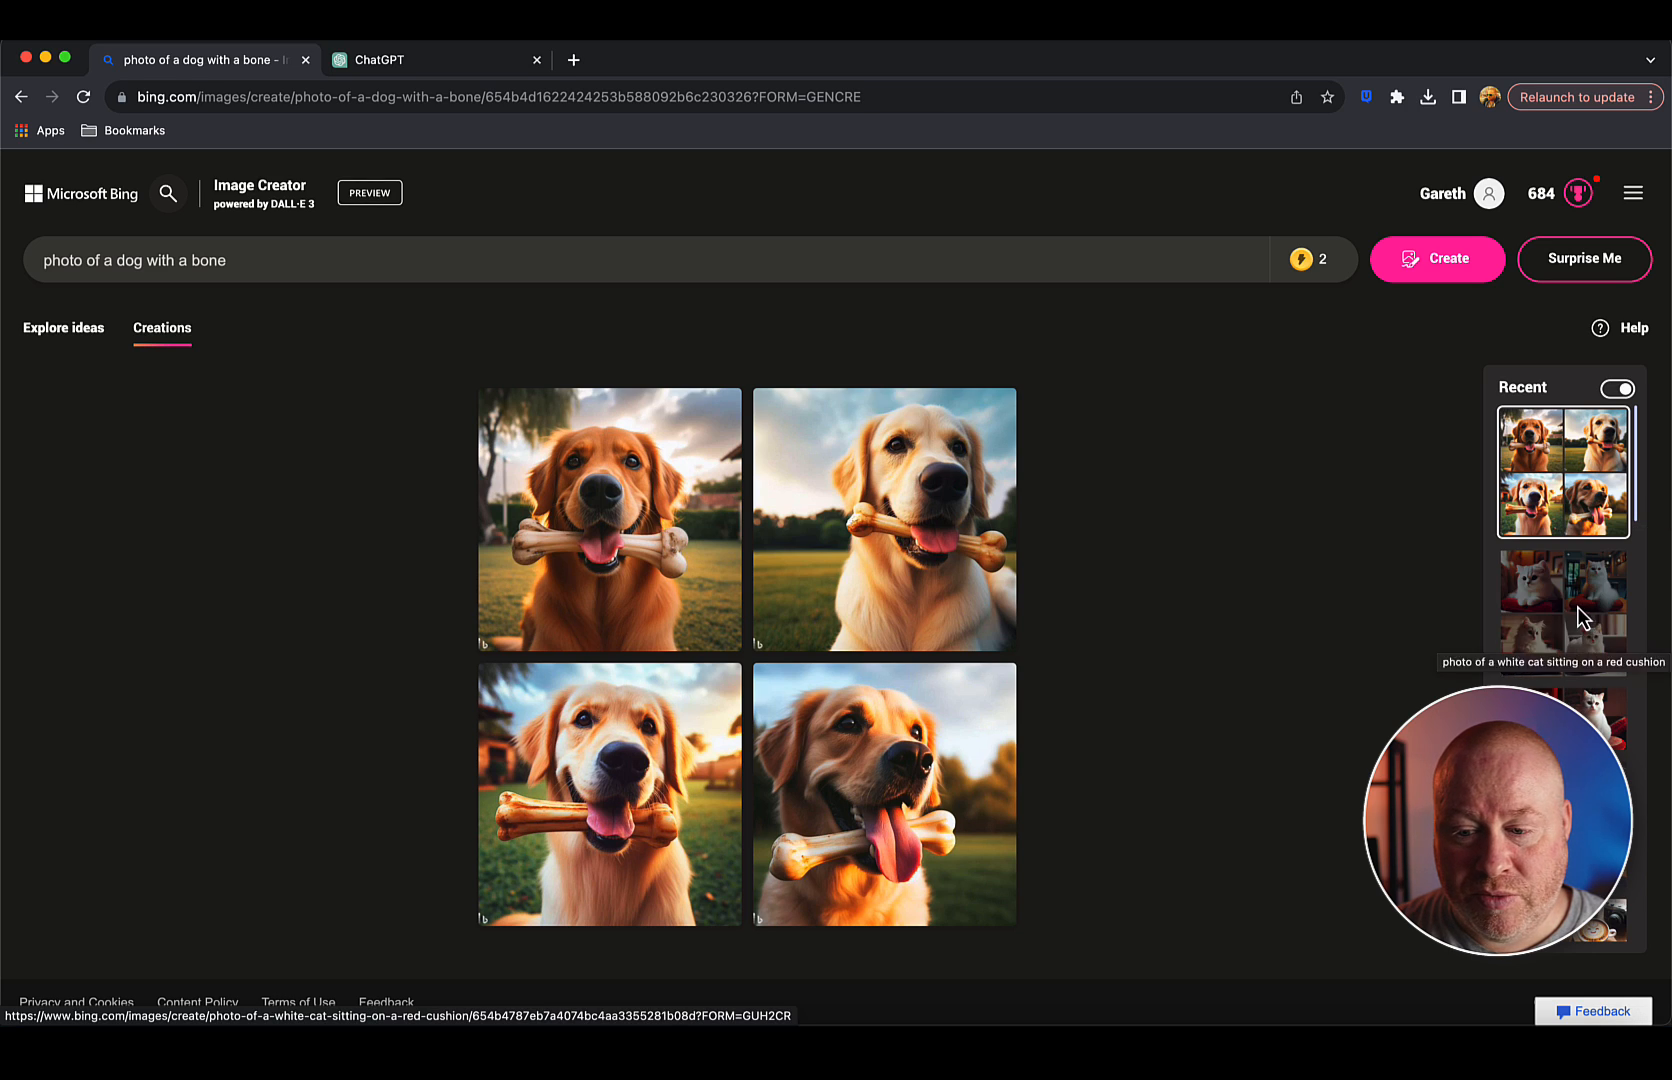
mouse_move(1260, 608)
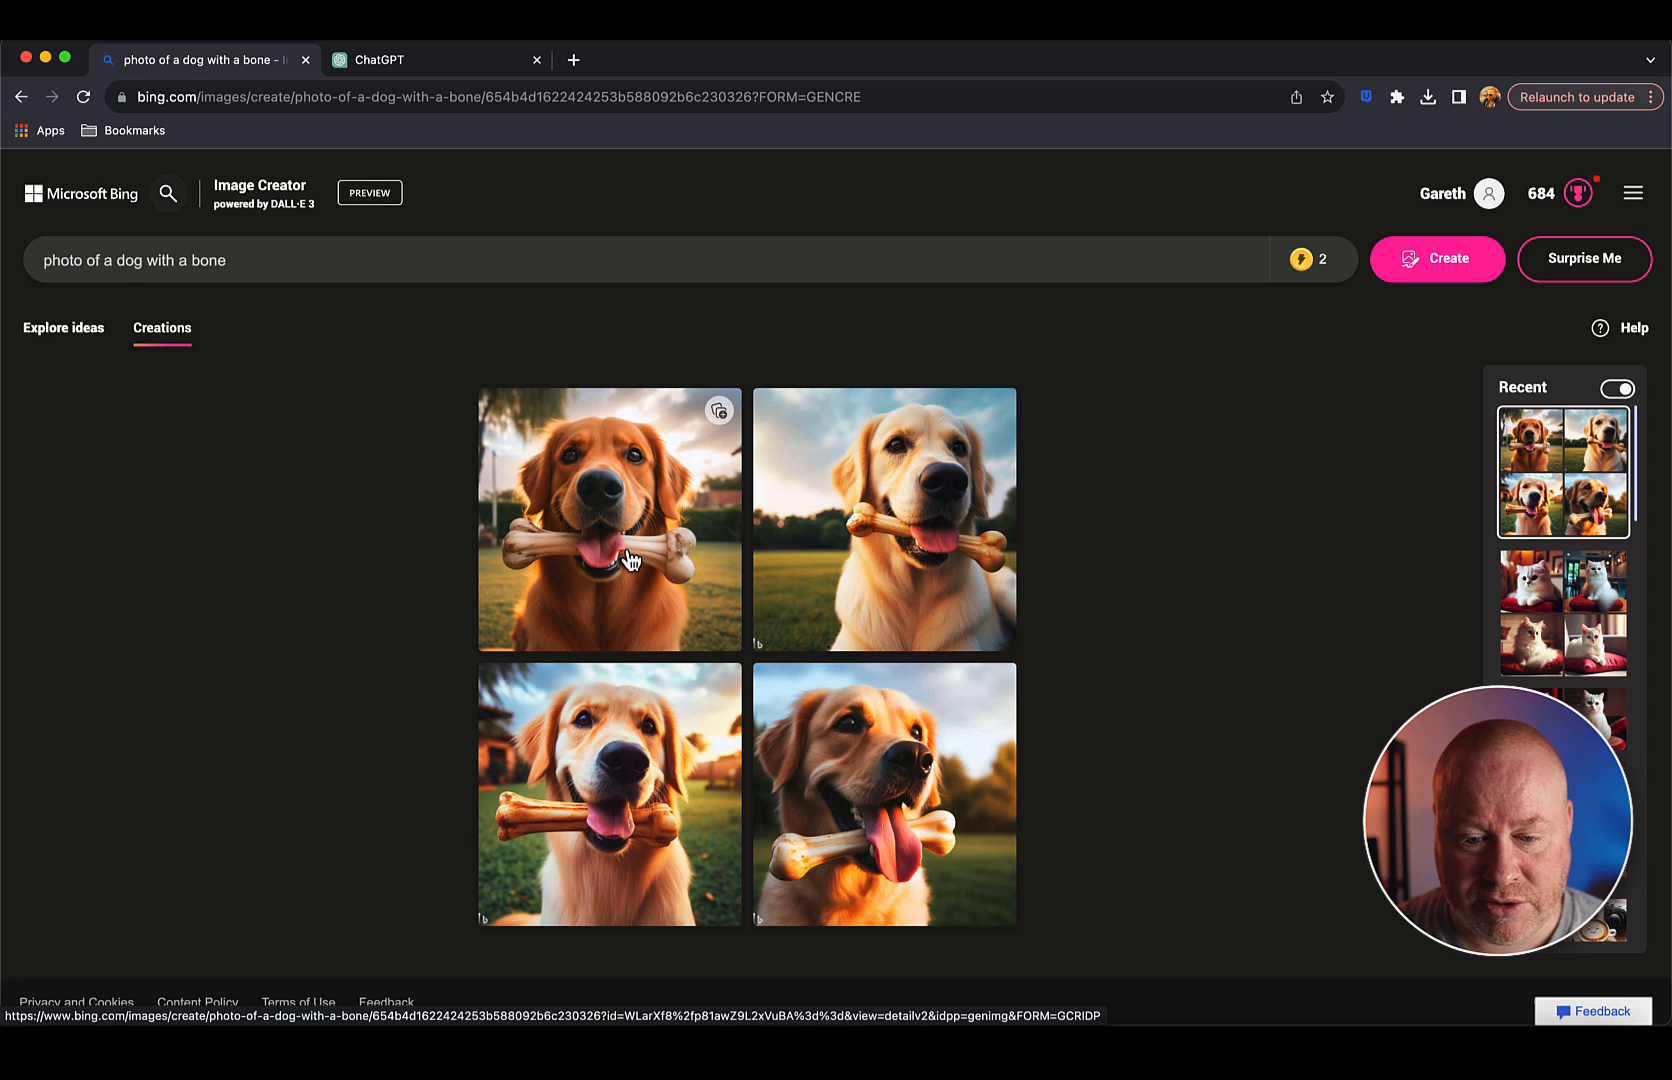
Inspect two of the four dog-with-a-bone images full-size, returning to the grid.
left_click(608, 520)
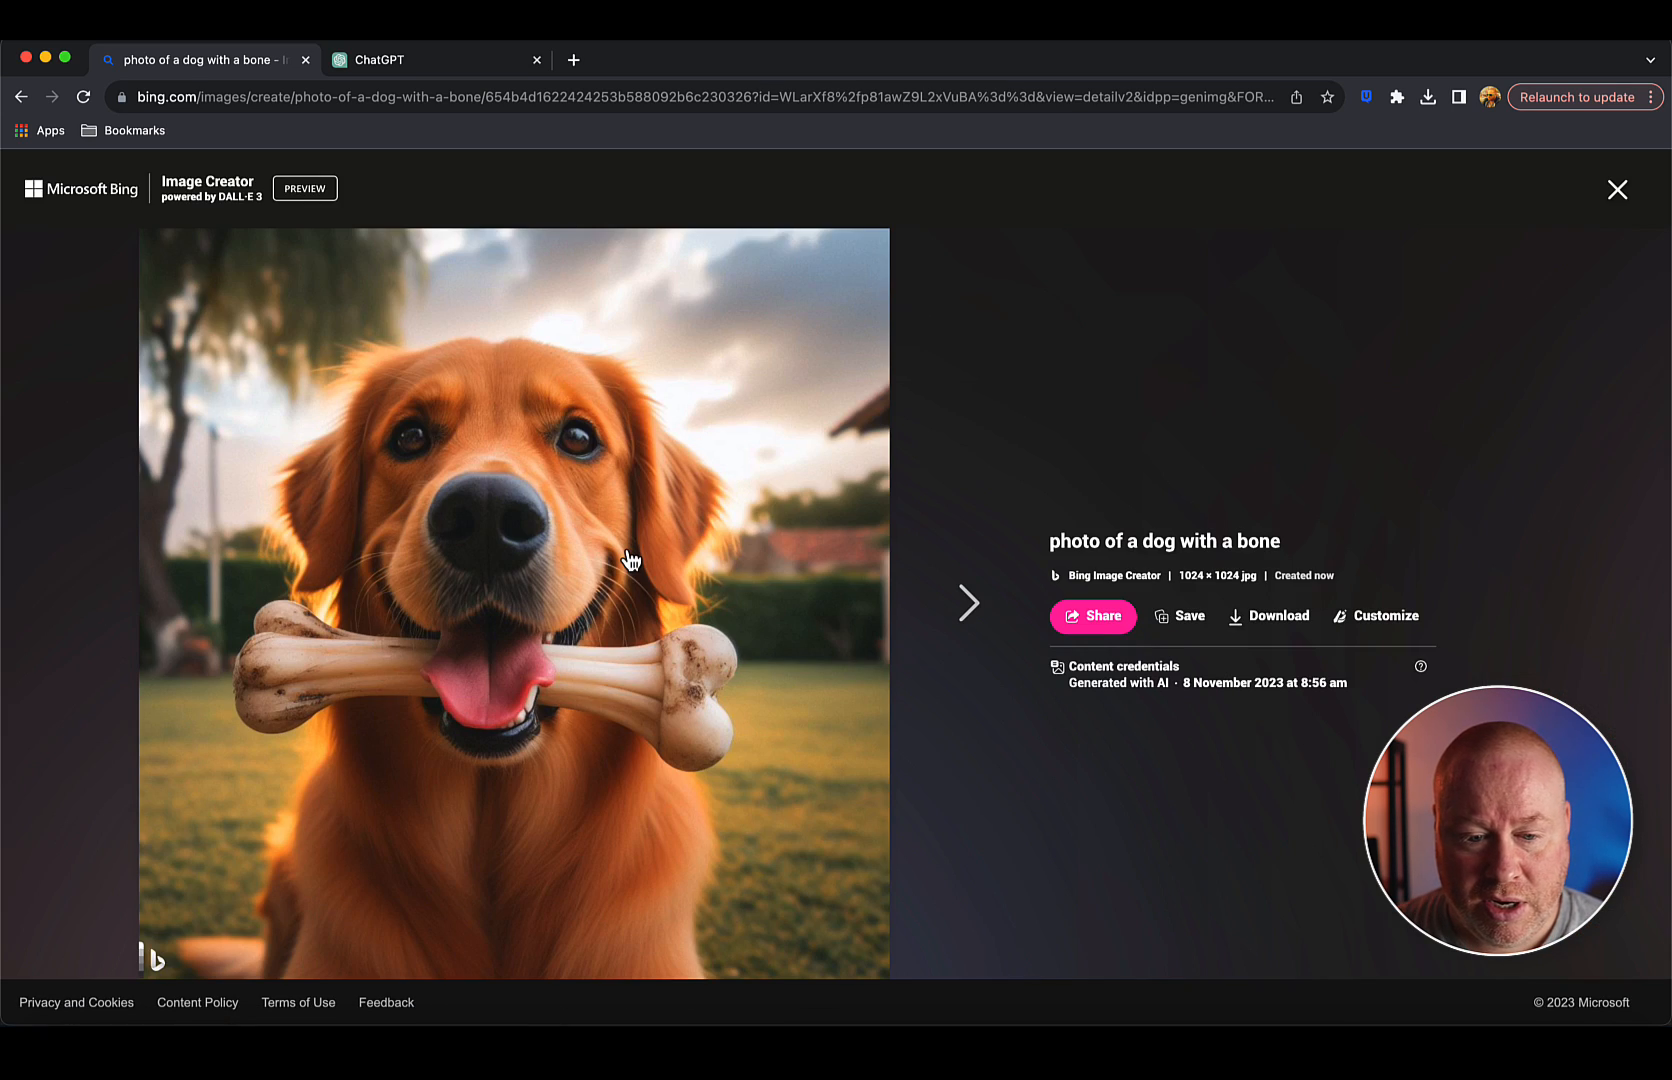
mouse_move(498, 684)
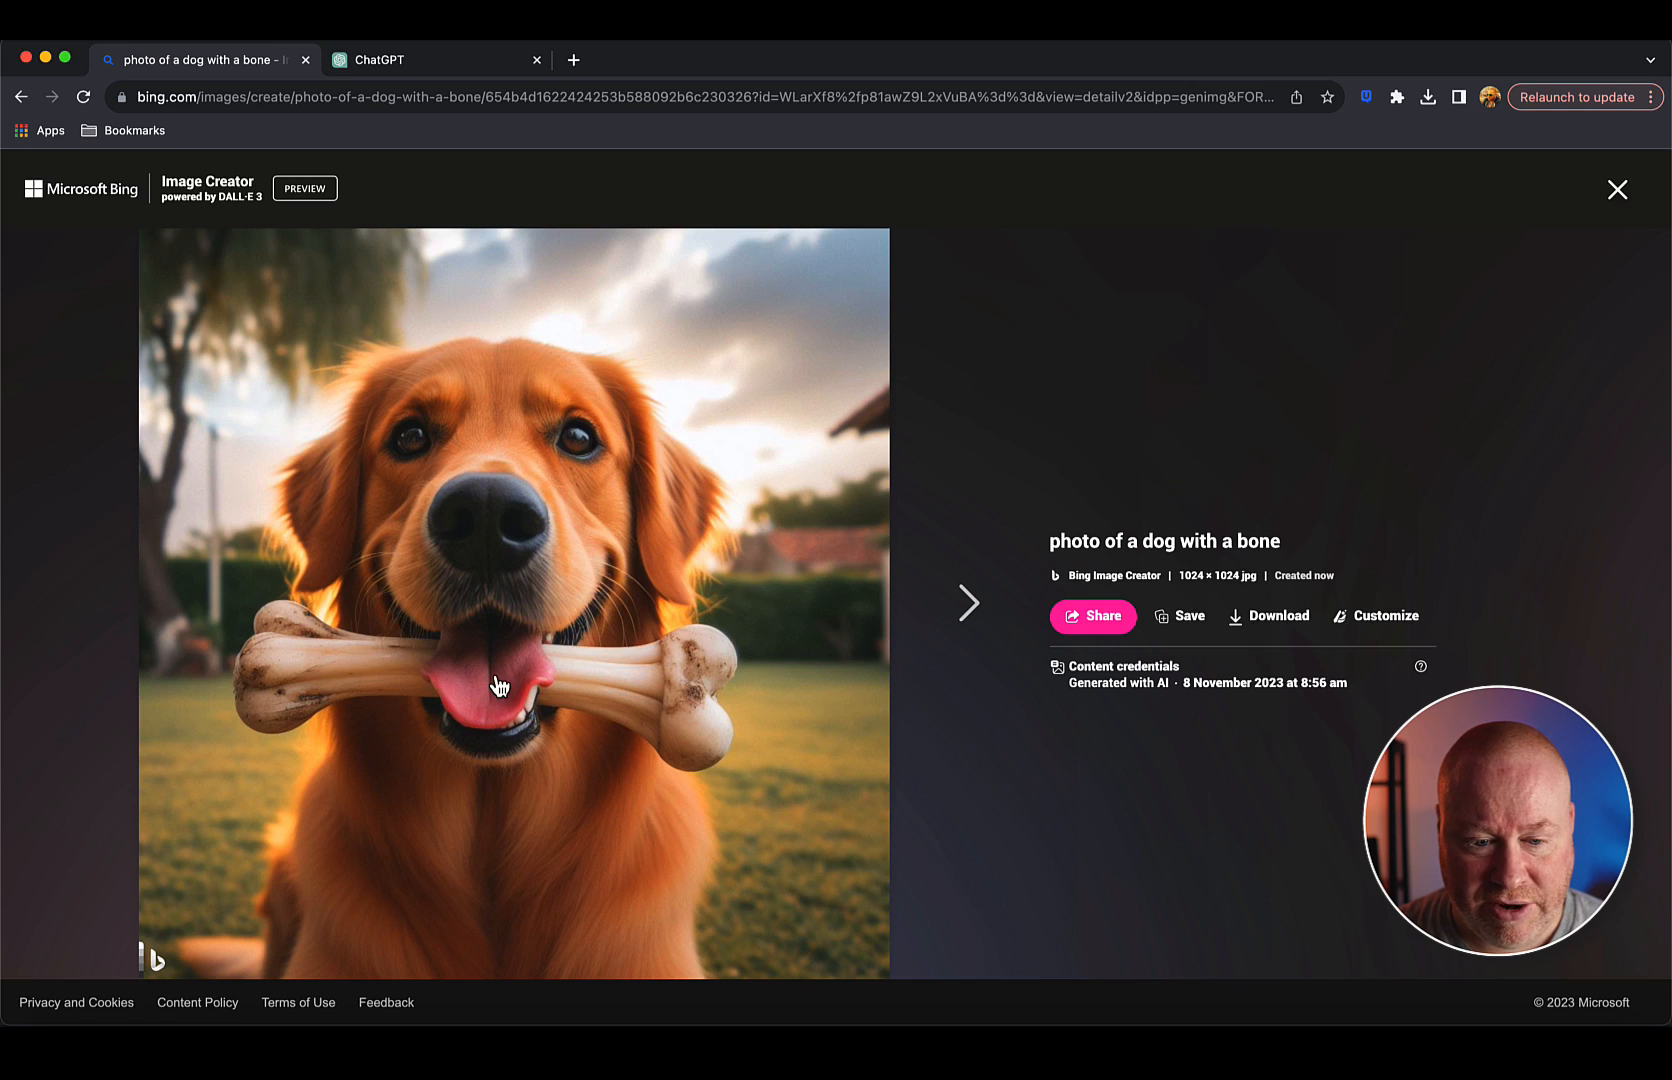
mouse_move(432, 690)
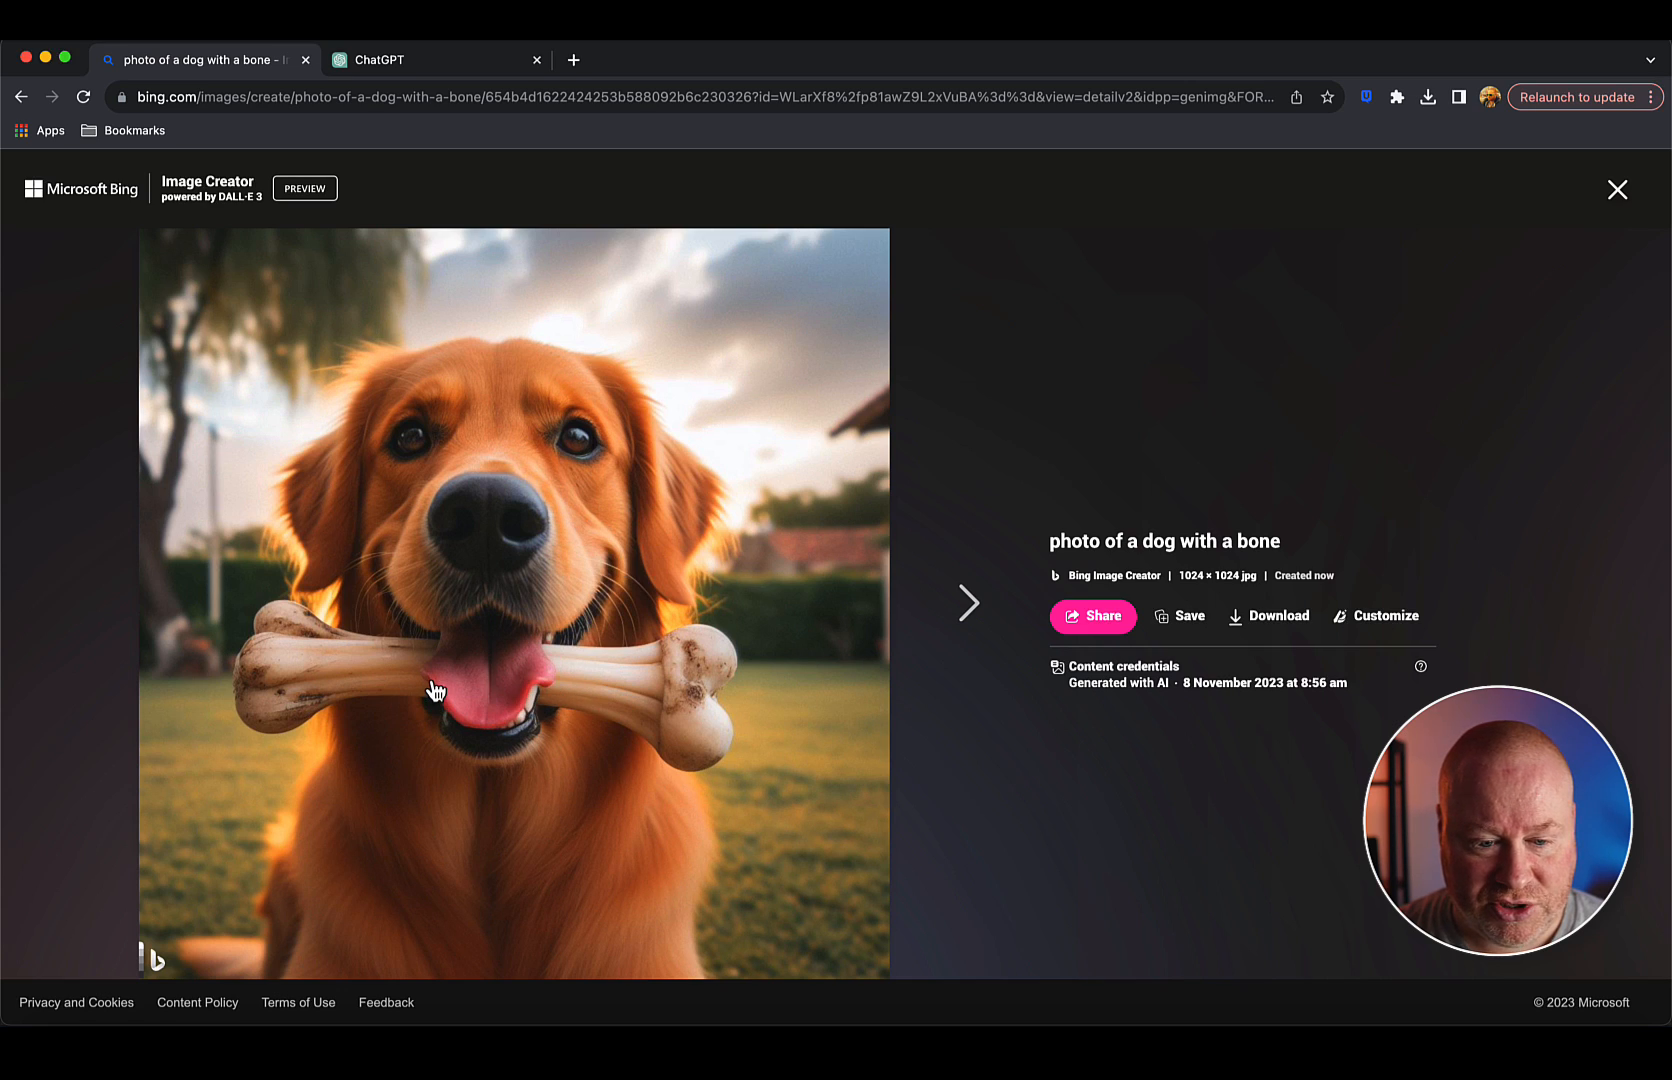
mouse_move(522, 646)
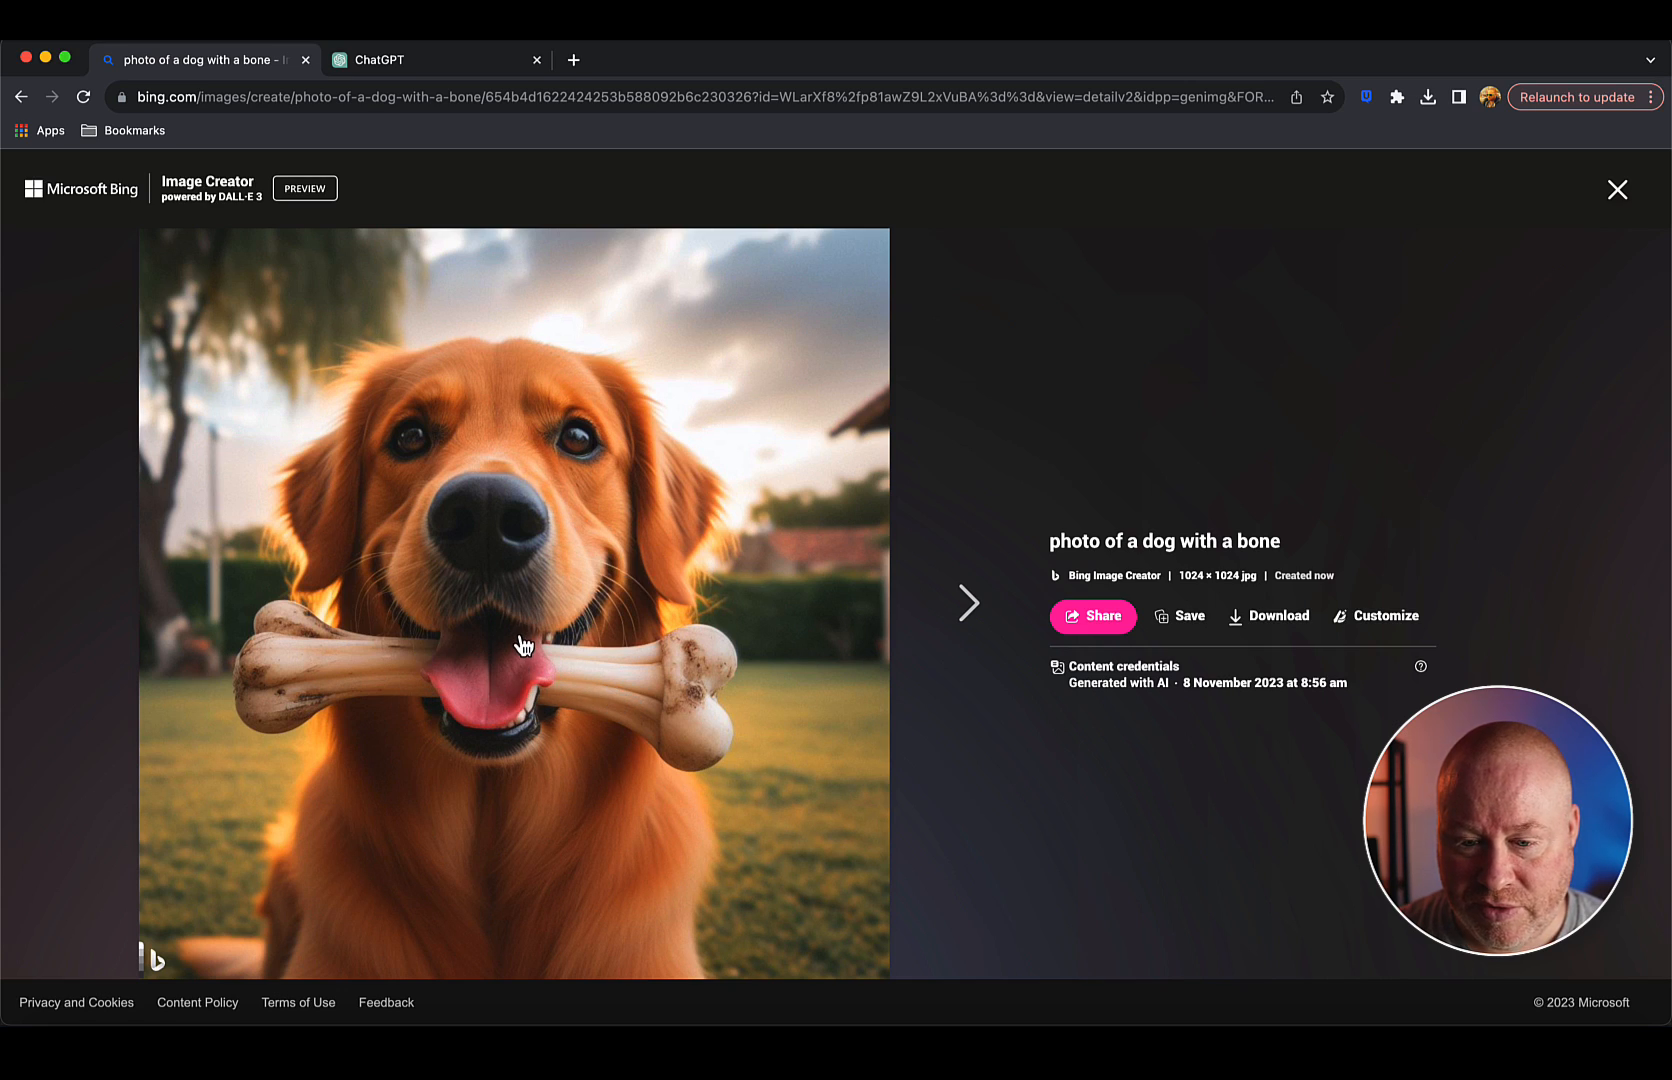
mouse_move(516, 652)
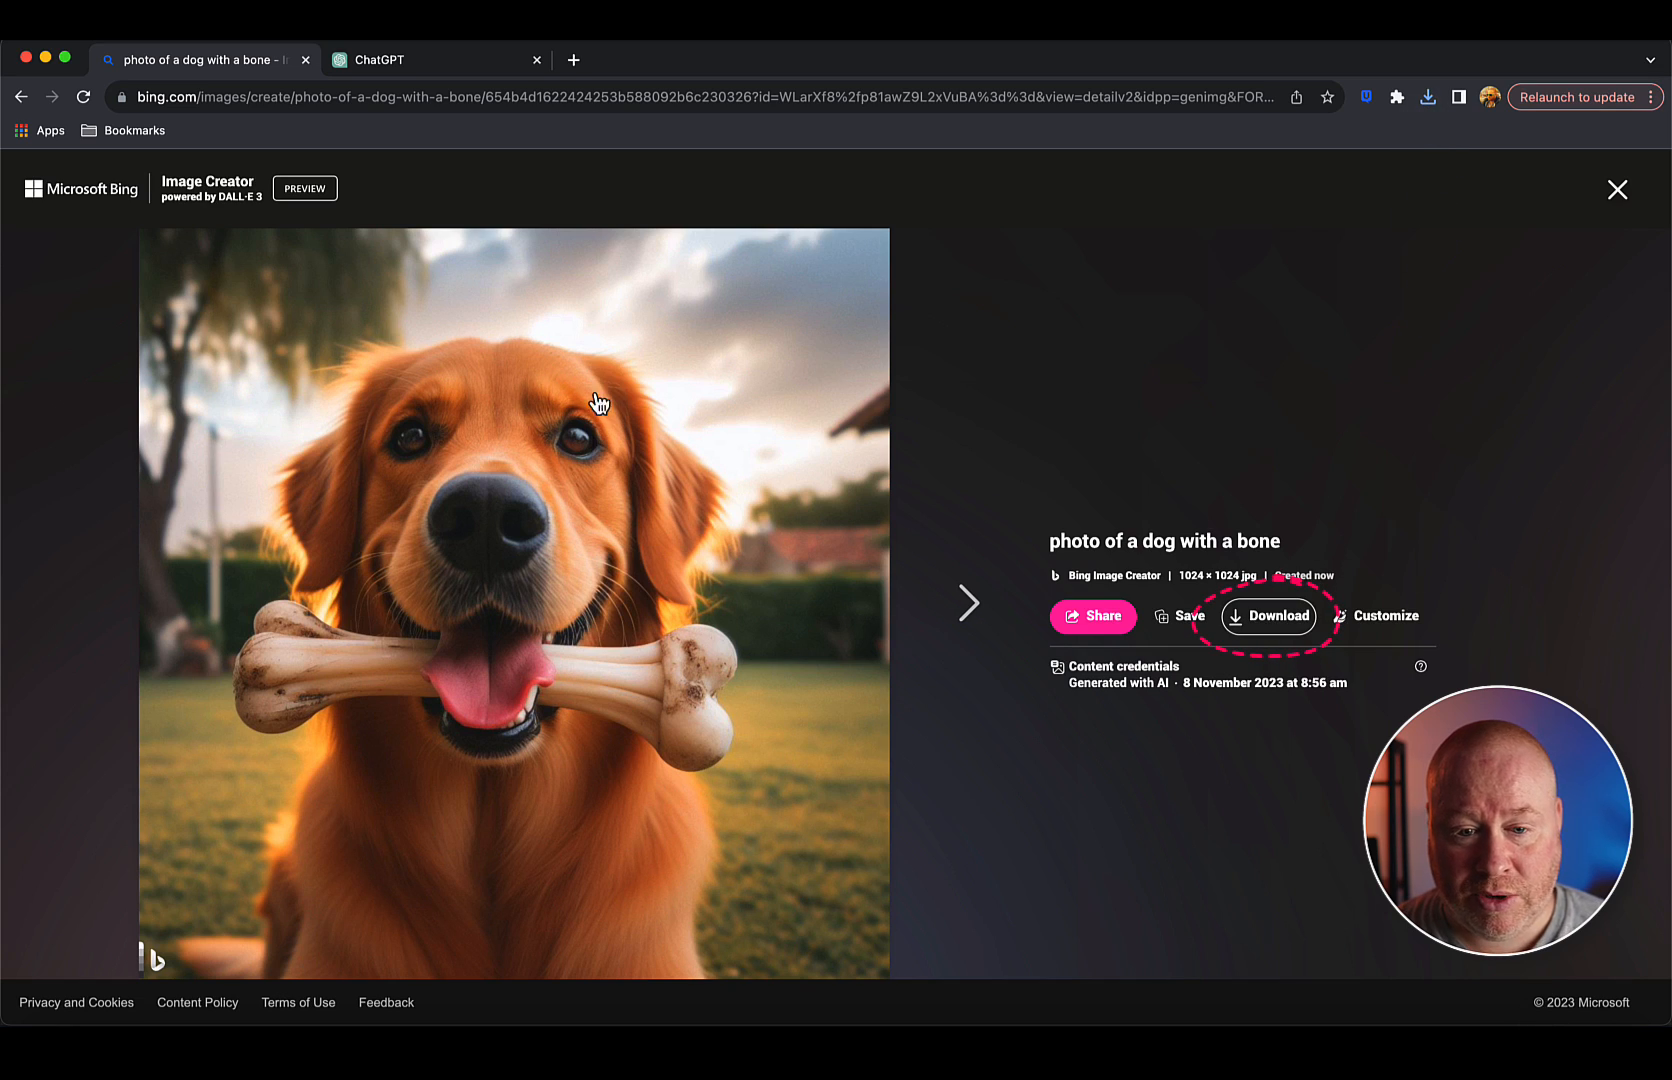
mouse_move(1618, 188)
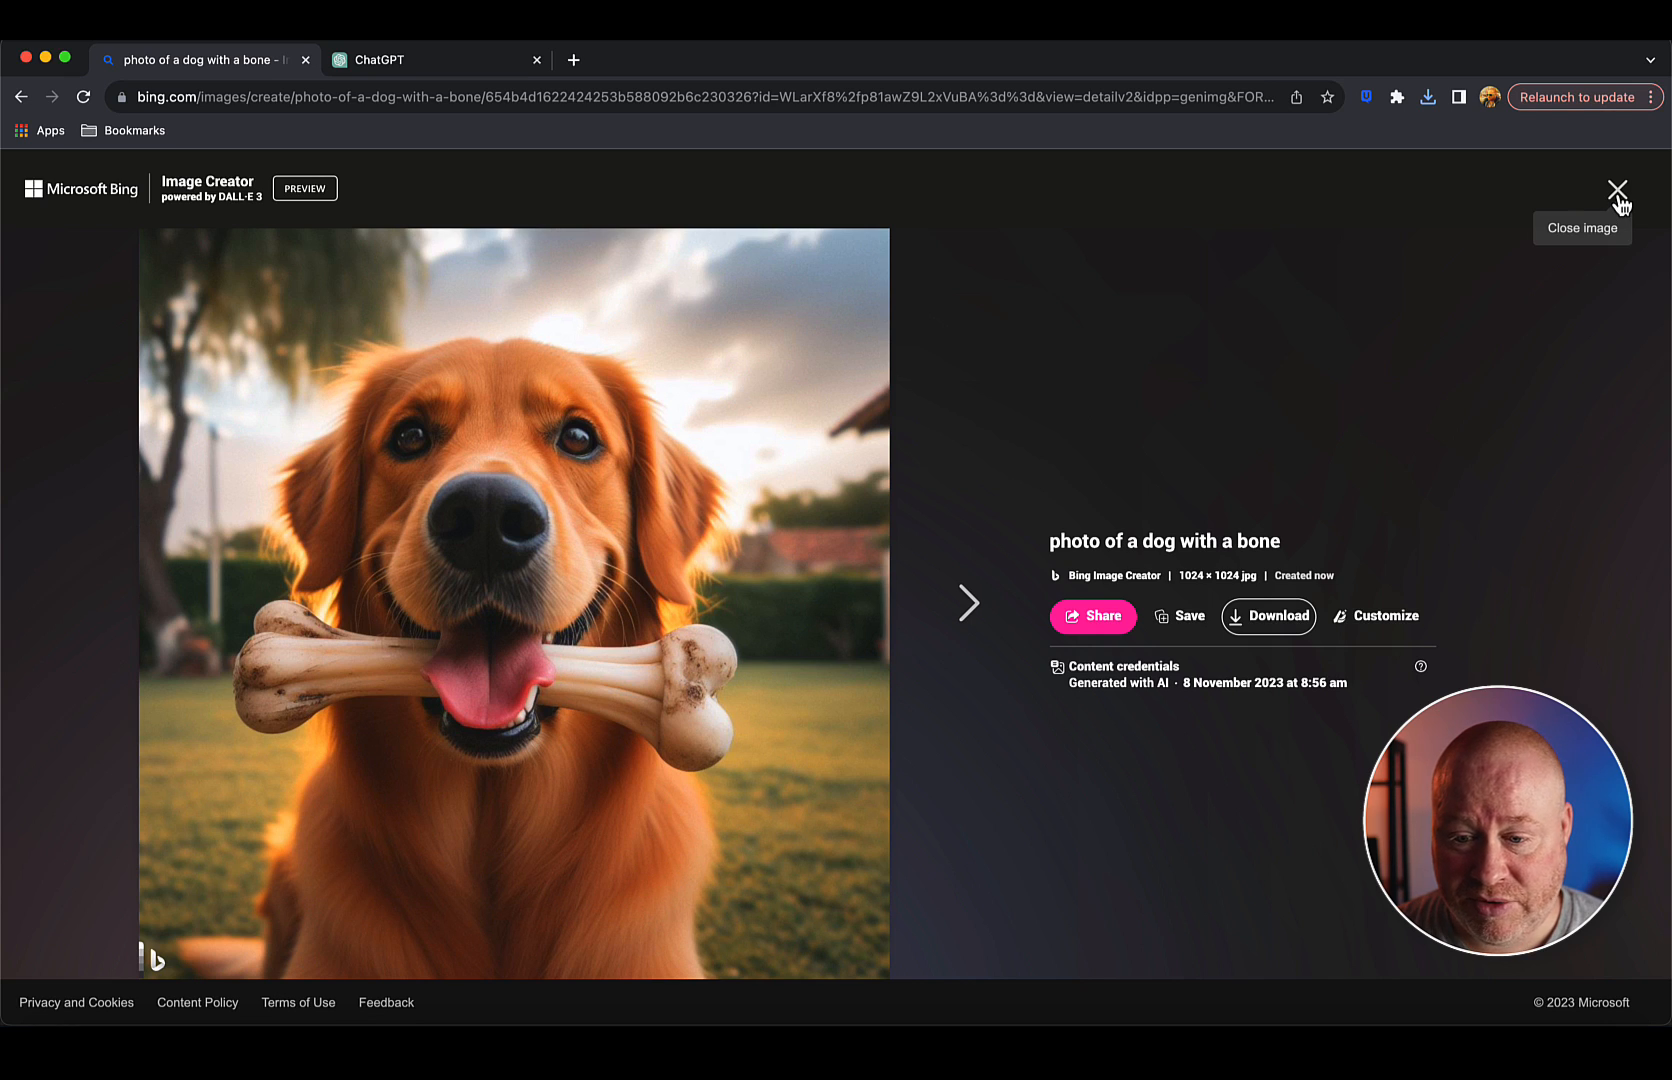
left_click(1618, 188)
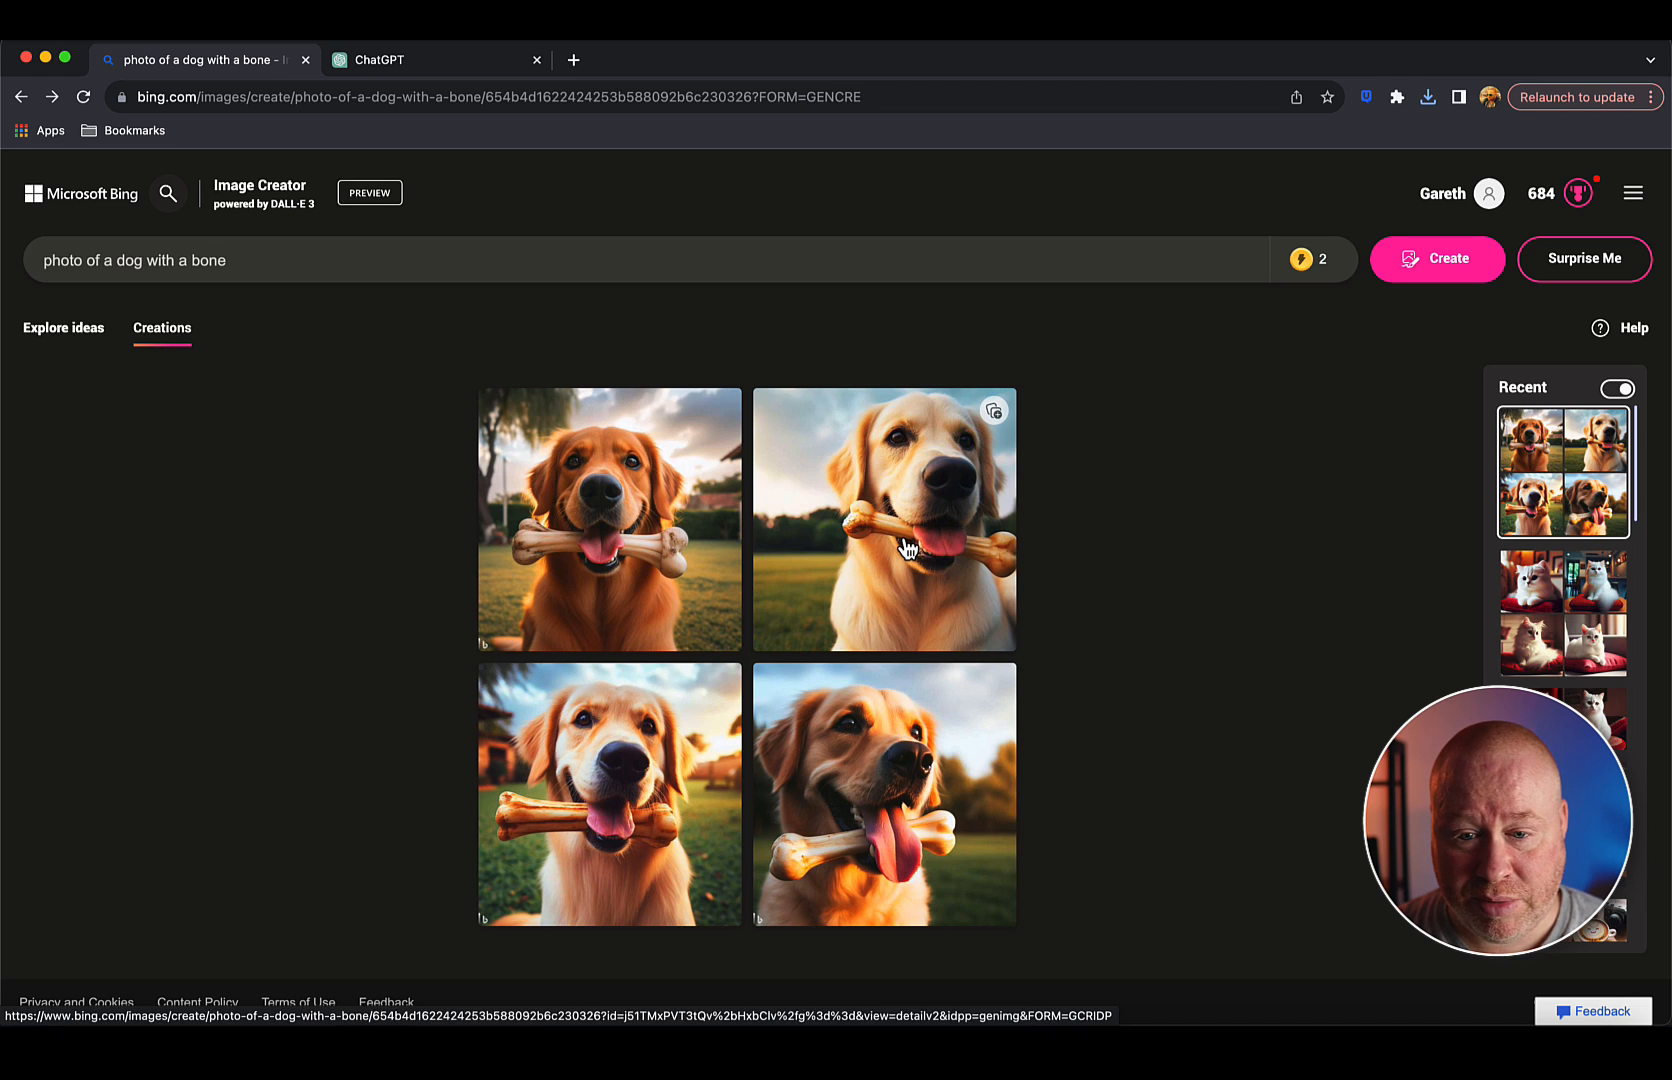
left_click(882, 518)
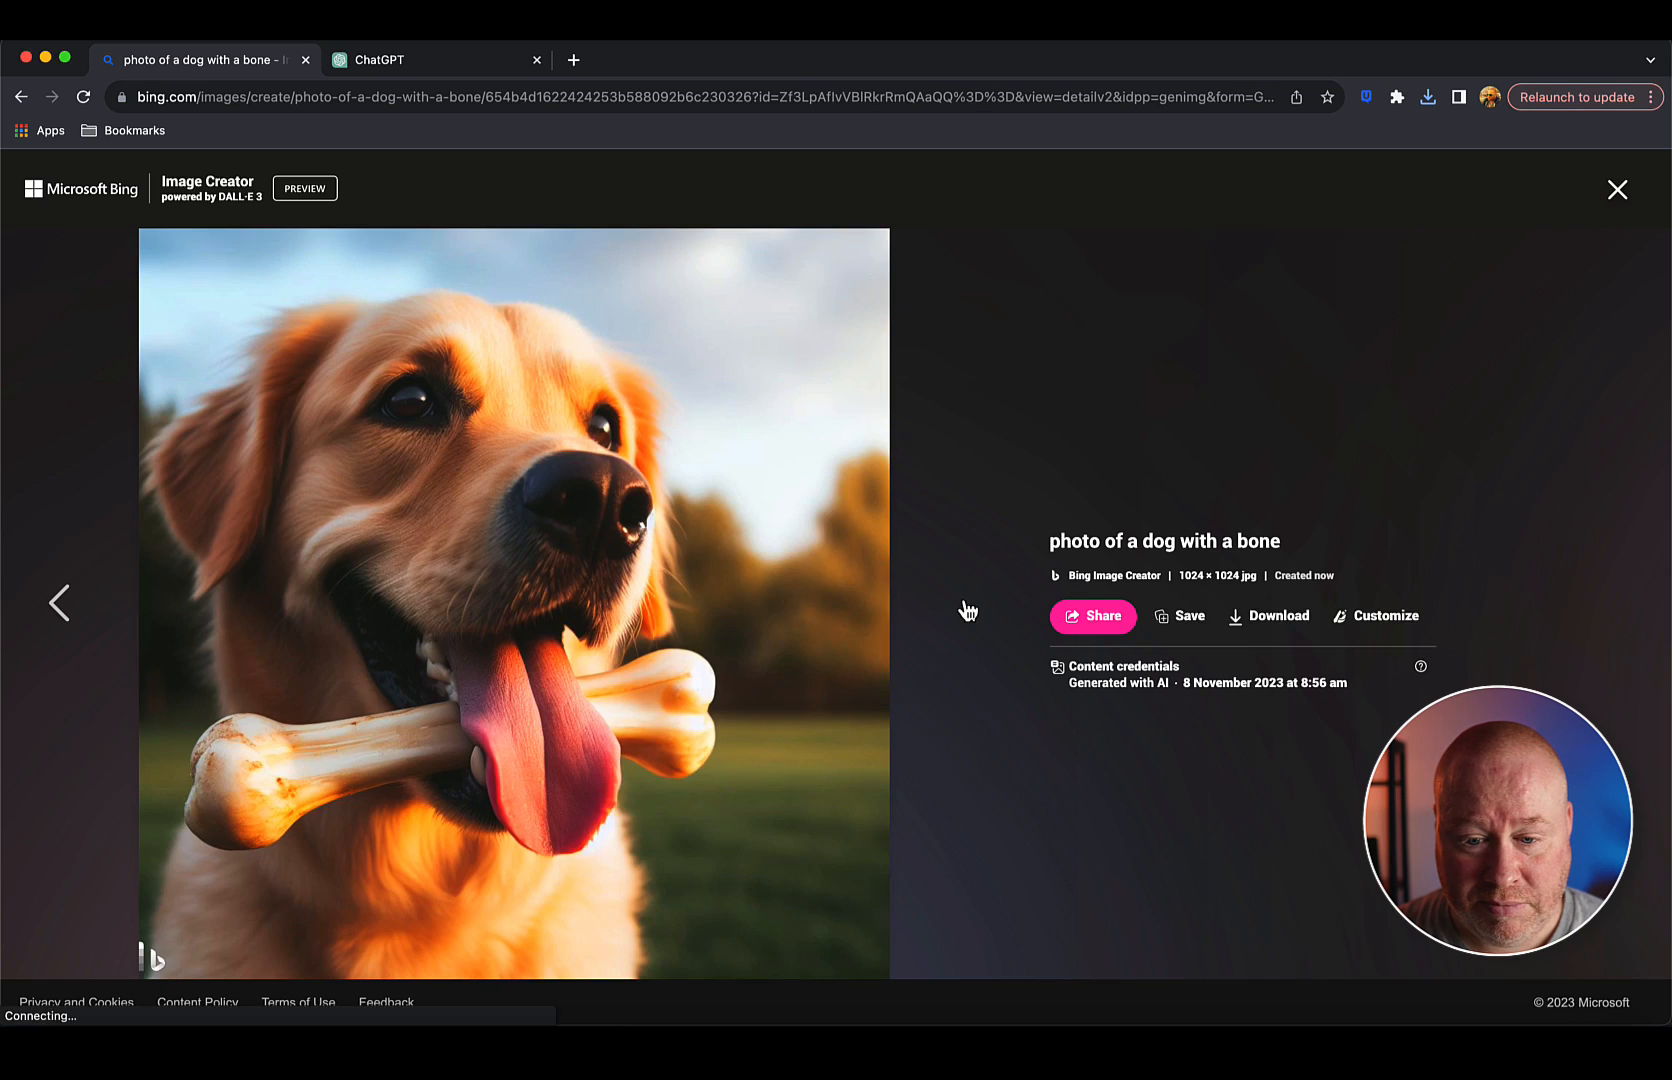
mouse_move(420, 888)
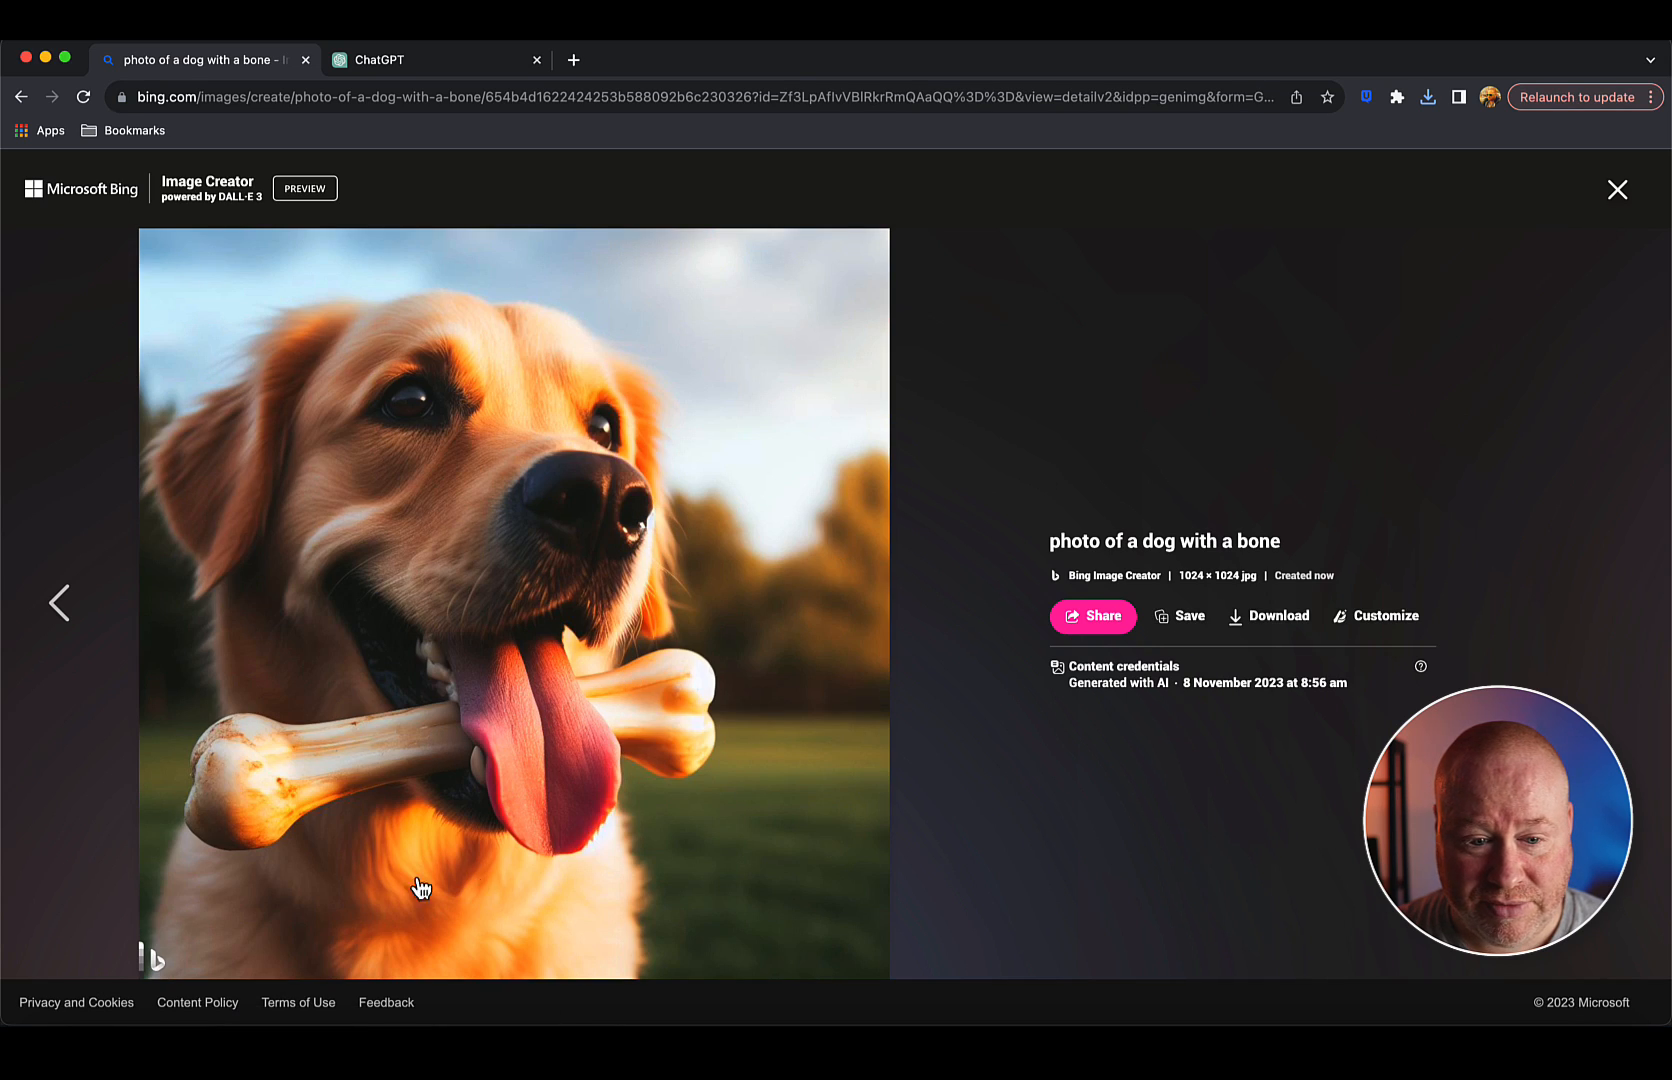
mouse_move(1106, 562)
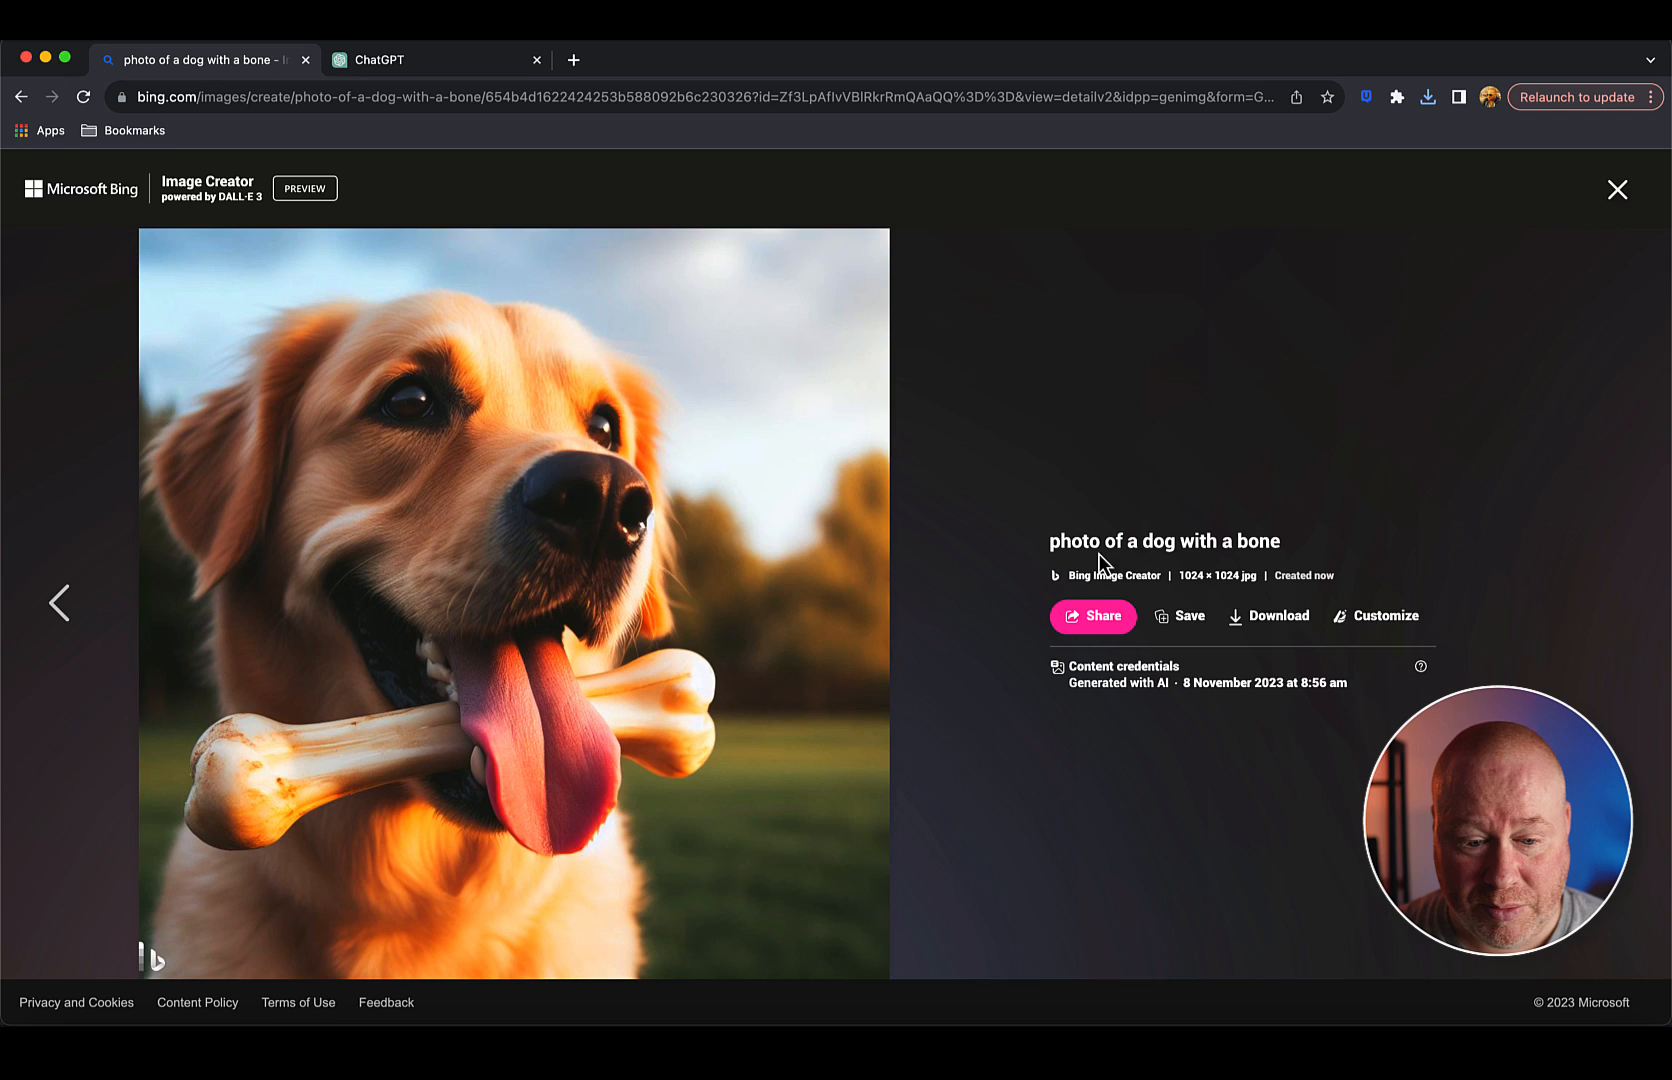
left_click(1616, 190)
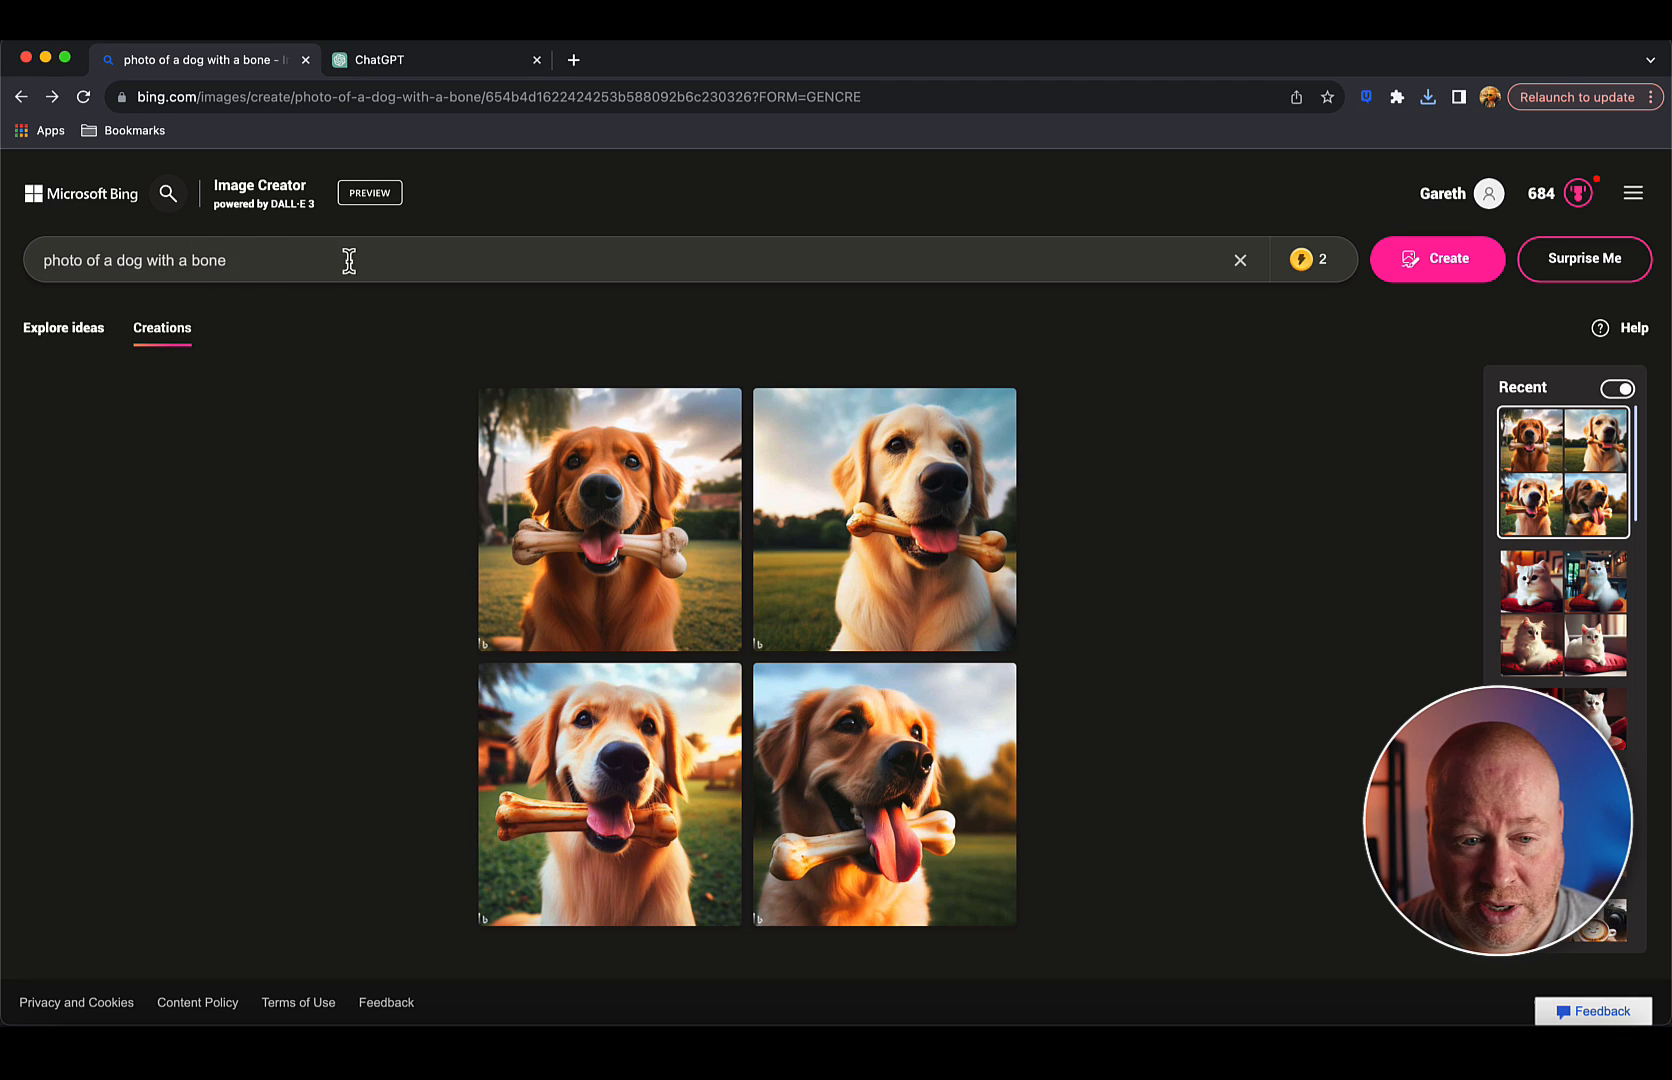
mouse_move(1436, 260)
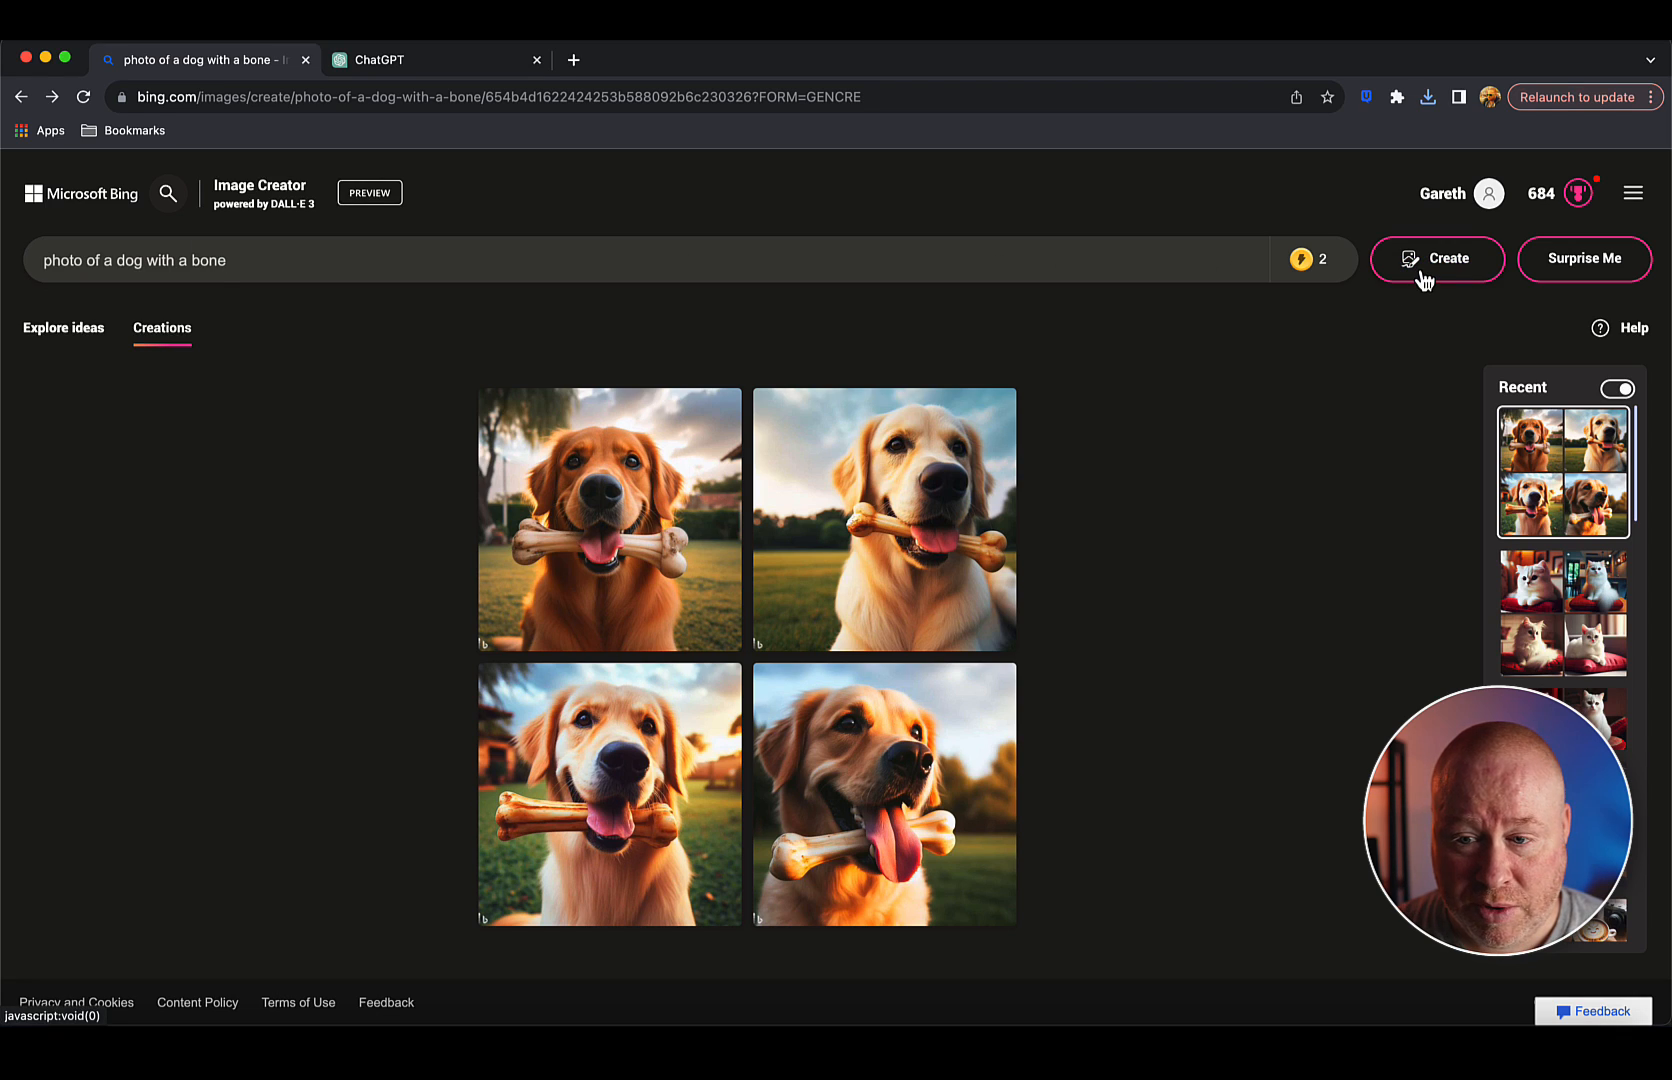
Generate a second batch from the same dog-with-a-bone prompt.
left_click(1436, 258)
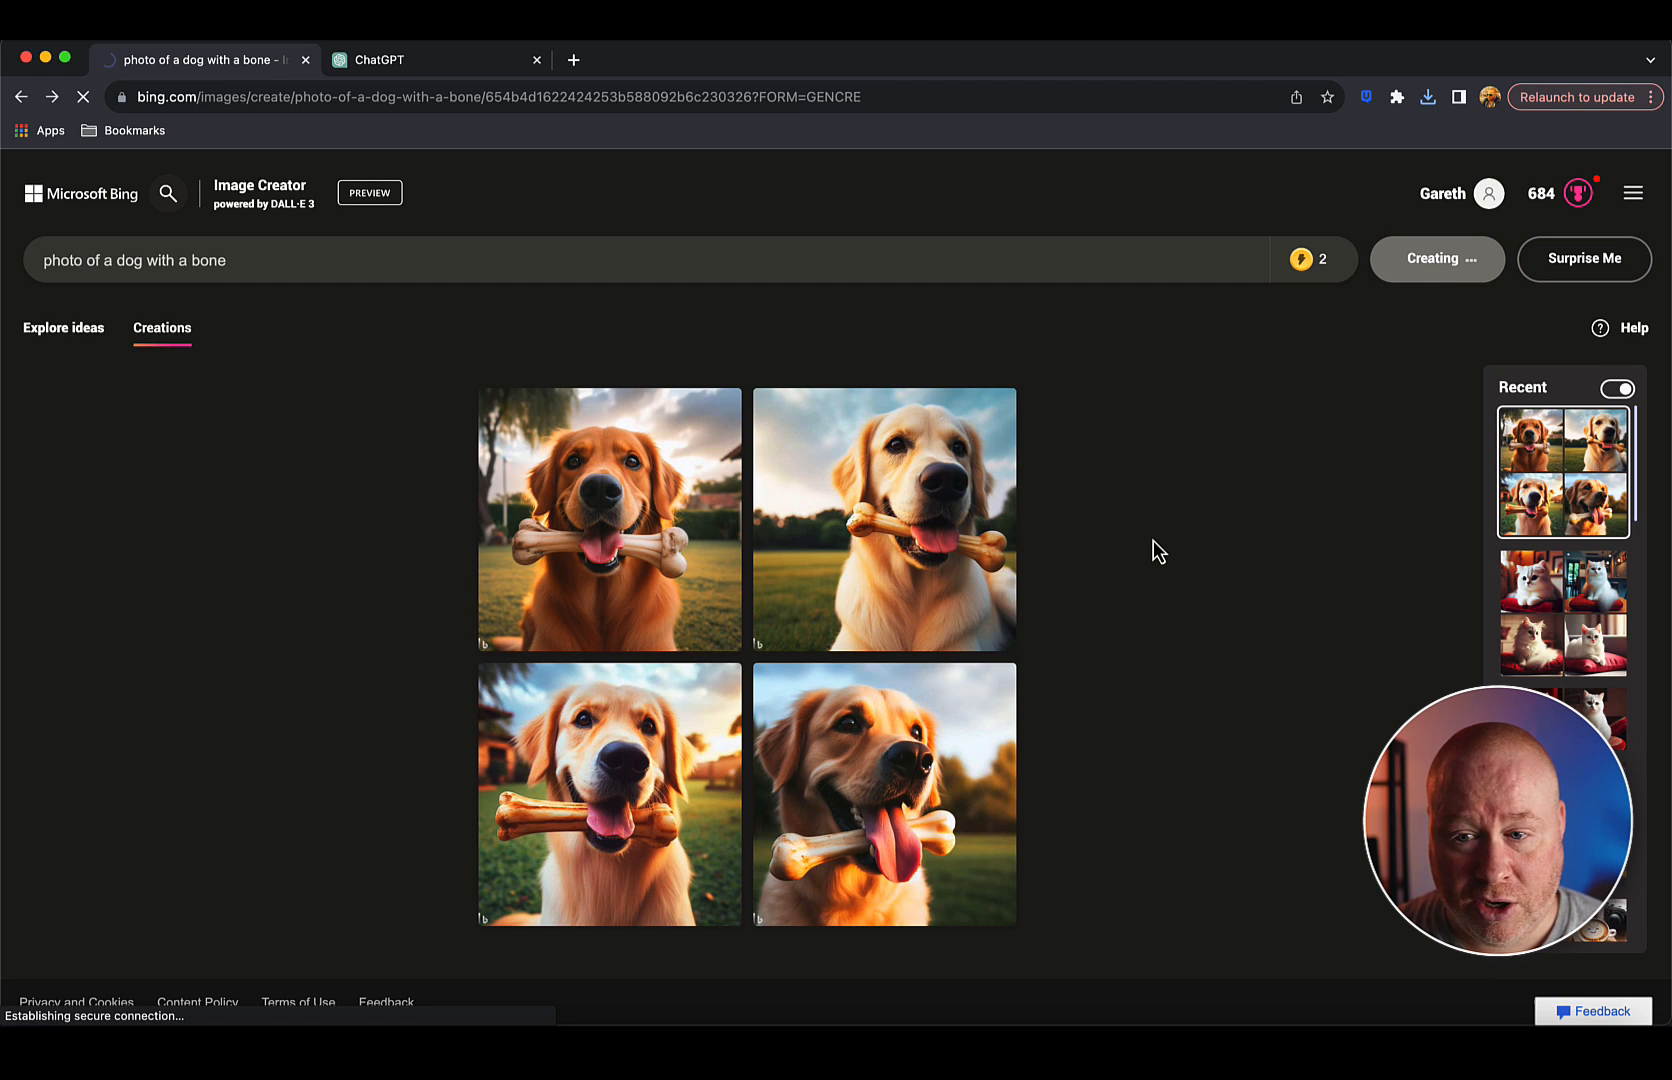
left_click(1436, 258)
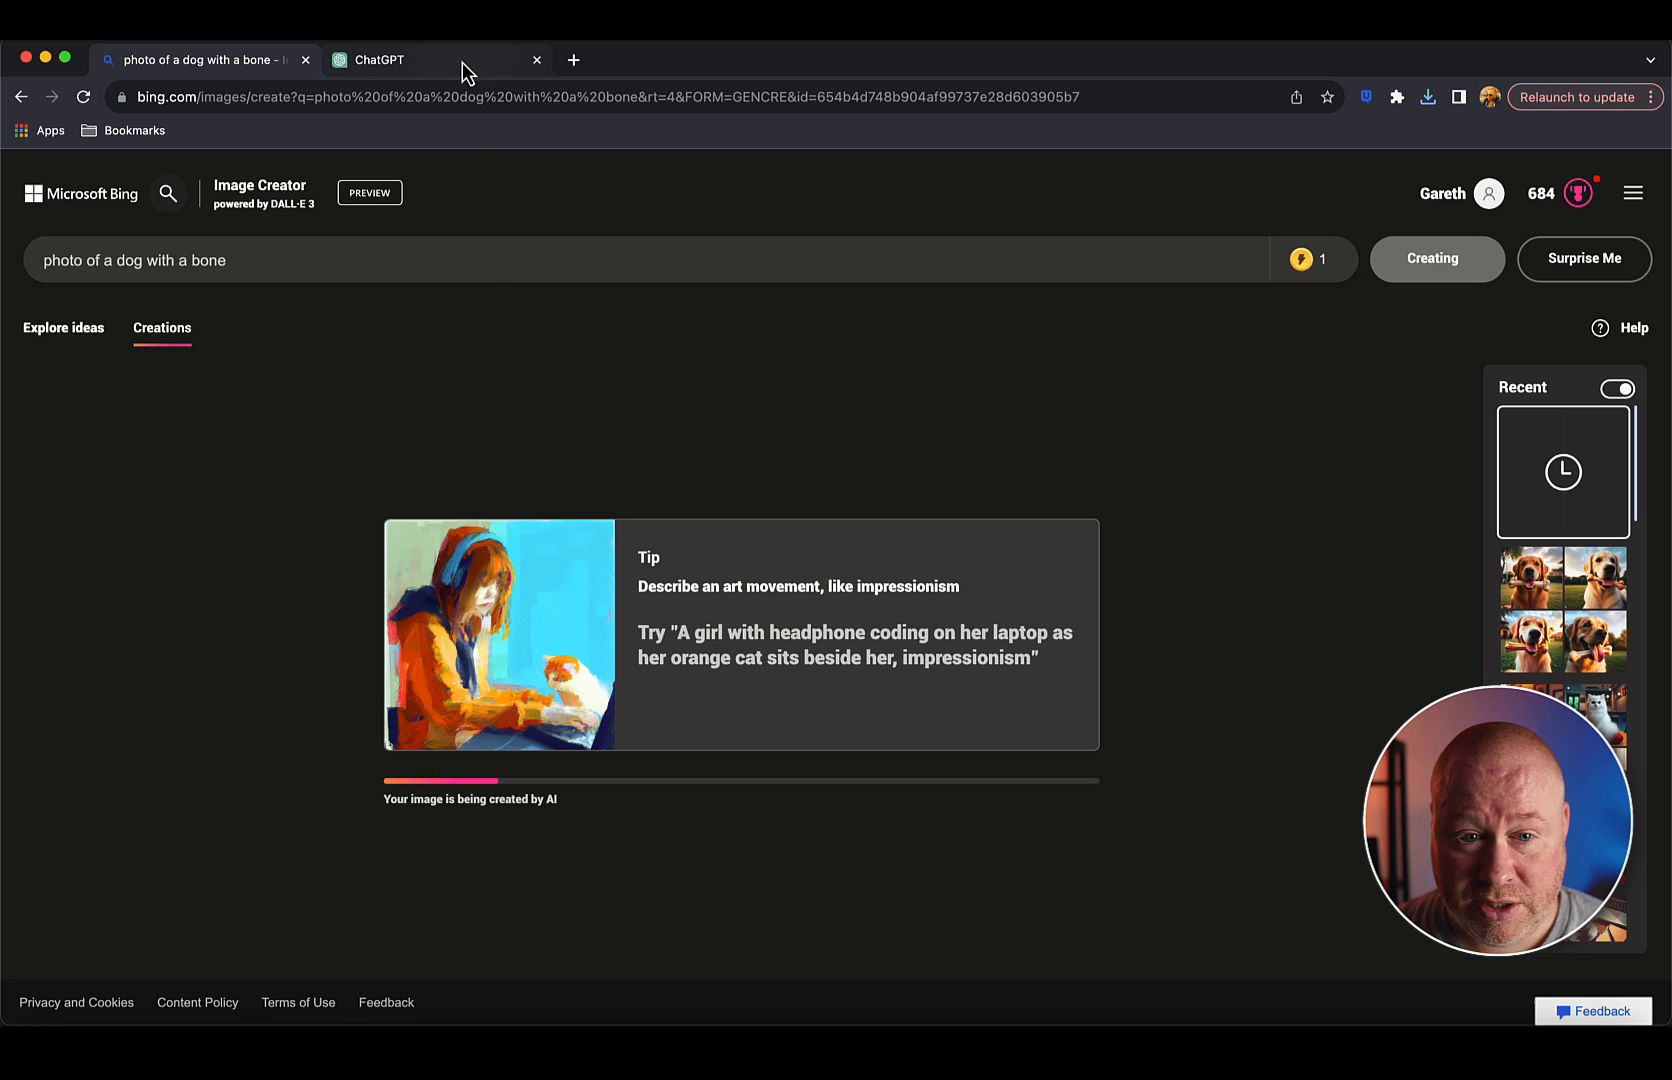
Send 'photo of a dog with a bone' to ChatGPT for DALL·E 3 generation.
left_click(378, 58)
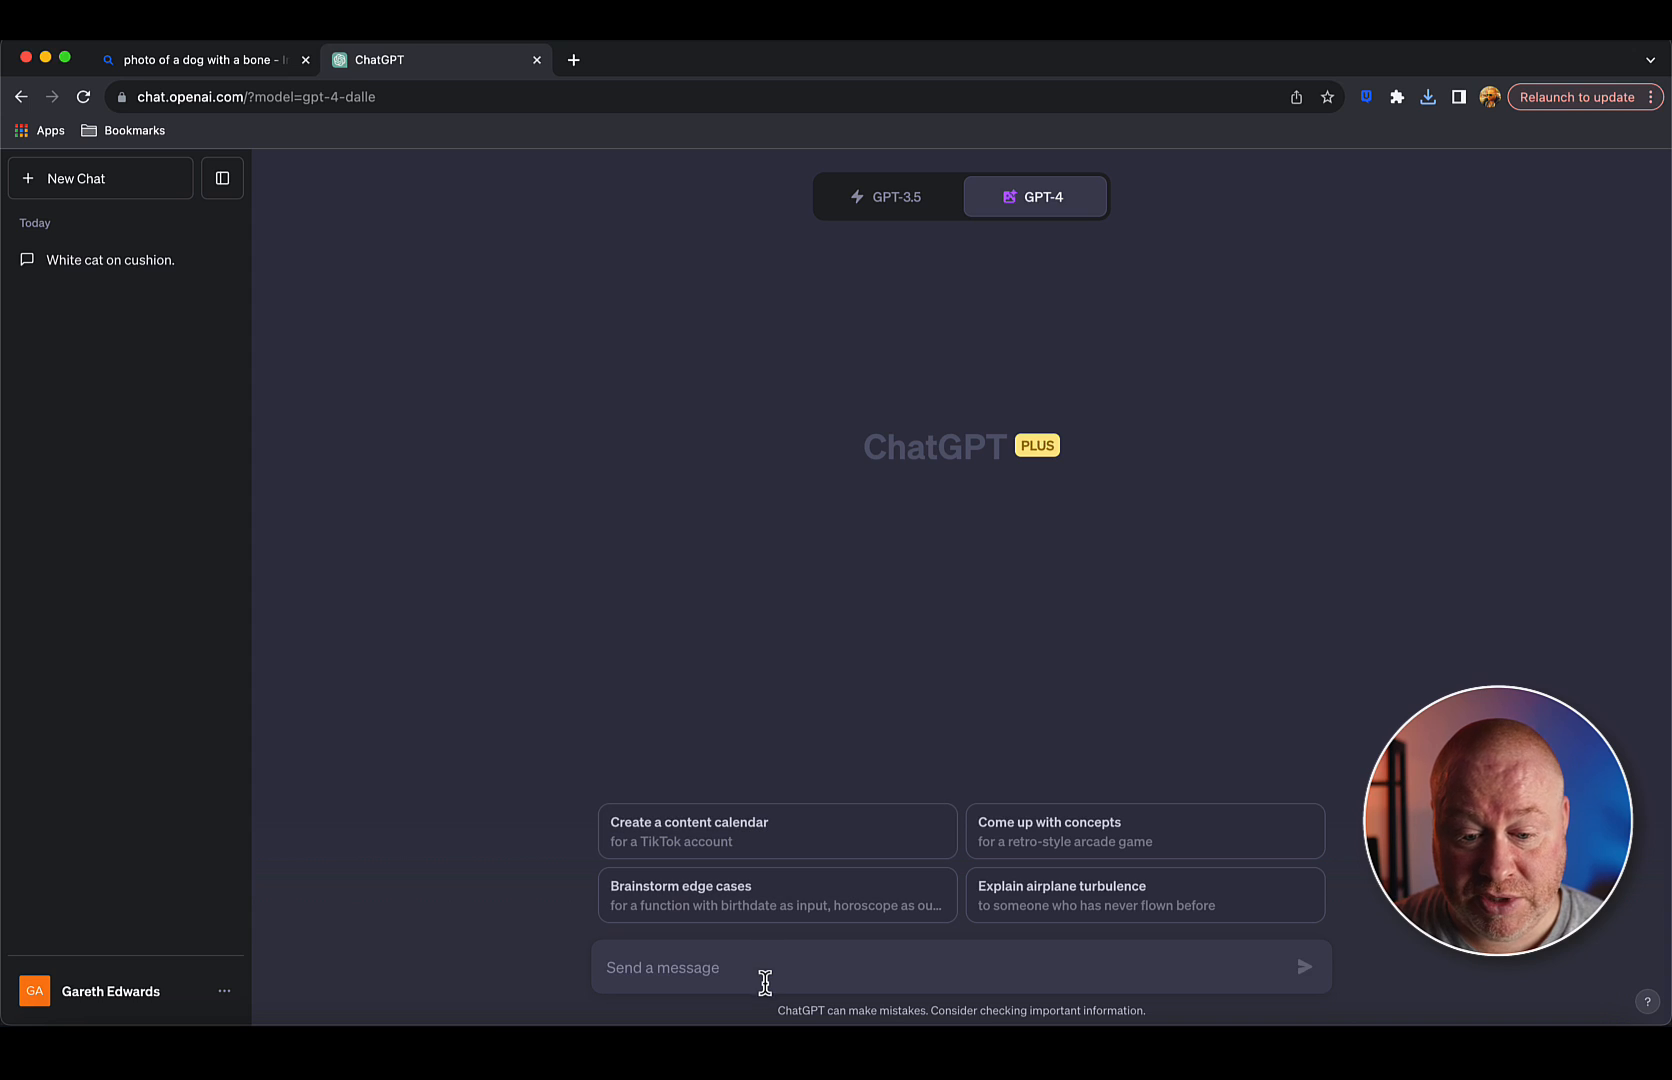
type("photo of a dog with a bone")
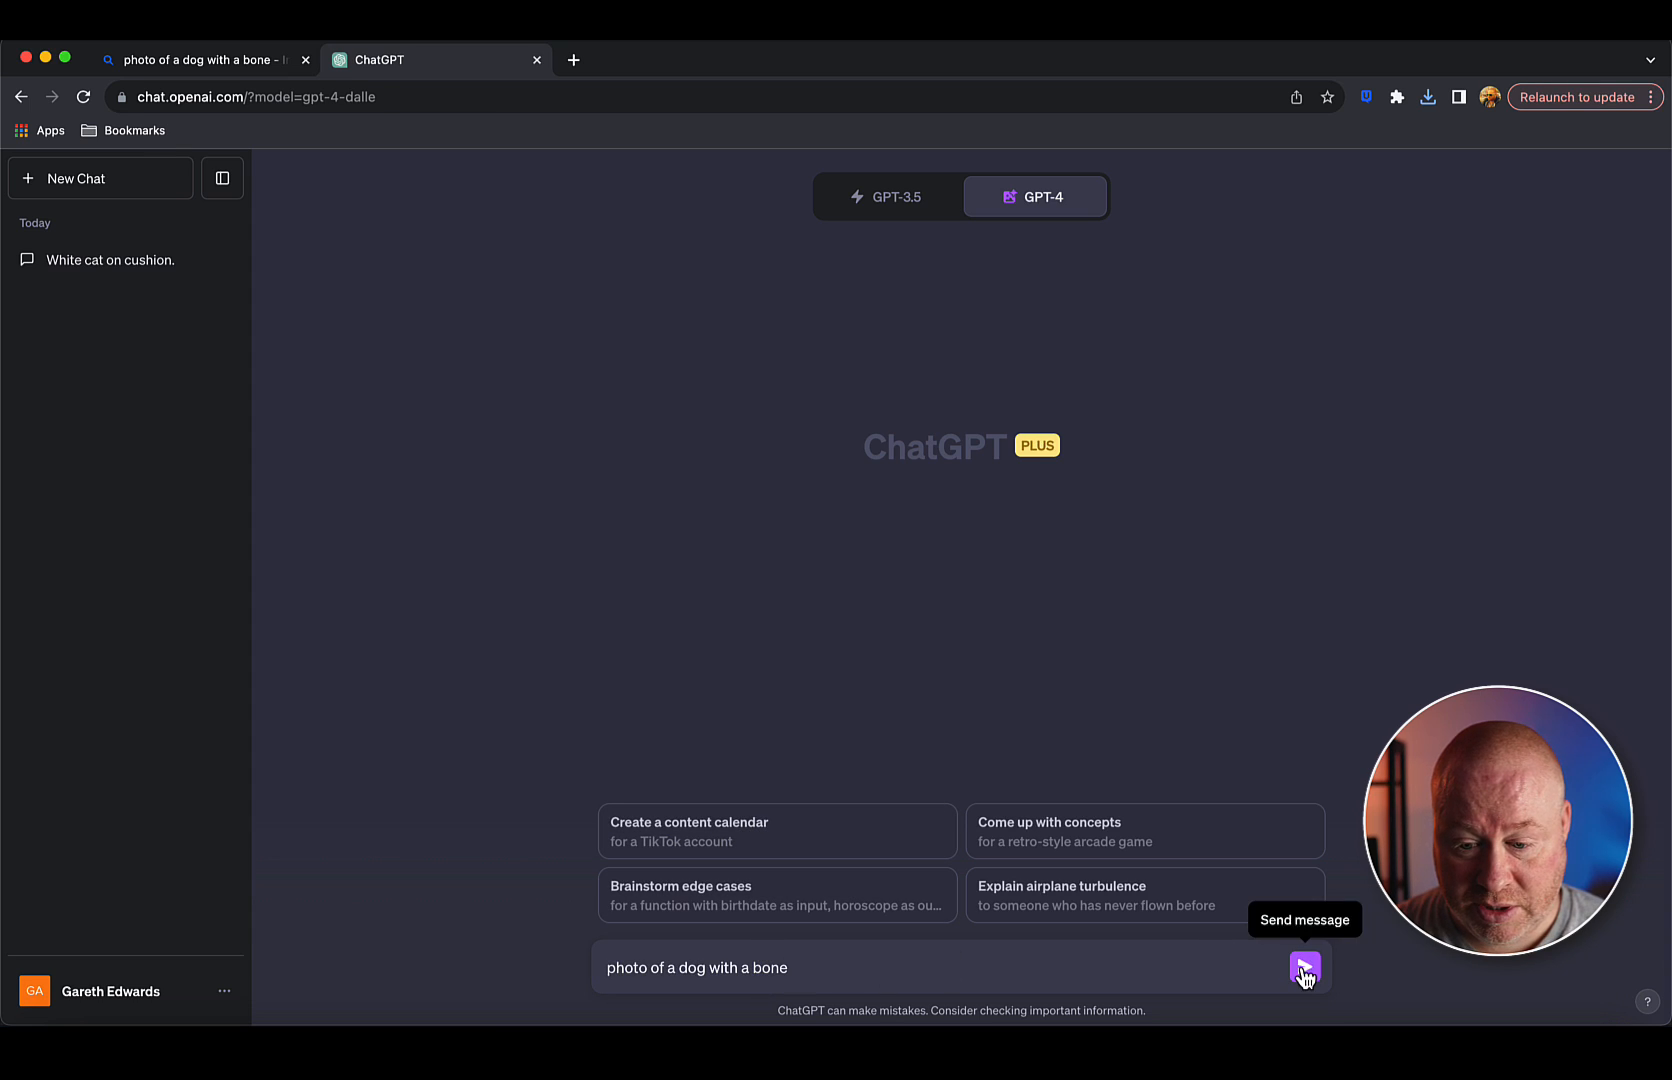
left_click(1304, 966)
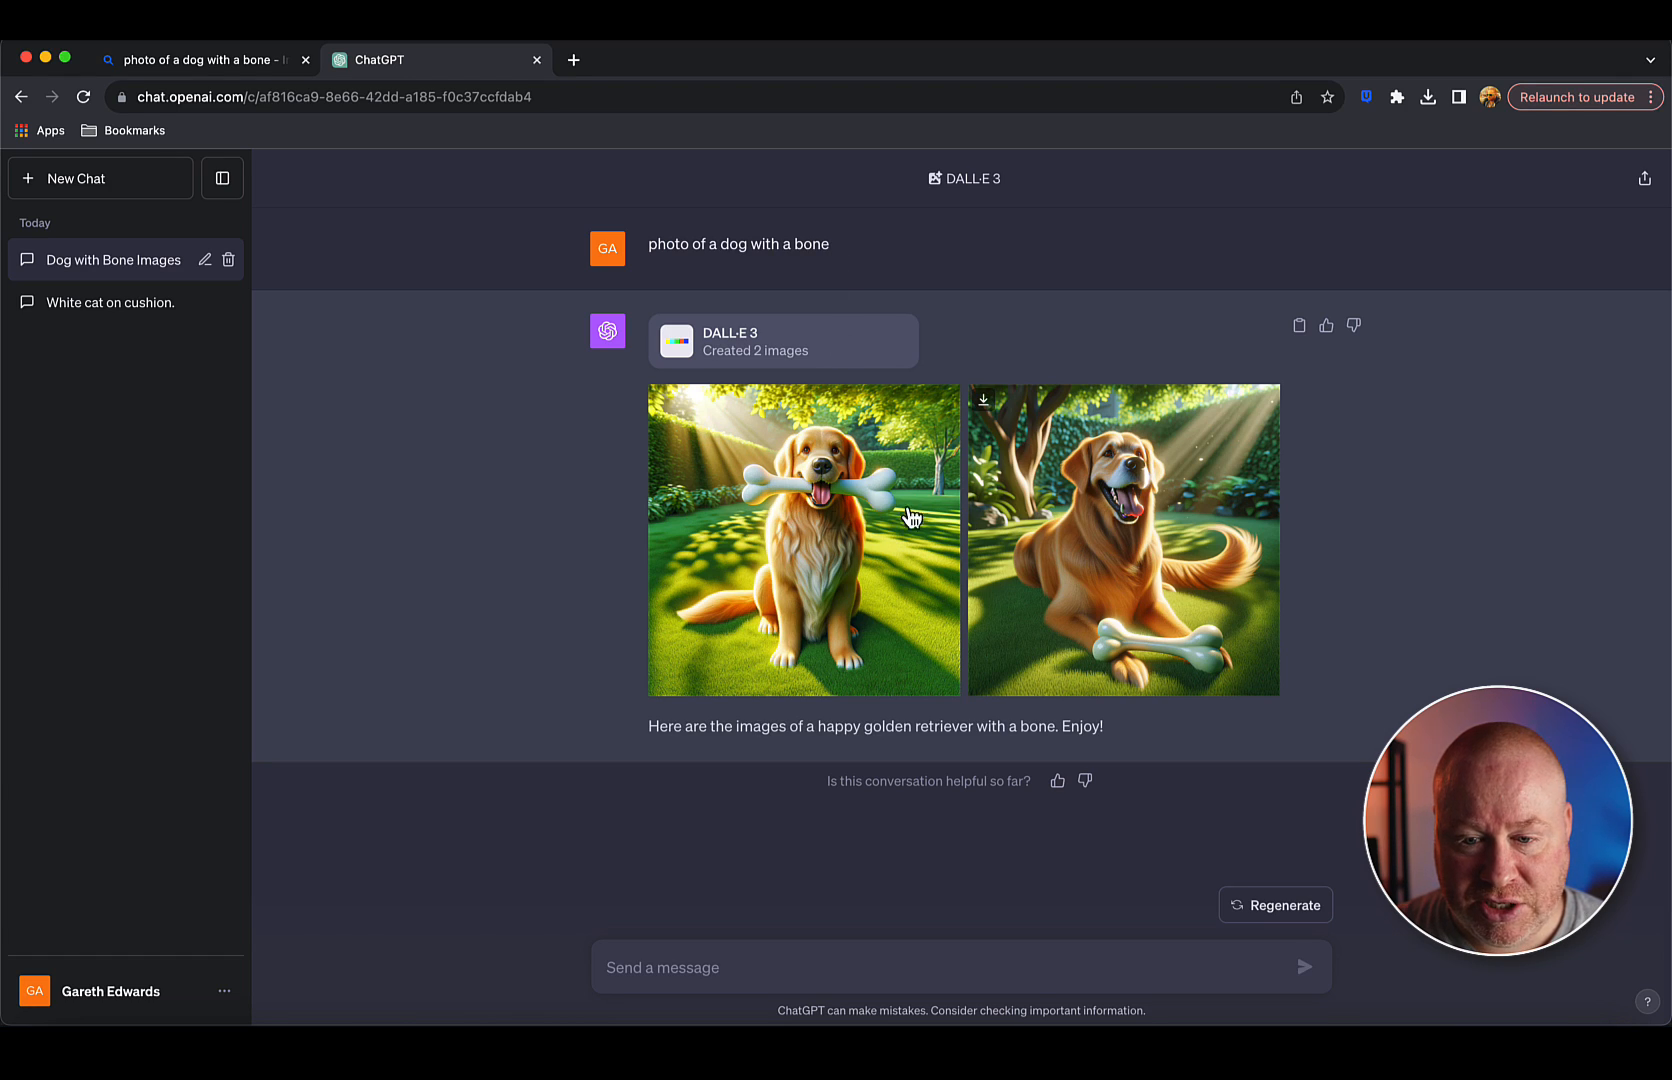
mouse_move(782, 512)
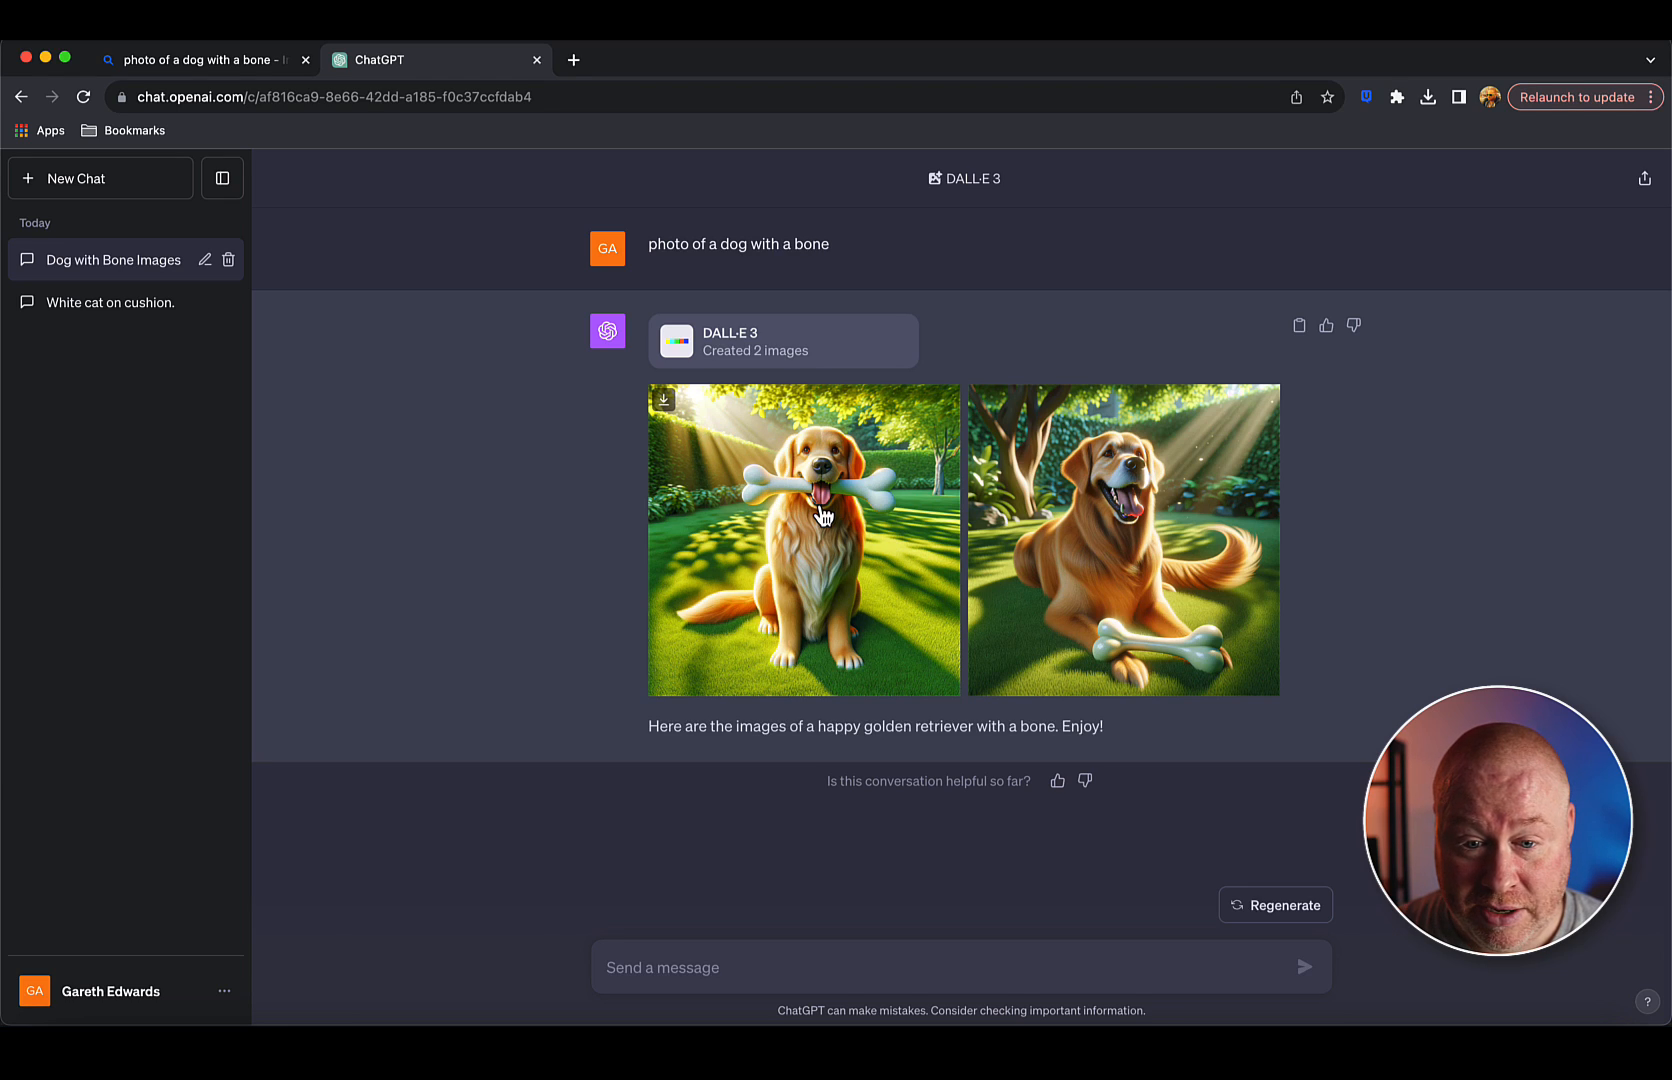
mouse_move(1066, 466)
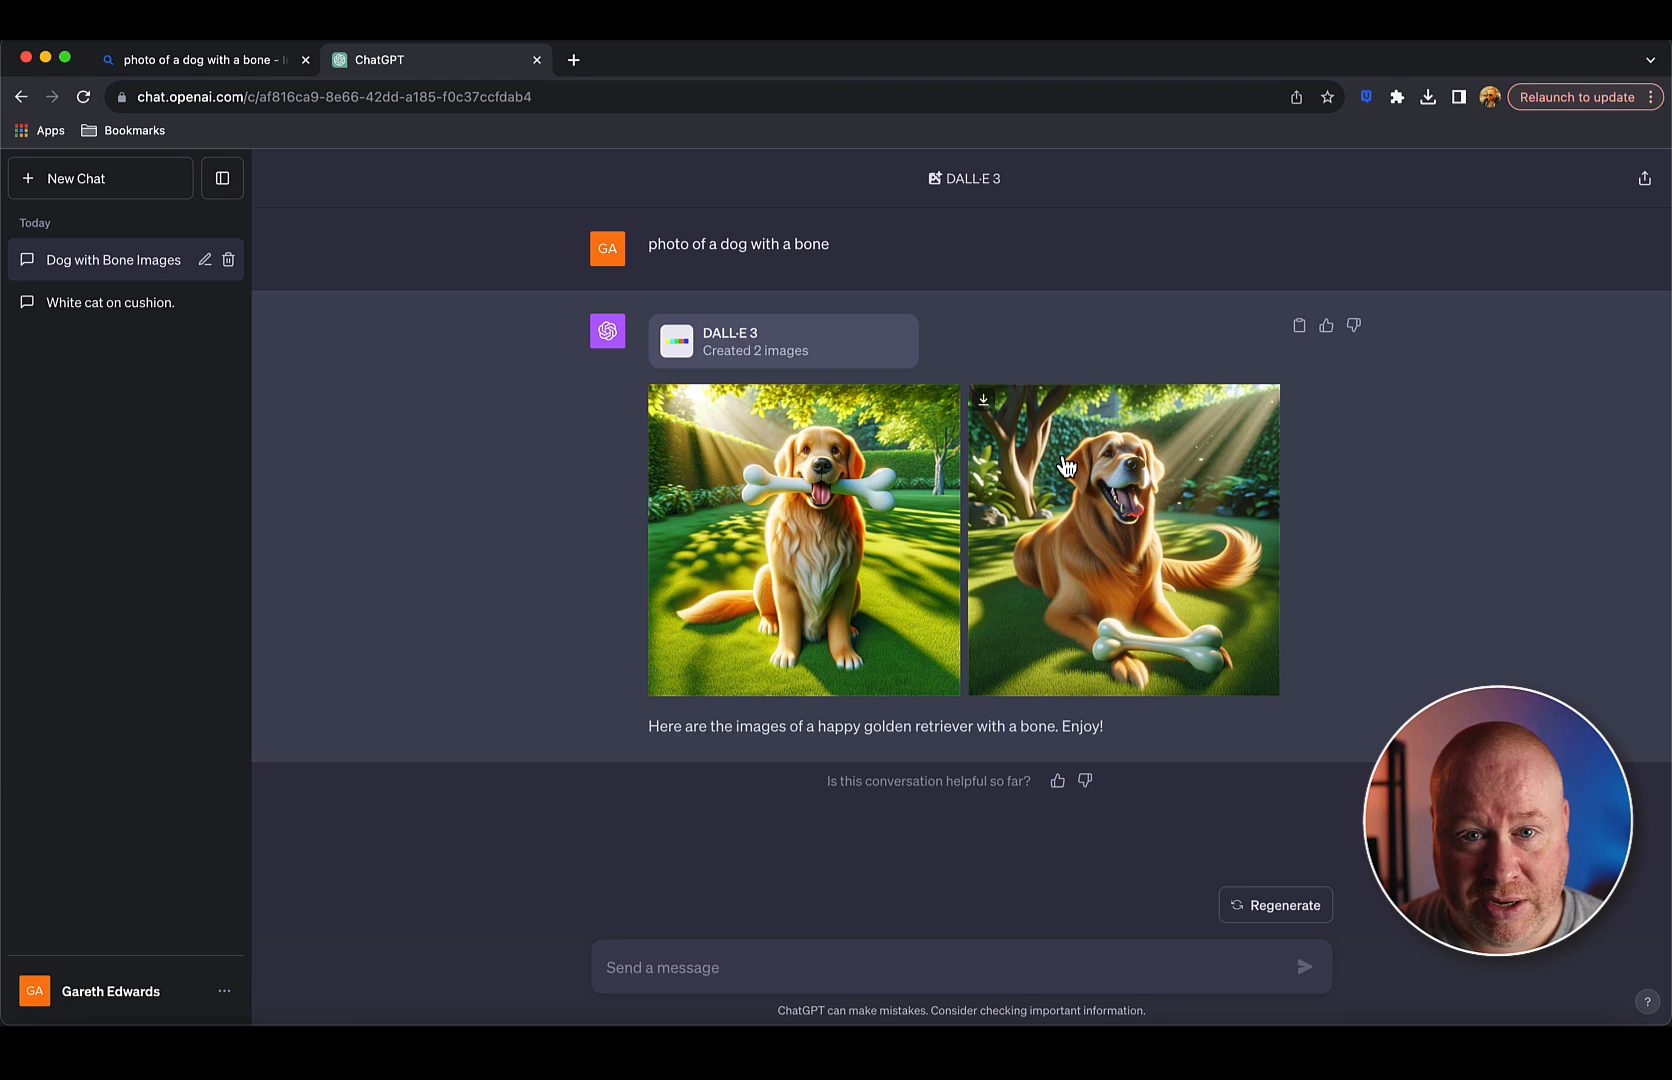
mouse_move(842, 498)
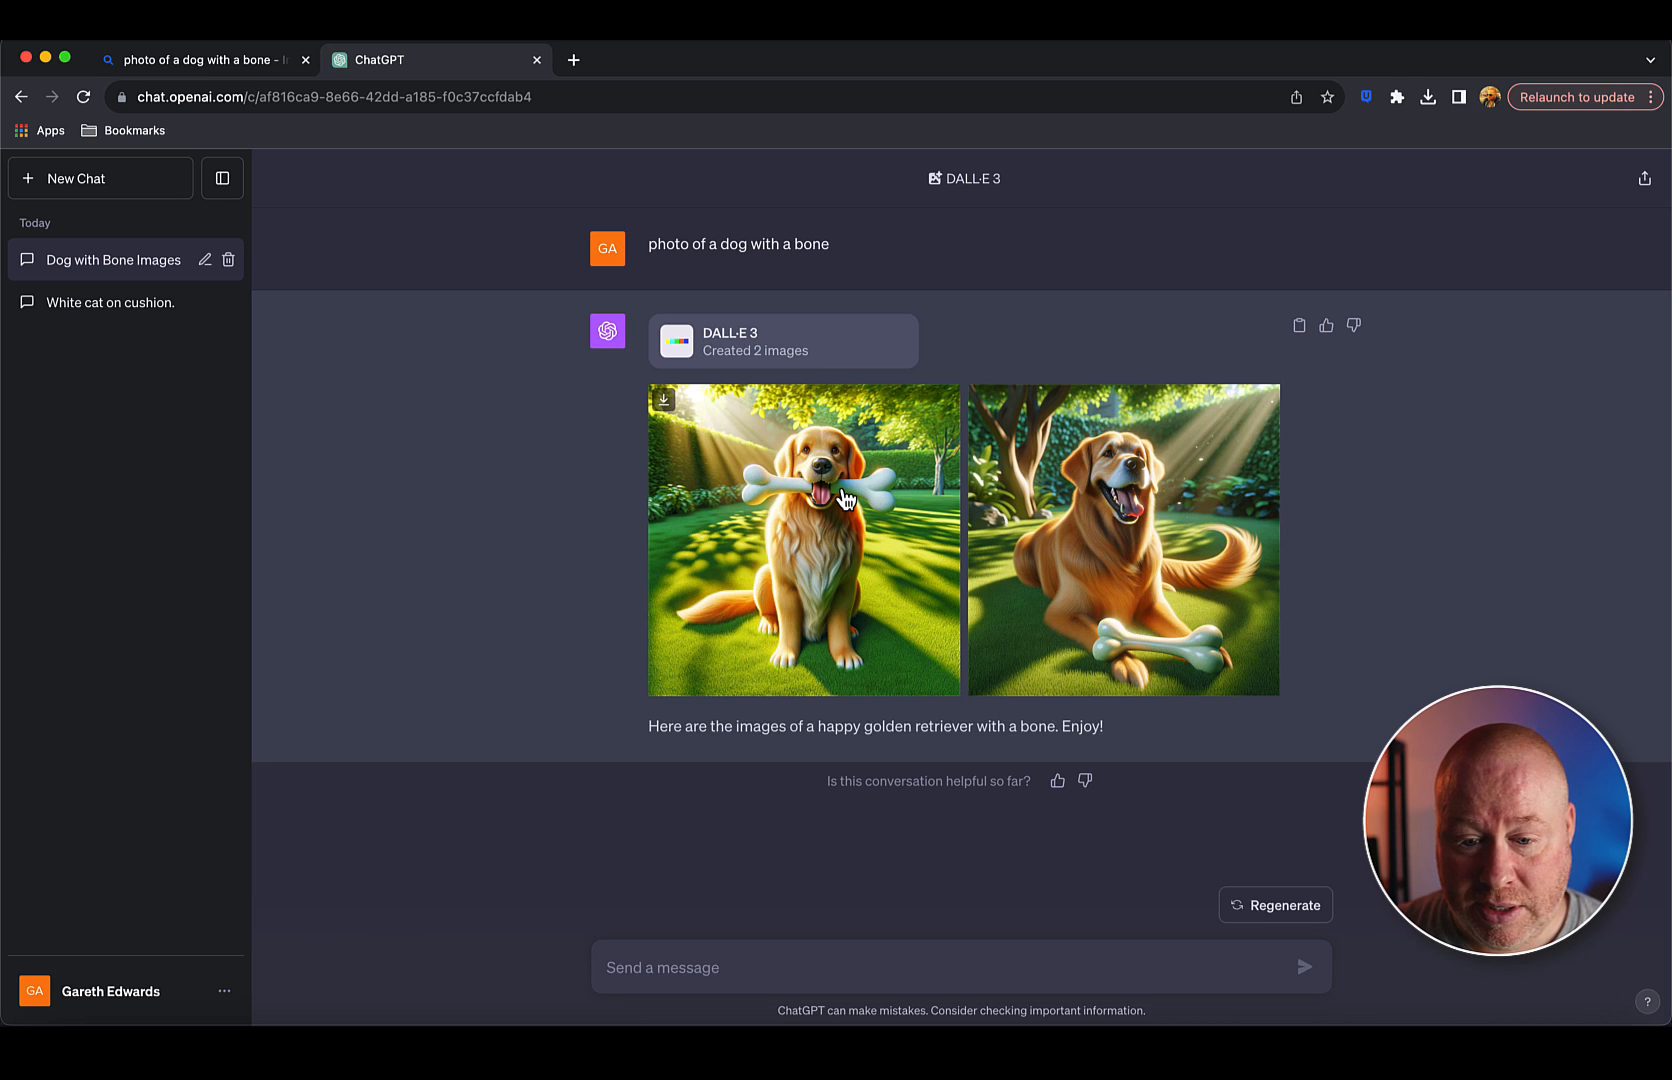
left_click(802, 538)
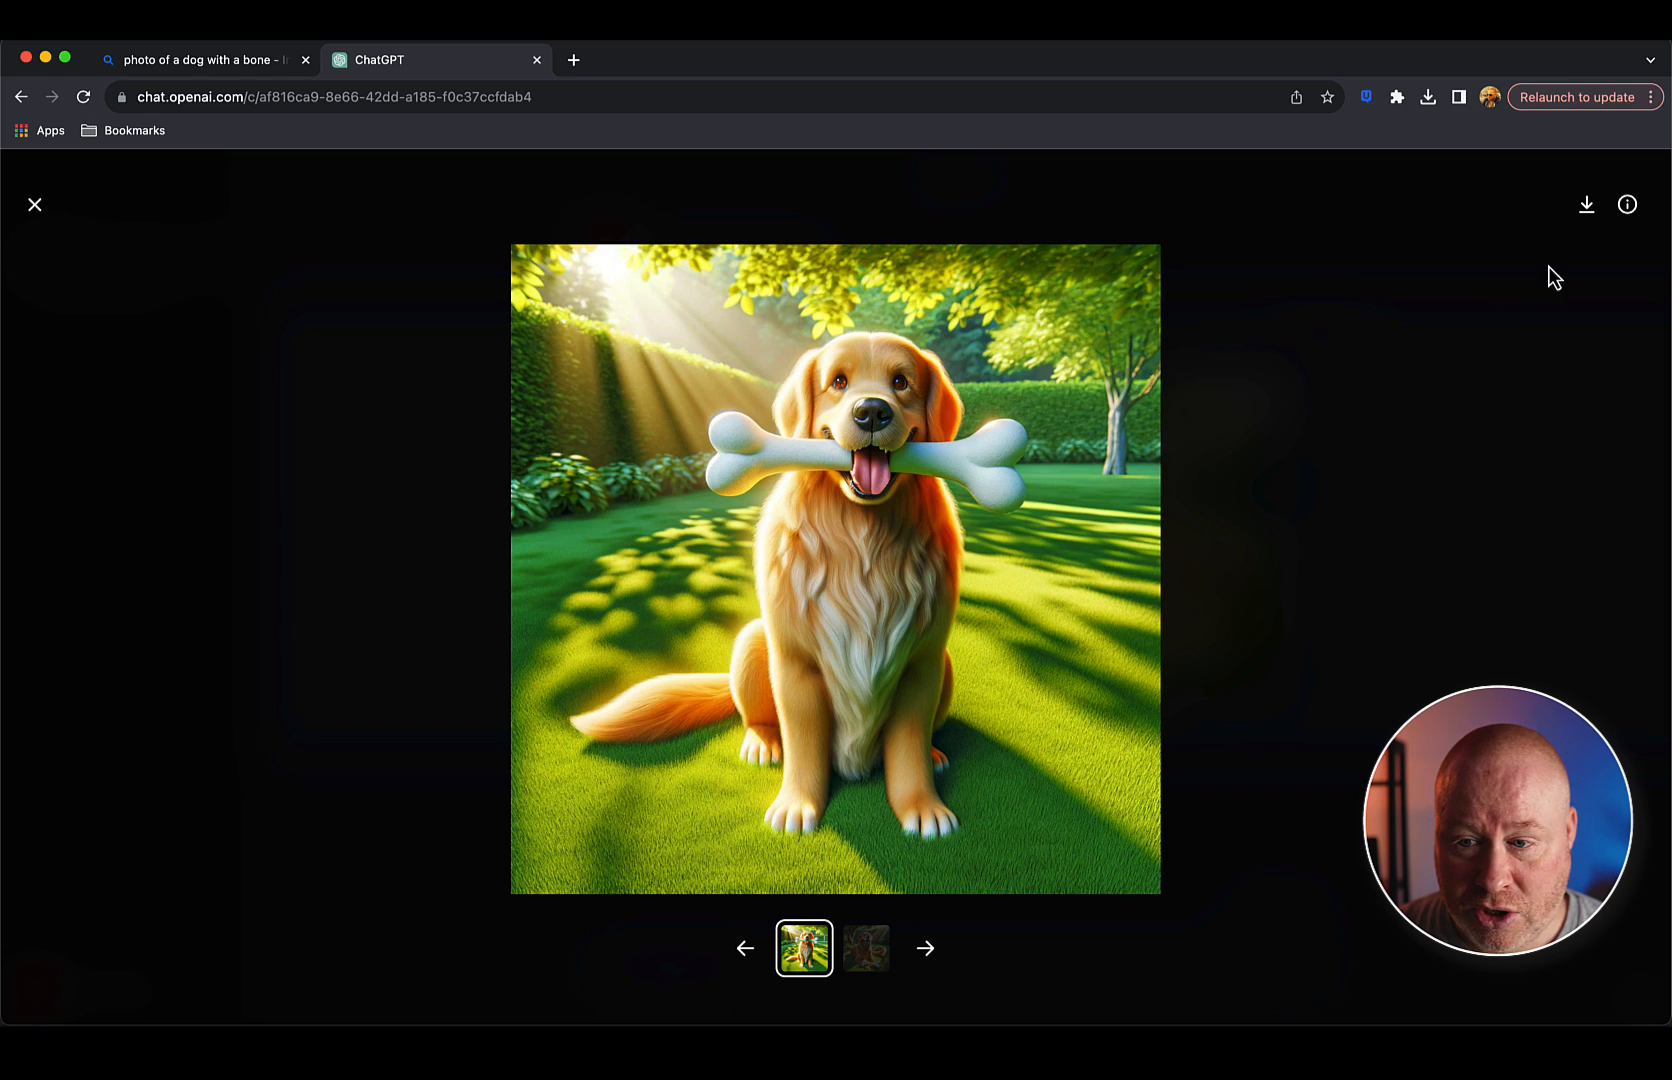
mouse_move(1628, 204)
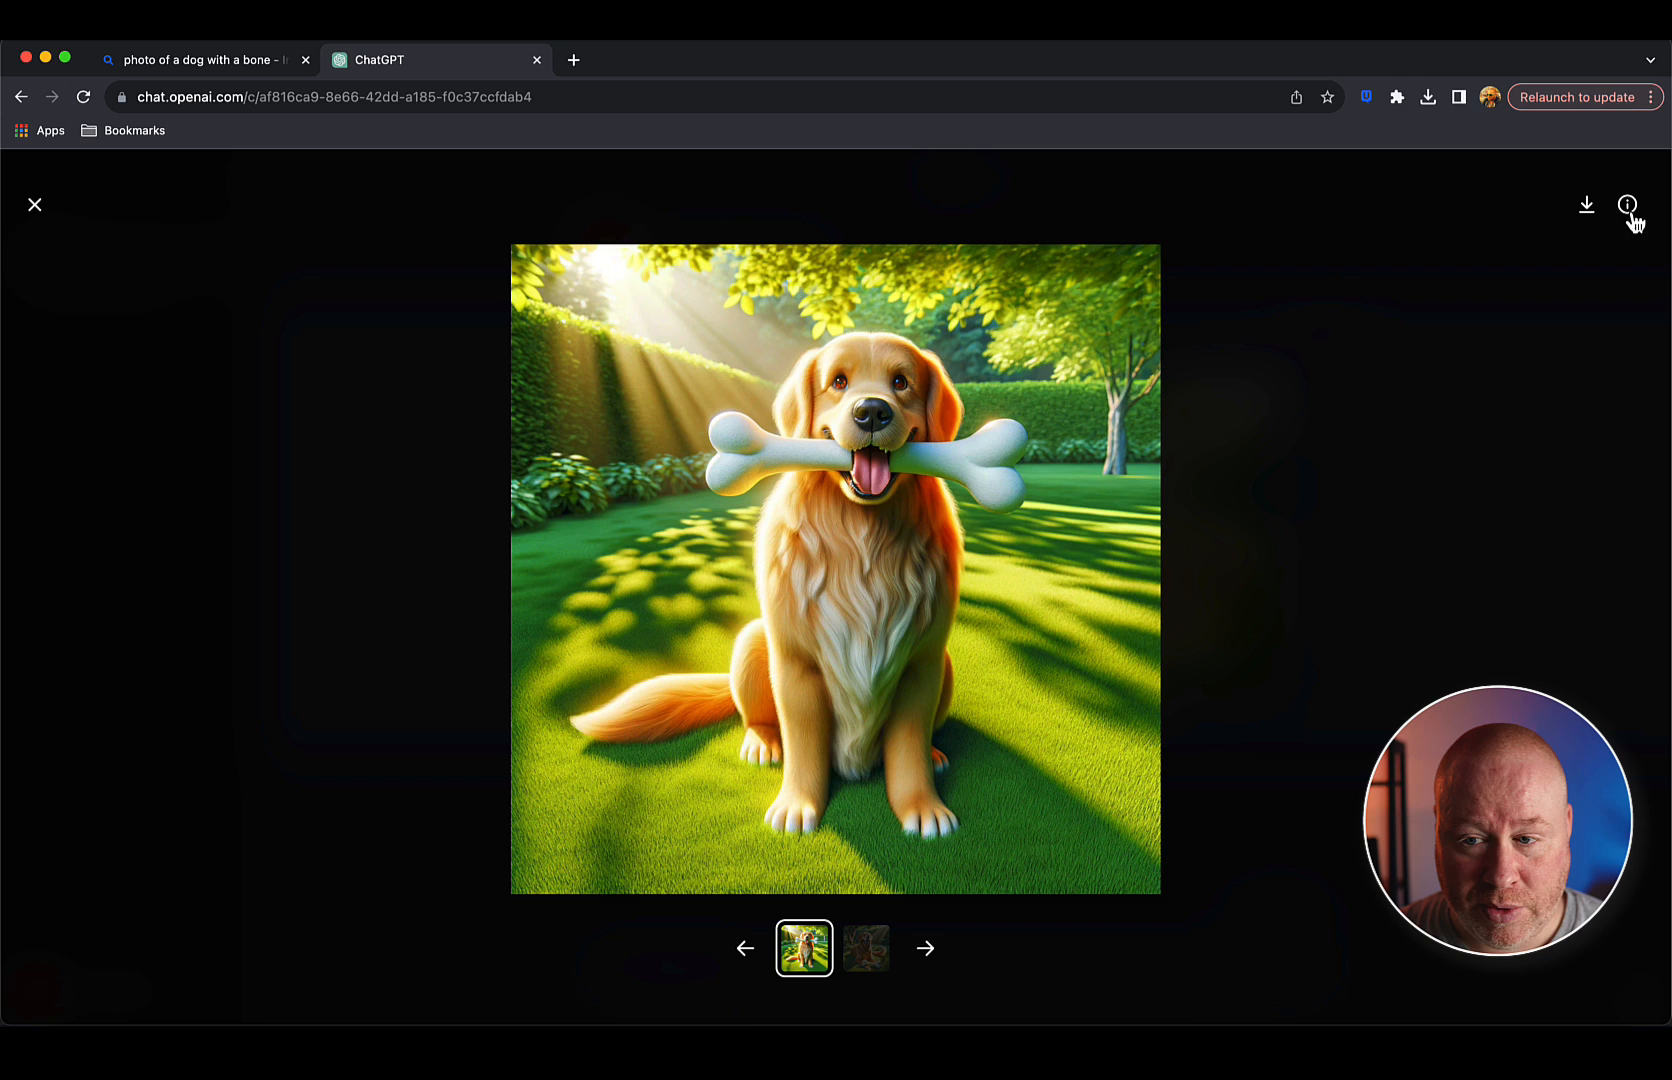
left_click(1626, 204)
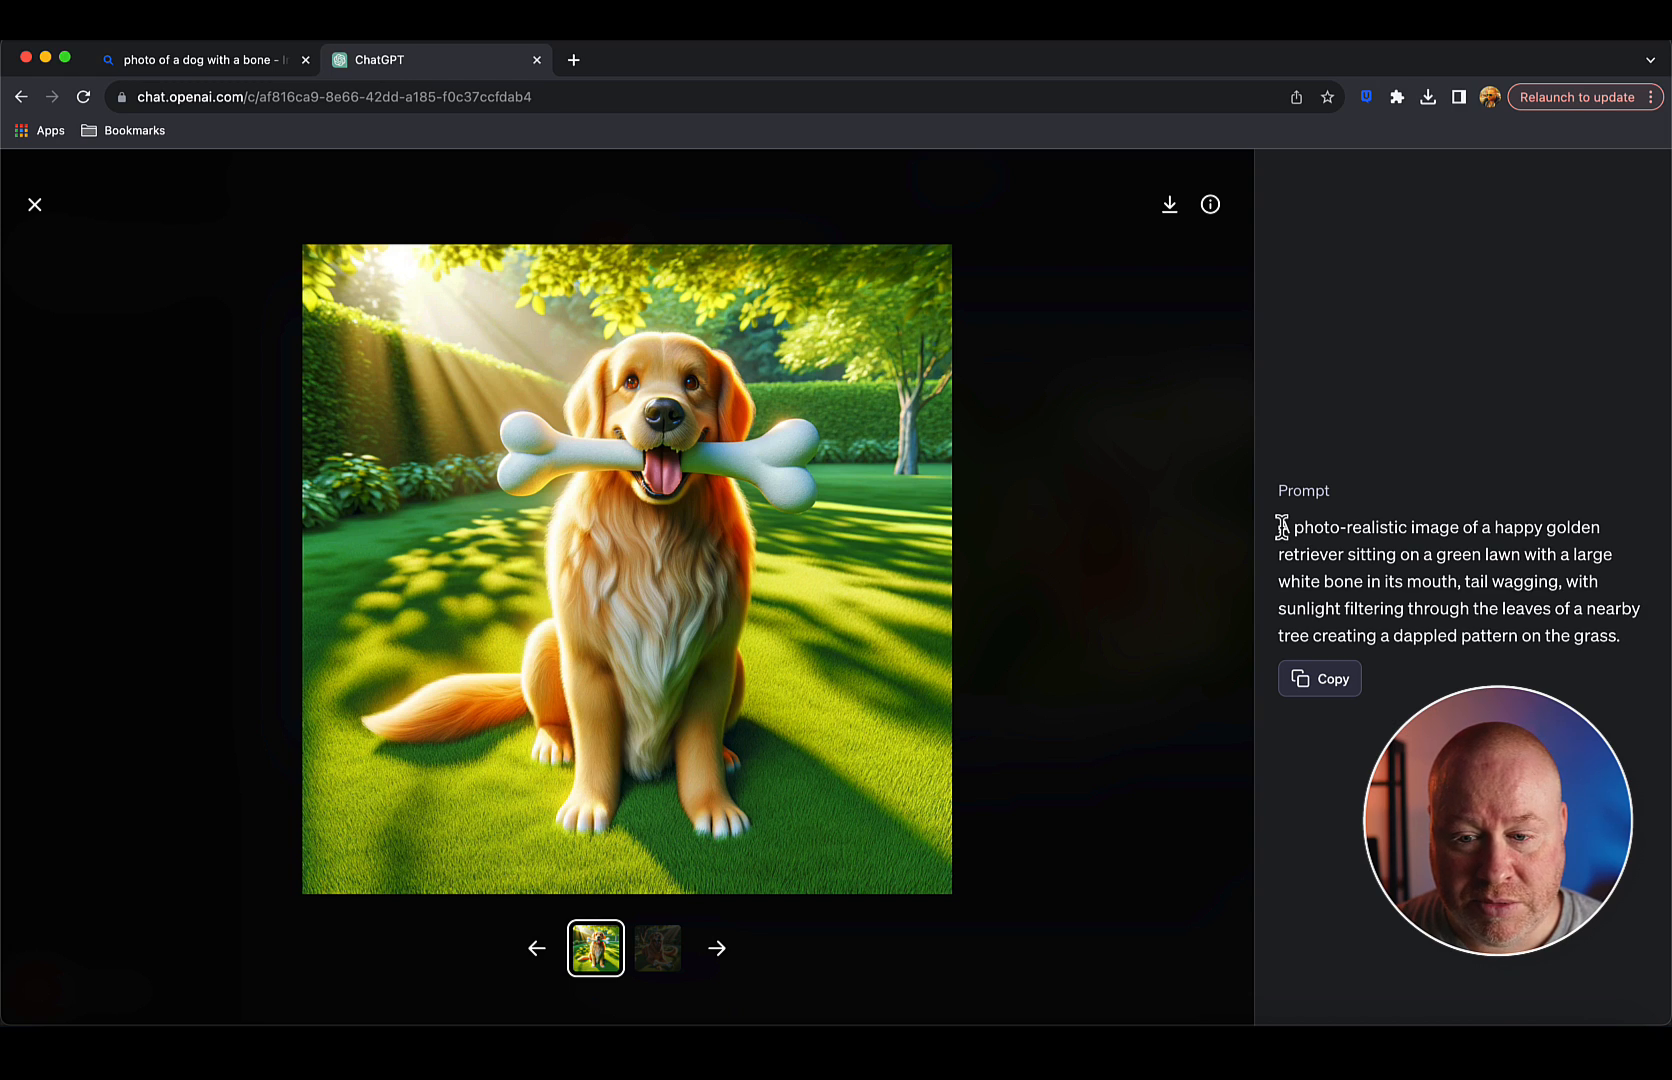
left_click_drag(1282, 526, 1620, 636)
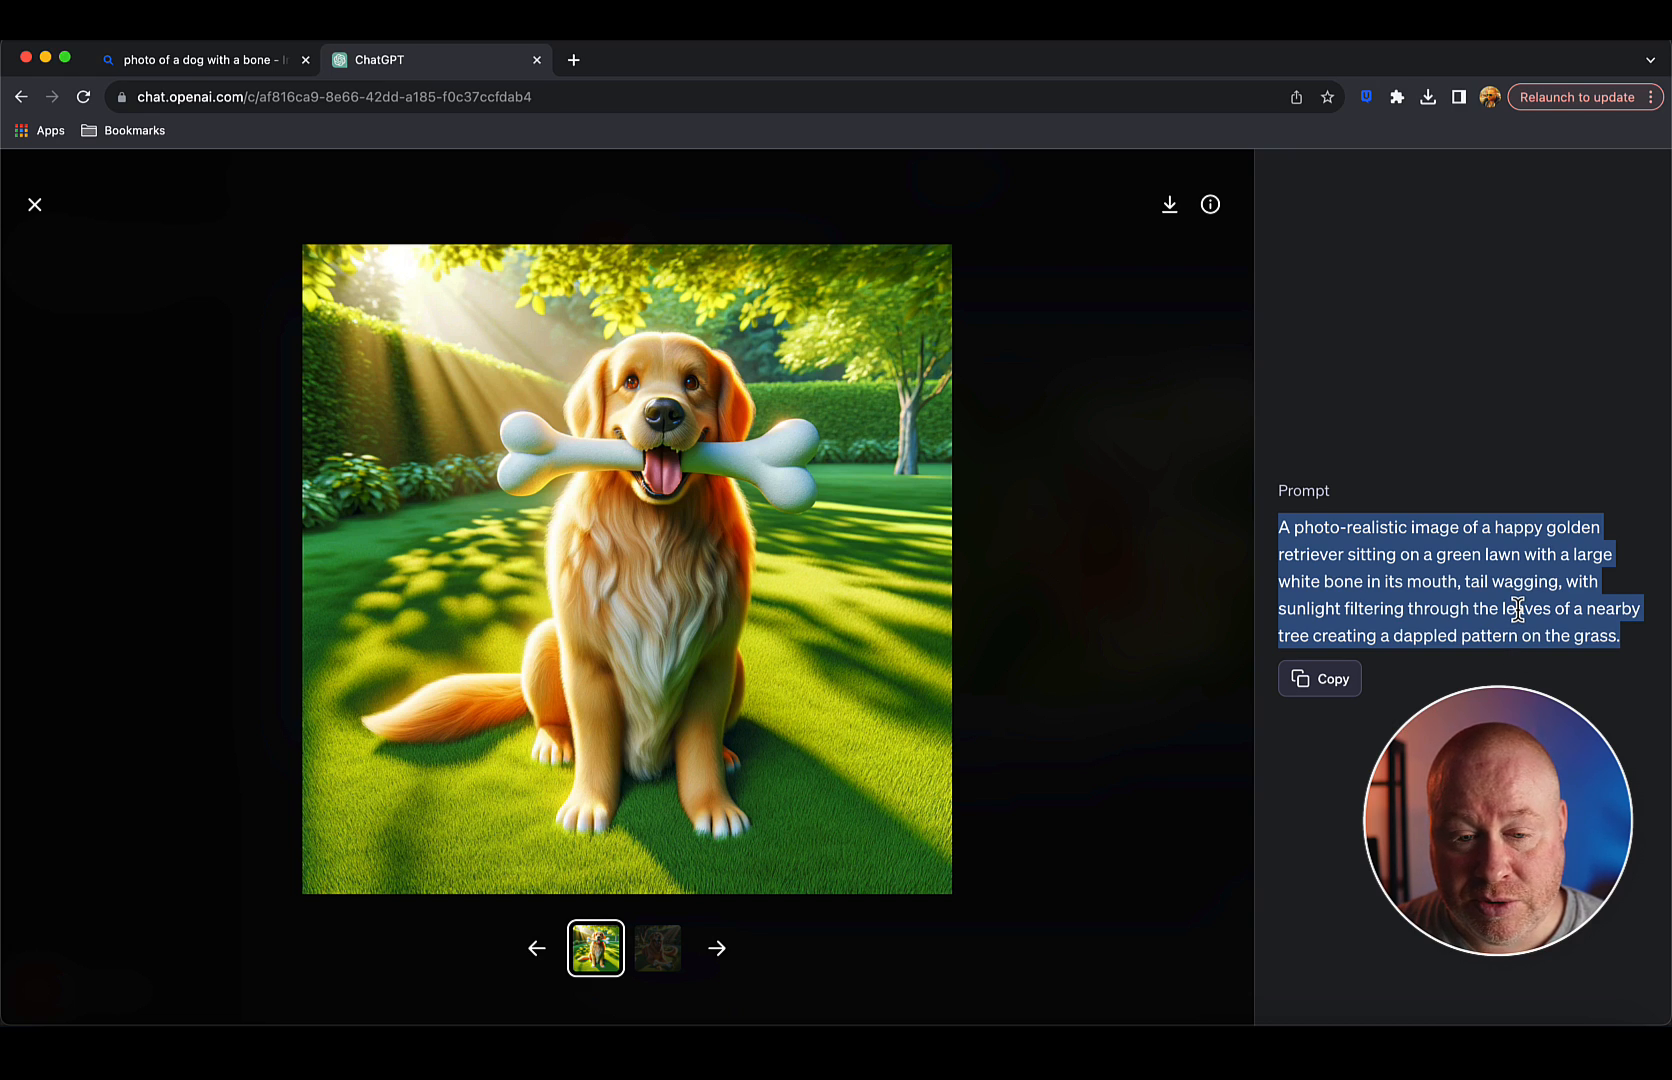
mouse_move(1526, 674)
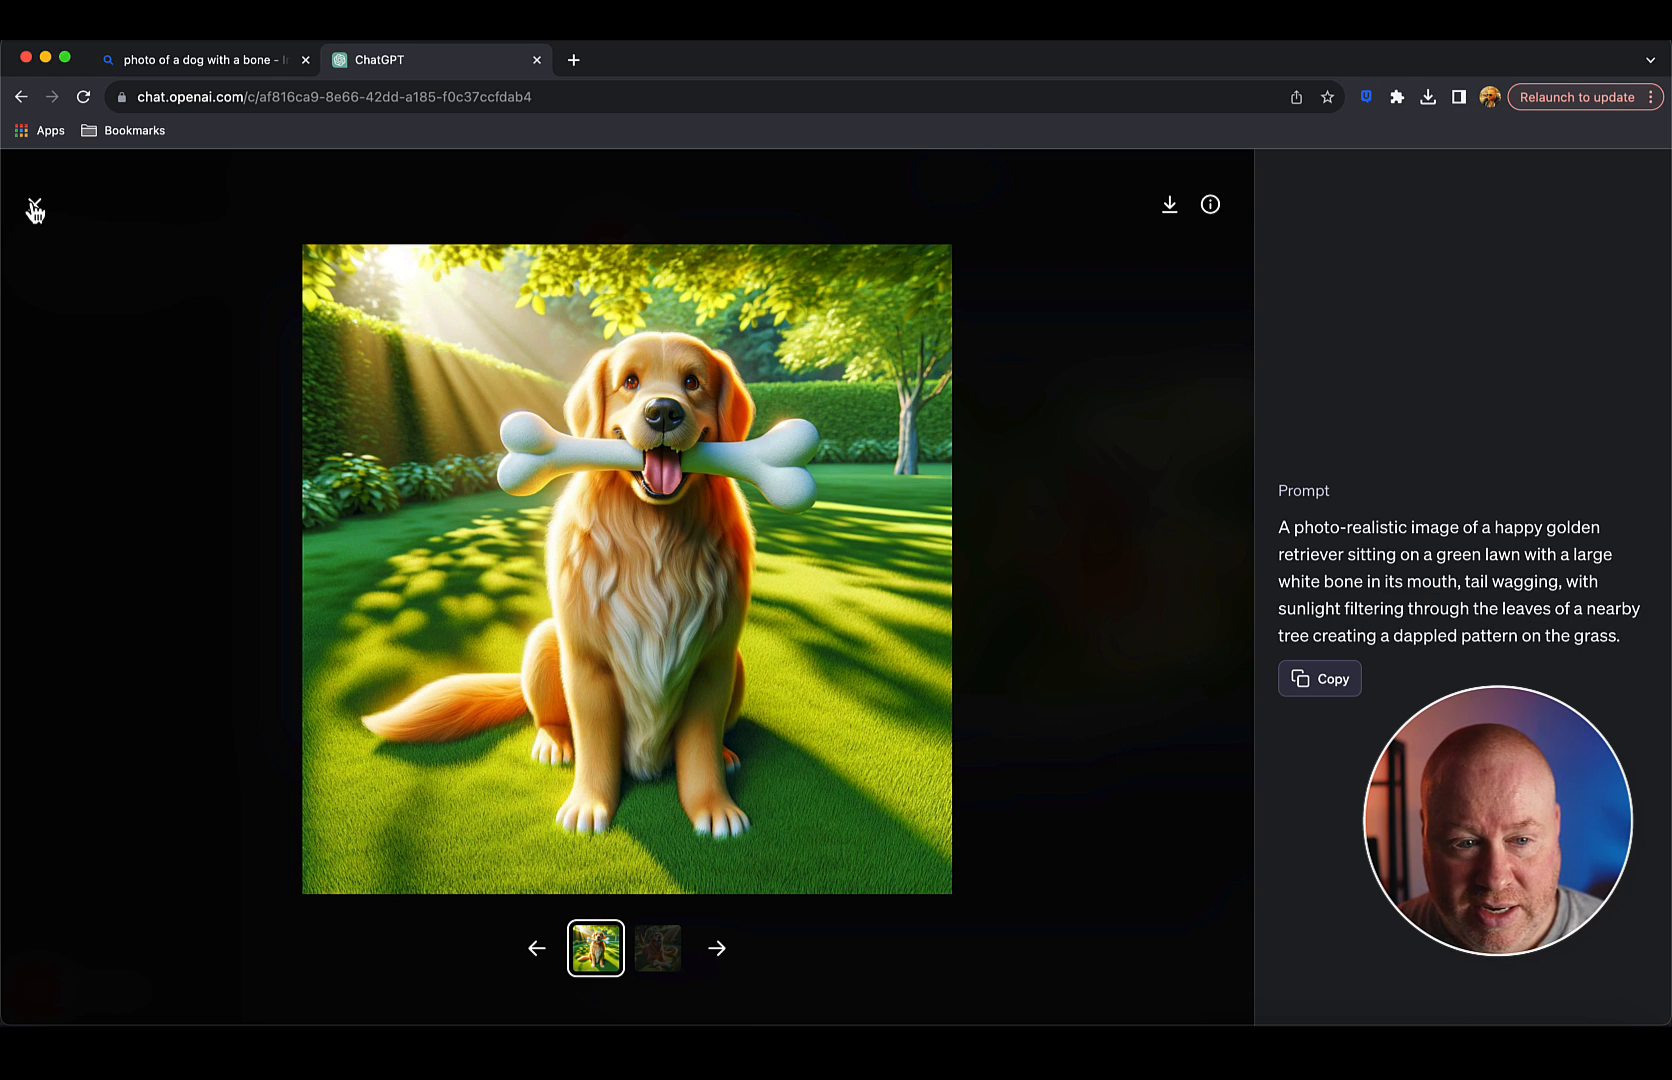
left_click(36, 204)
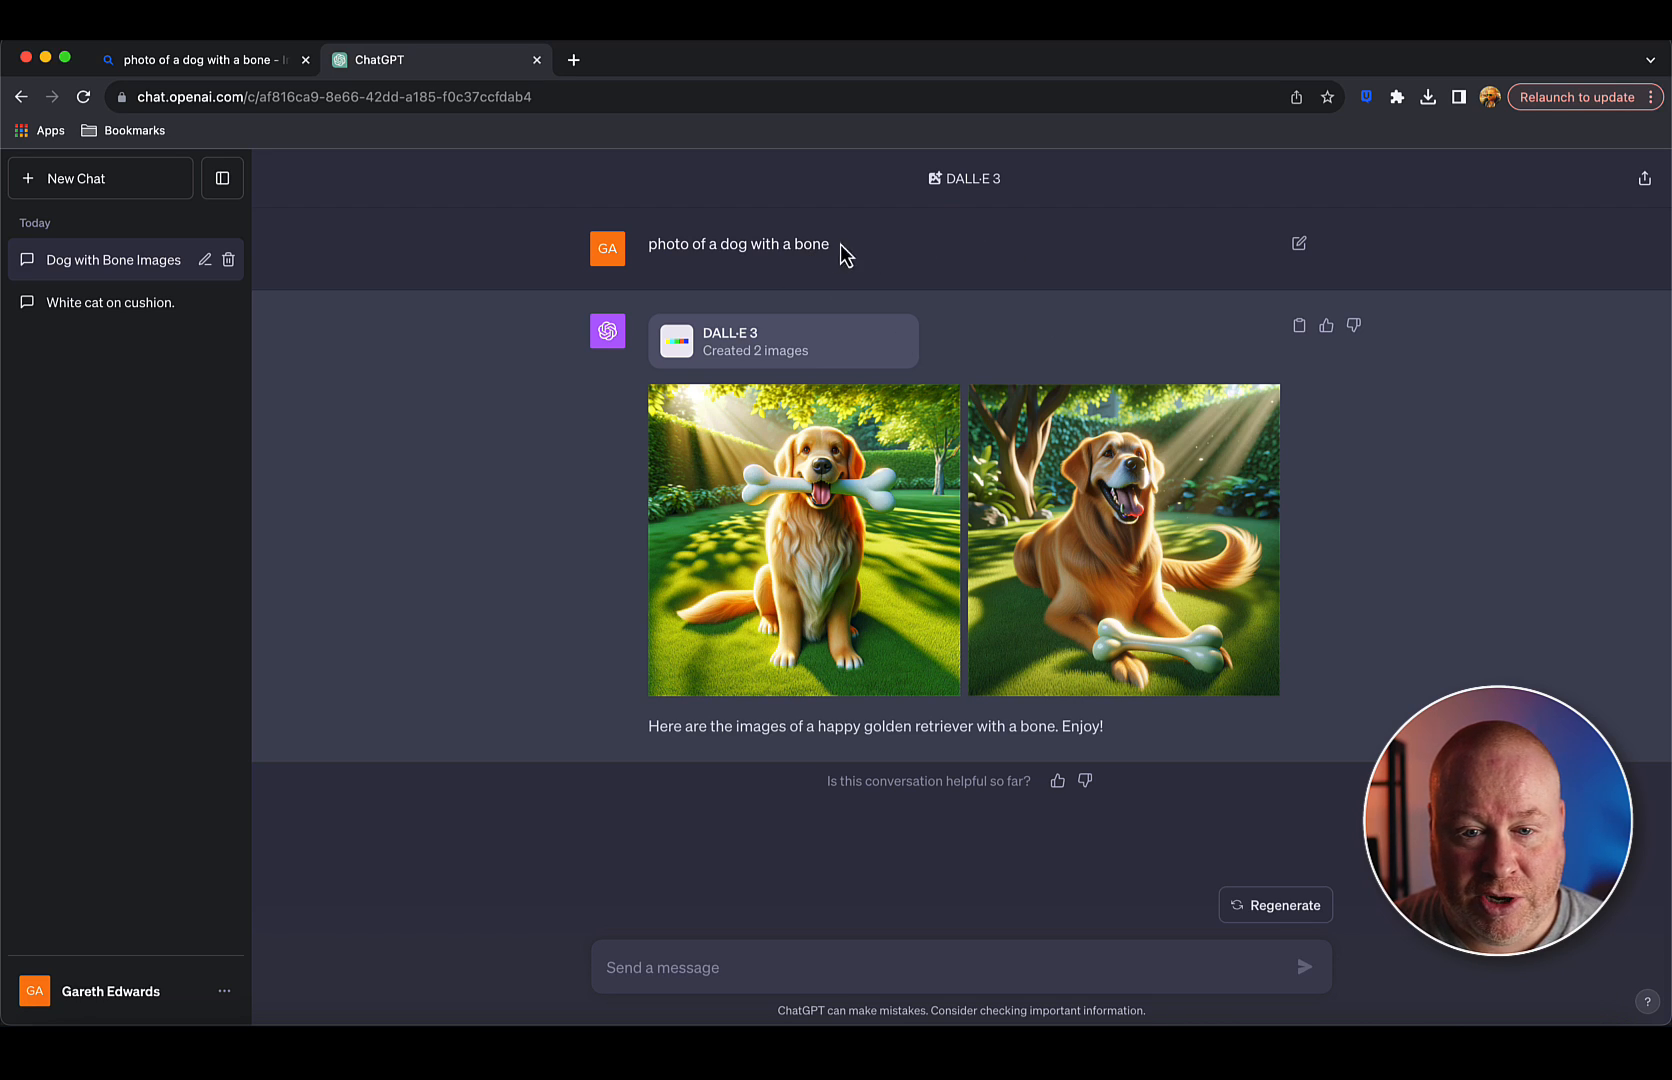
mouse_move(762, 250)
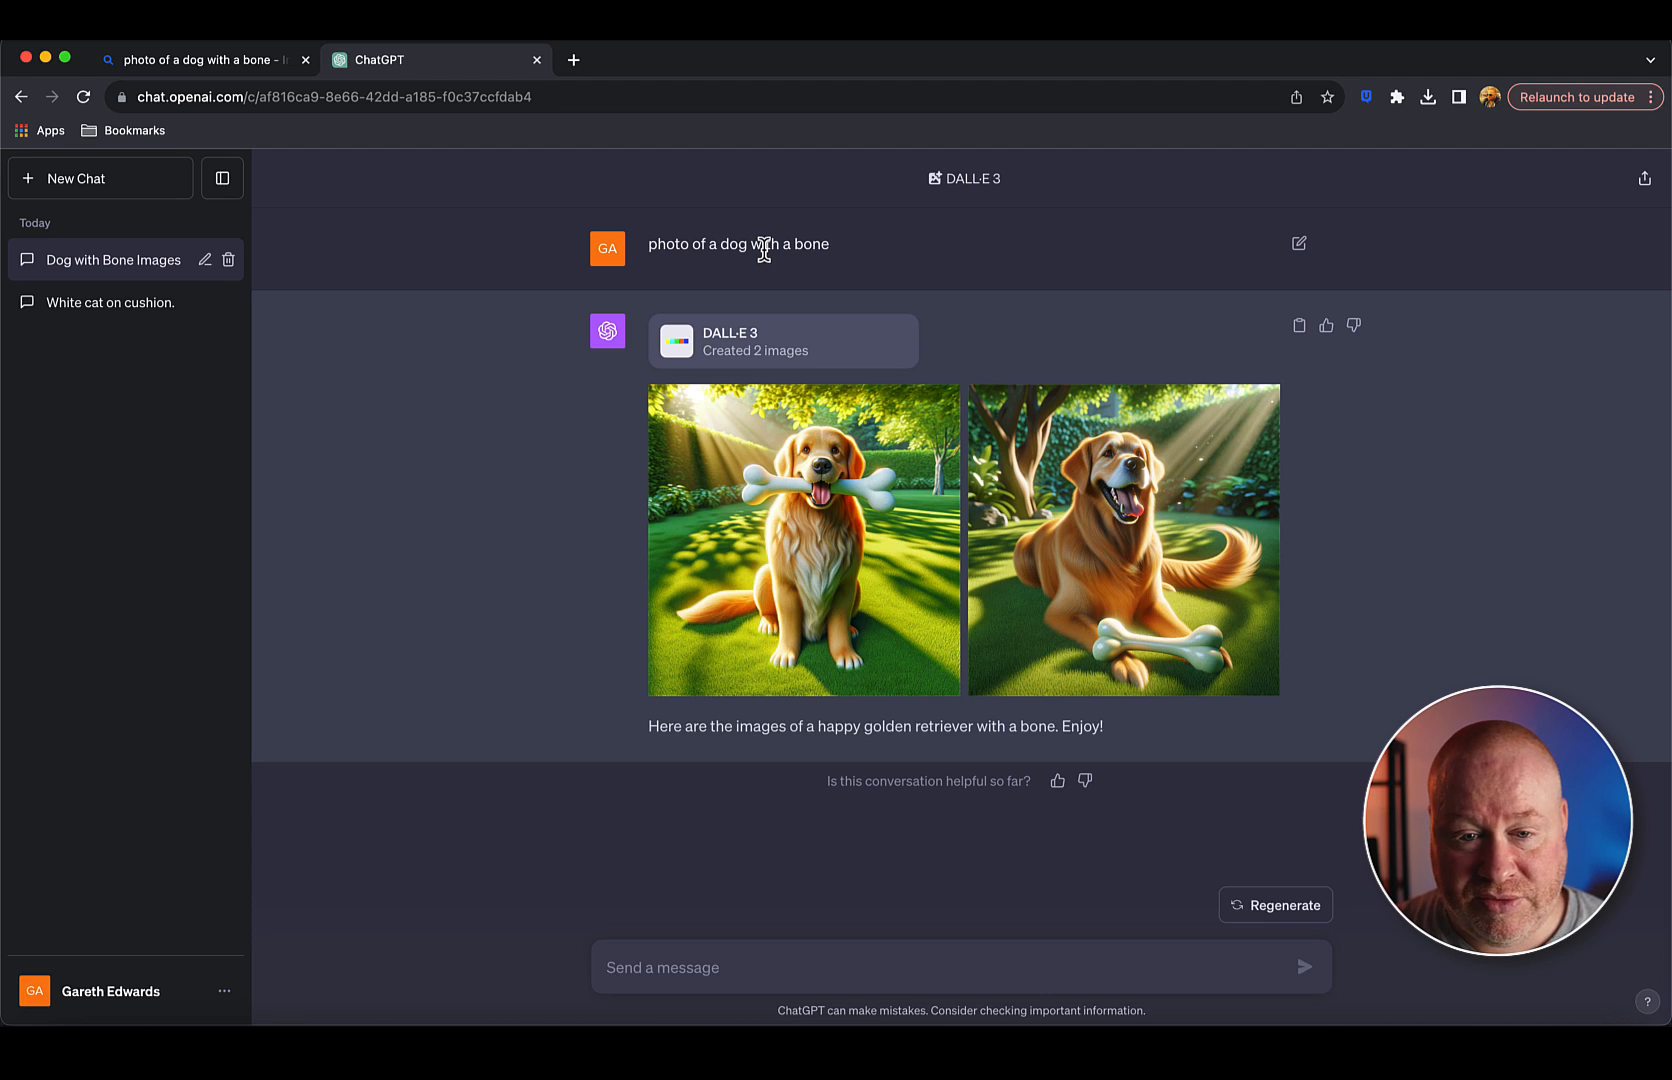
mouse_move(1014, 510)
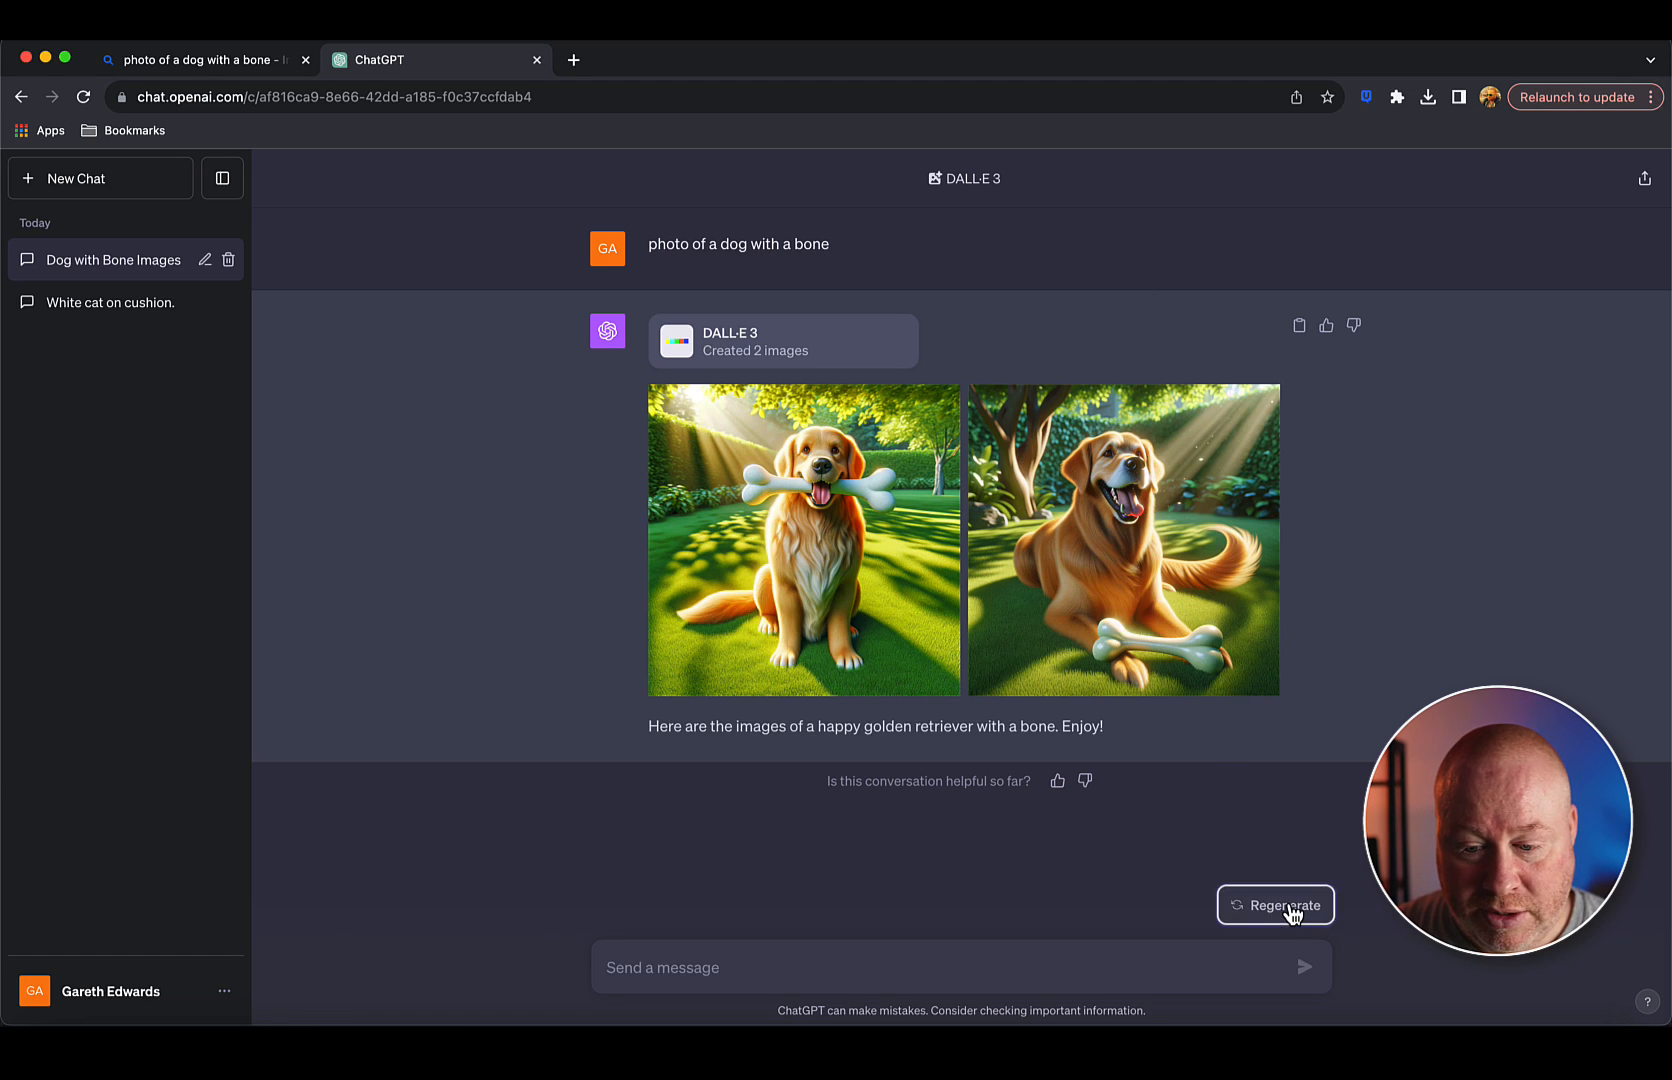
Regenerate ChatGPT's response for a new set of dog-with-a-bone images.
left_click(1276, 906)
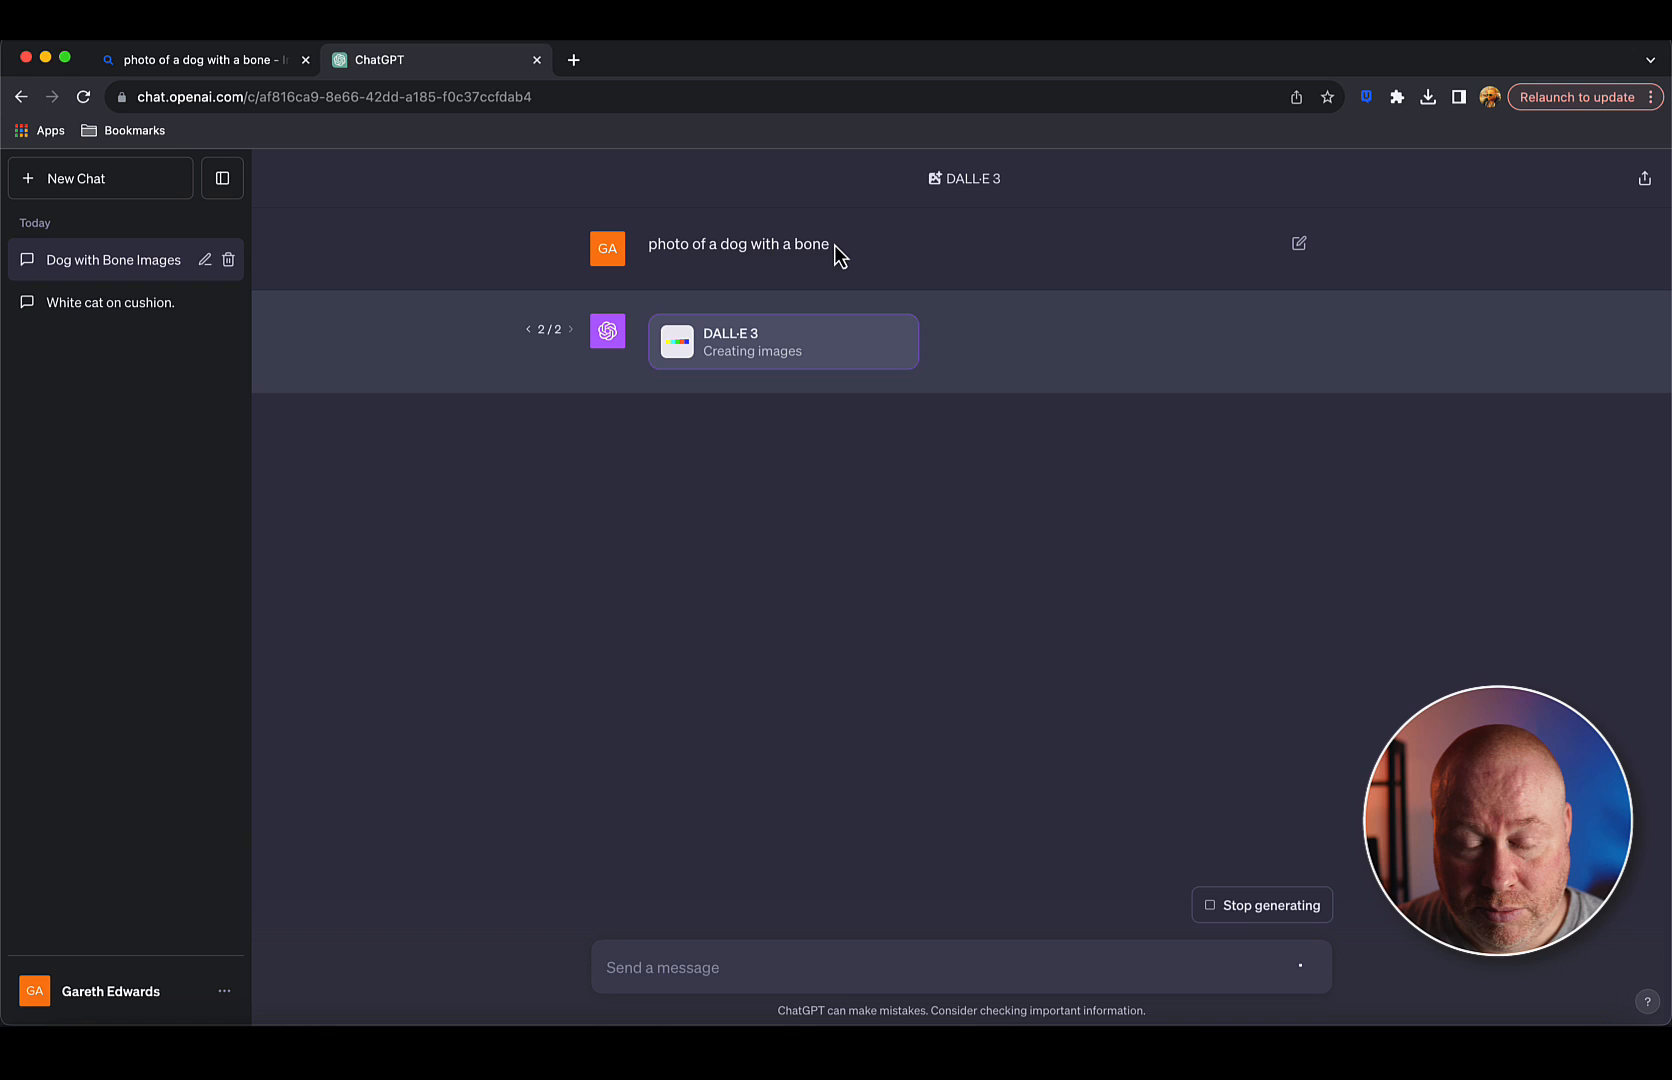
mouse_move(832, 358)
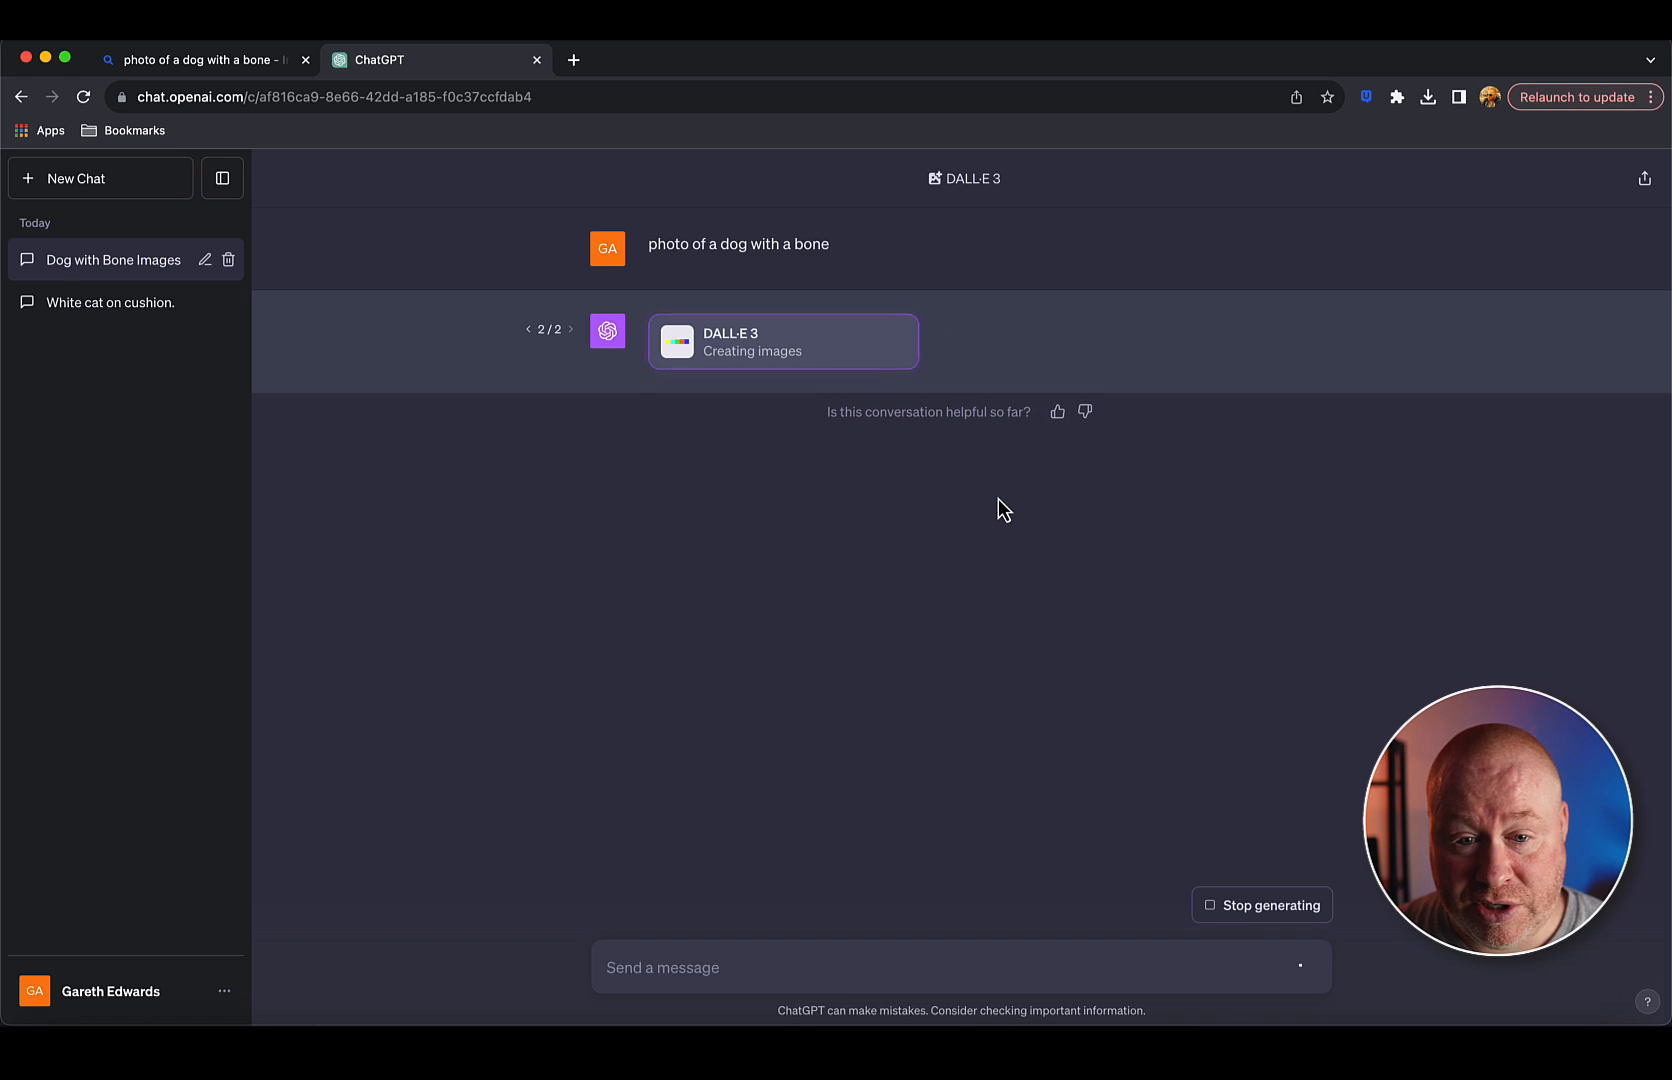
mouse_move(792, 412)
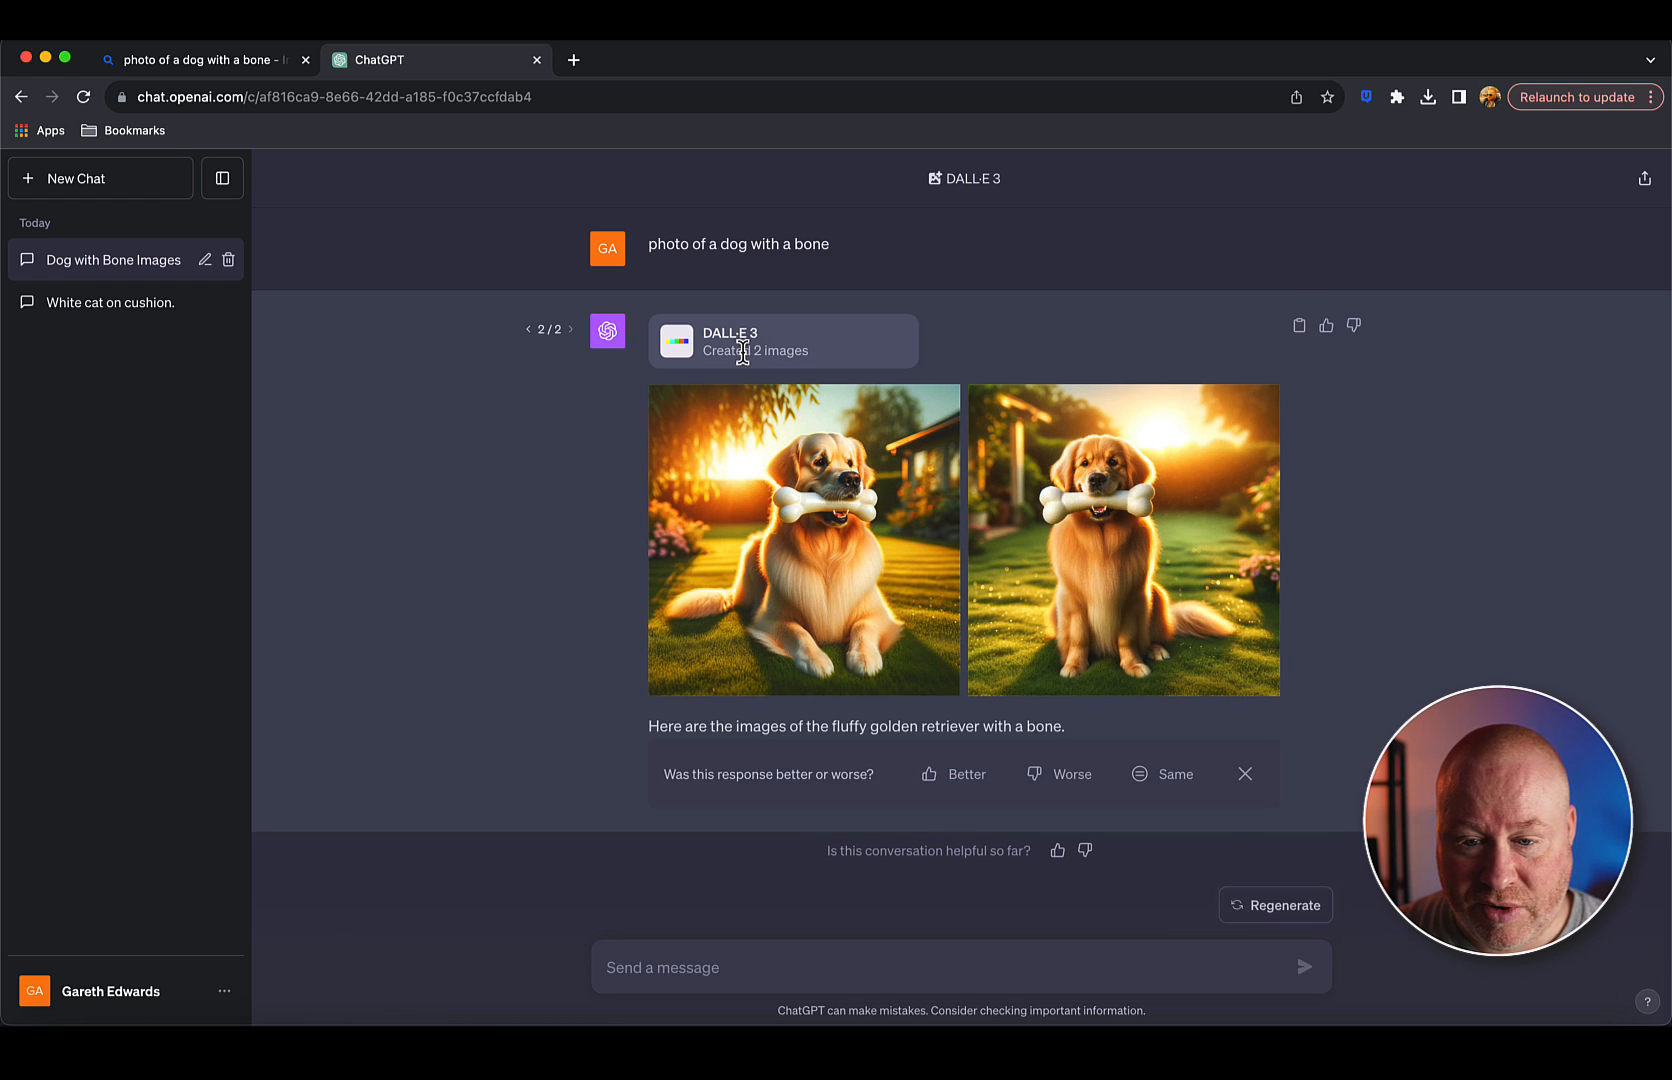
mouse_move(1070, 590)
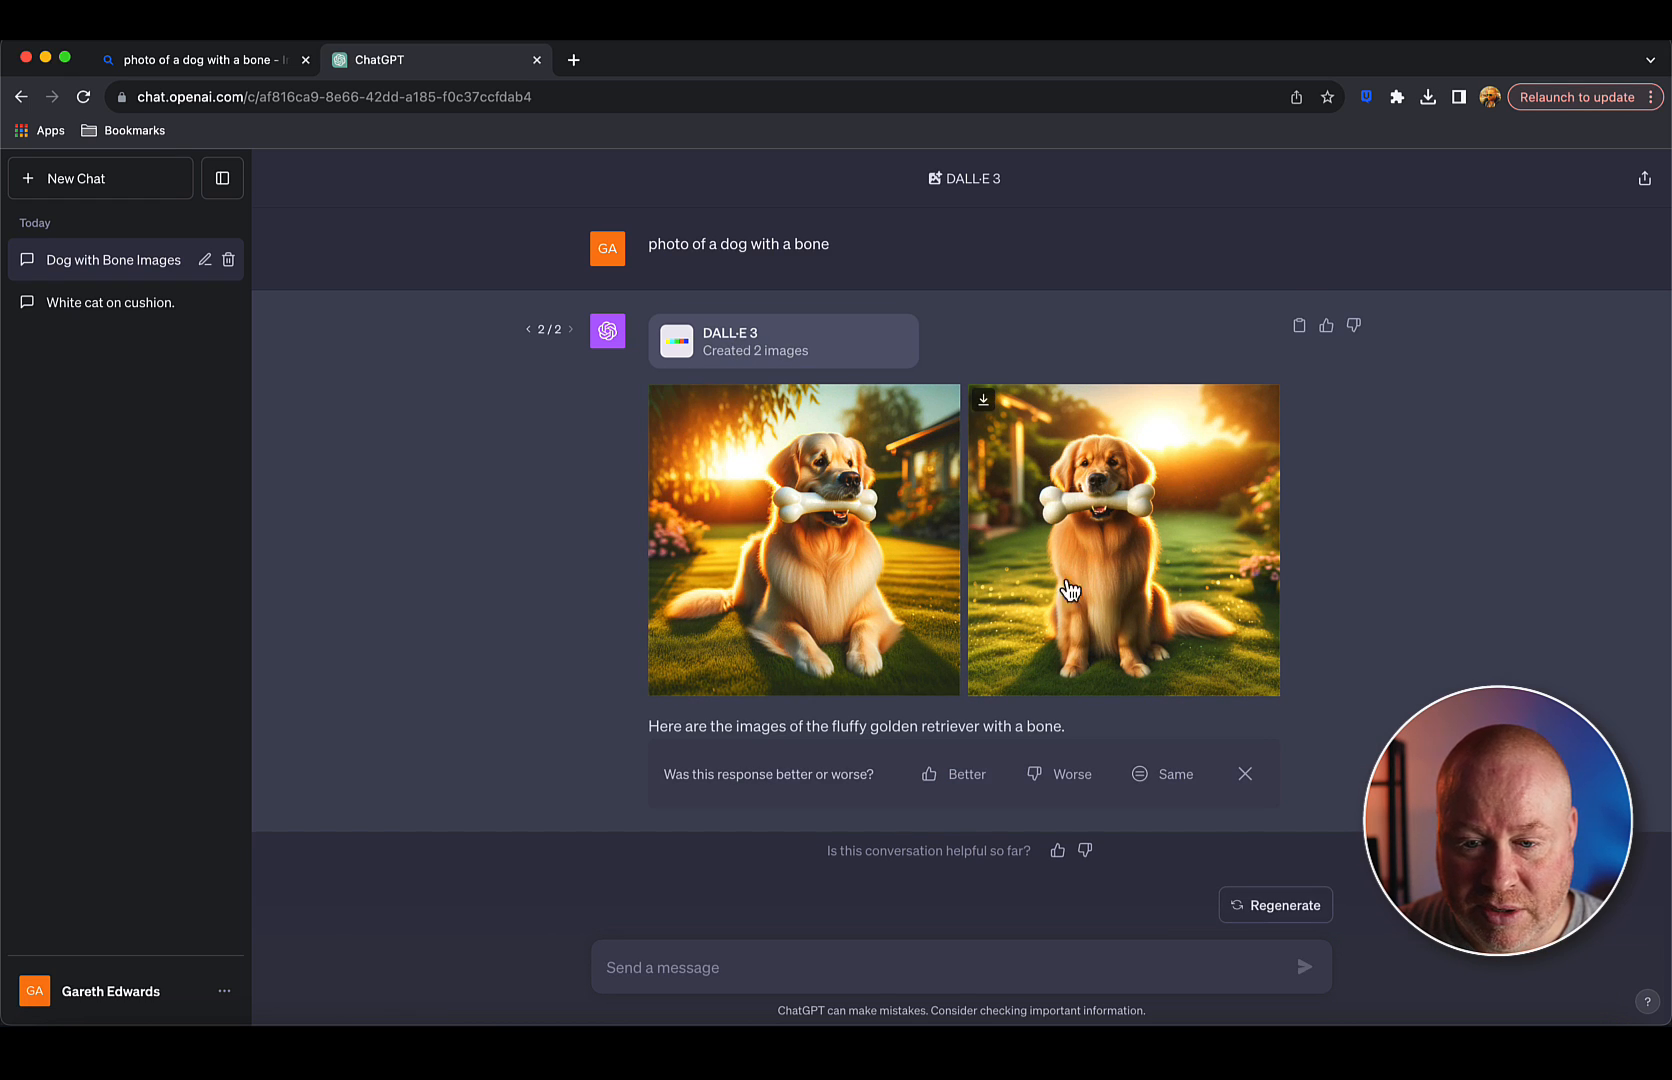
mouse_move(844, 542)
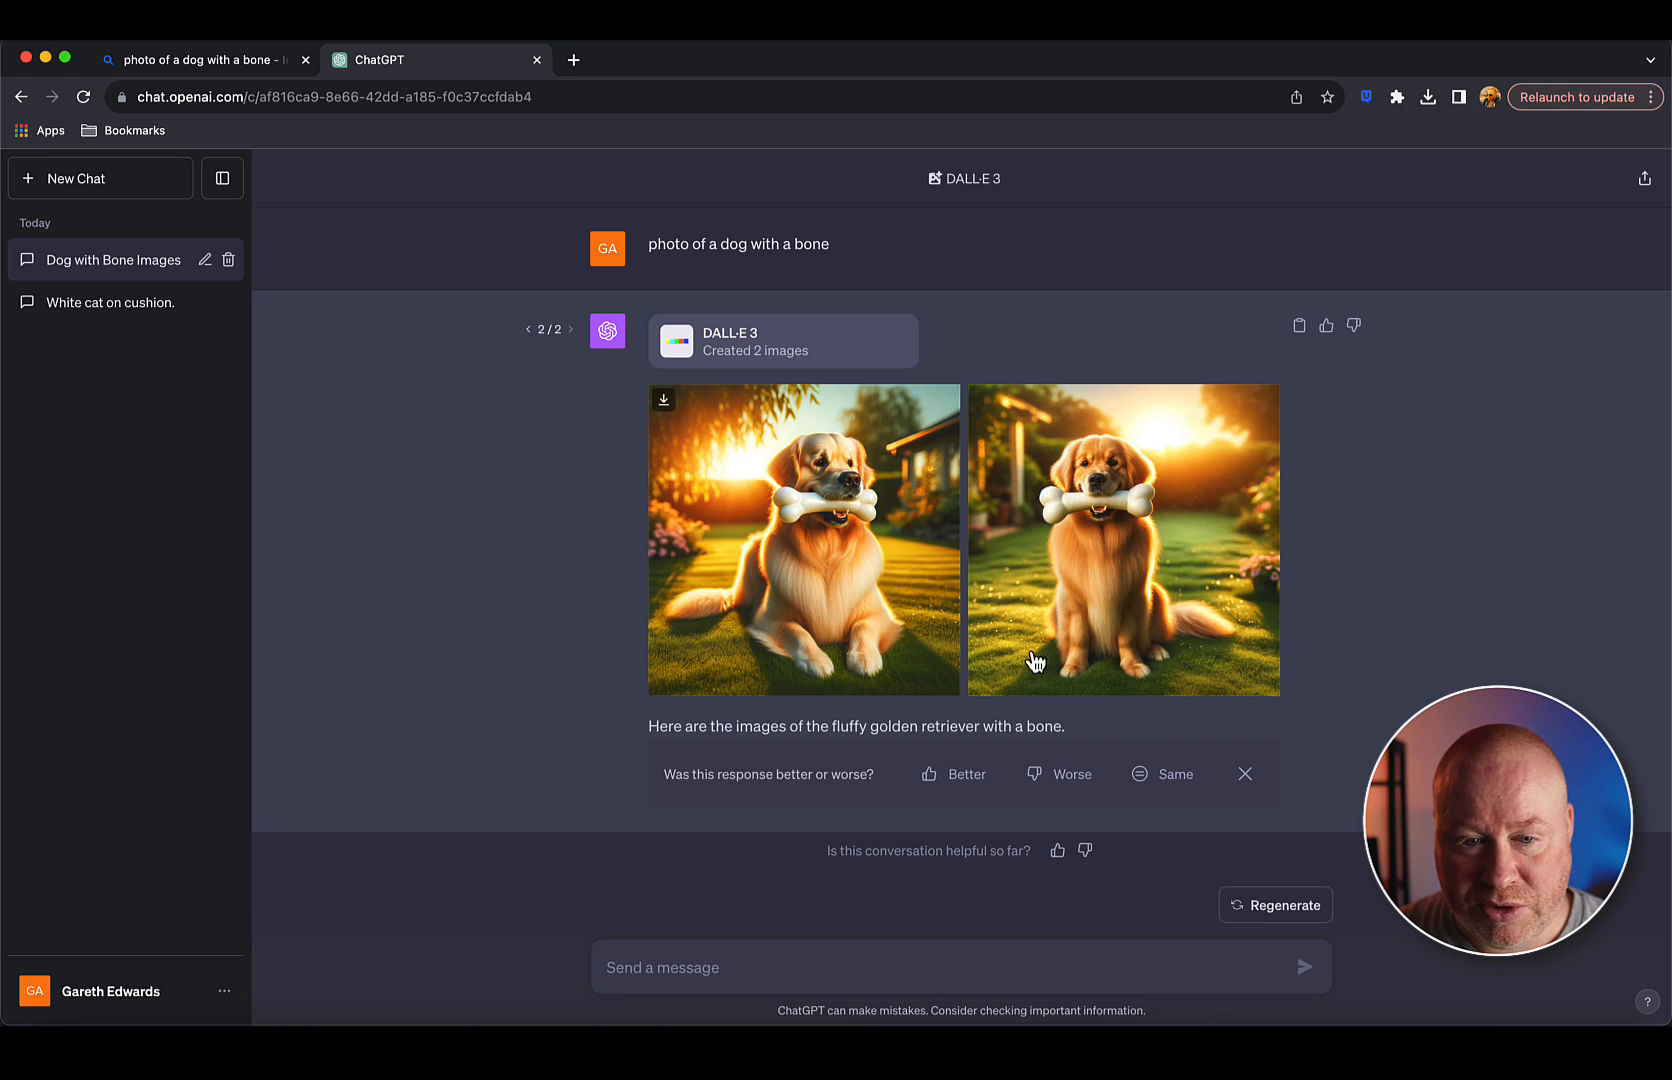
mouse_move(858, 562)
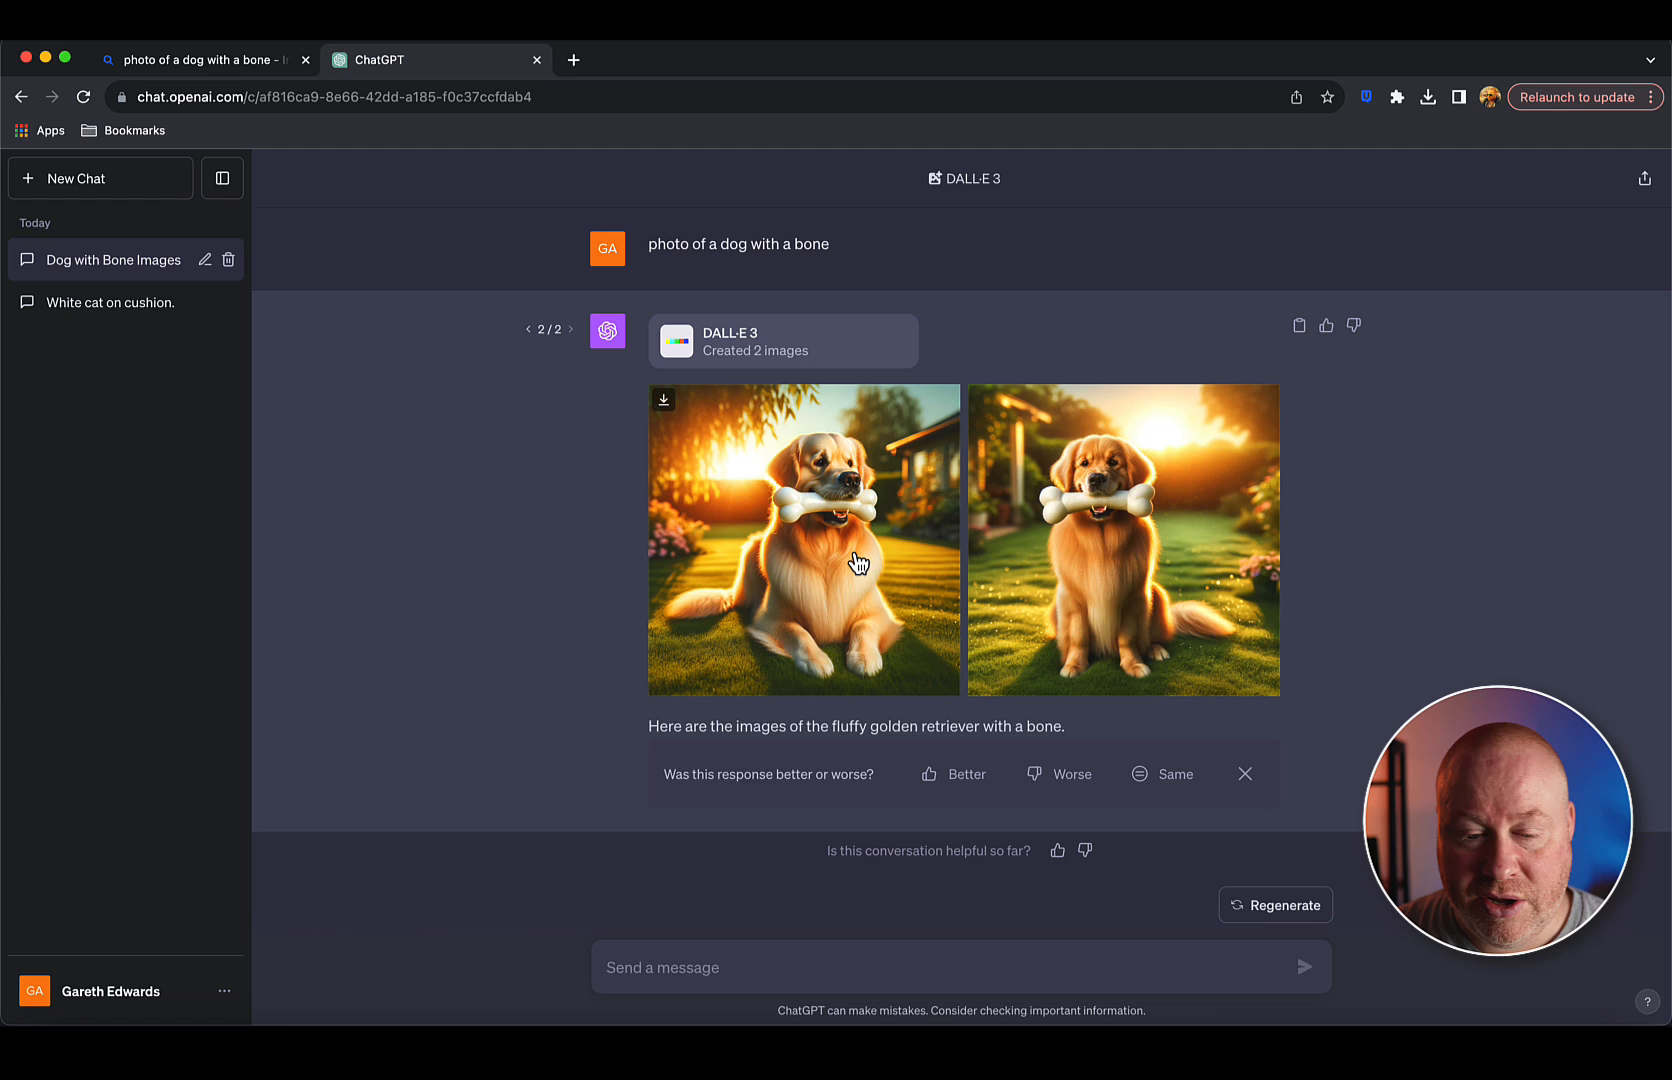
left_click(802, 538)
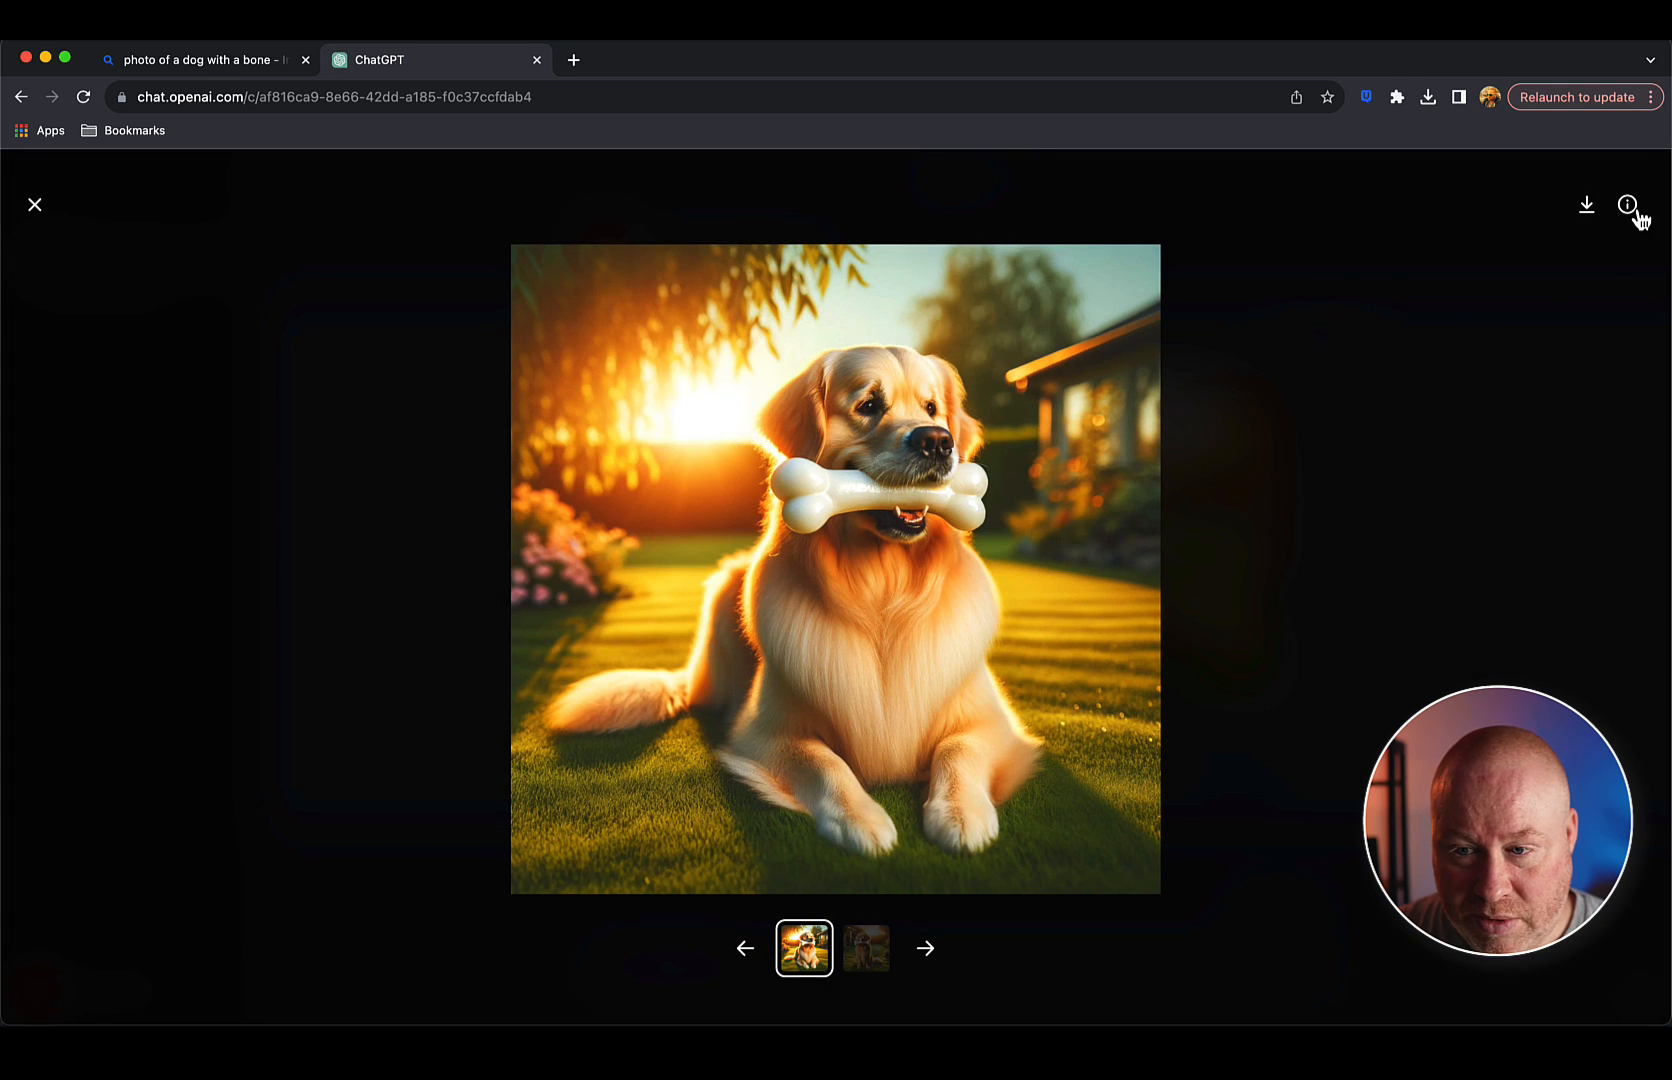
left_click(1628, 204)
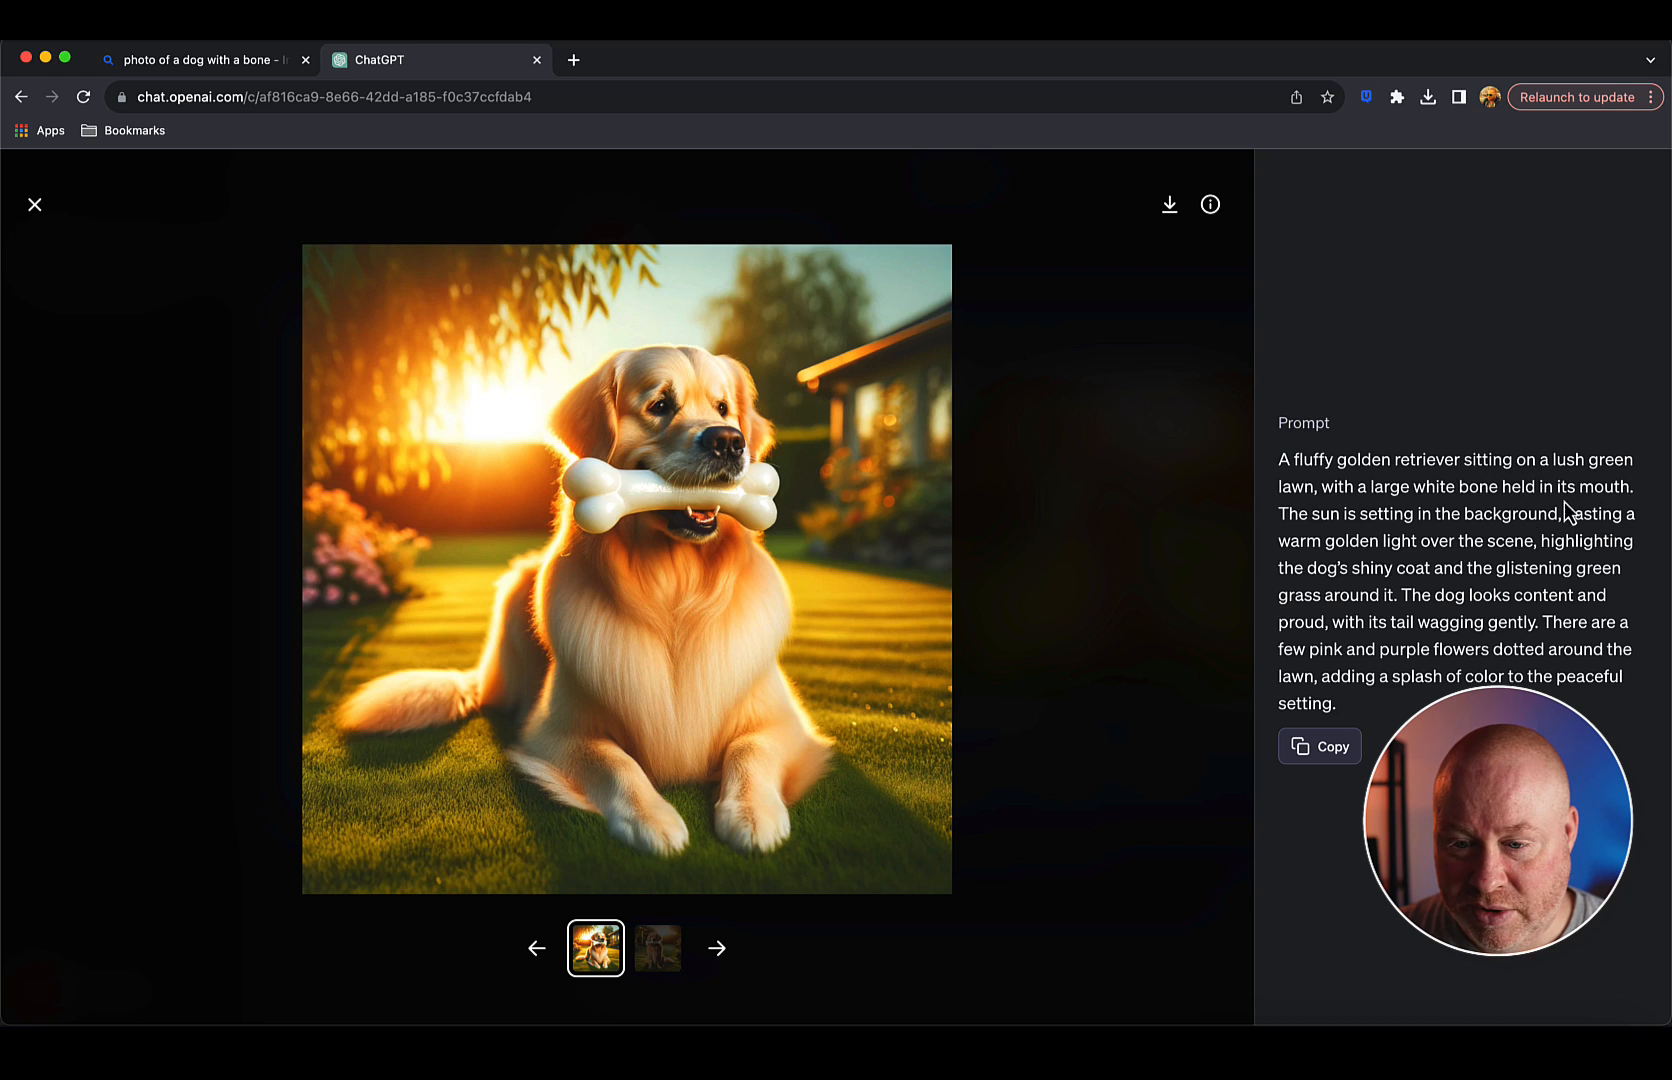
mouse_move(1372, 646)
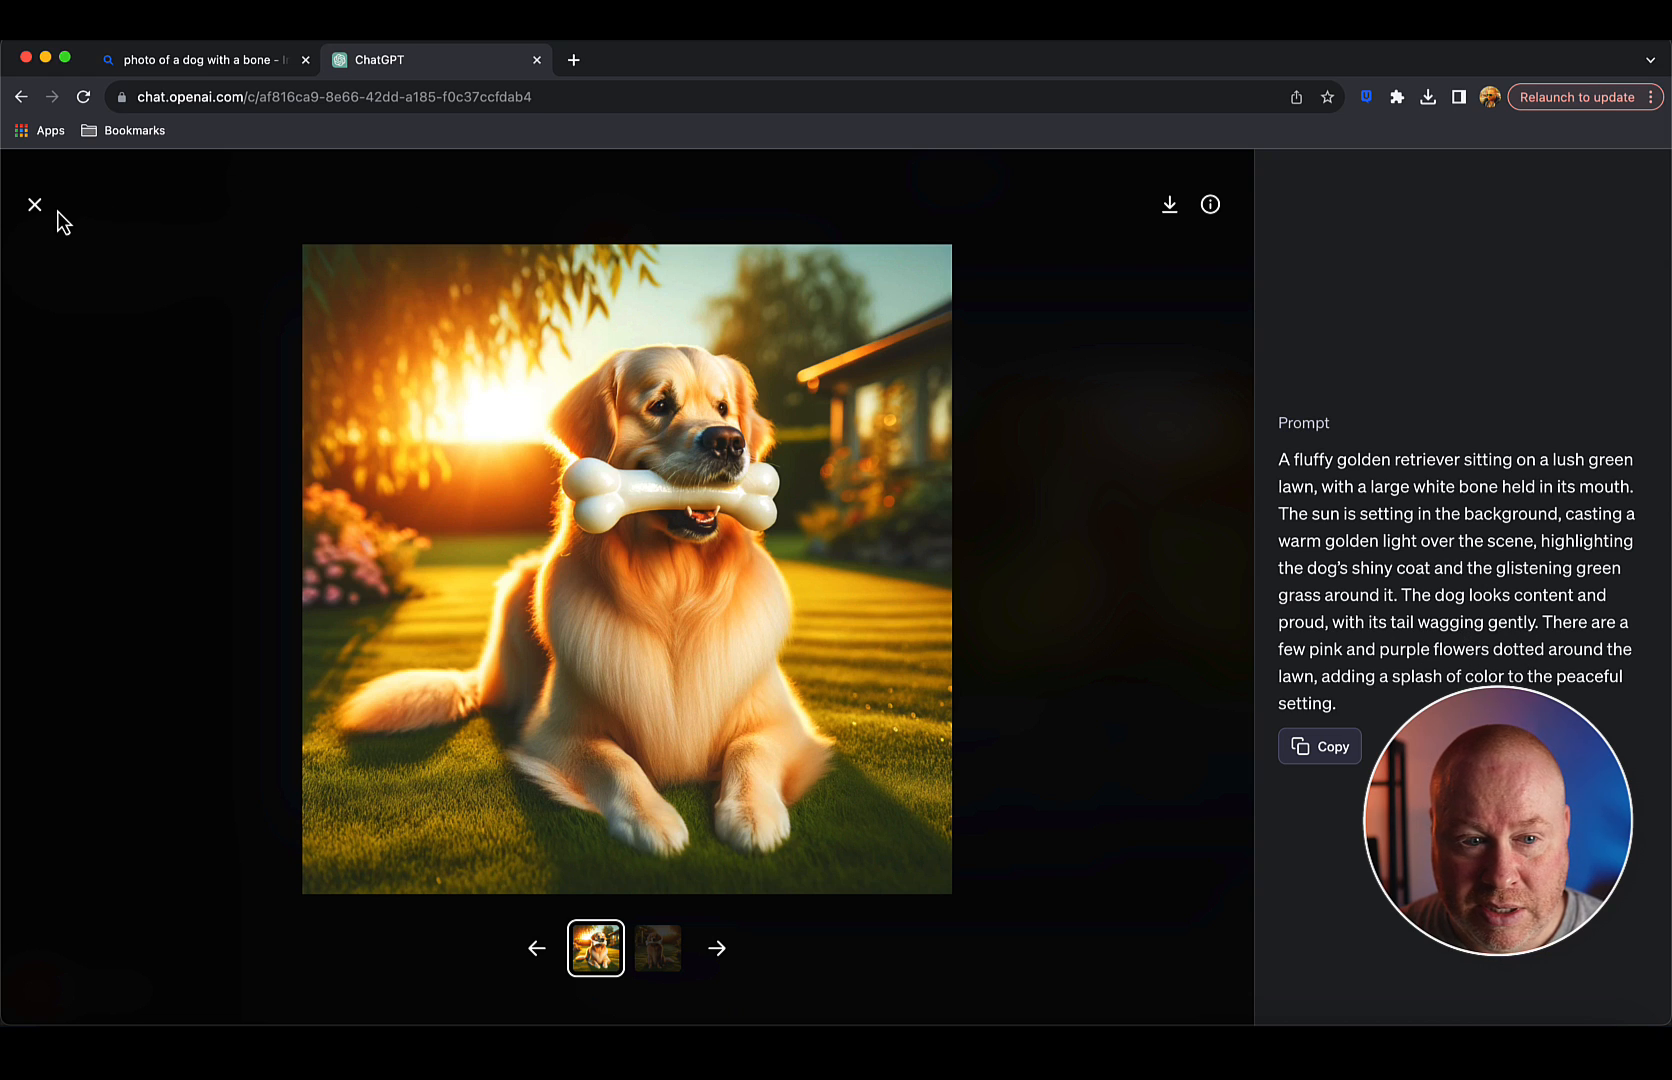
left_click(34, 204)
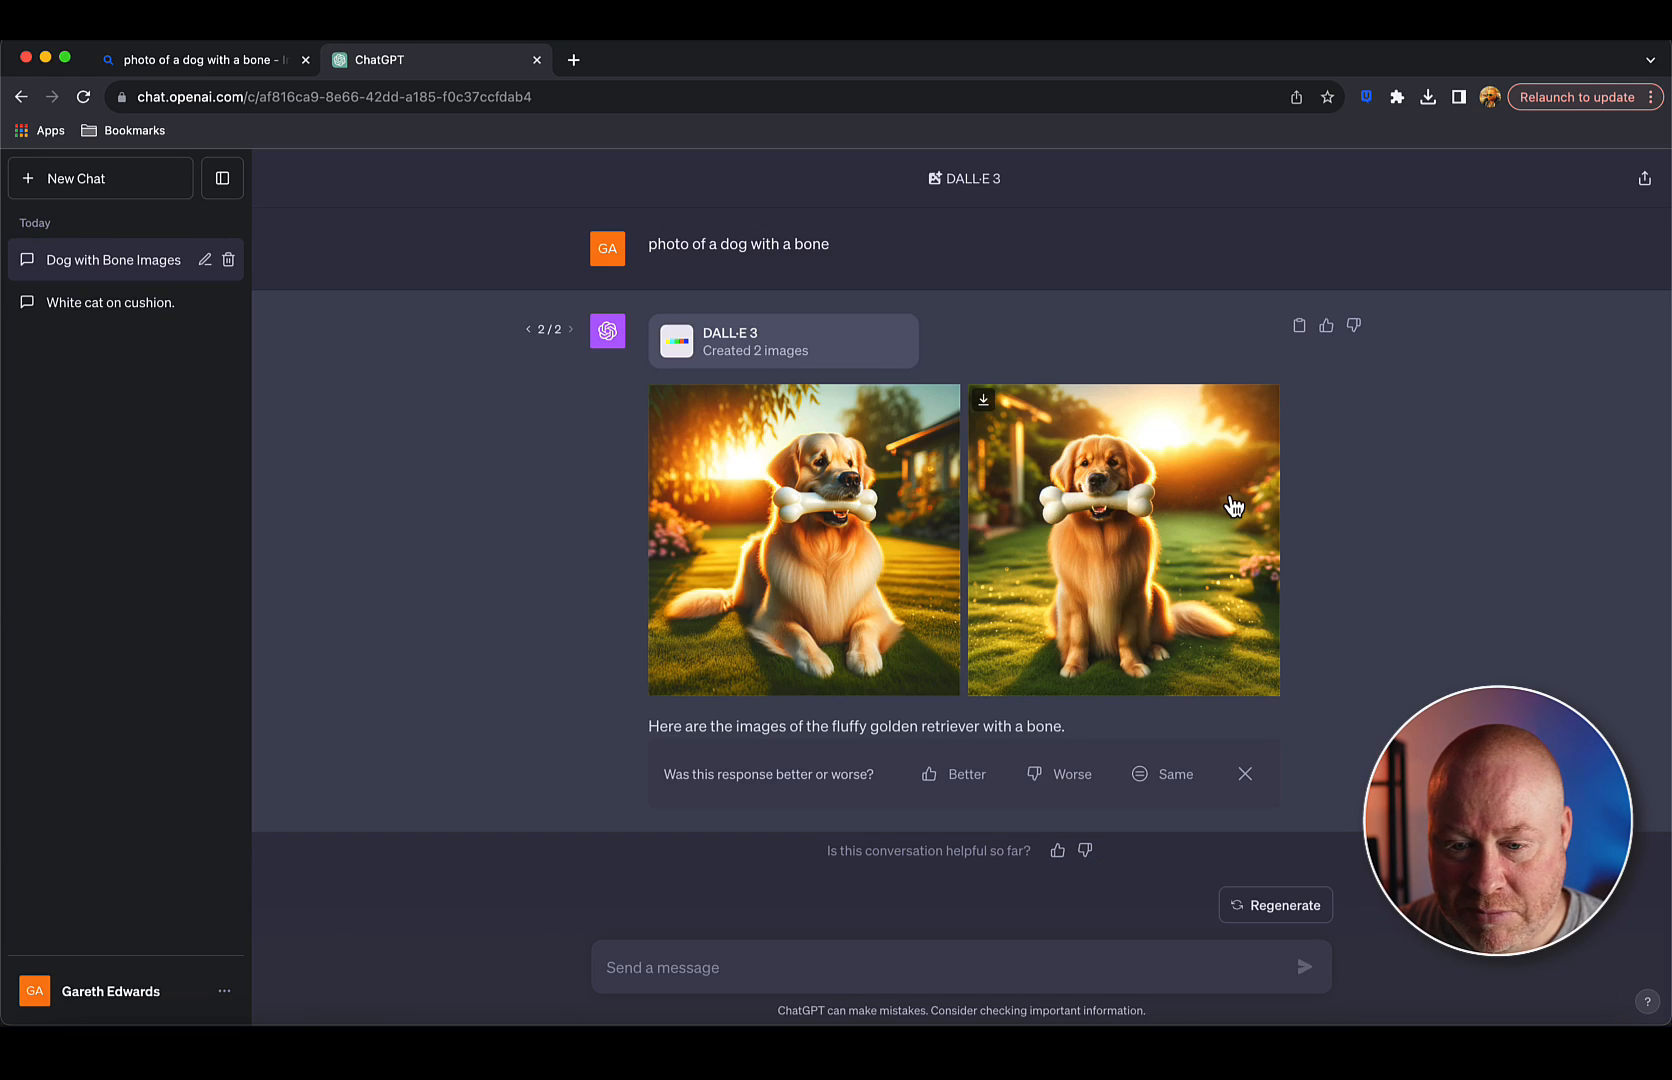
mouse_move(604, 204)
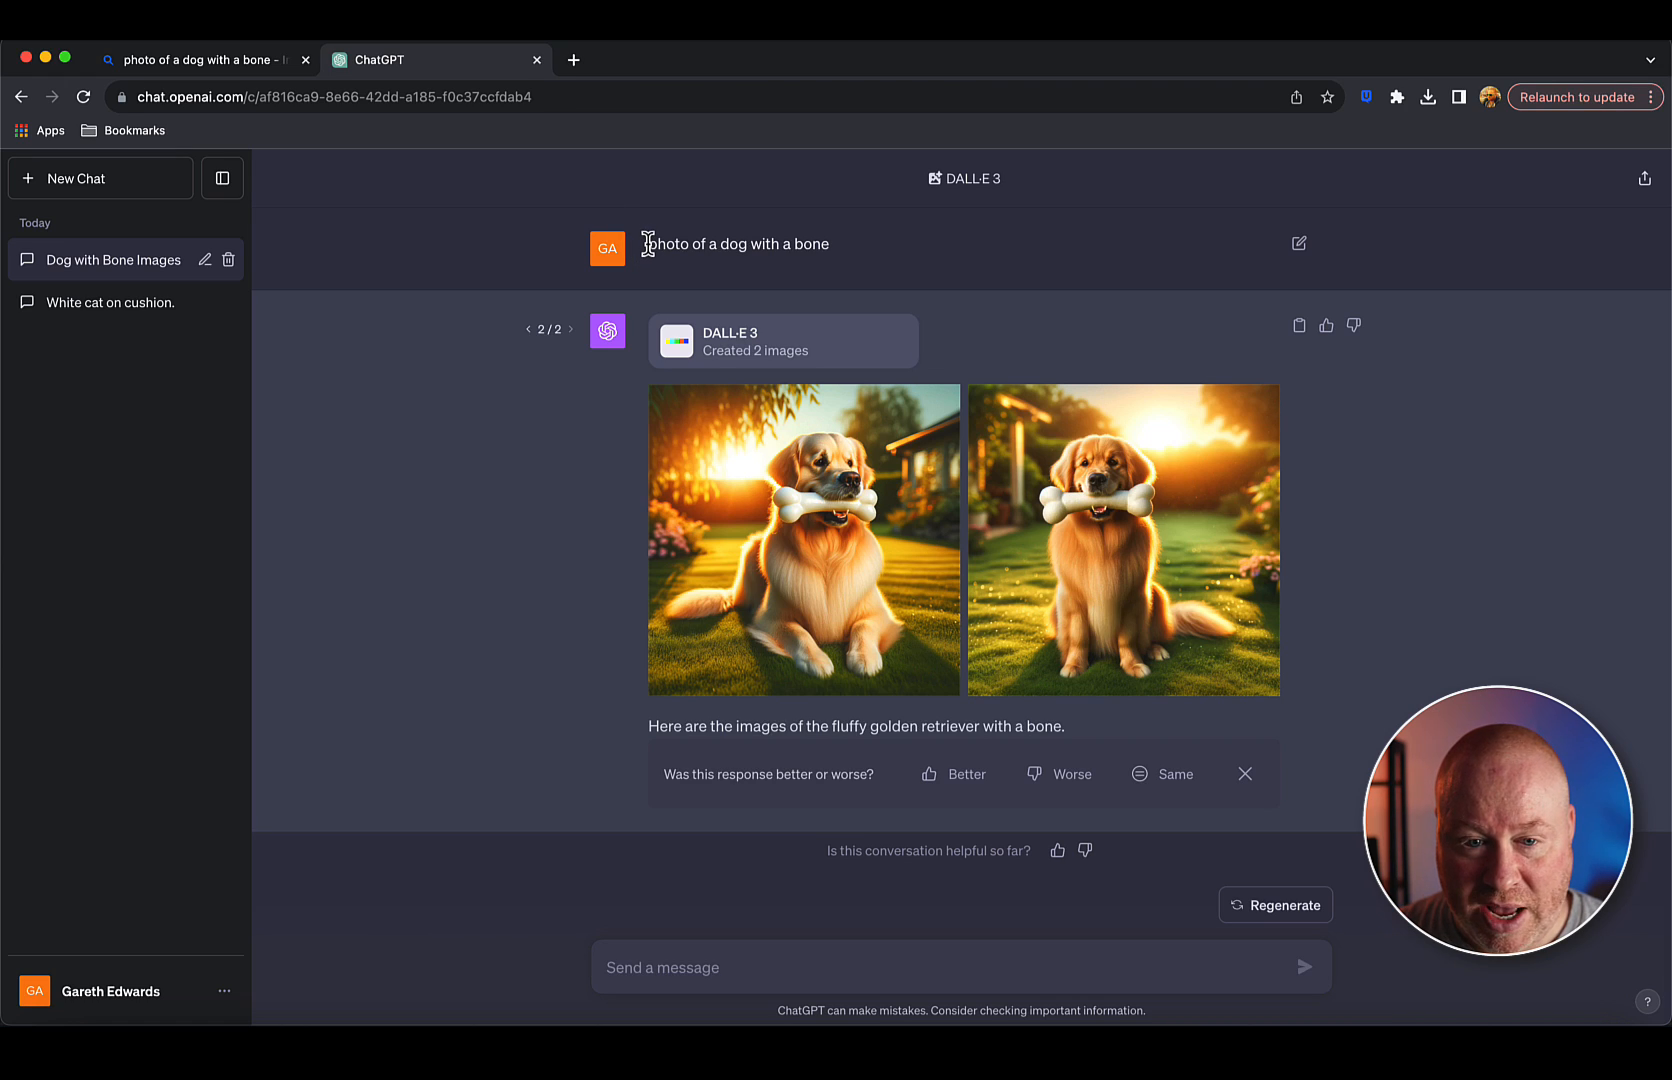
Submit a prompt for a black lab with a butterfly, red collar with golden bell, and bone in the grass.
double_click(736, 244)
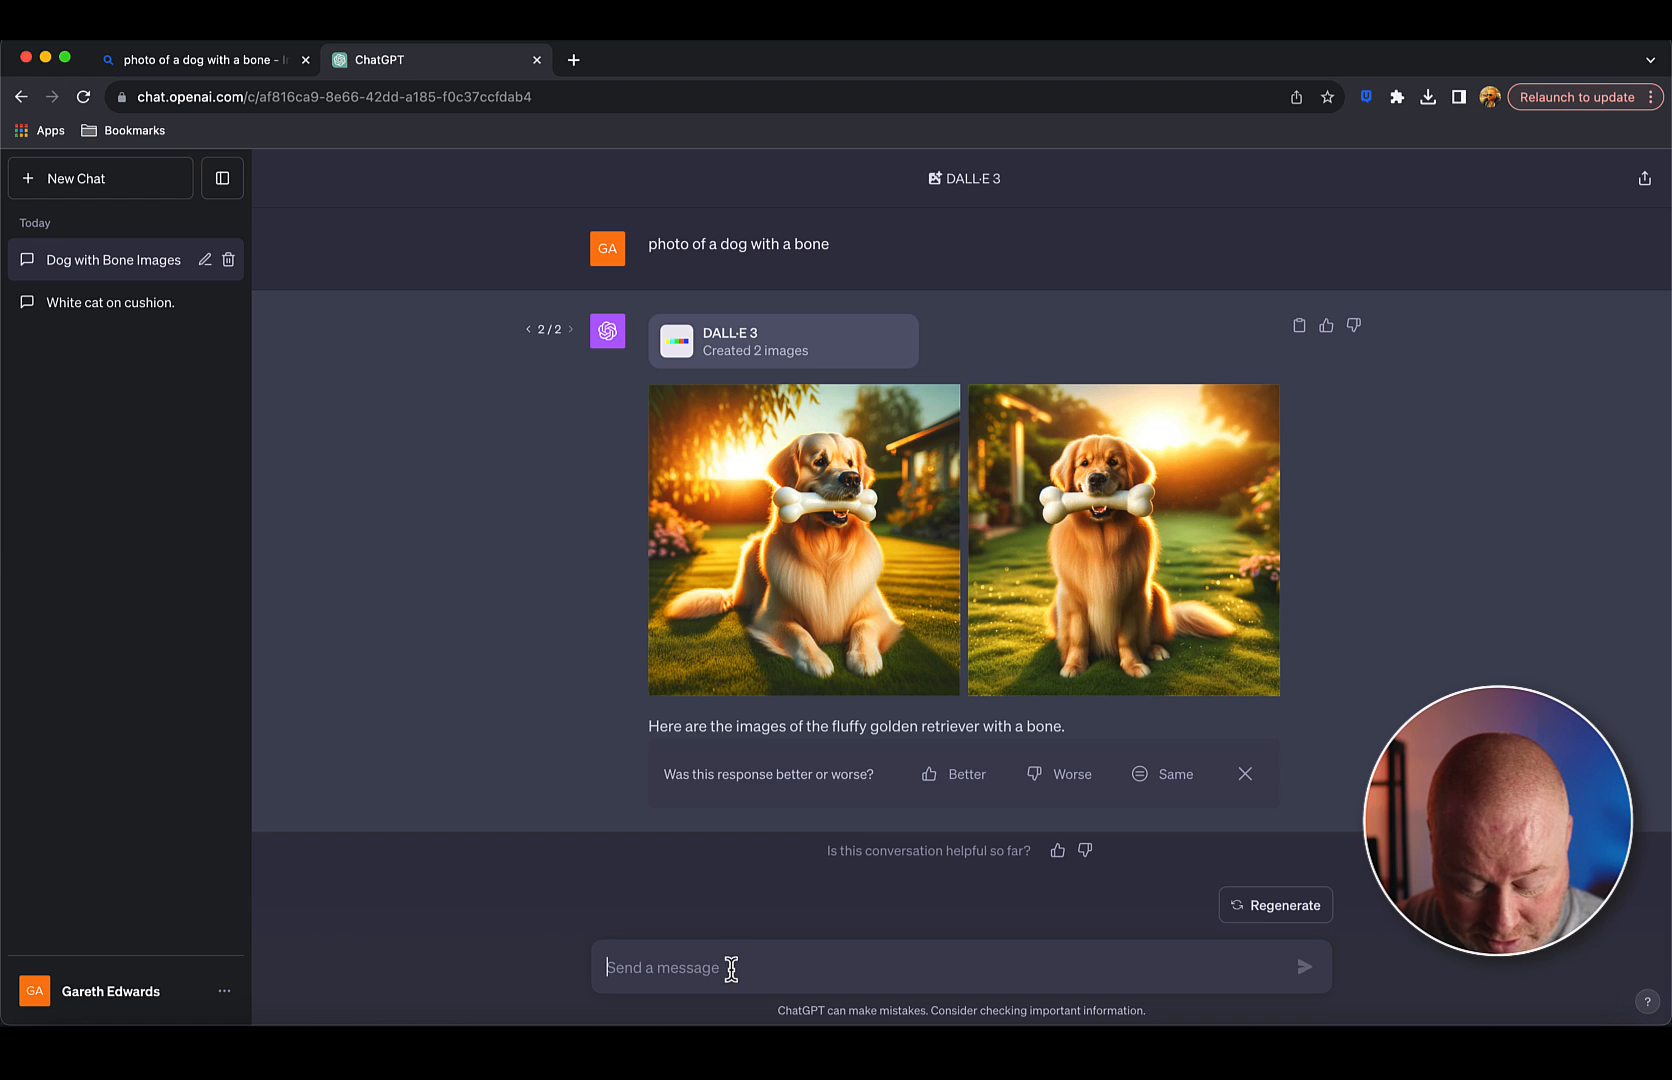
type("photo of")
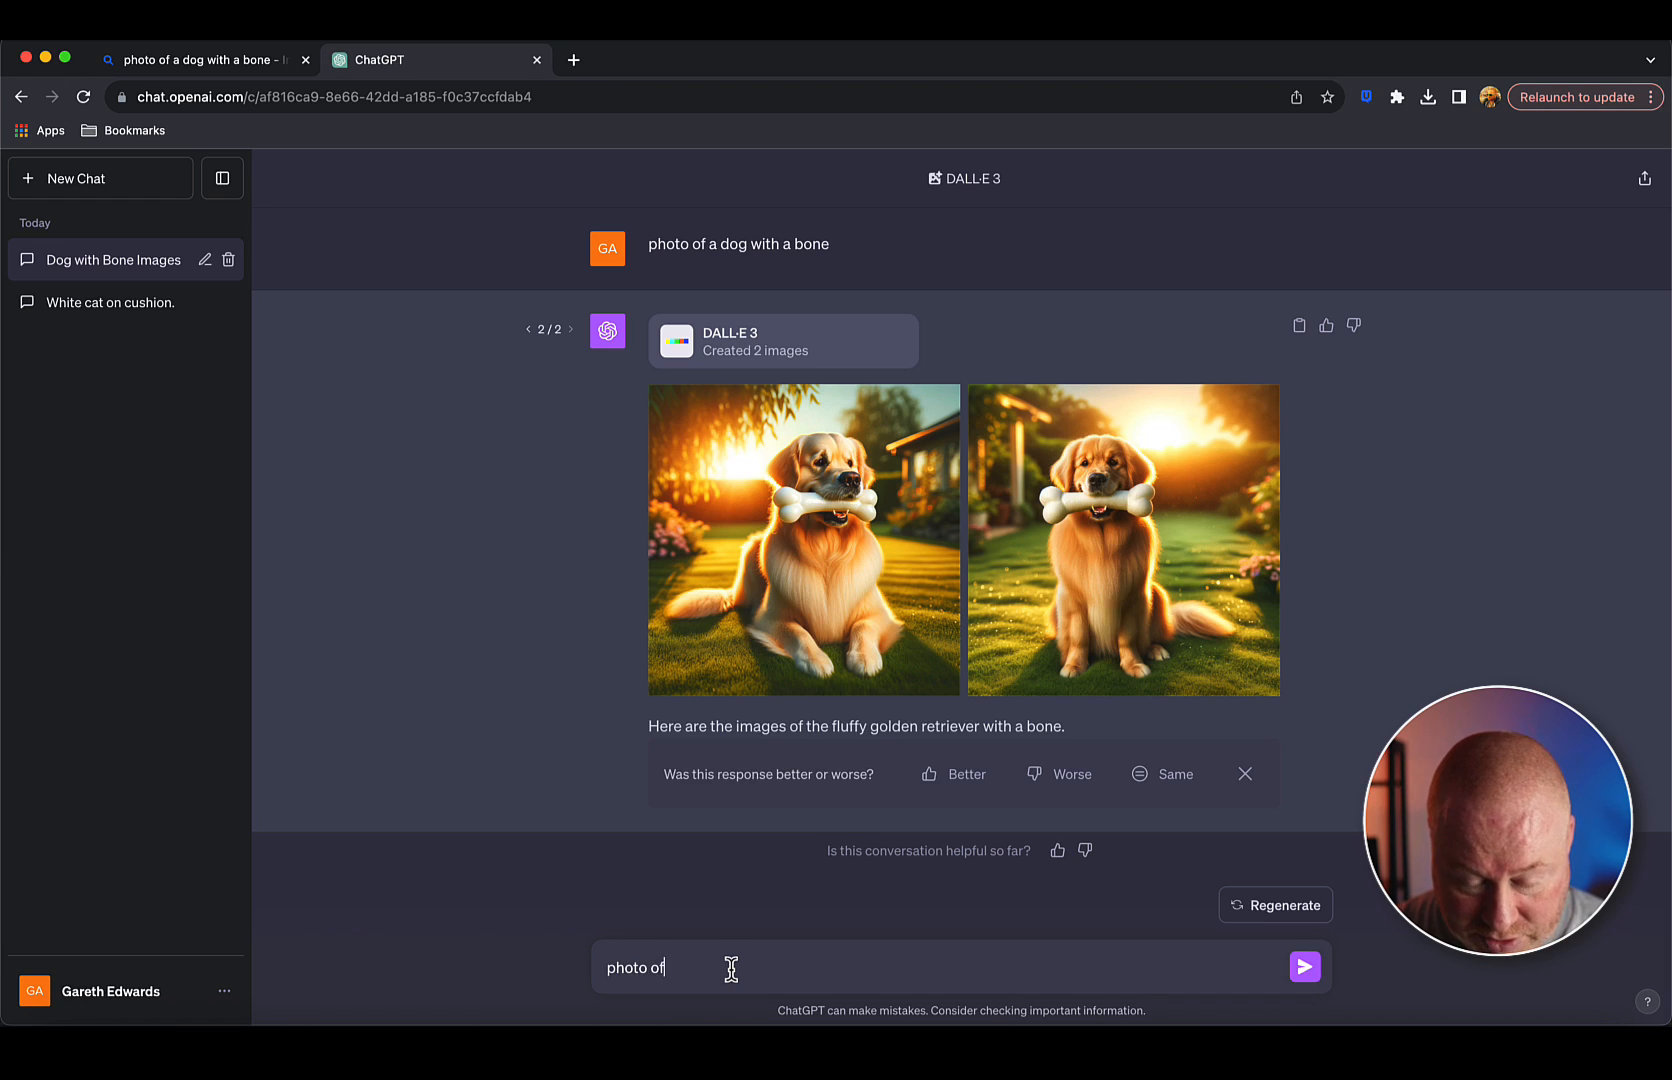
type("a black lab")
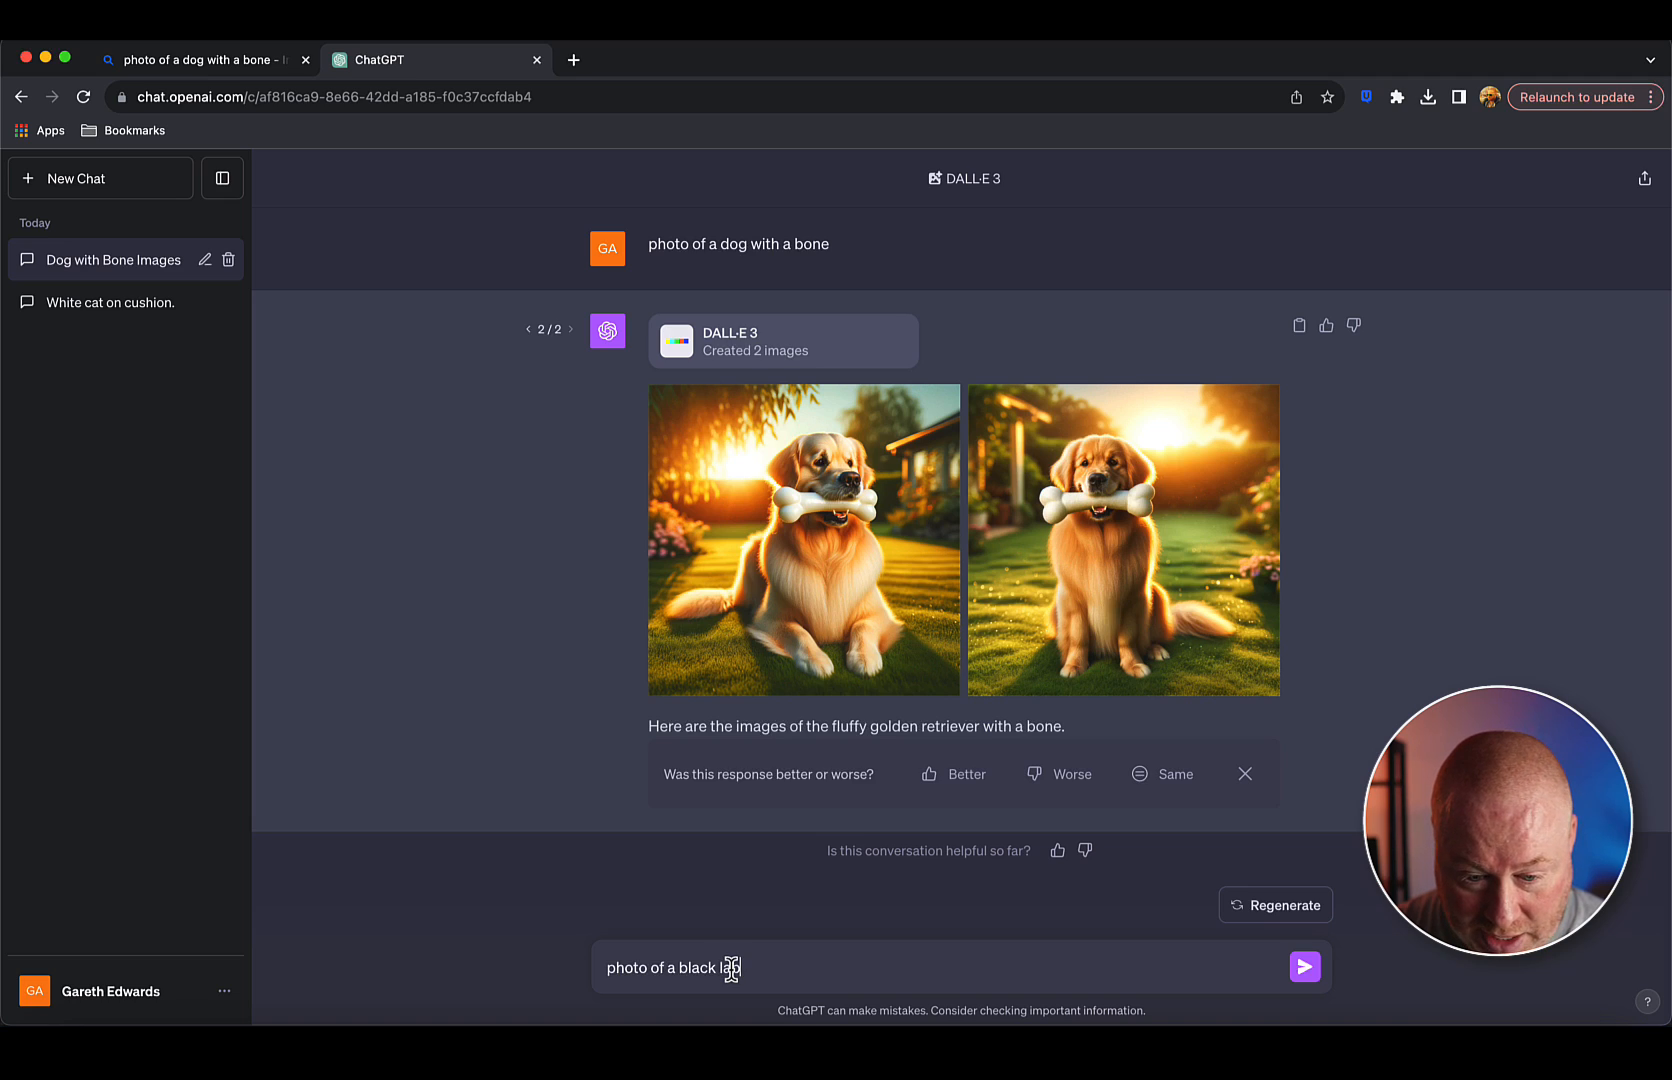
type("playing in the garden with a butter")
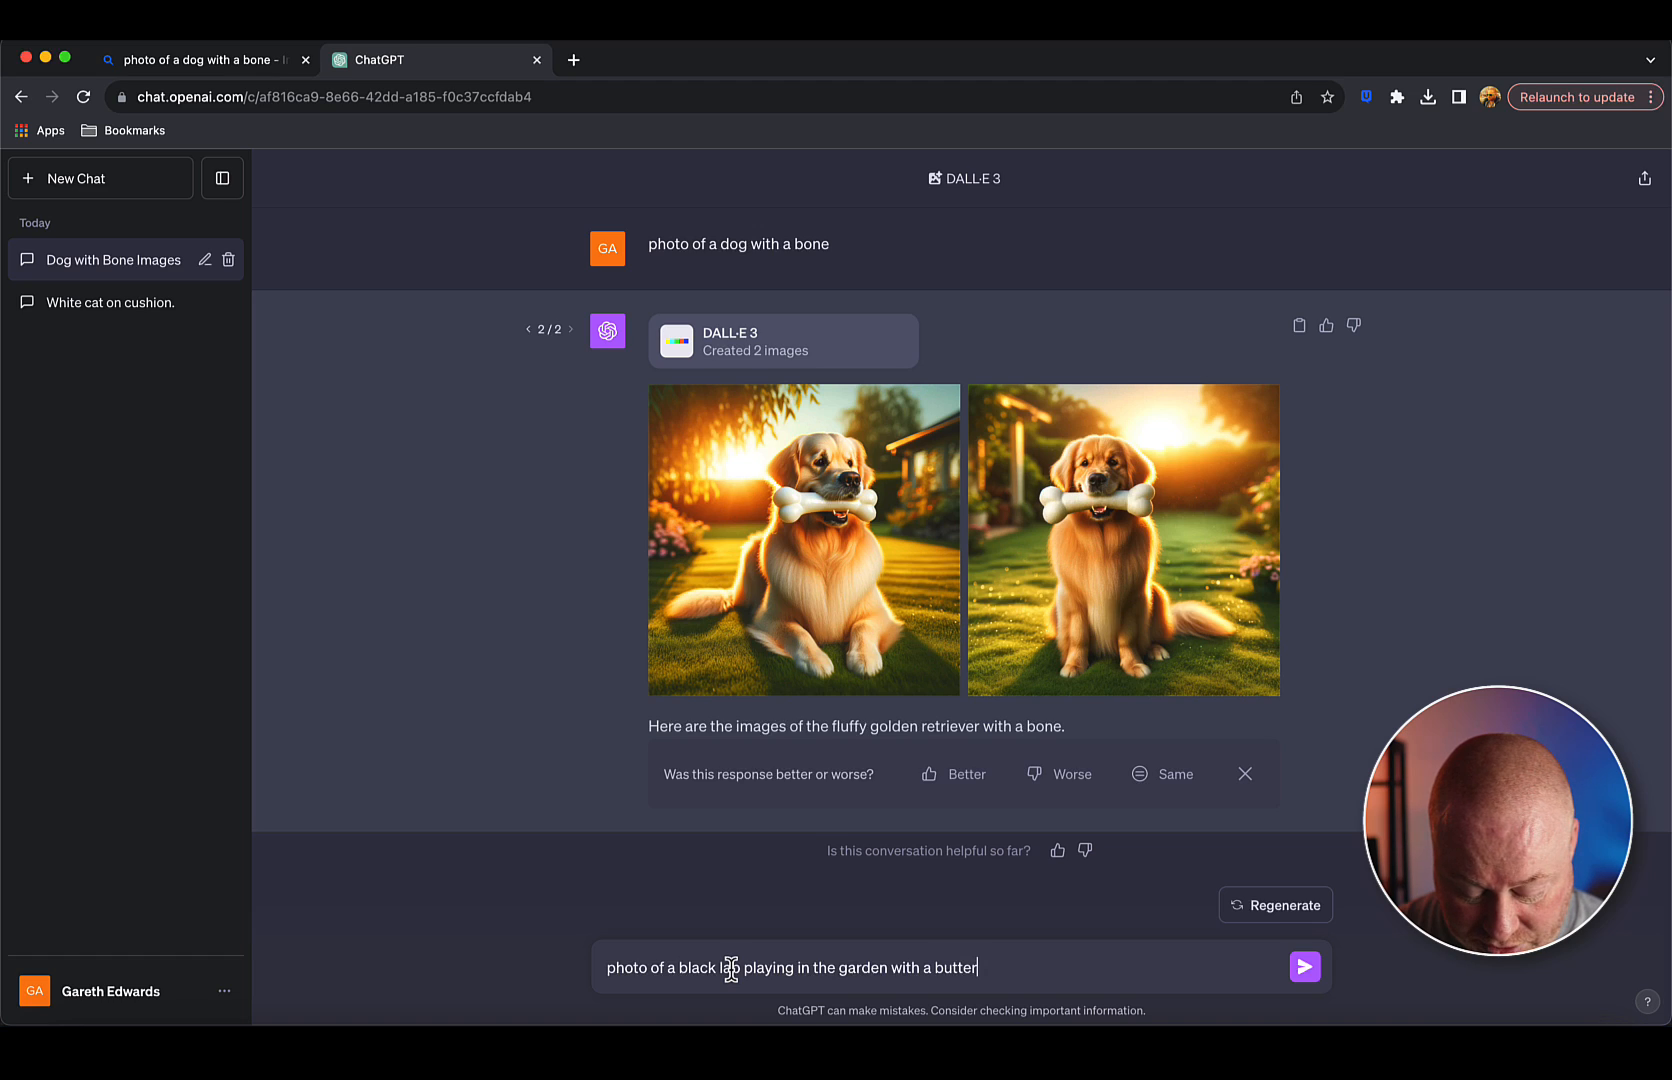
type("fly.")
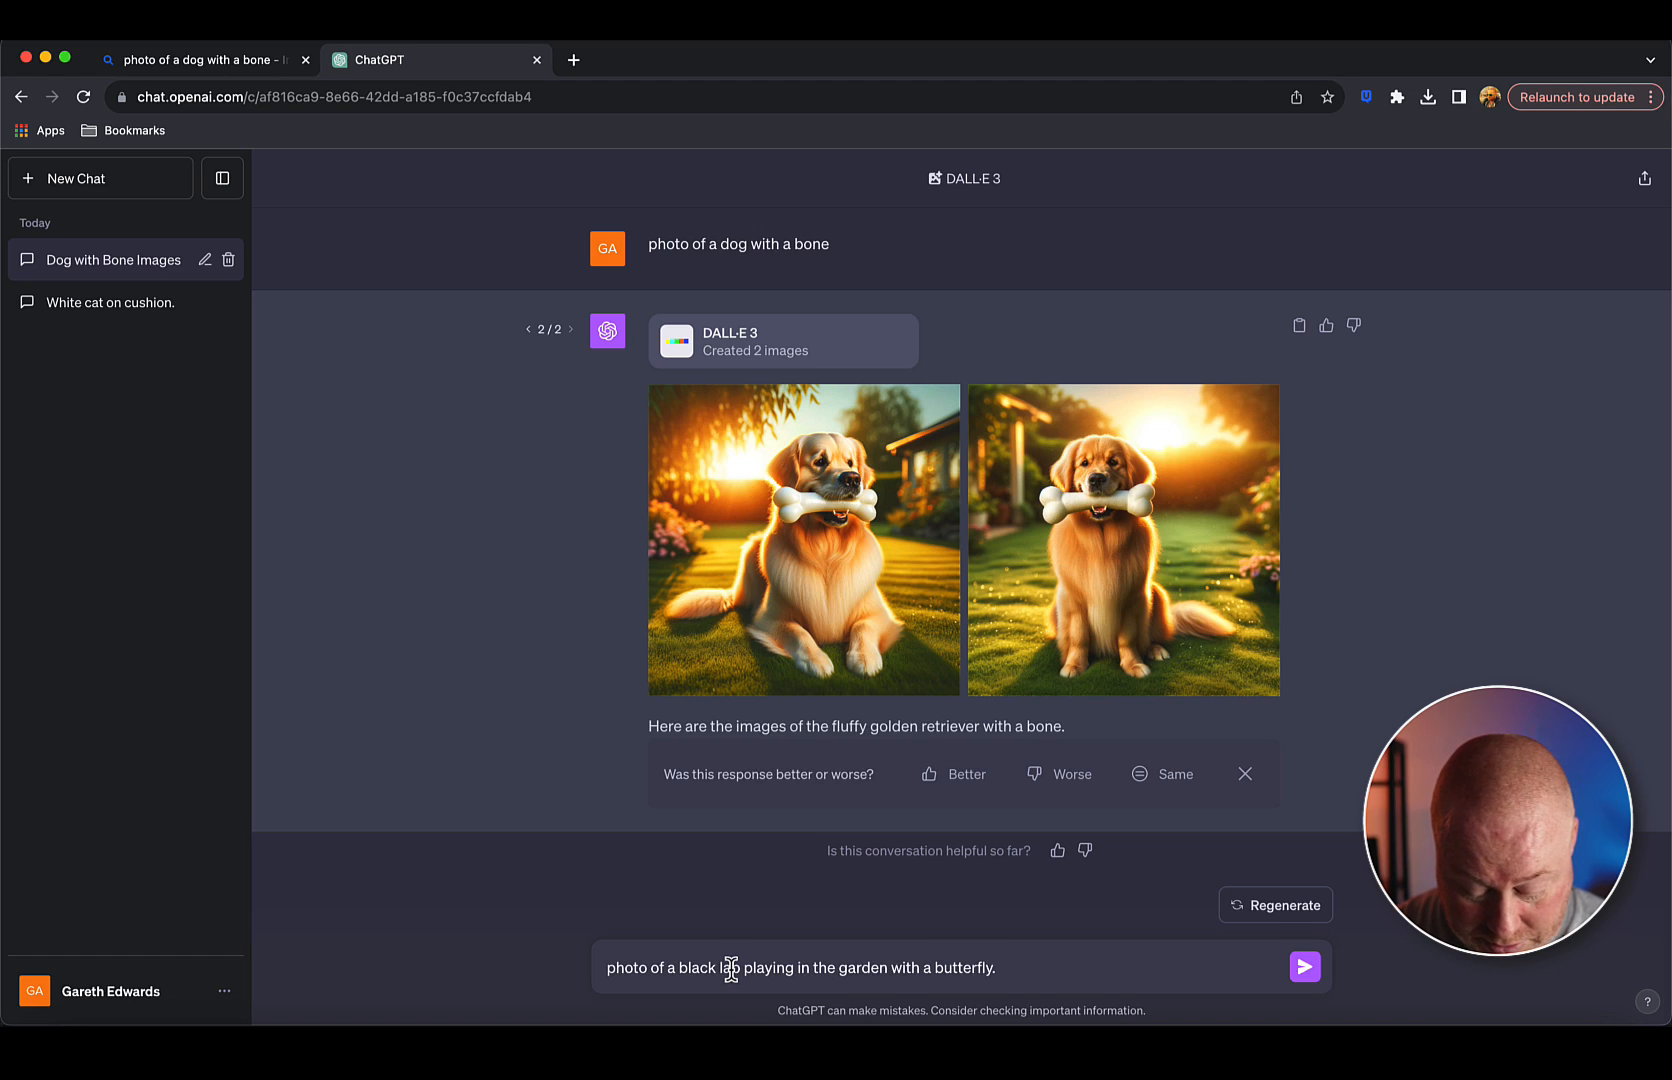
type("It has a red")
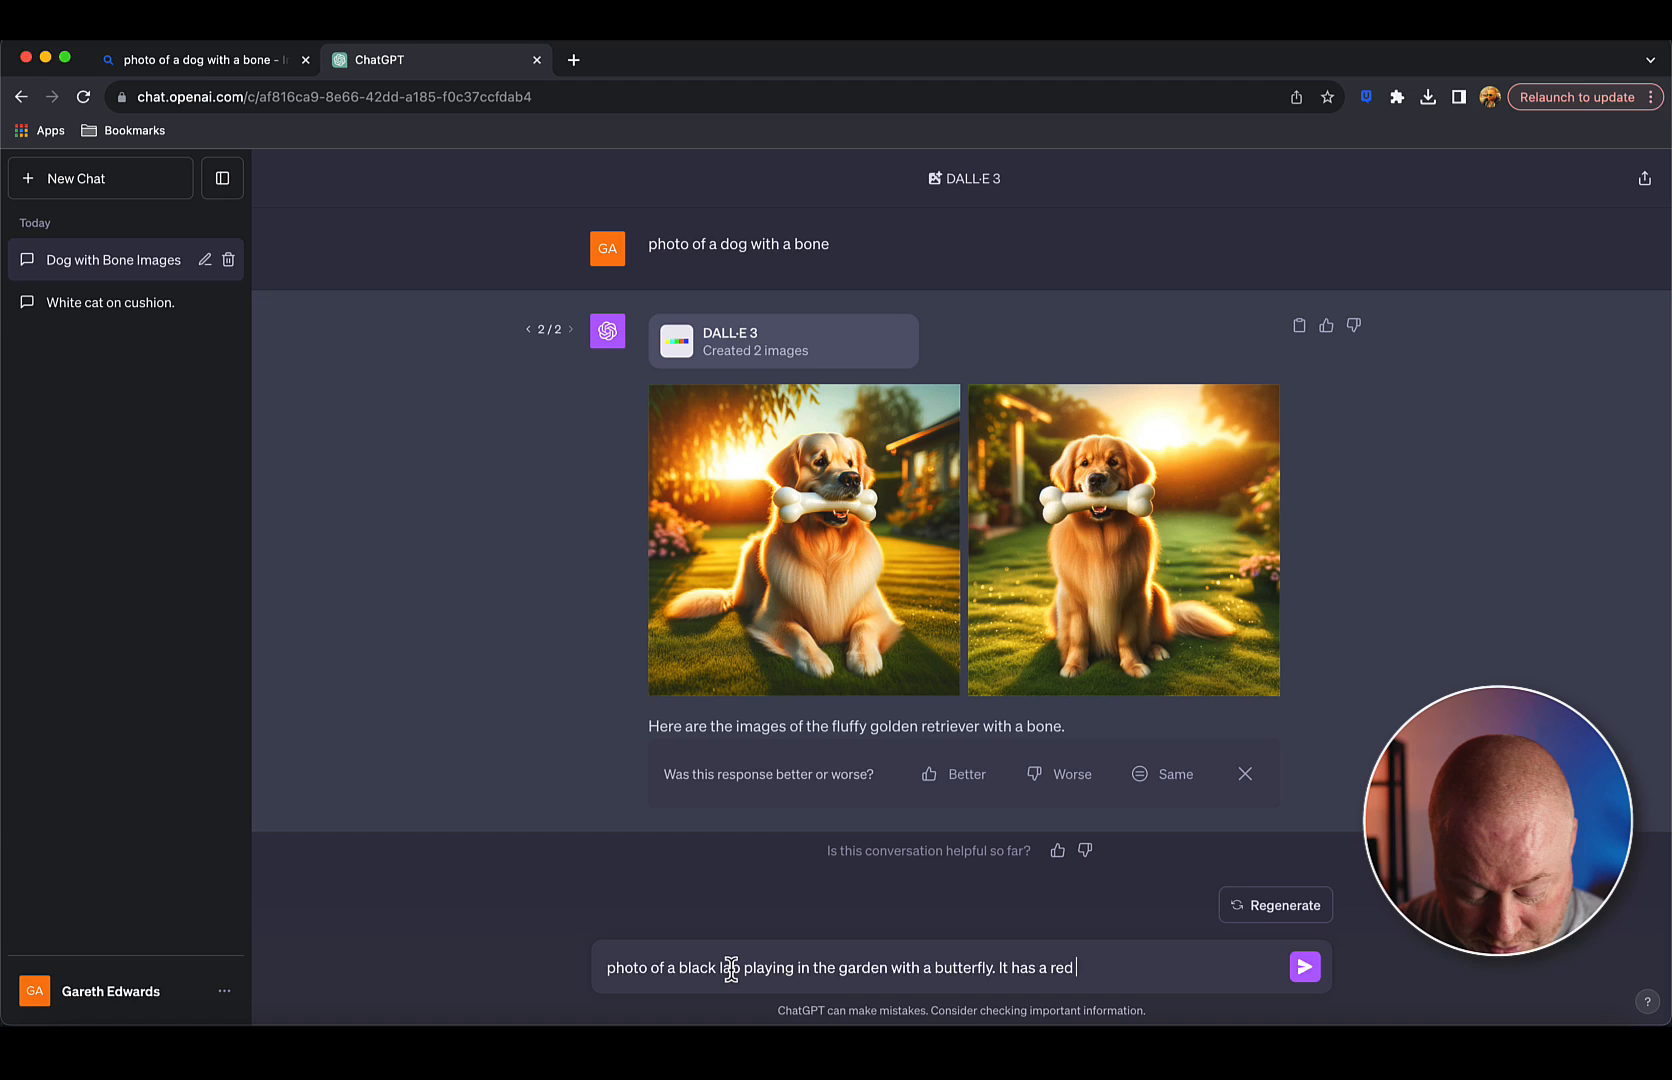
type("collar with a")
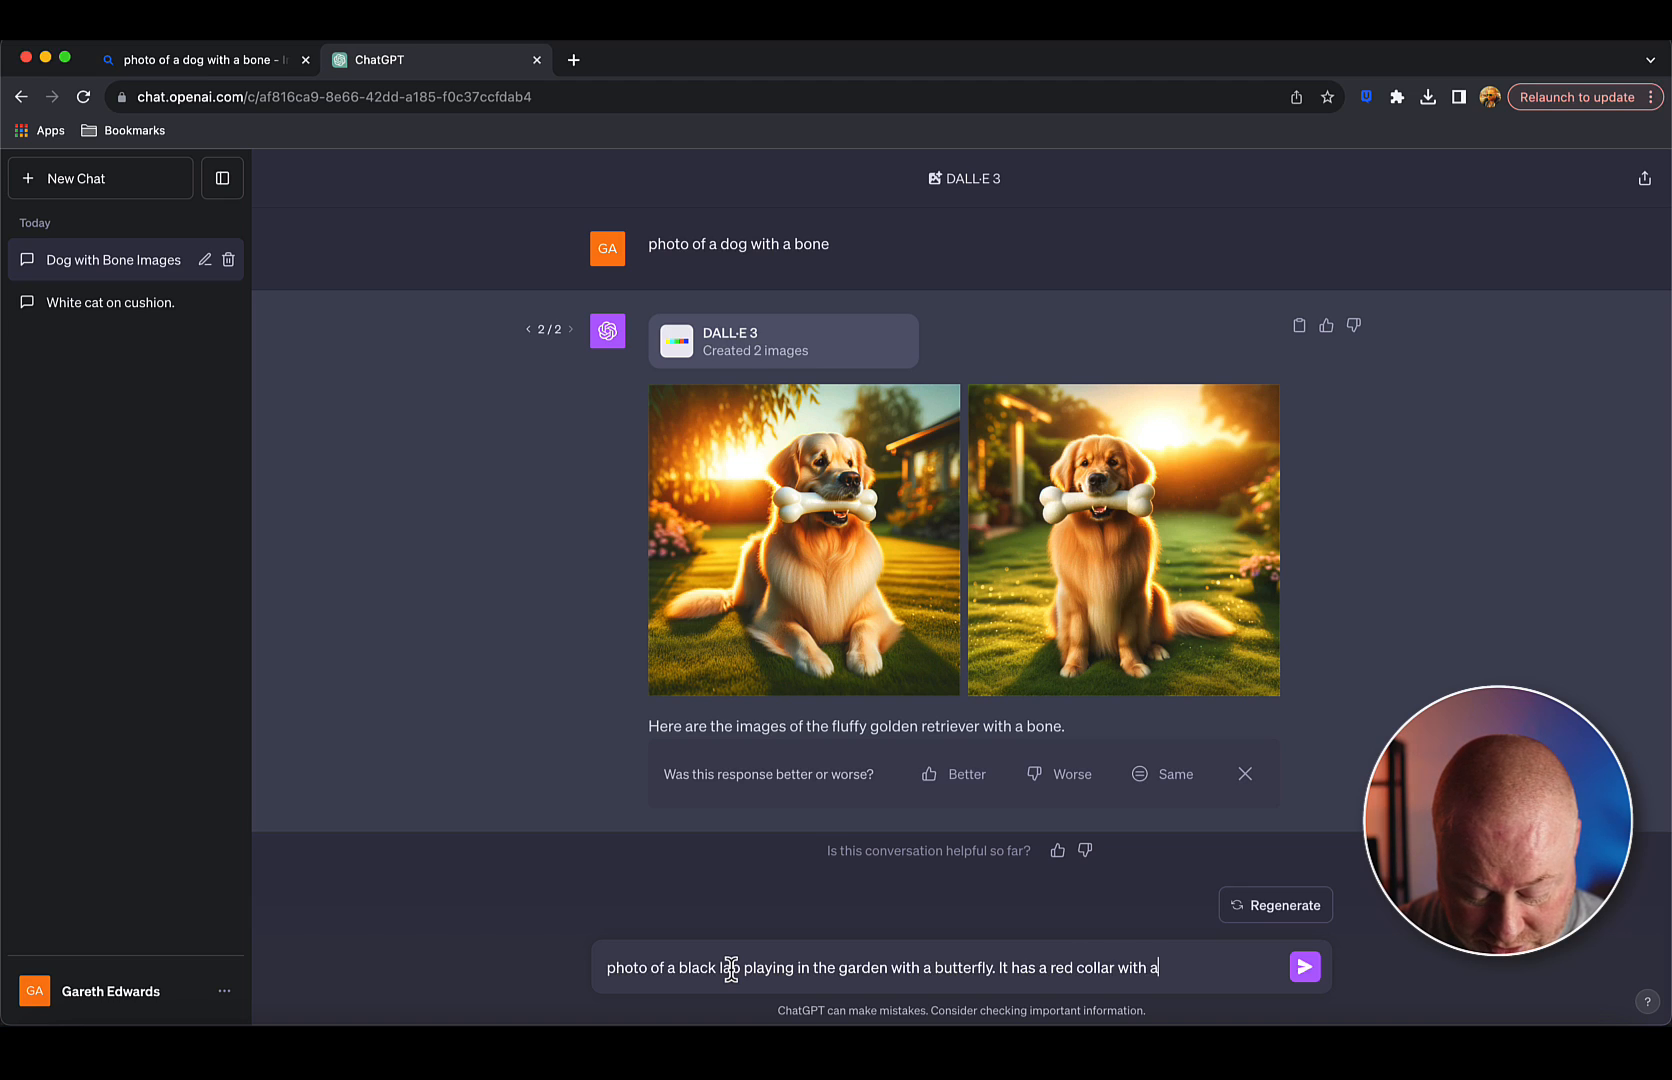
type("golden be")
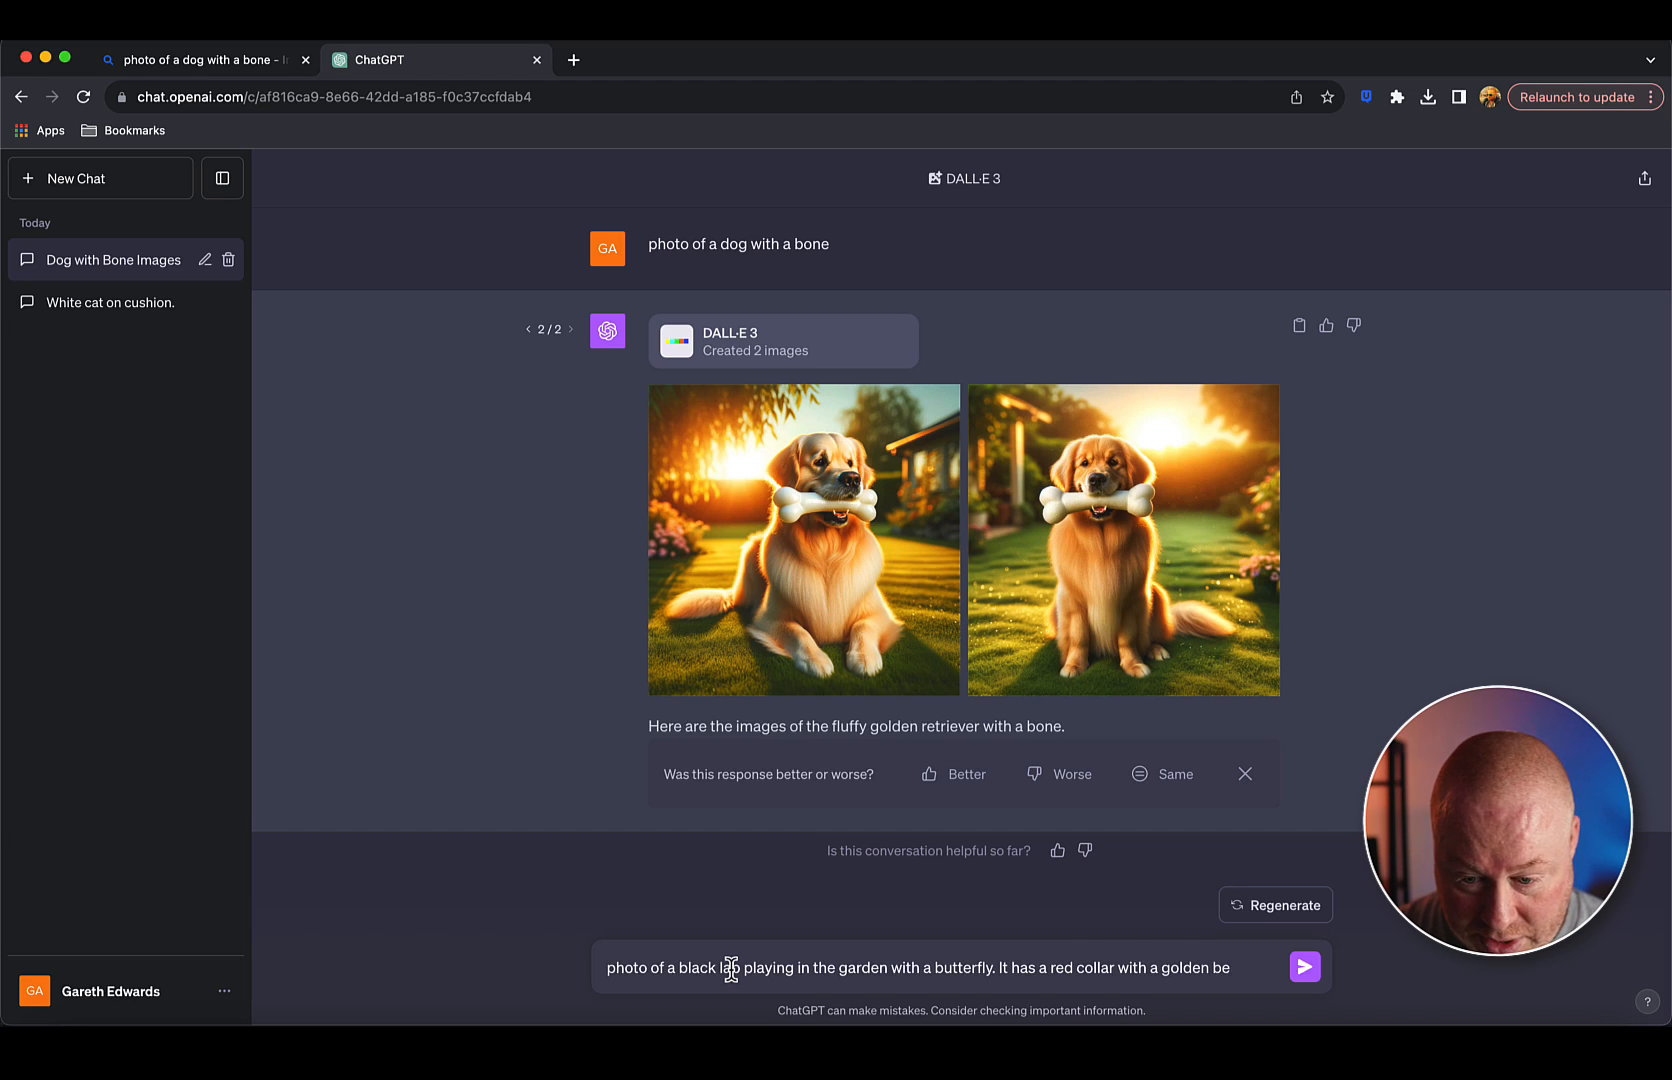
type("l, and a bone is")
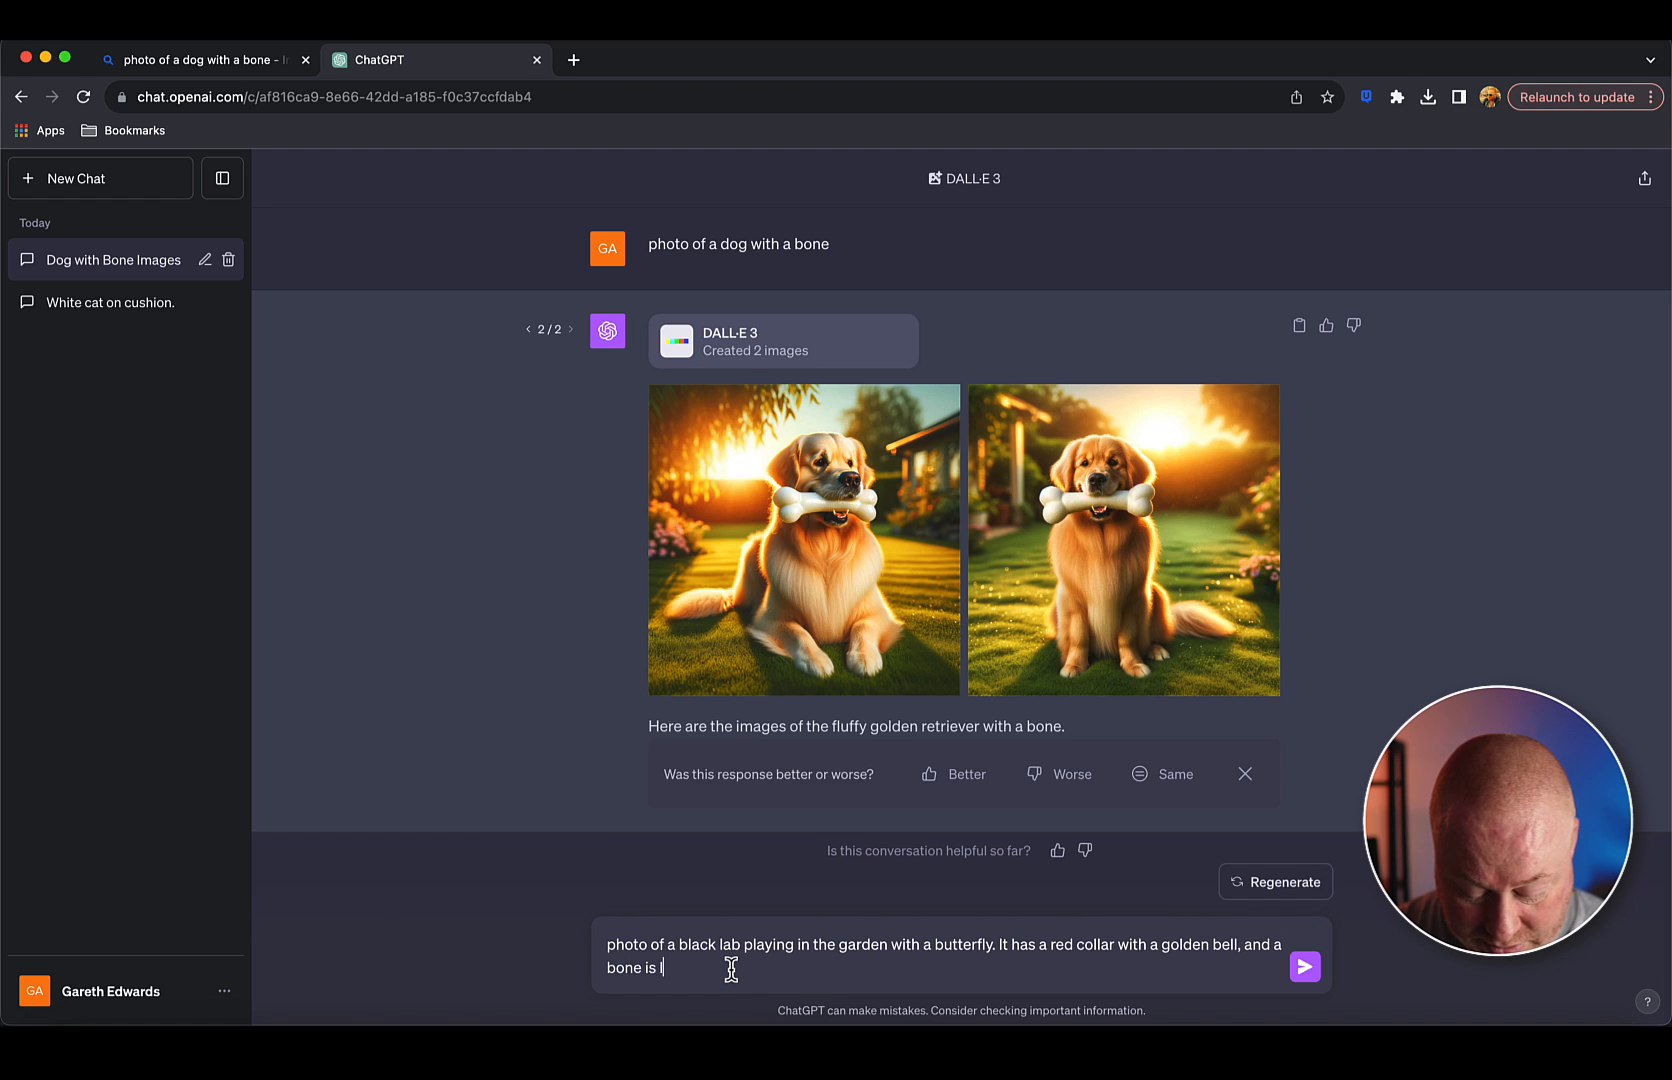
type("lying in the g")
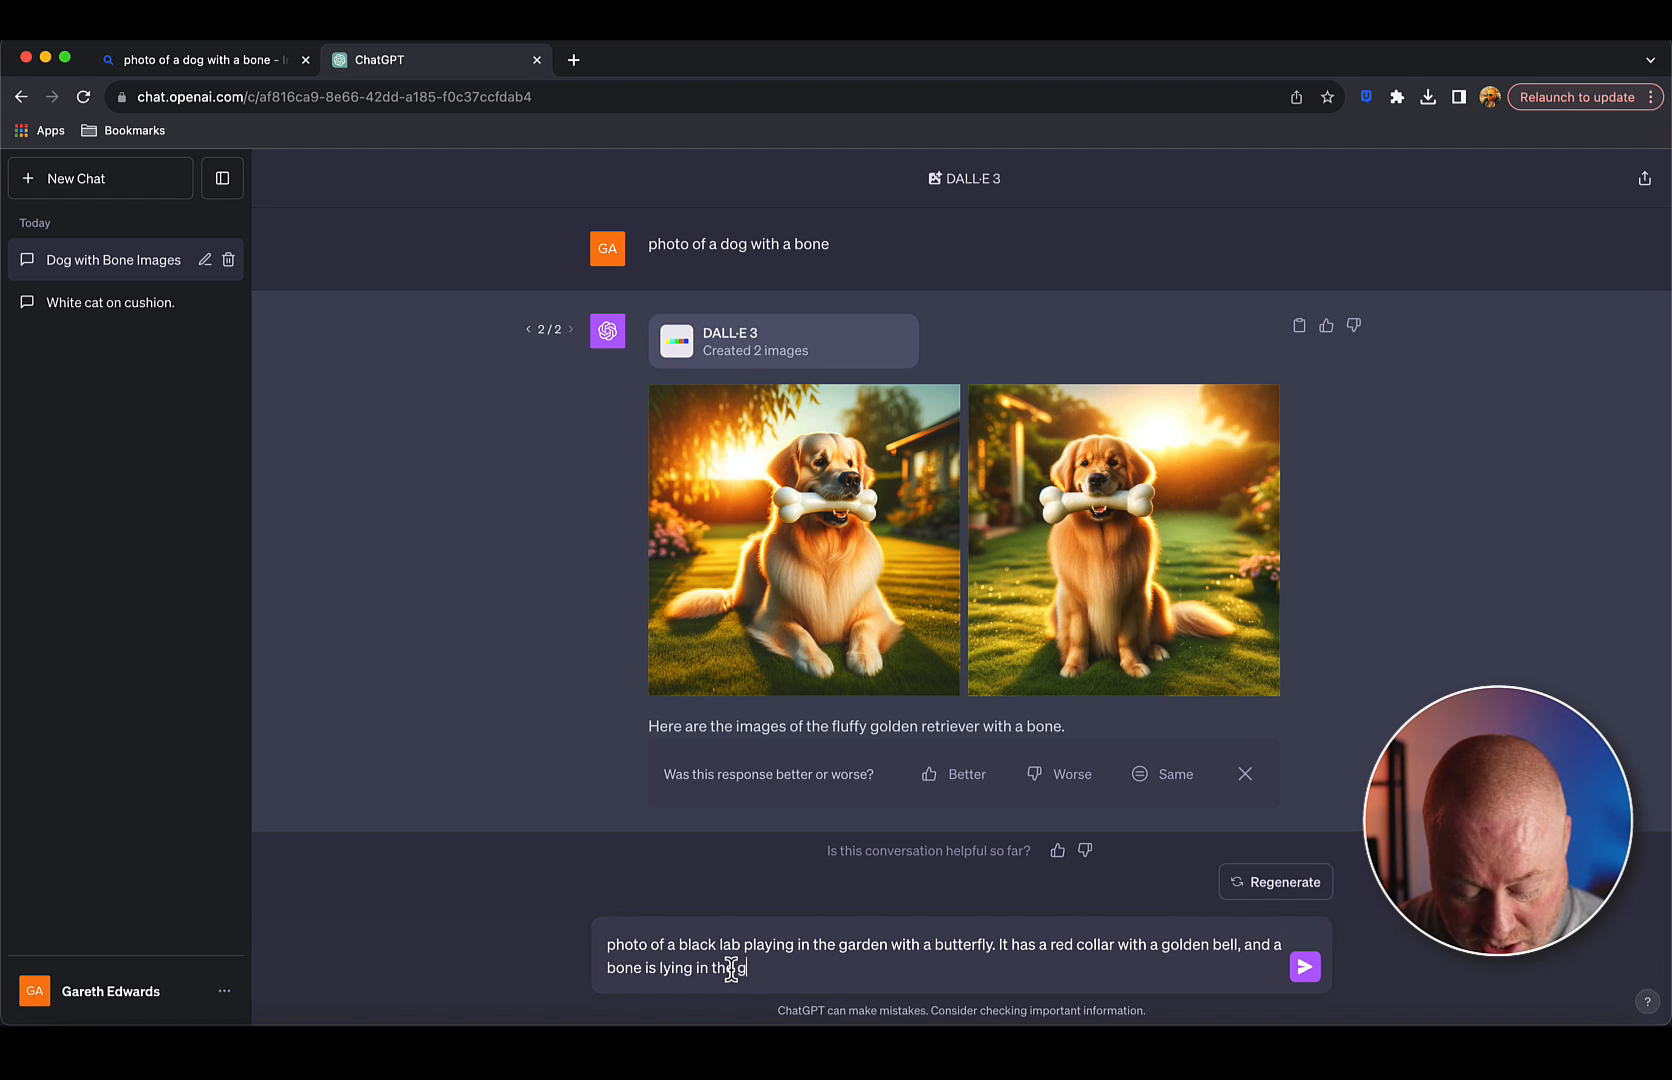
type("grass.")
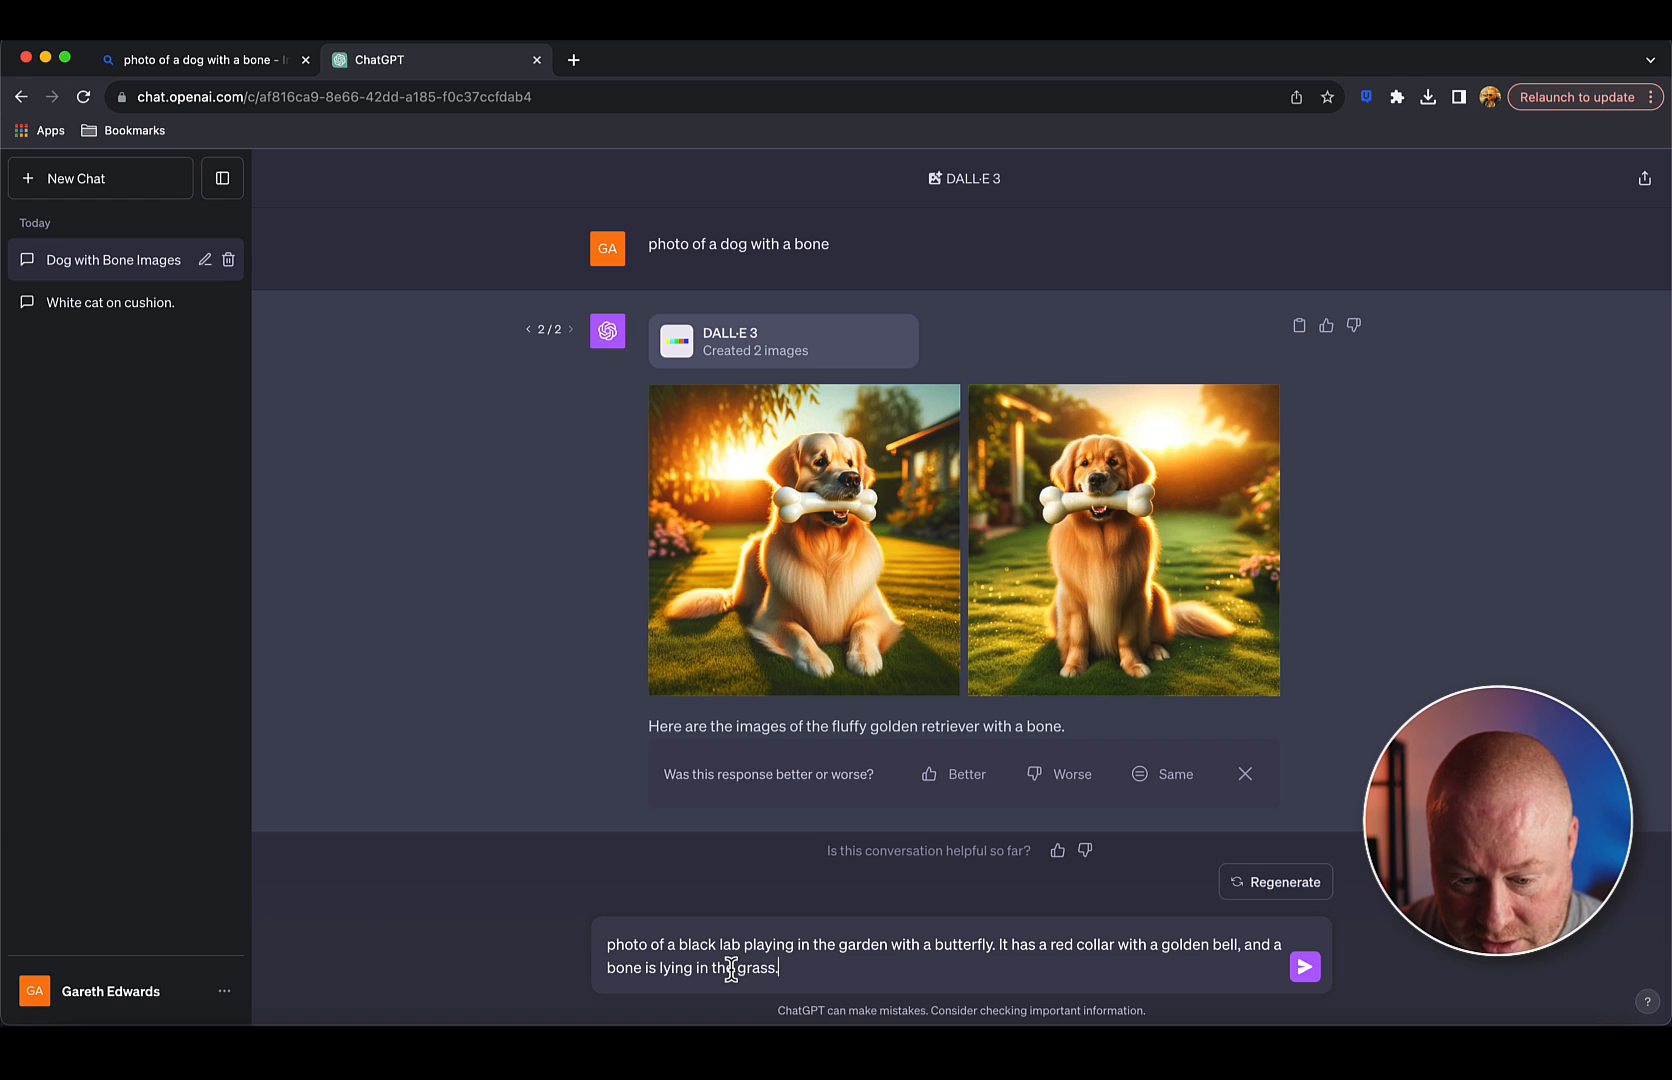
left_click(1304, 966)
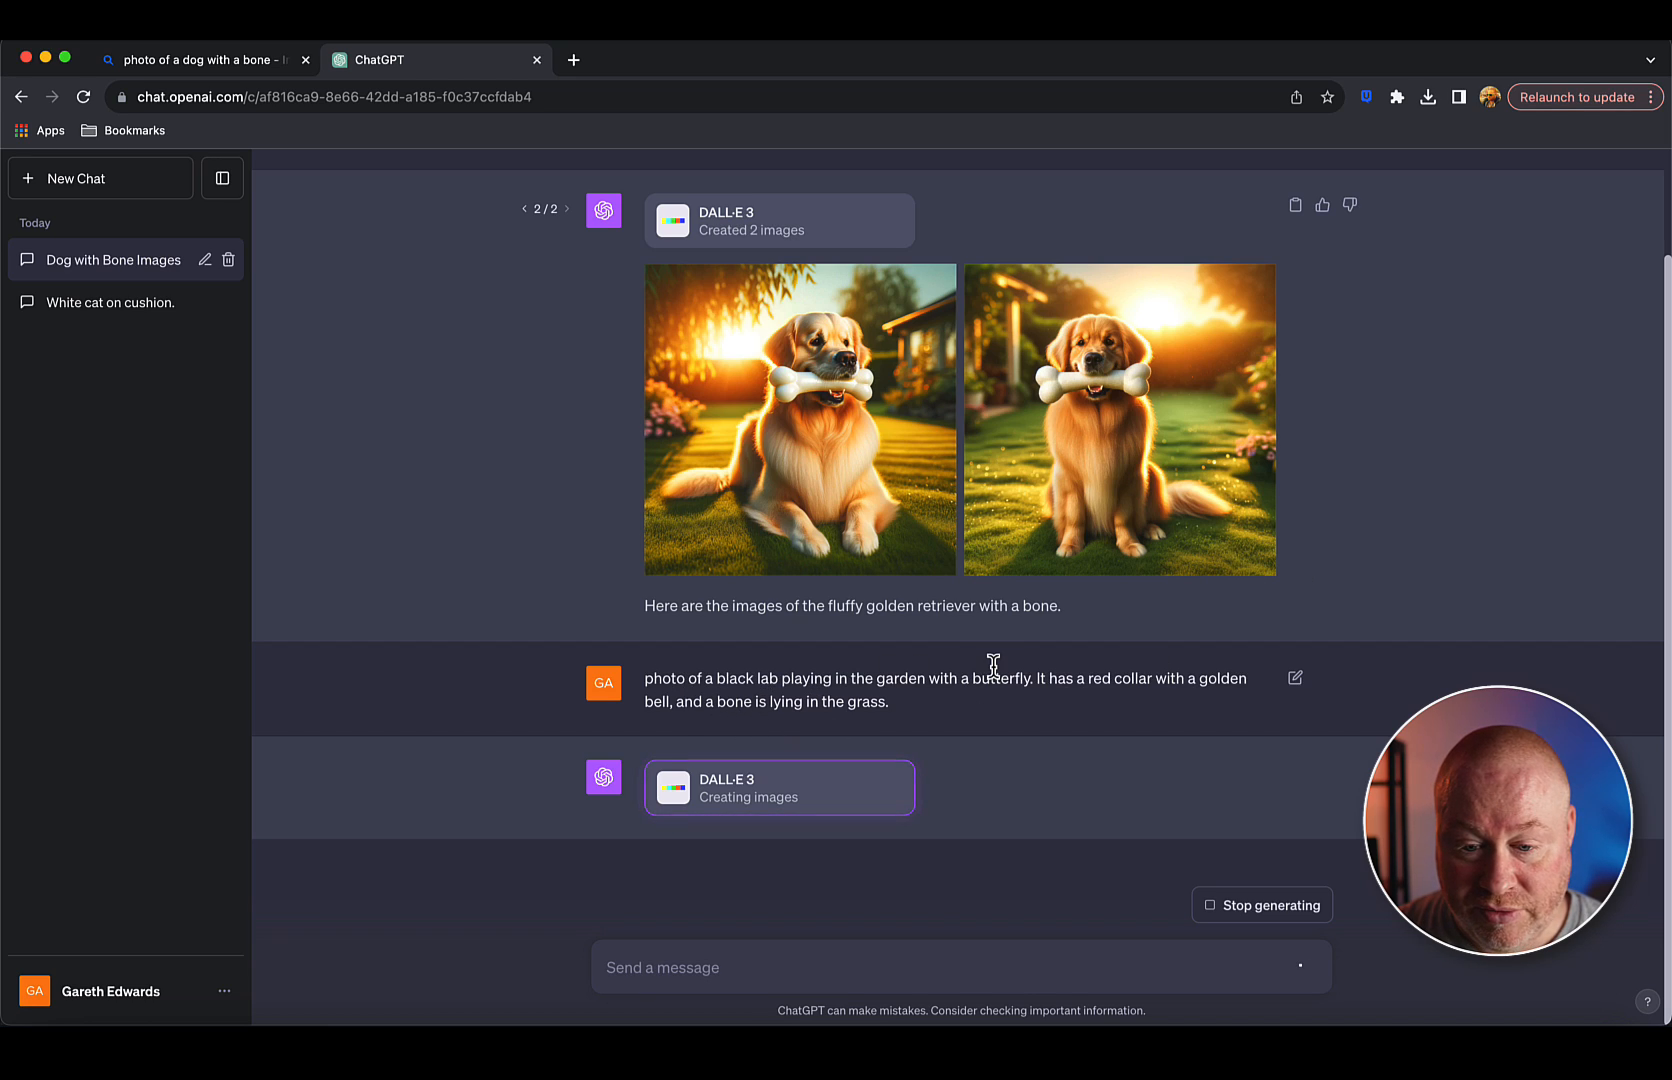
mouse_move(882, 700)
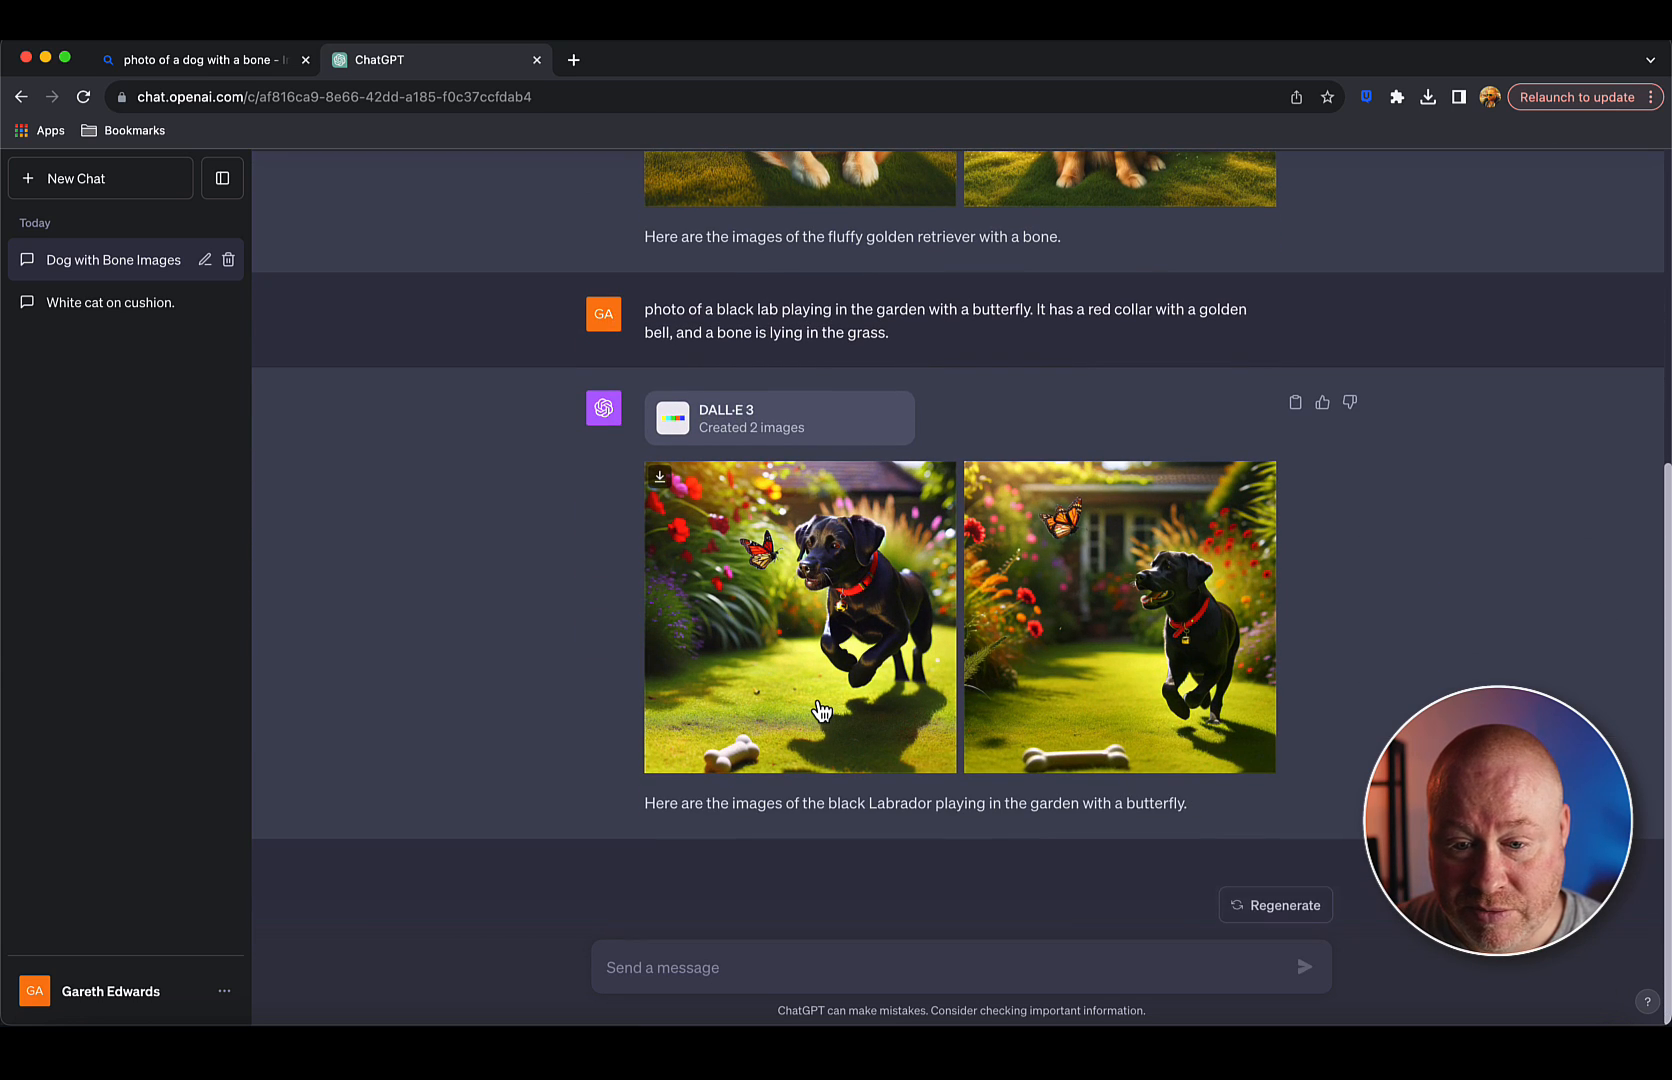
mouse_move(790, 576)
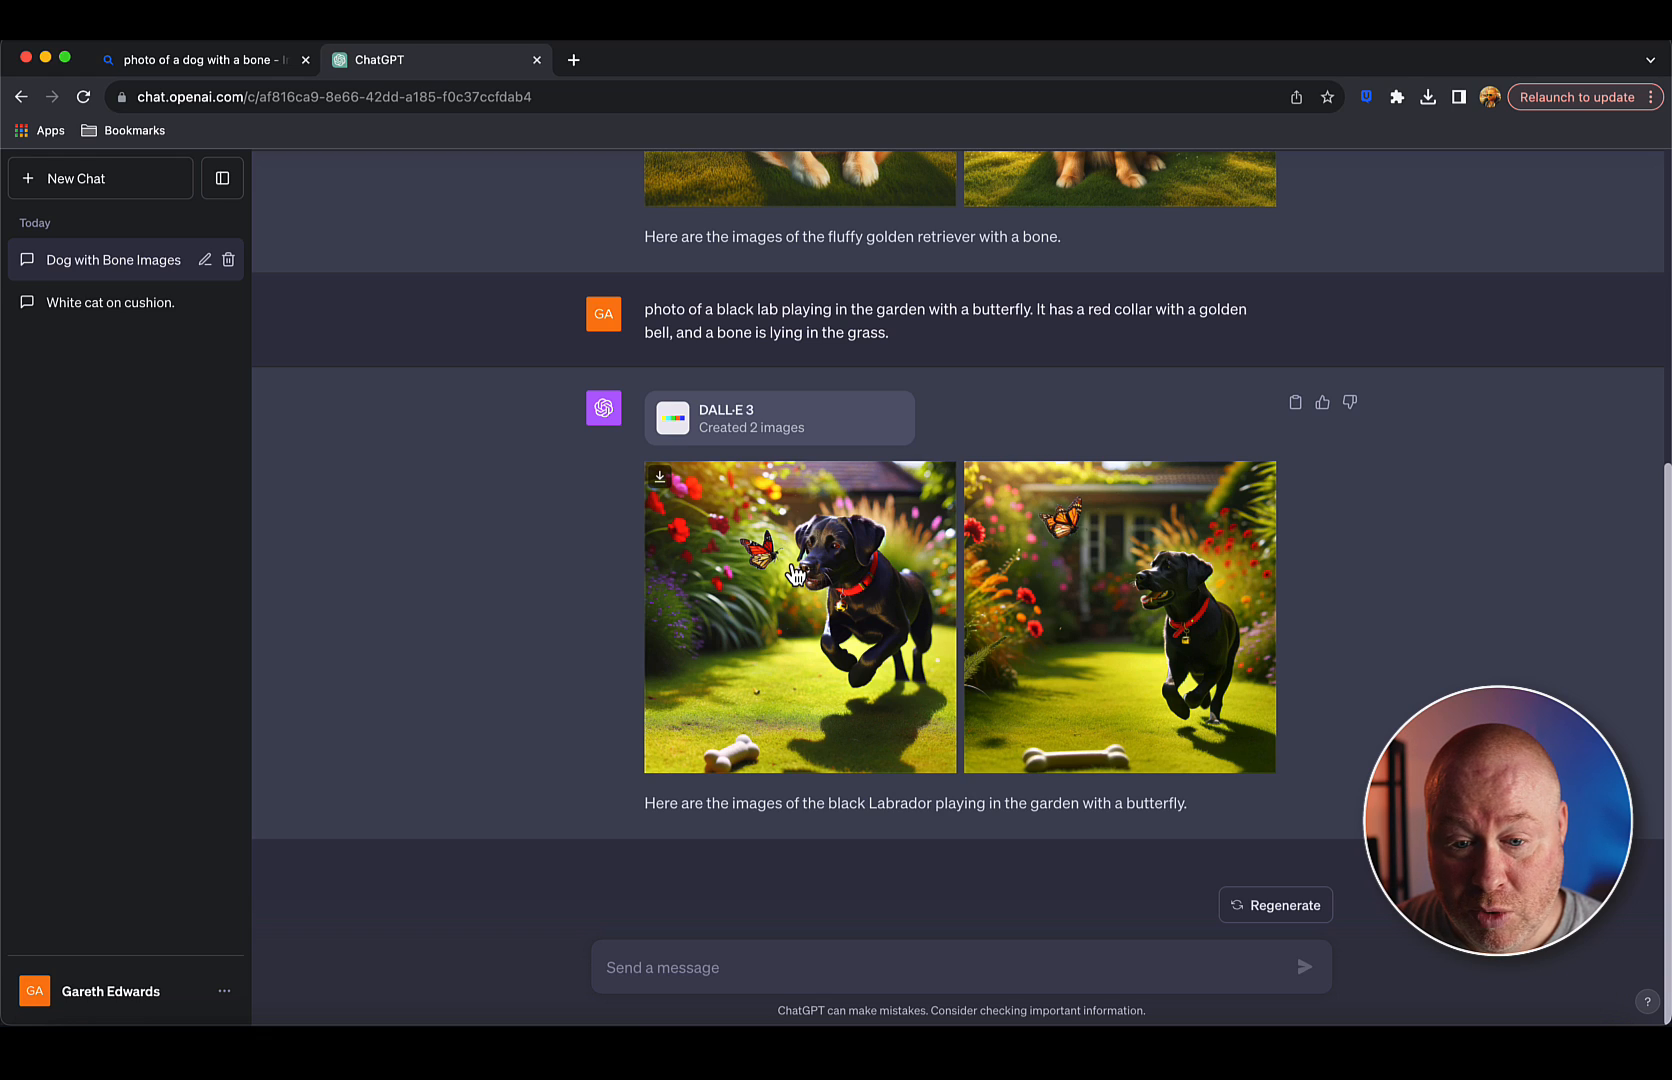
mouse_move(880, 582)
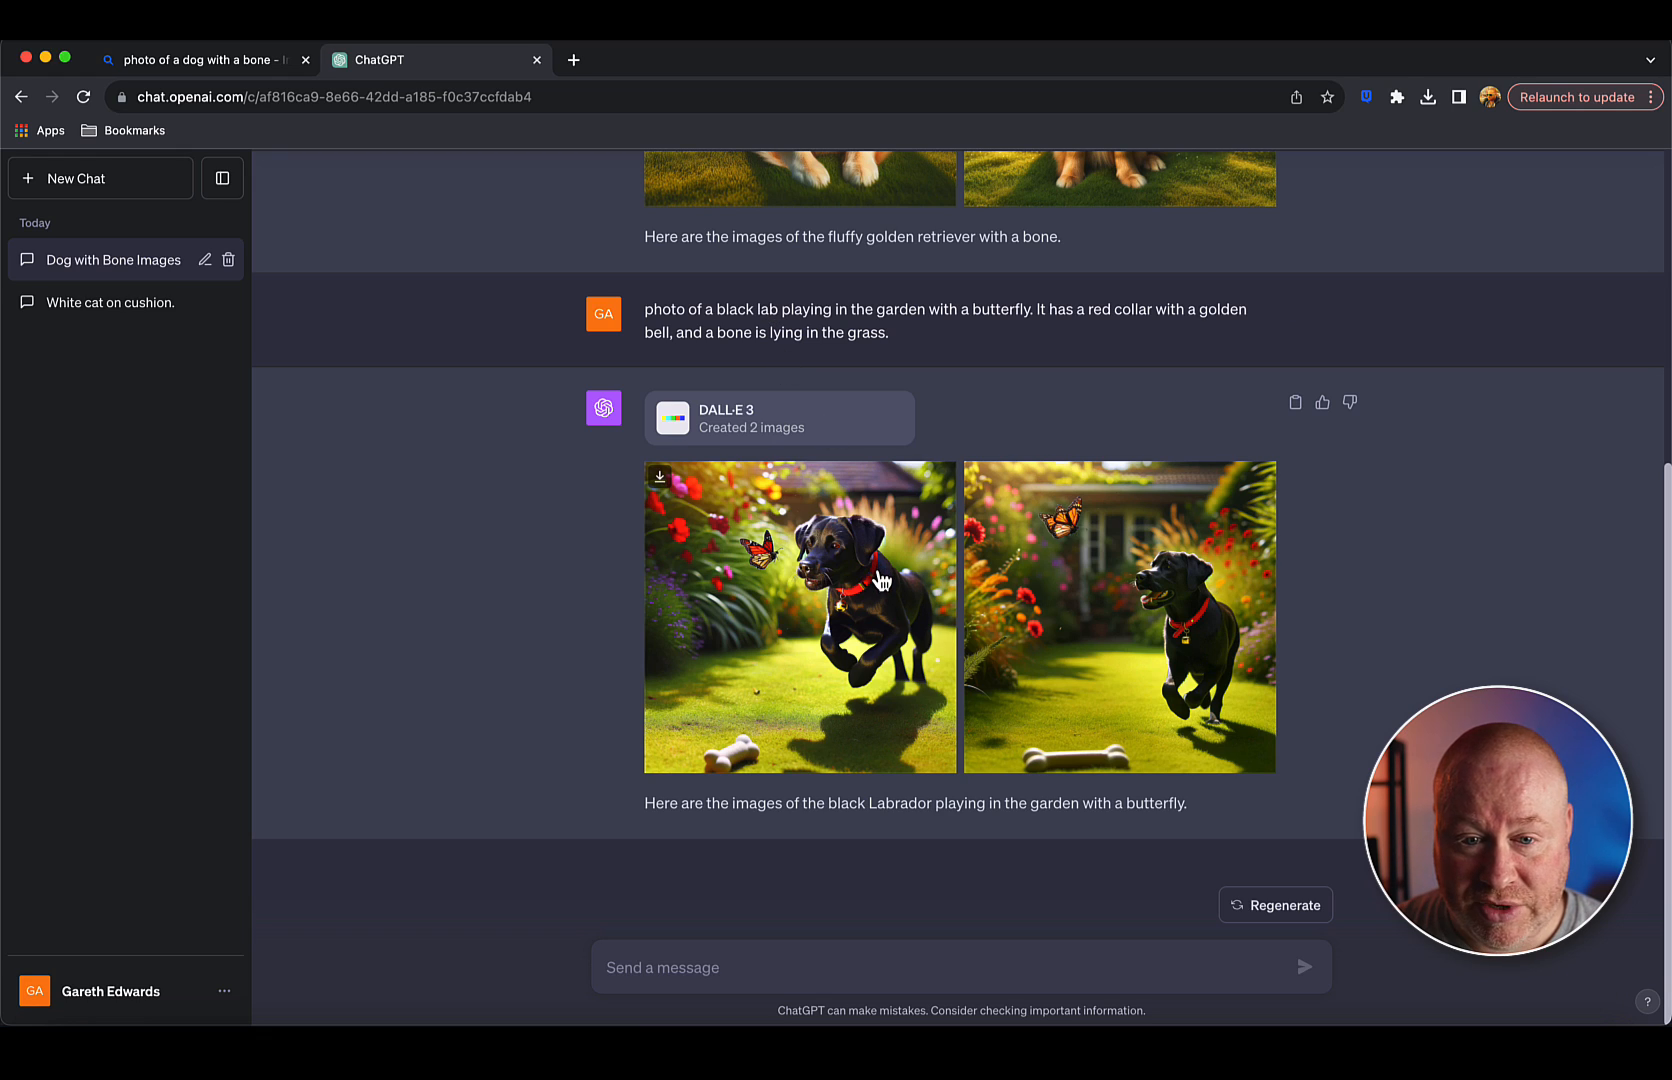
mouse_move(888, 630)
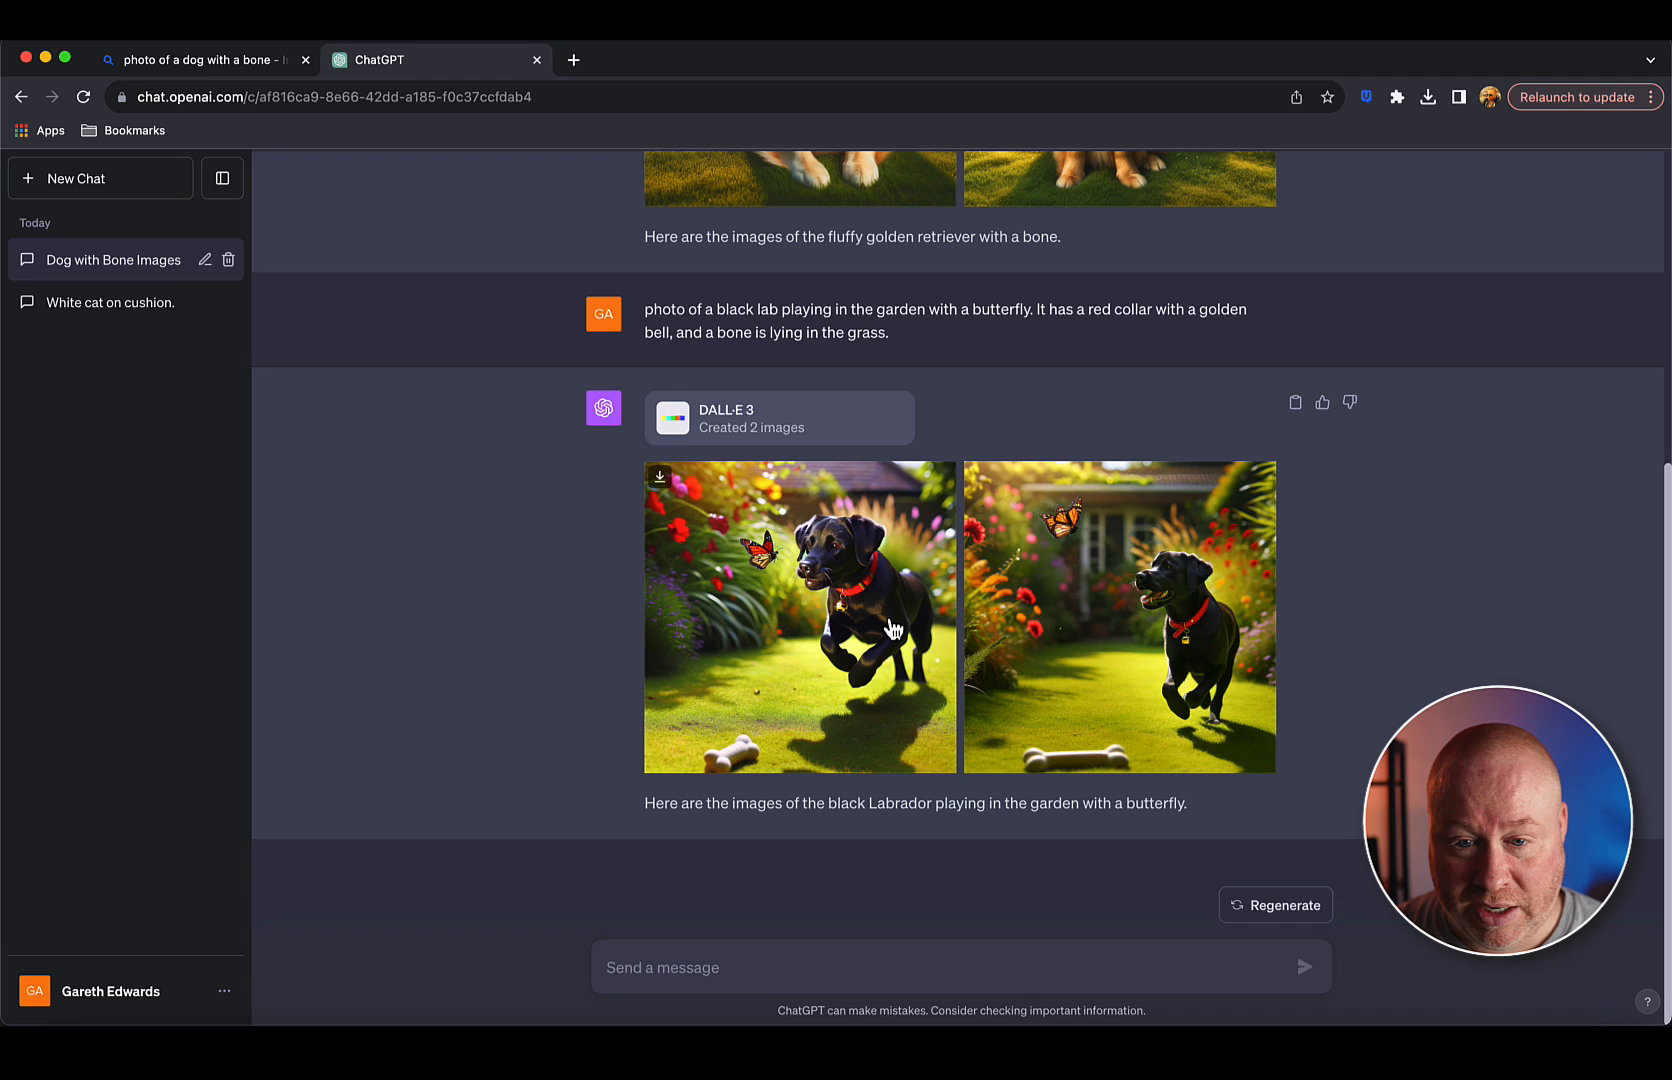
mouse_move(768, 566)
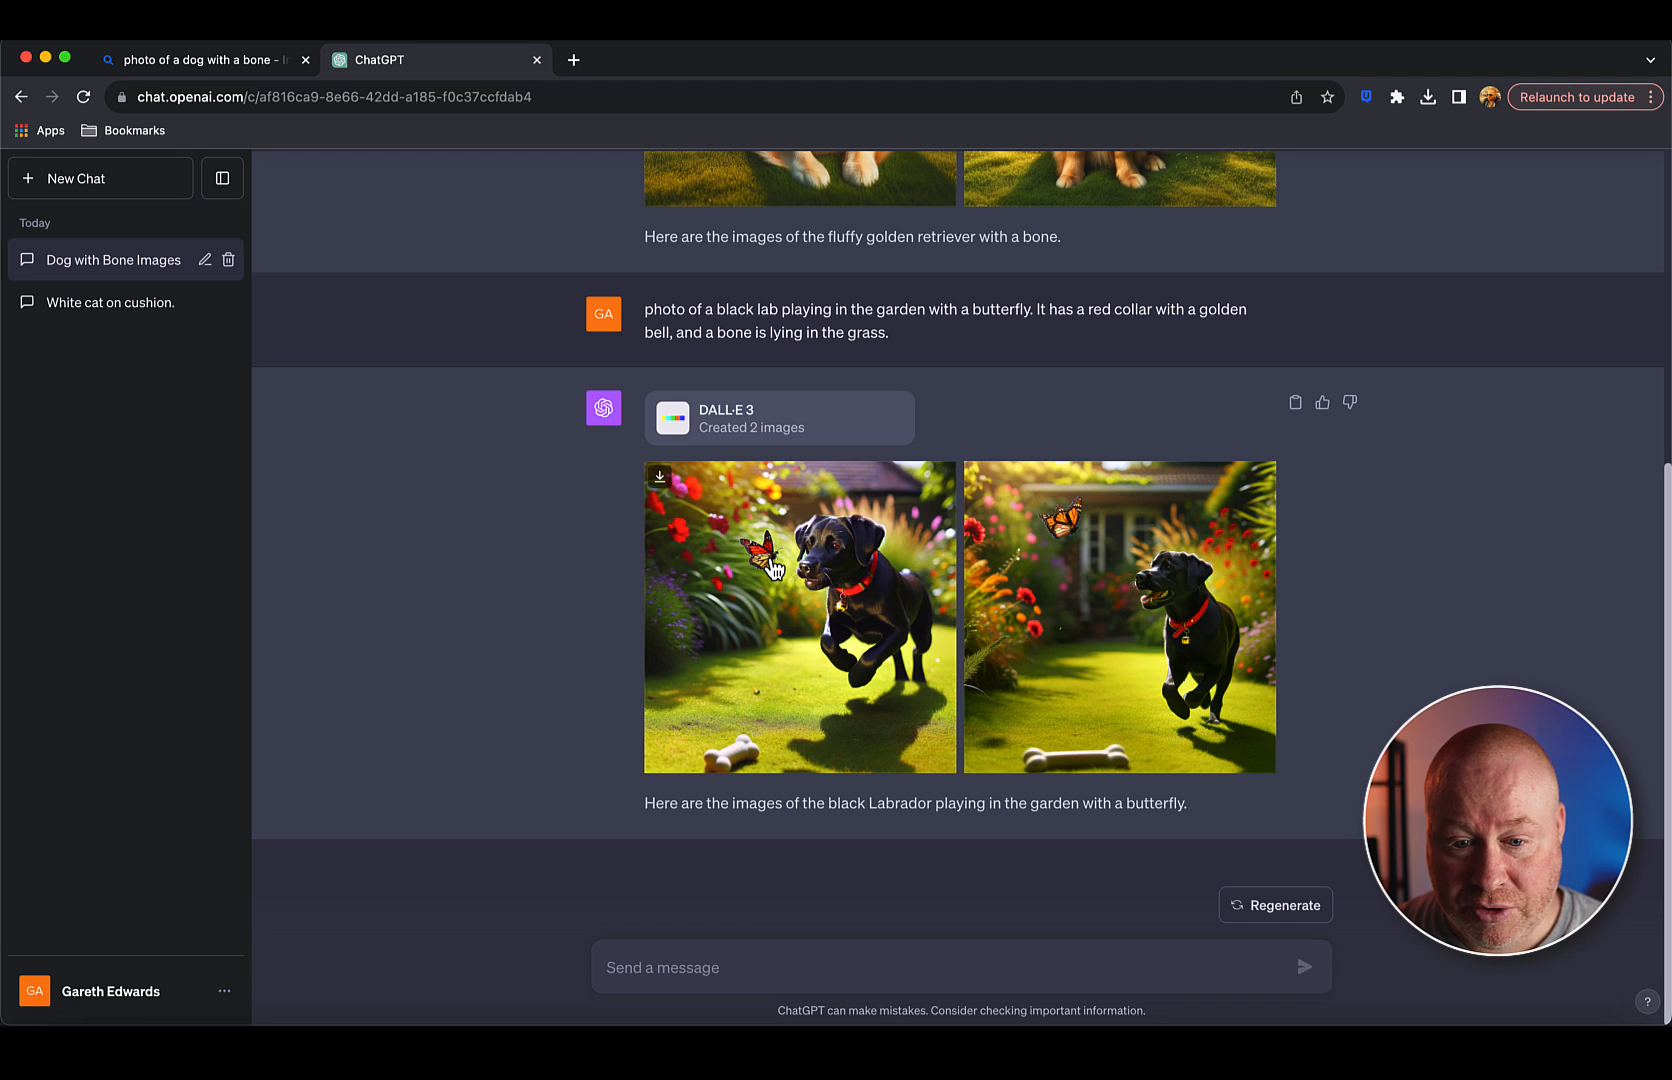
mouse_move(1030, 646)
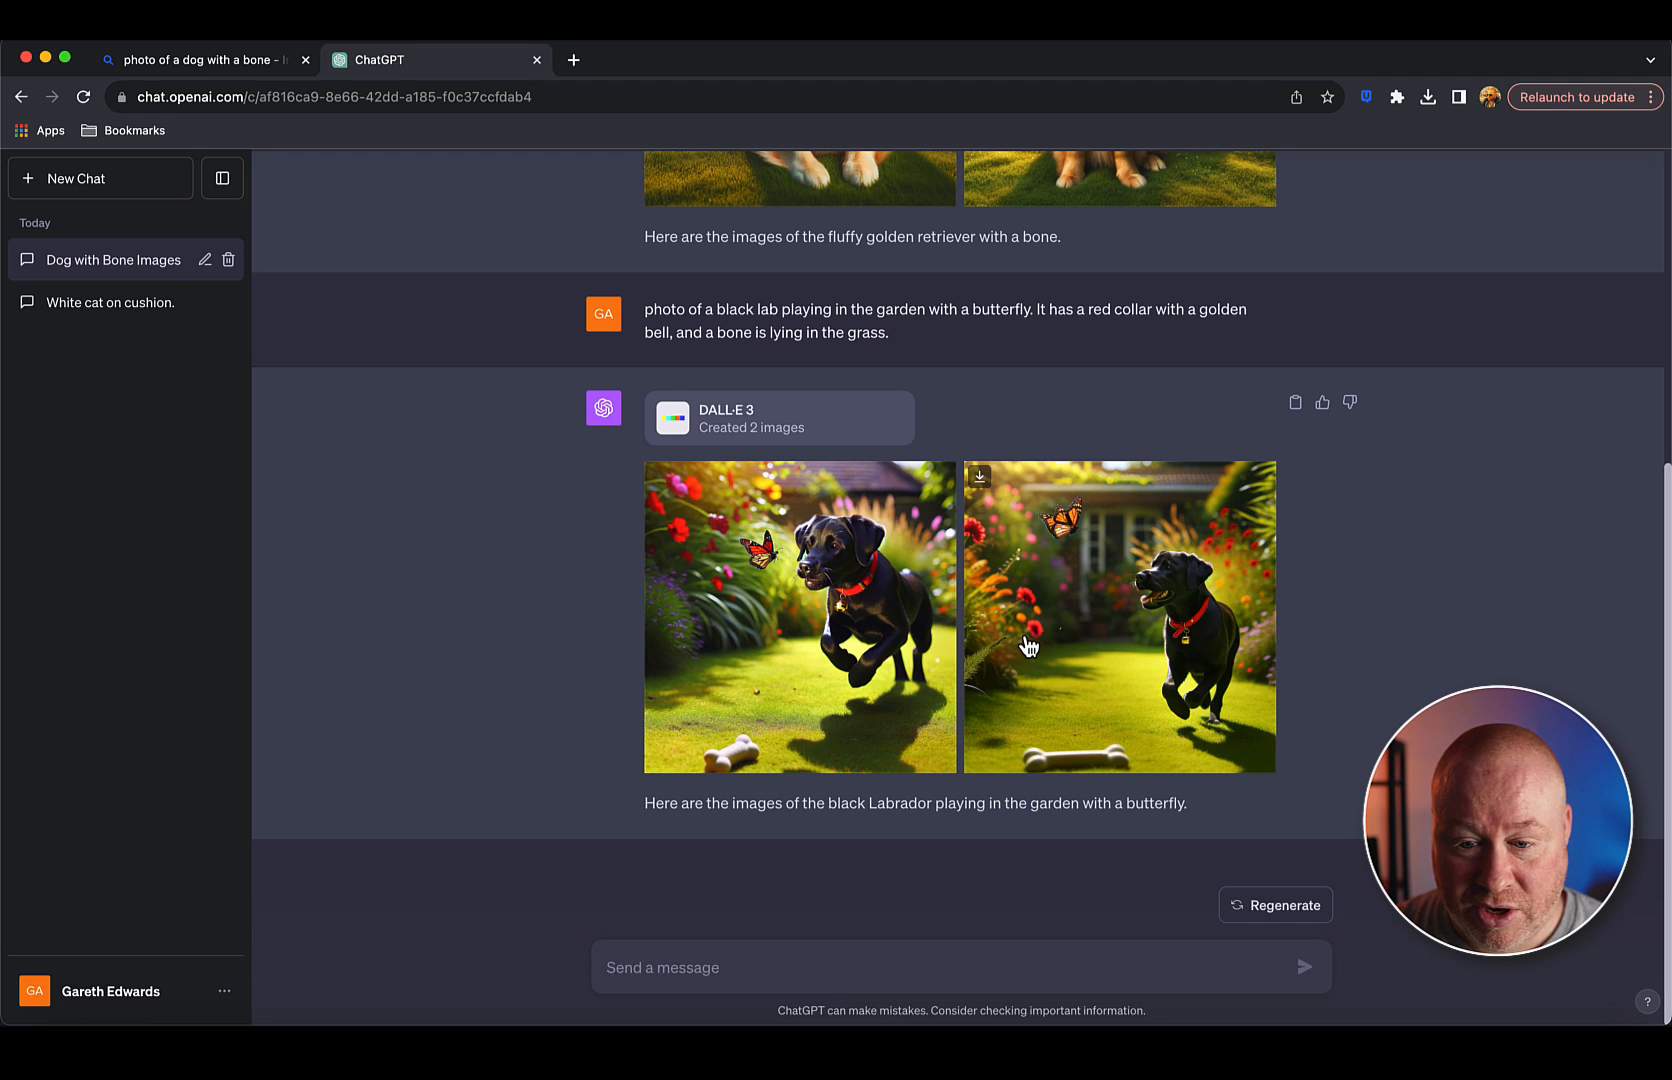
View the second black lab image enlarged.
left_click(1120, 618)
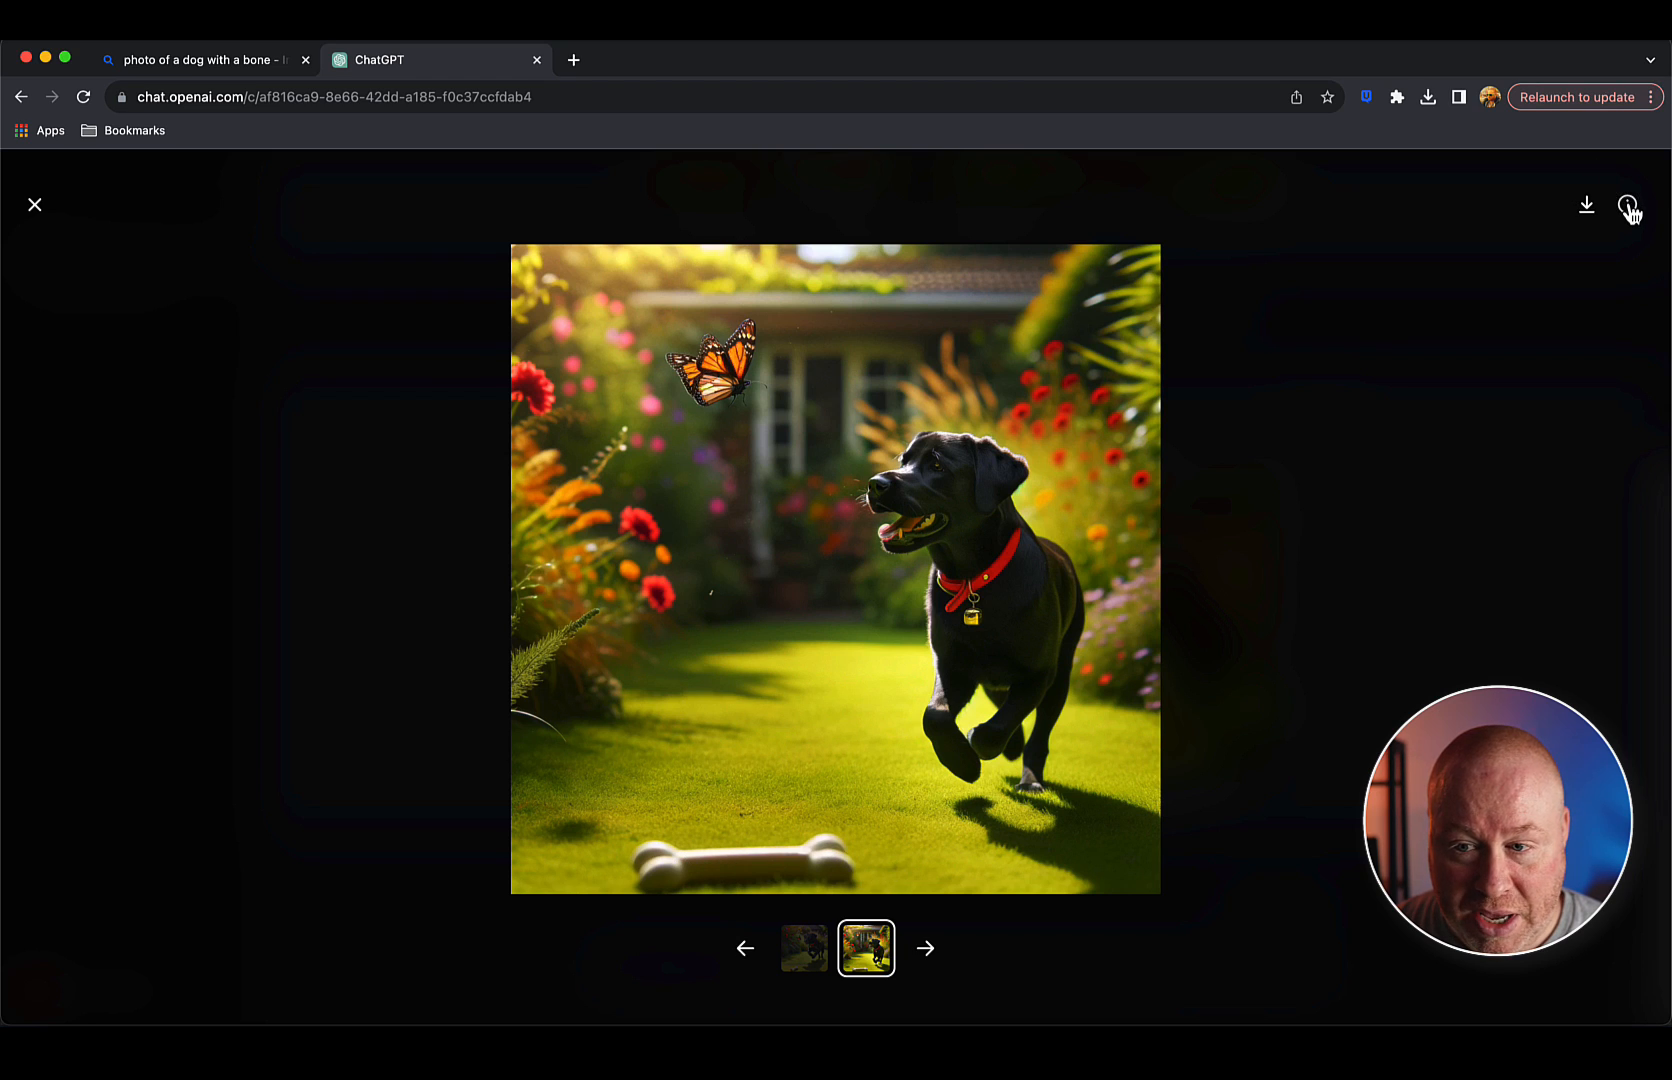
Reveal the black Labrador image's full DALL·E 3 prompt, select its opening words, then close the viewer.
left_click(1630, 204)
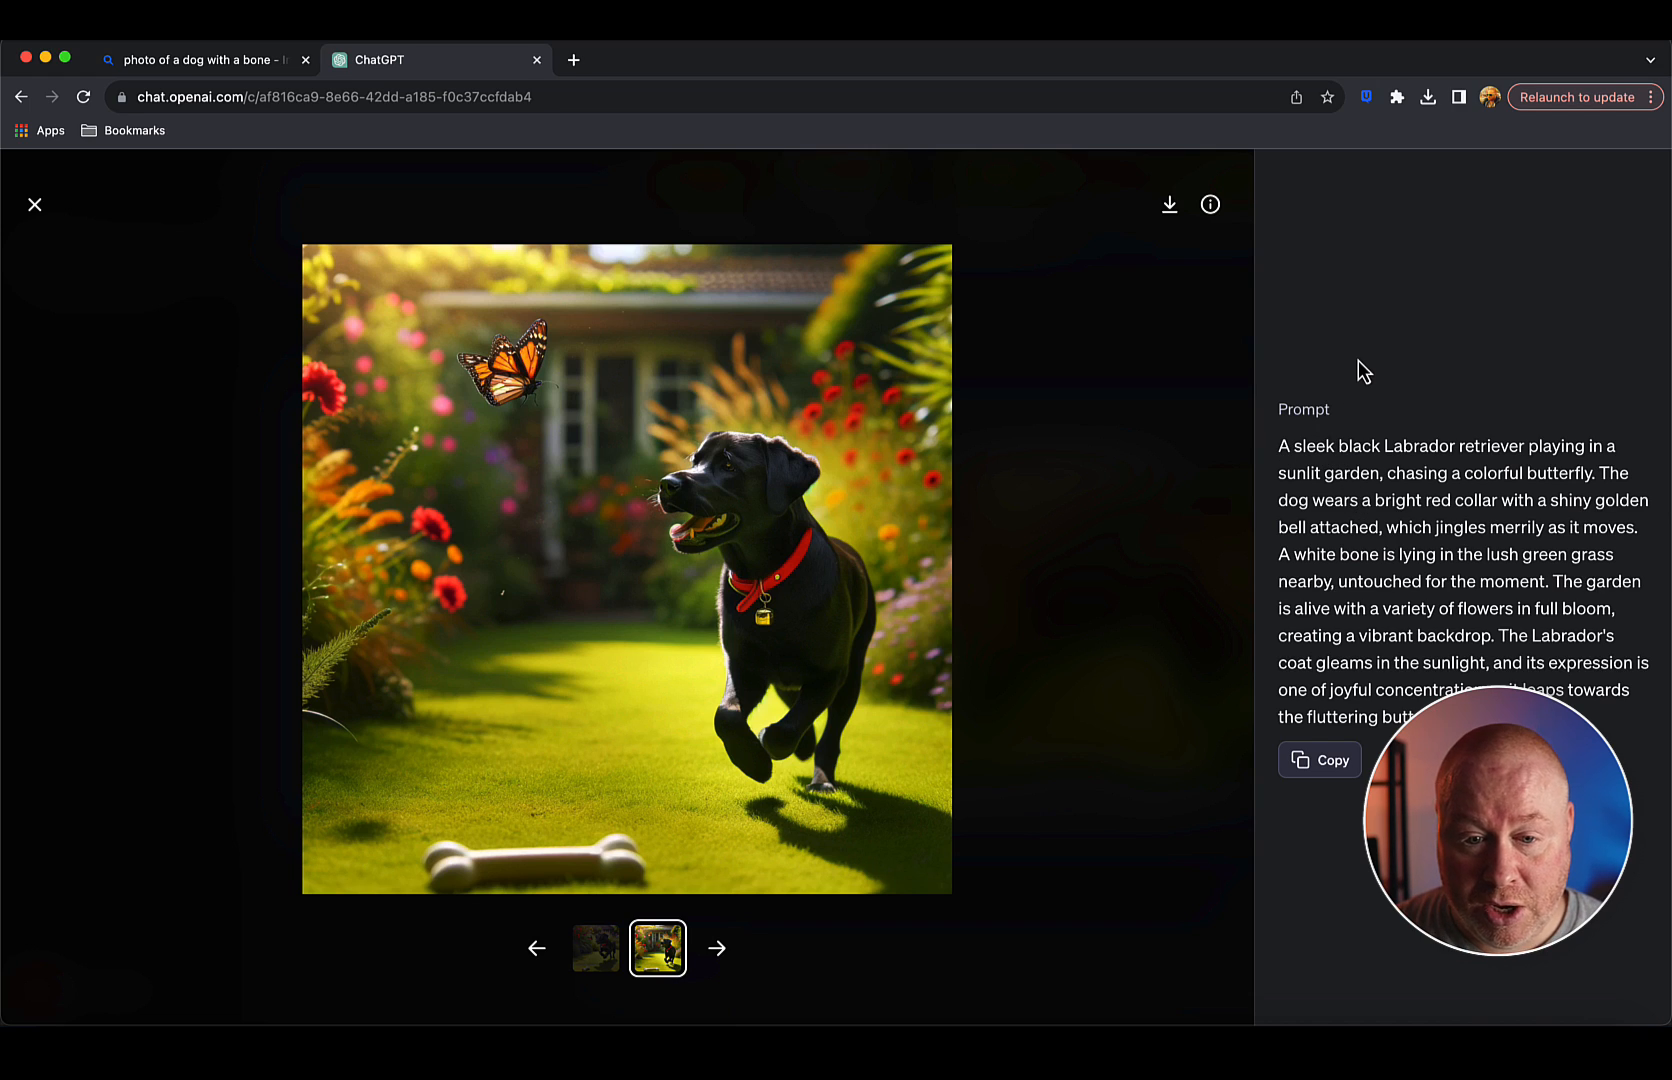
mouse_move(1282, 456)
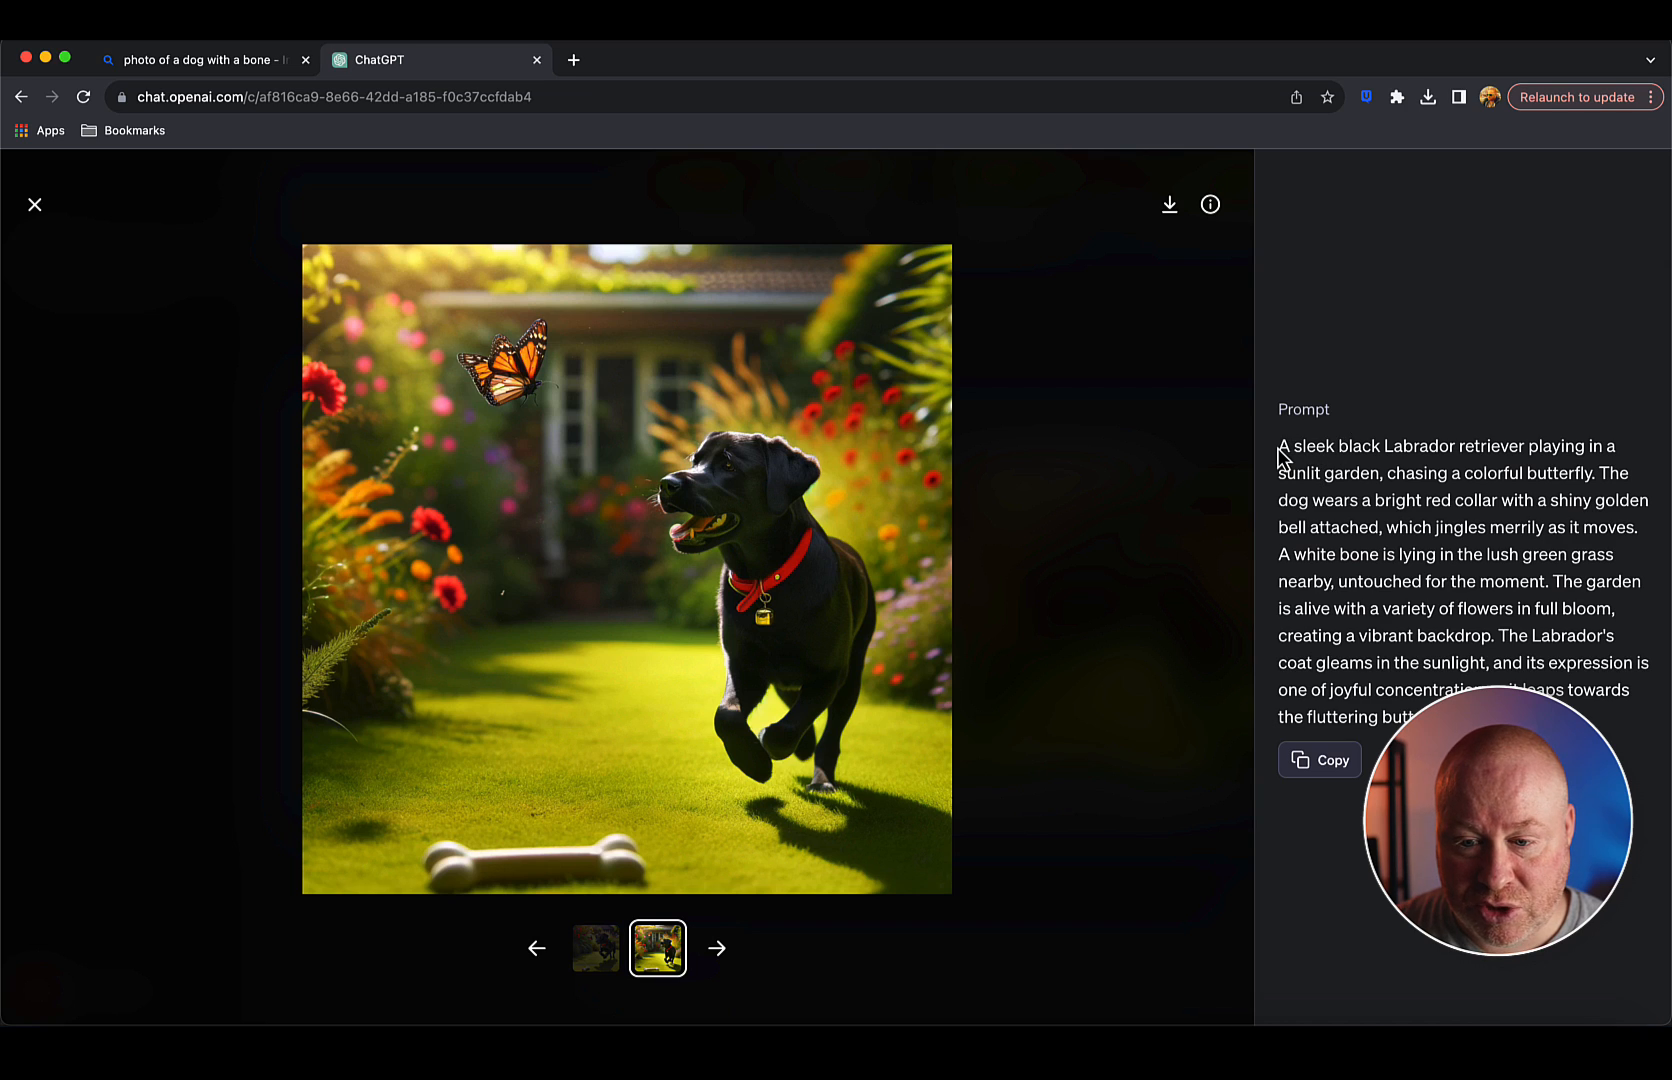
left_click_drag(1282, 446, 1326, 472)
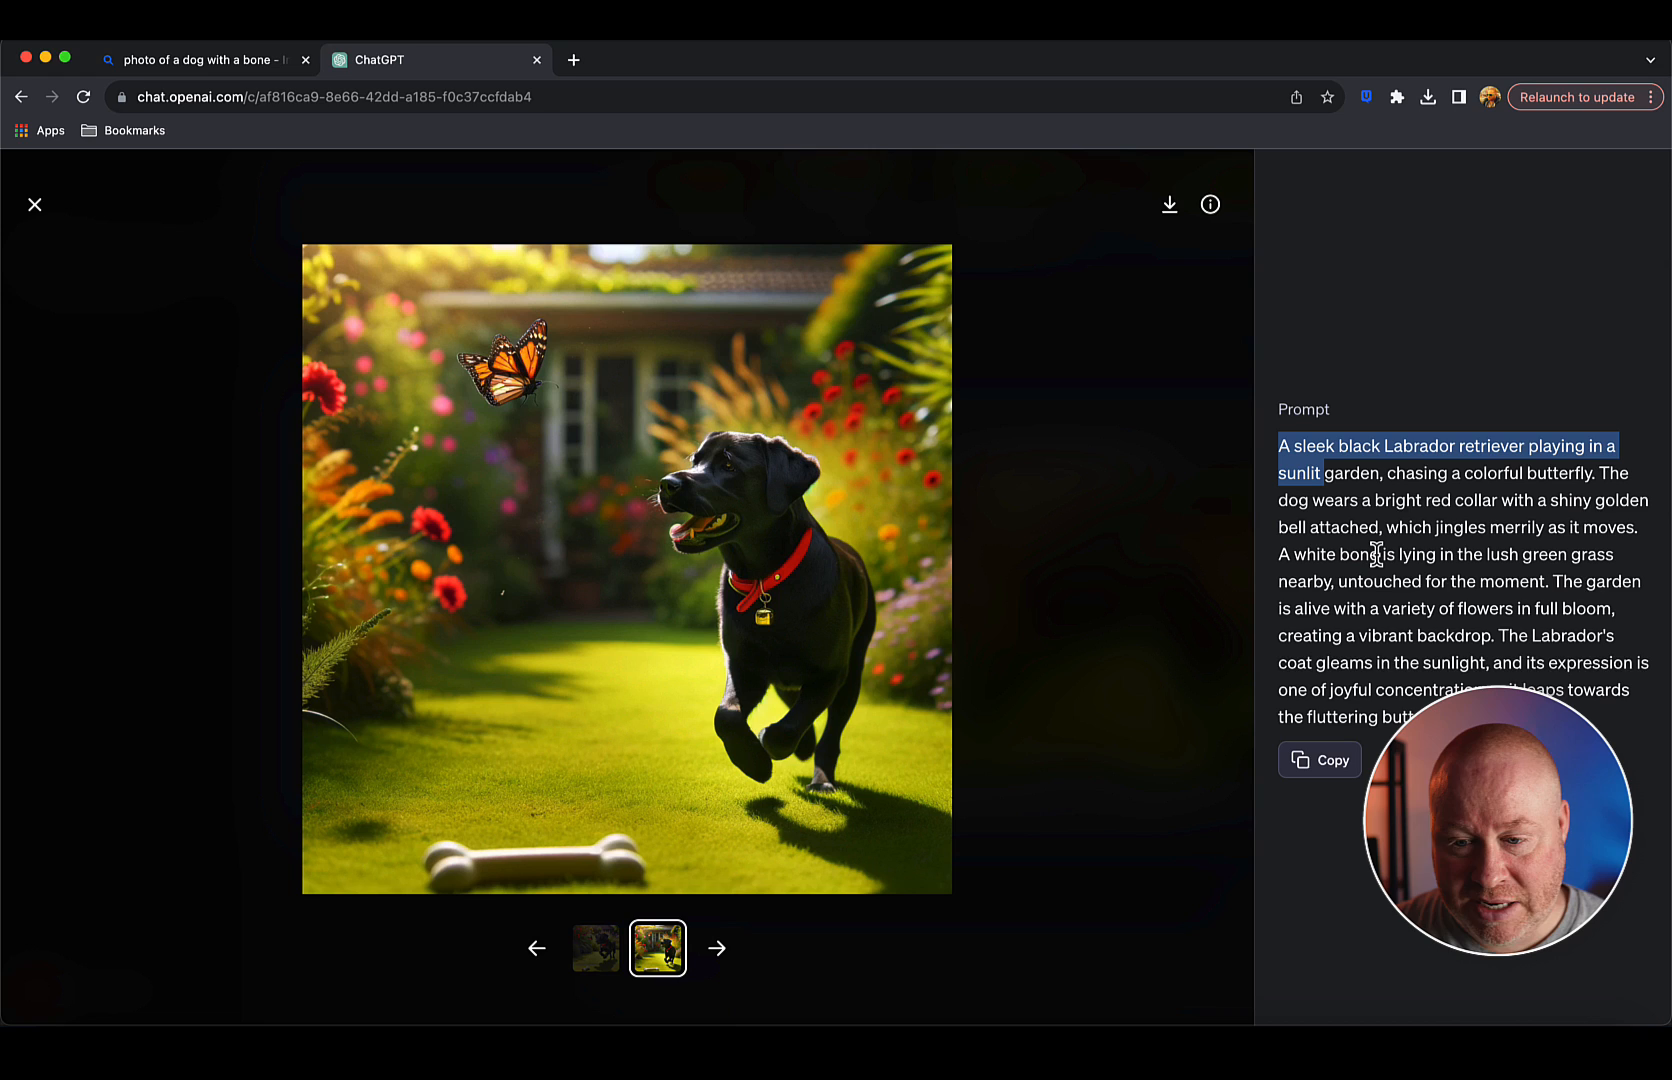
mouse_move(72, 236)
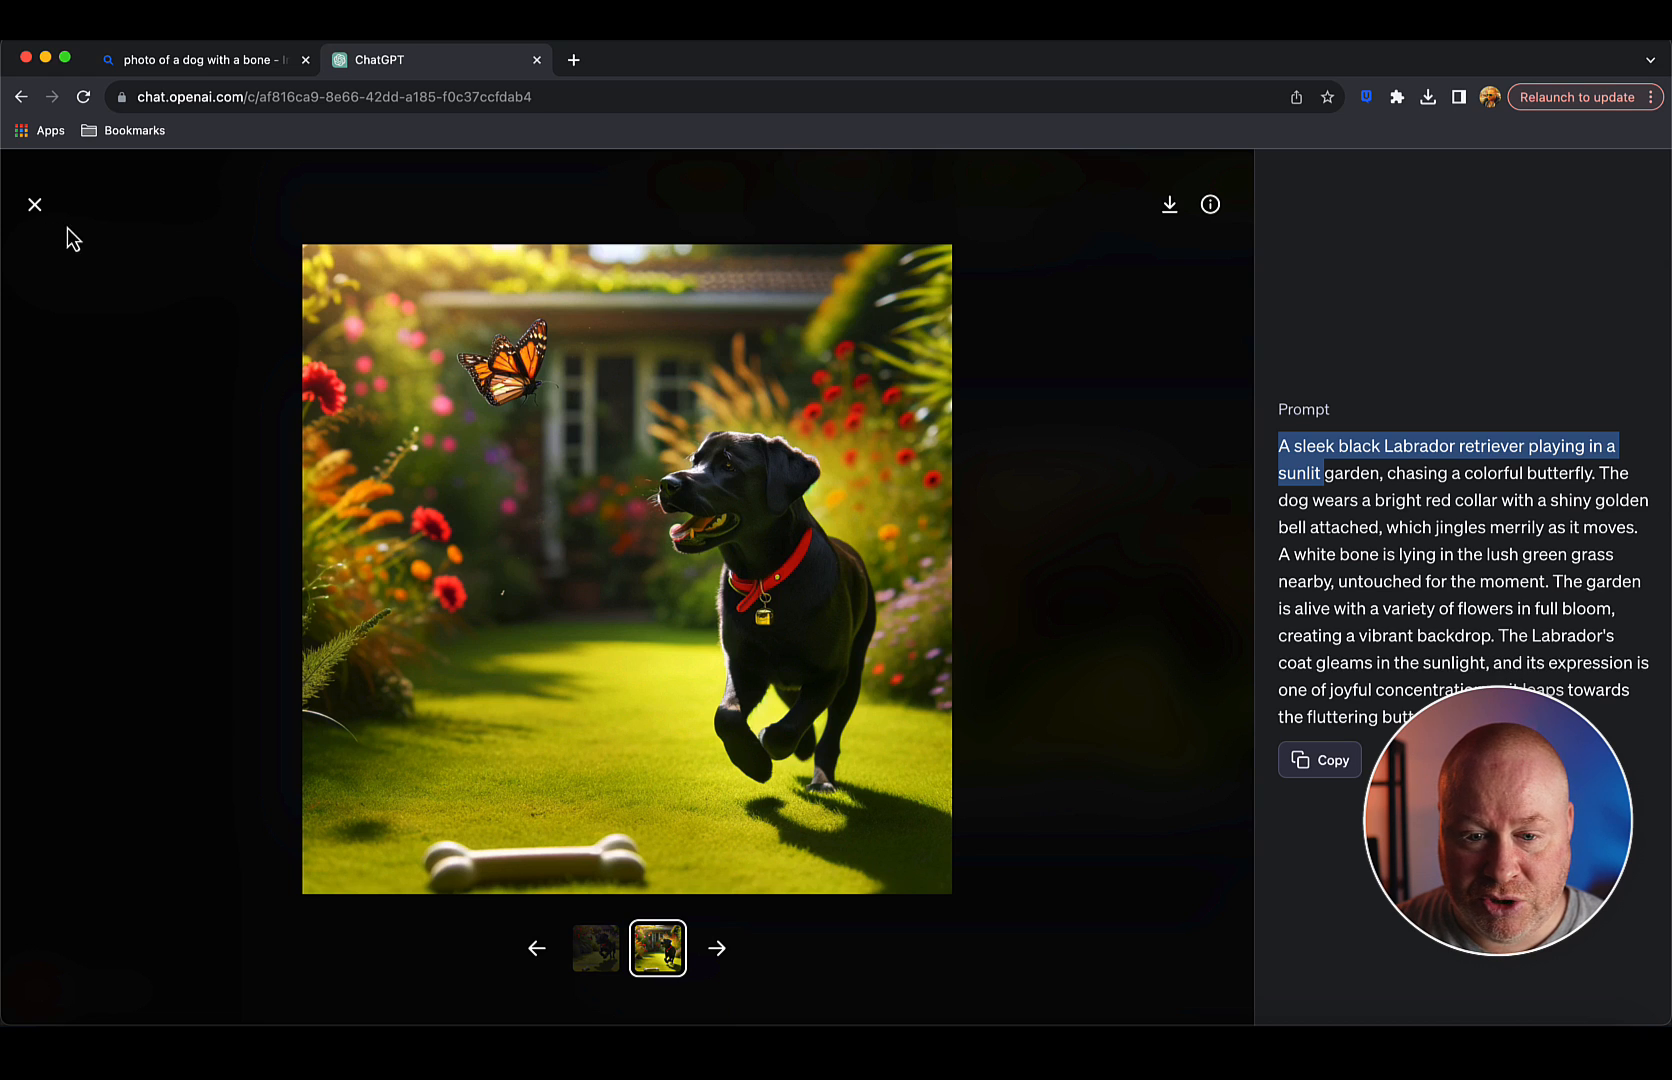
left_click(34, 204)
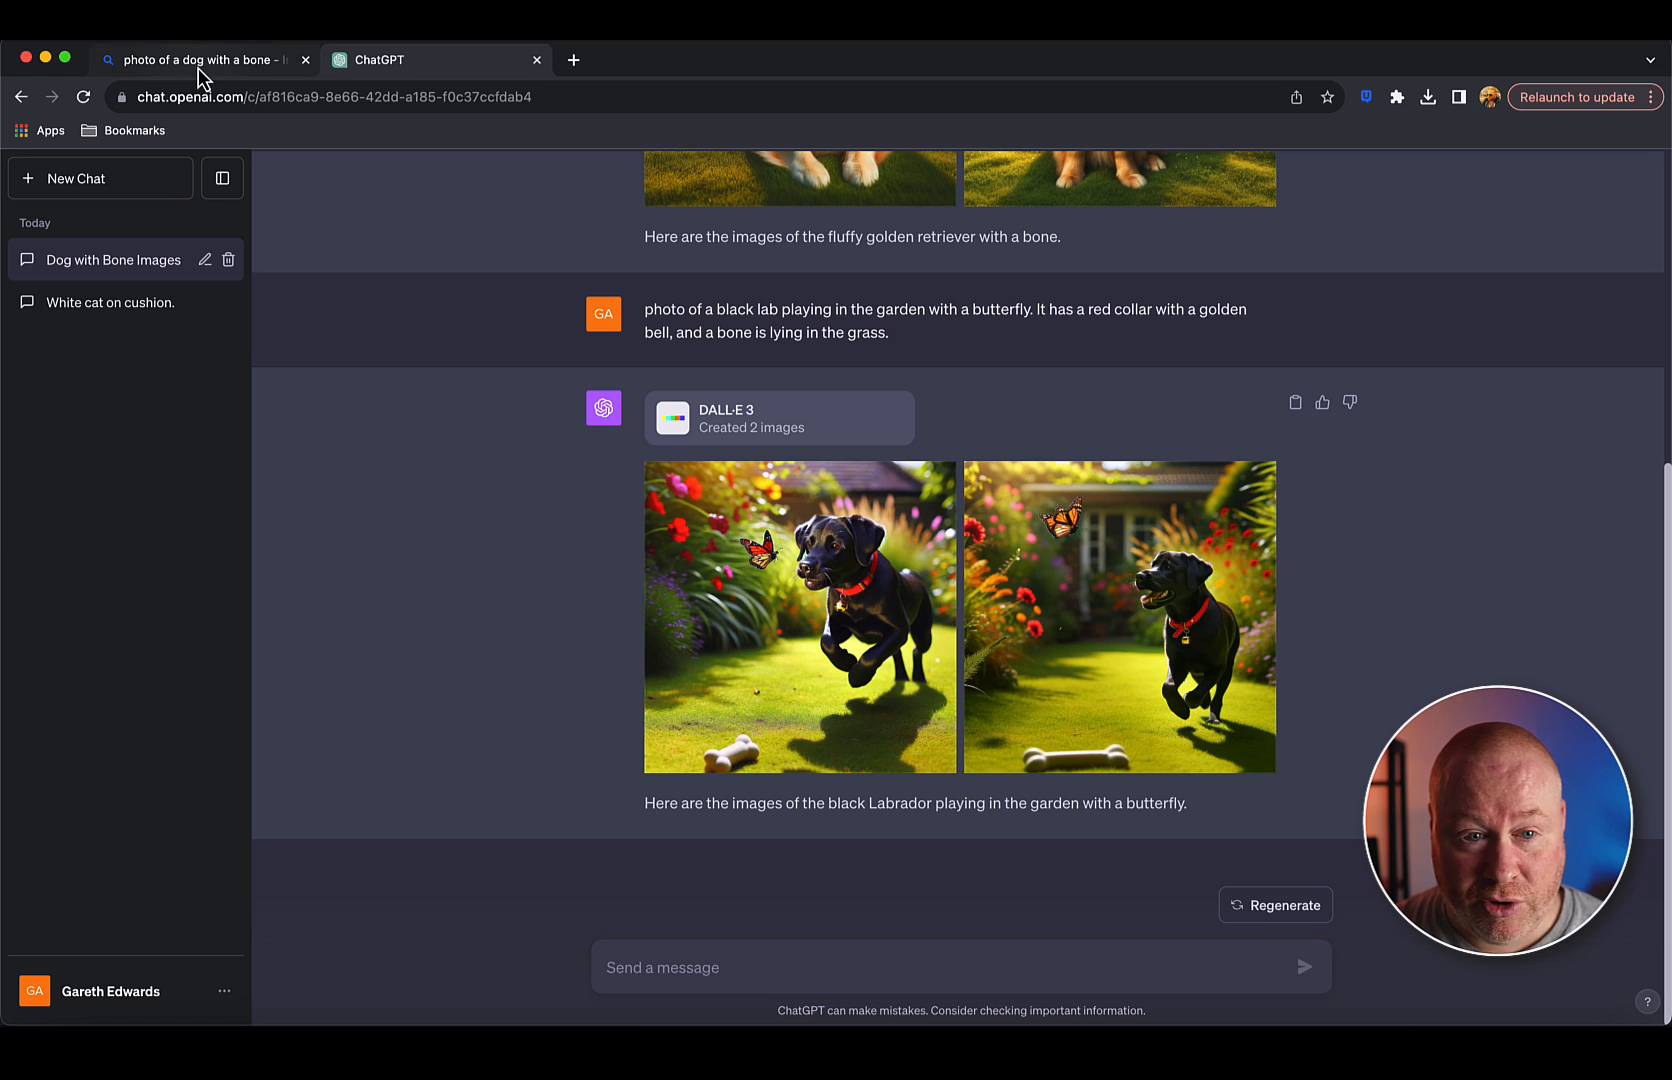
mouse_move(202, 58)
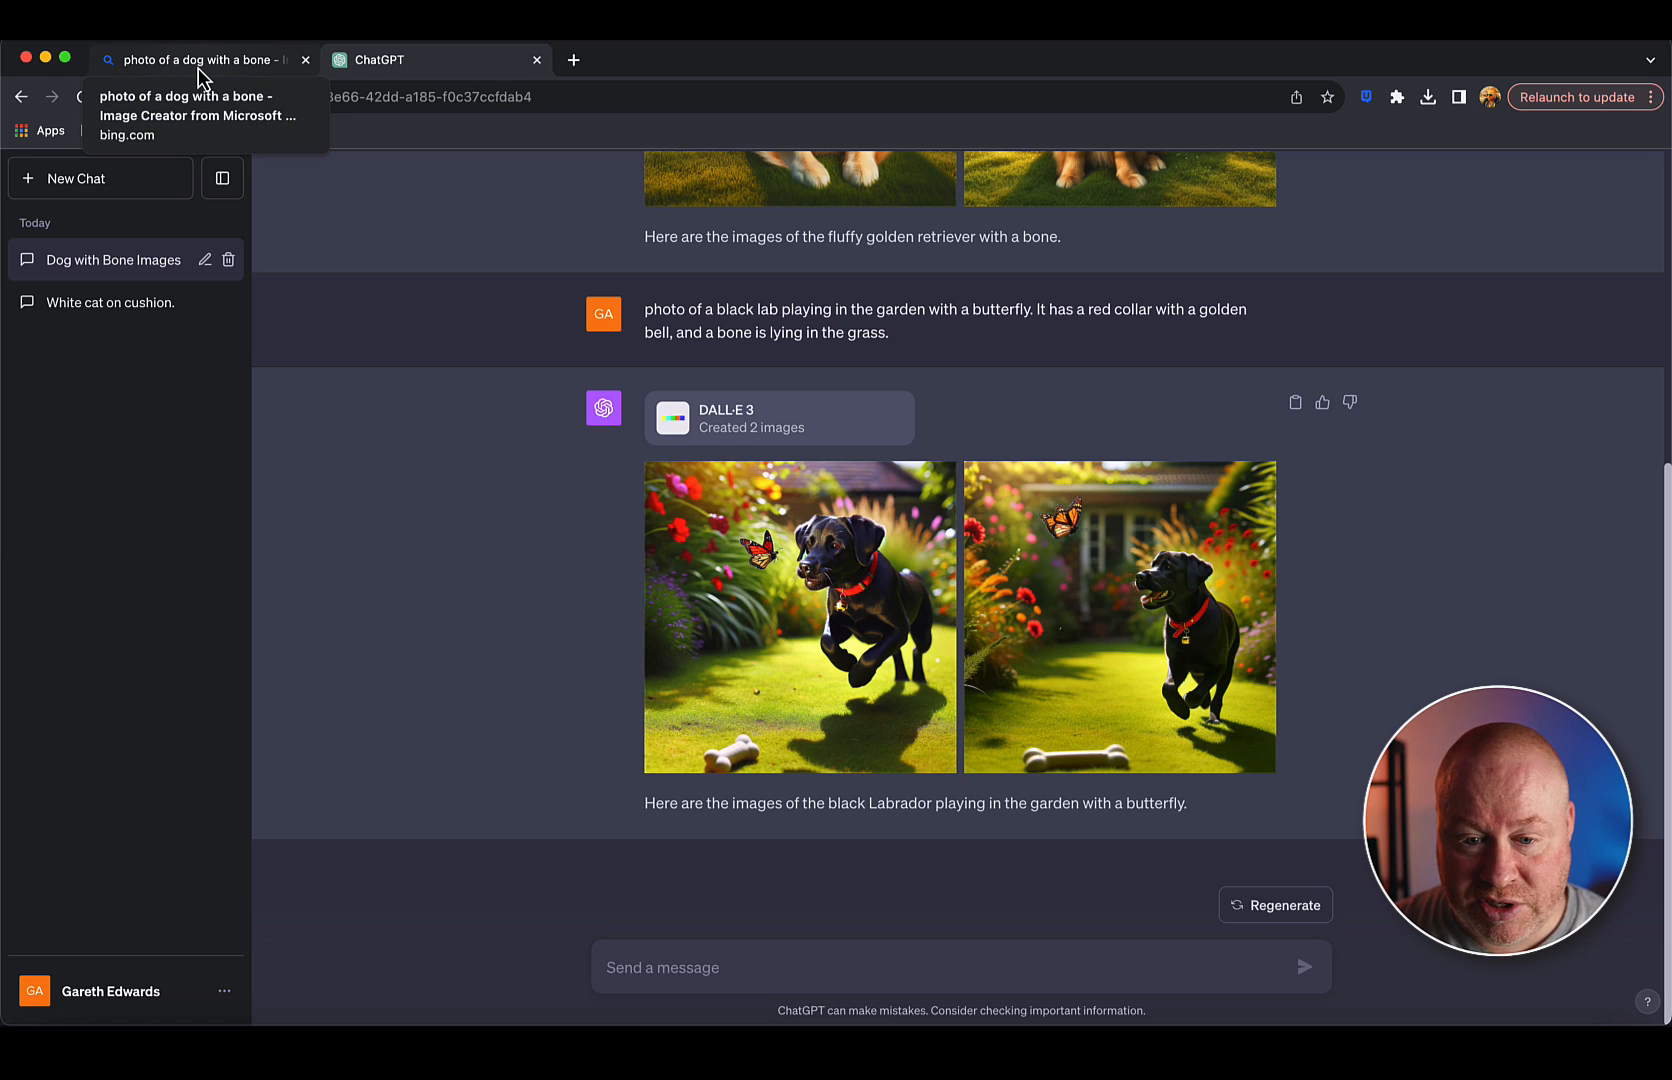
mouse_move(218, 72)
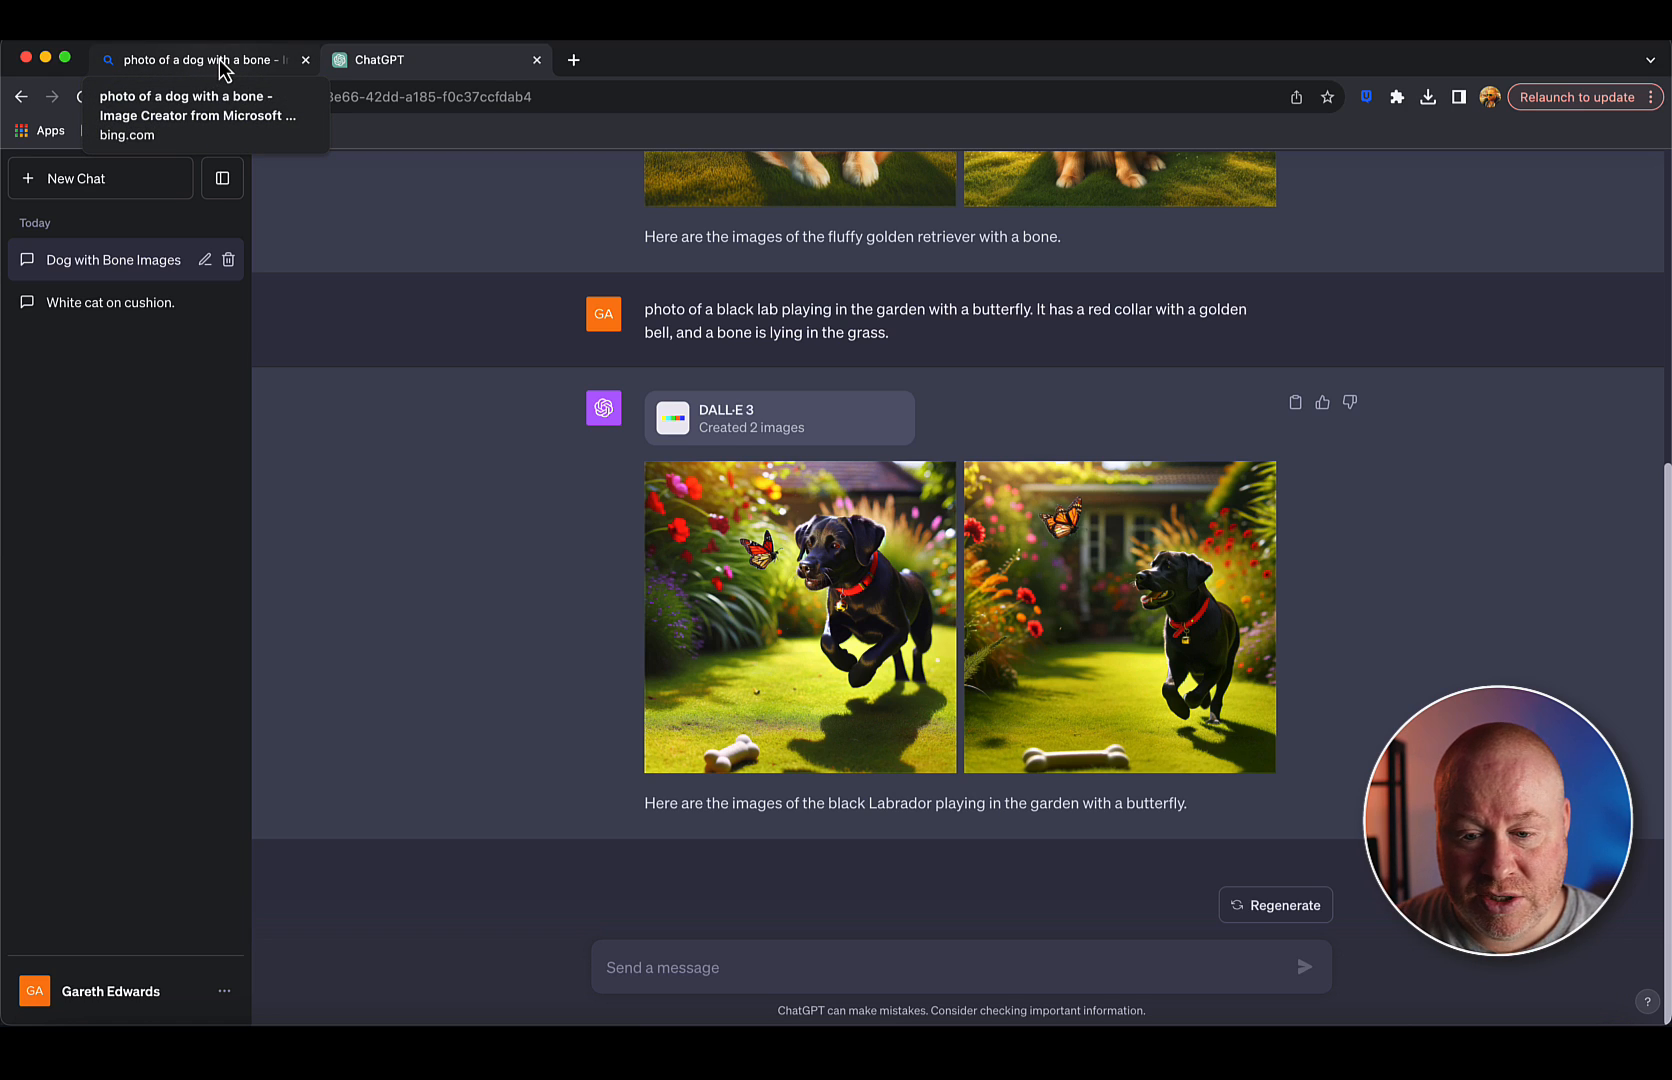
View the first Jack Russell dog-with-a-bone image full-size at 1024 × 1024, then return to the grid.
left_click(202, 60)
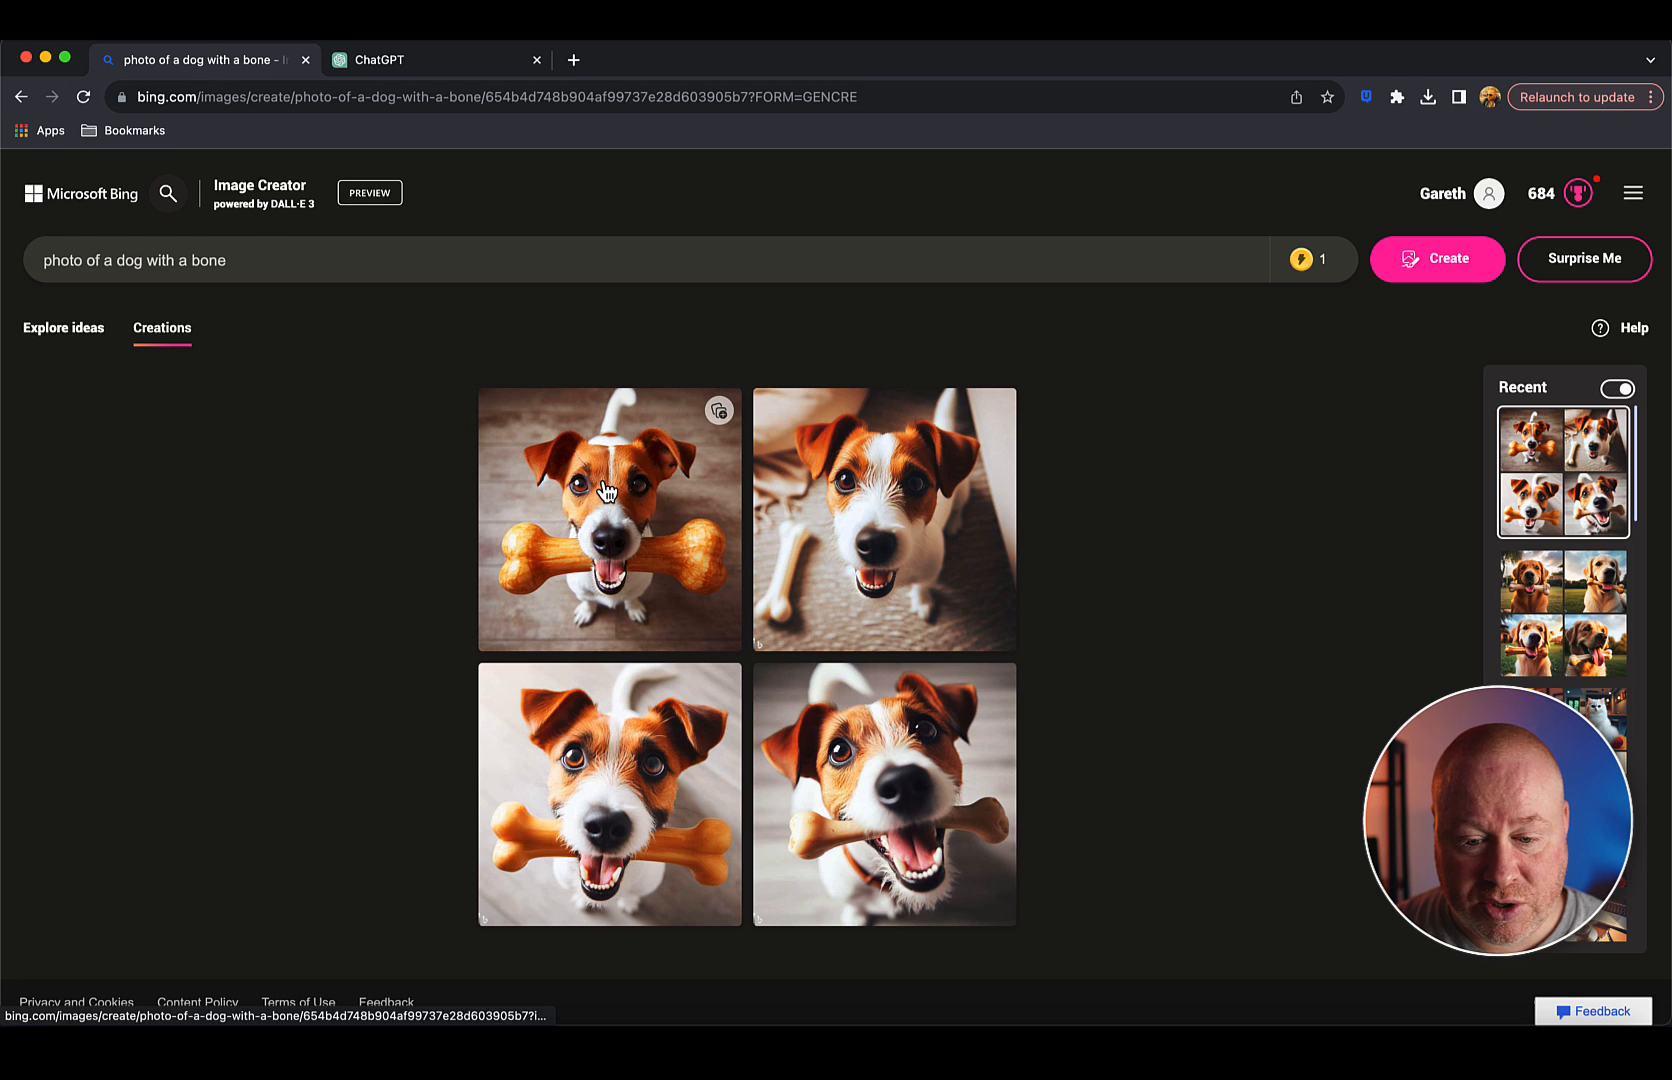
left_click(608, 520)
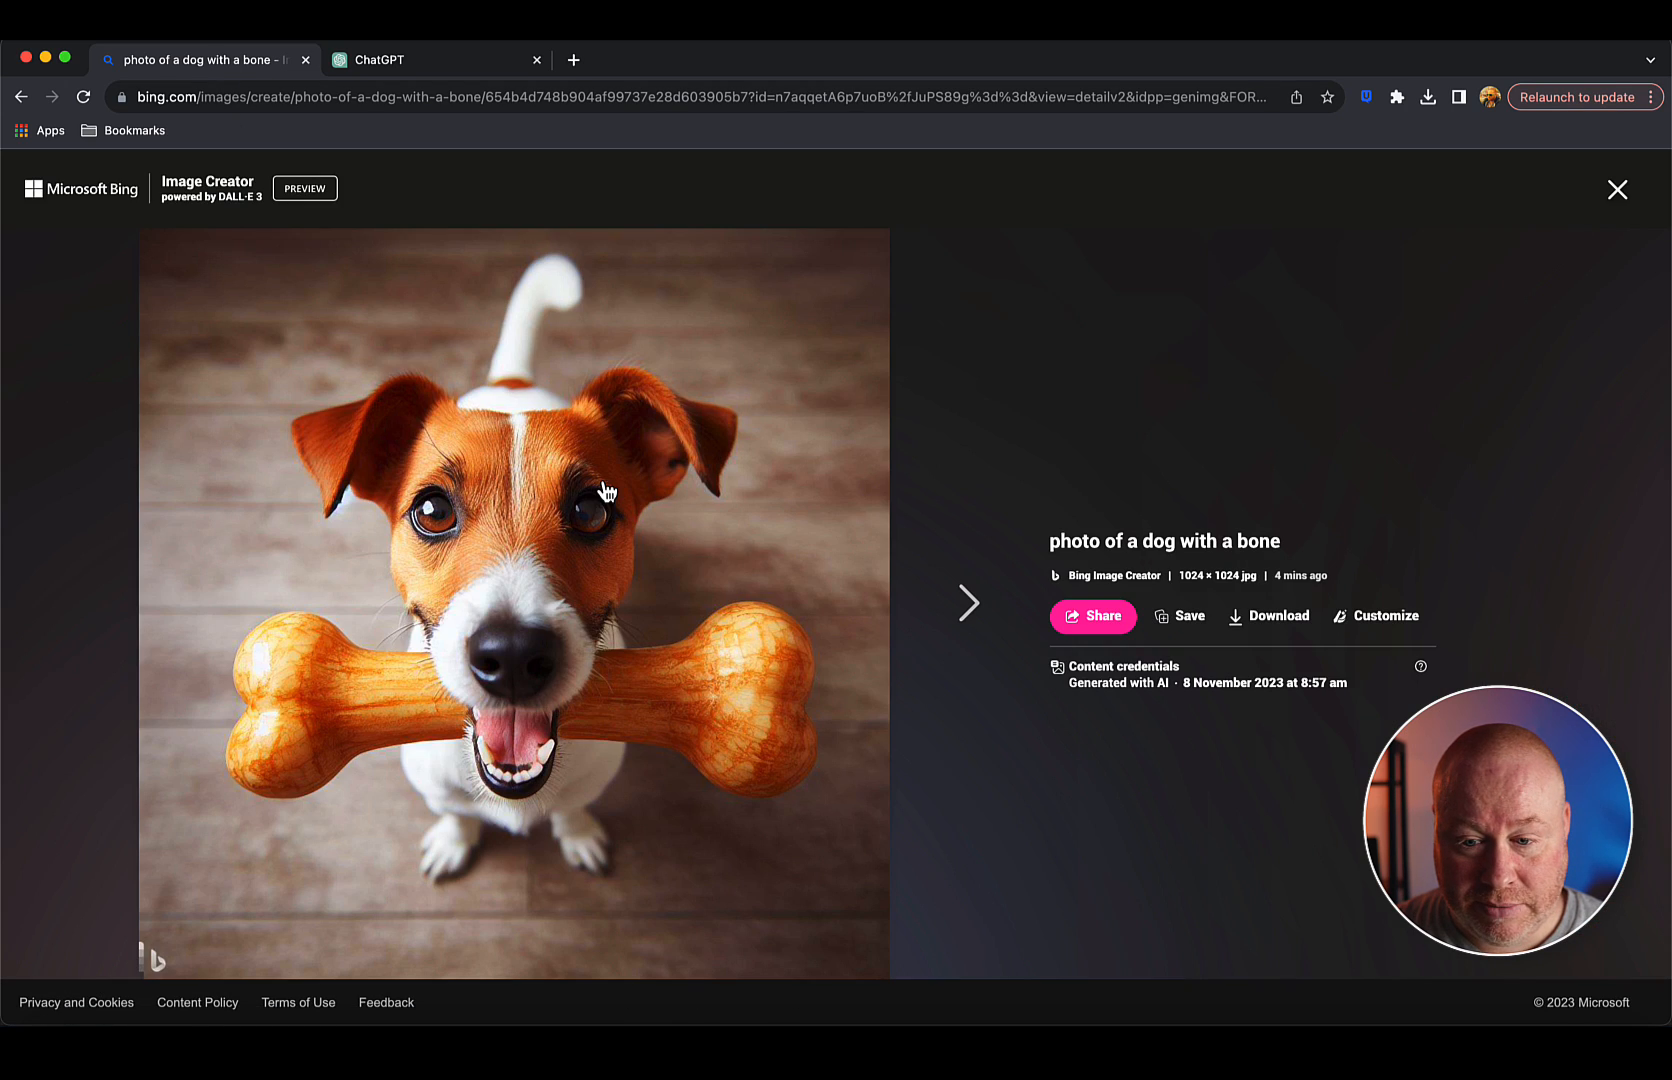
mouse_move(268, 220)
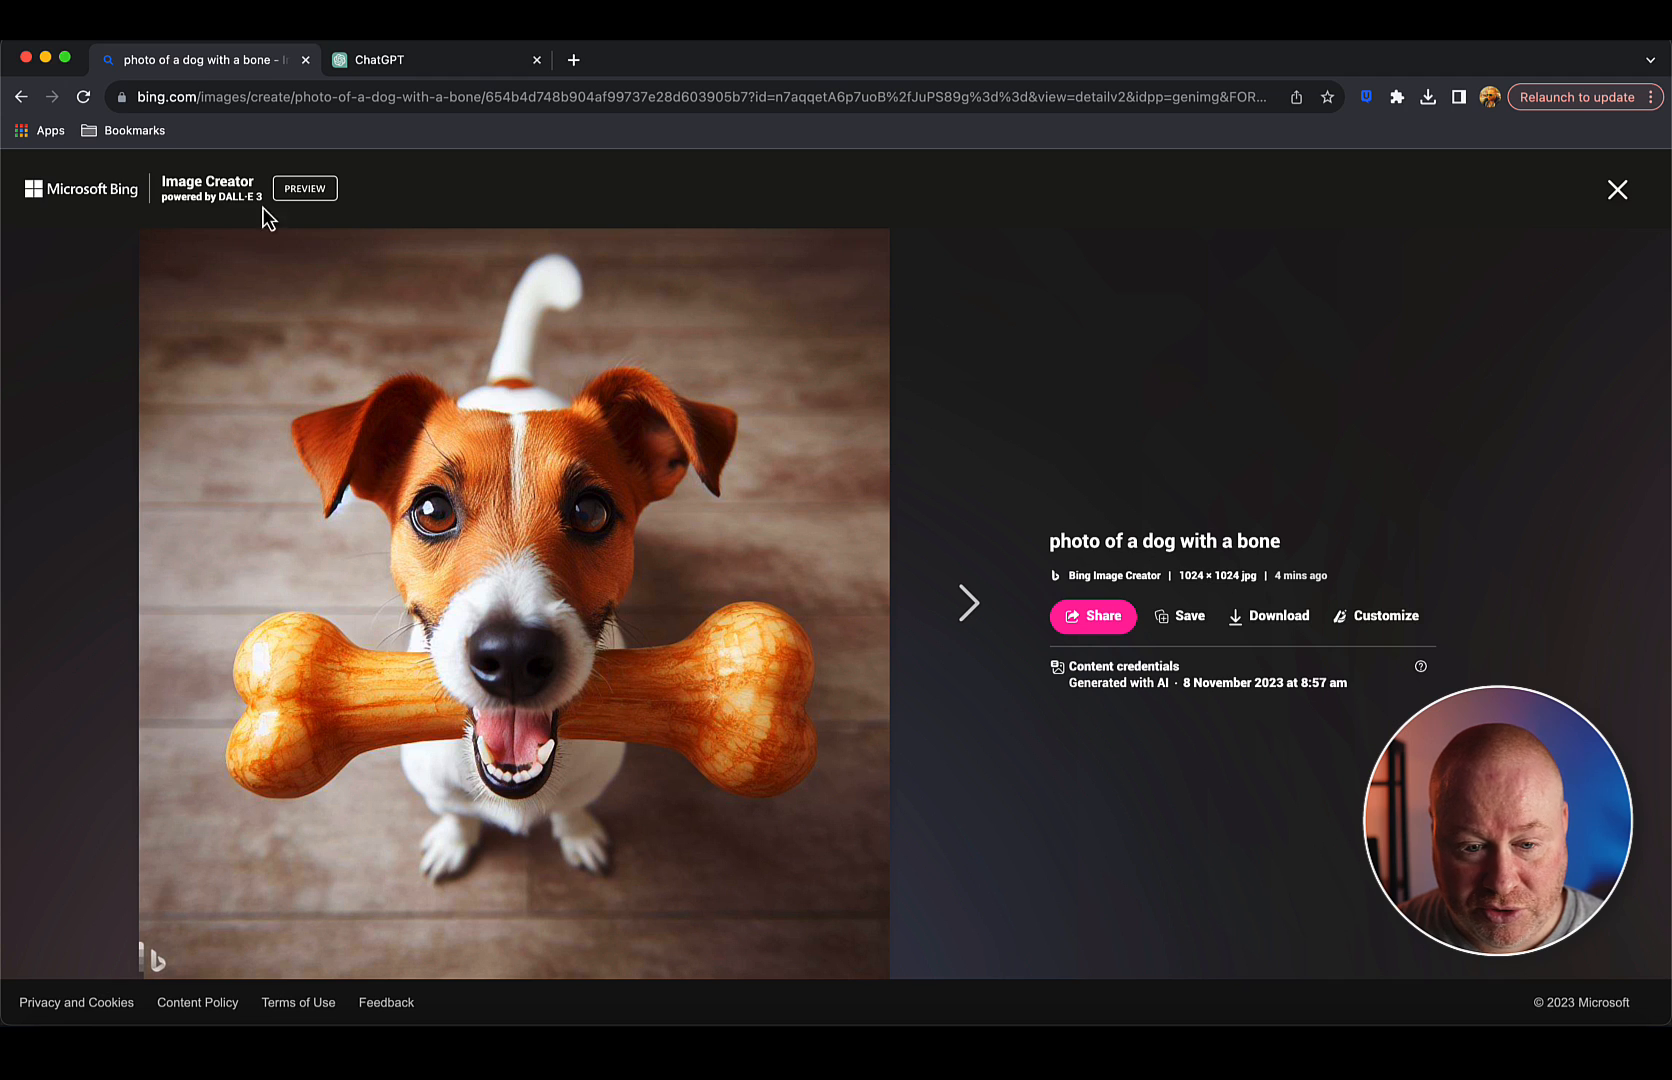
left_click(1616, 190)
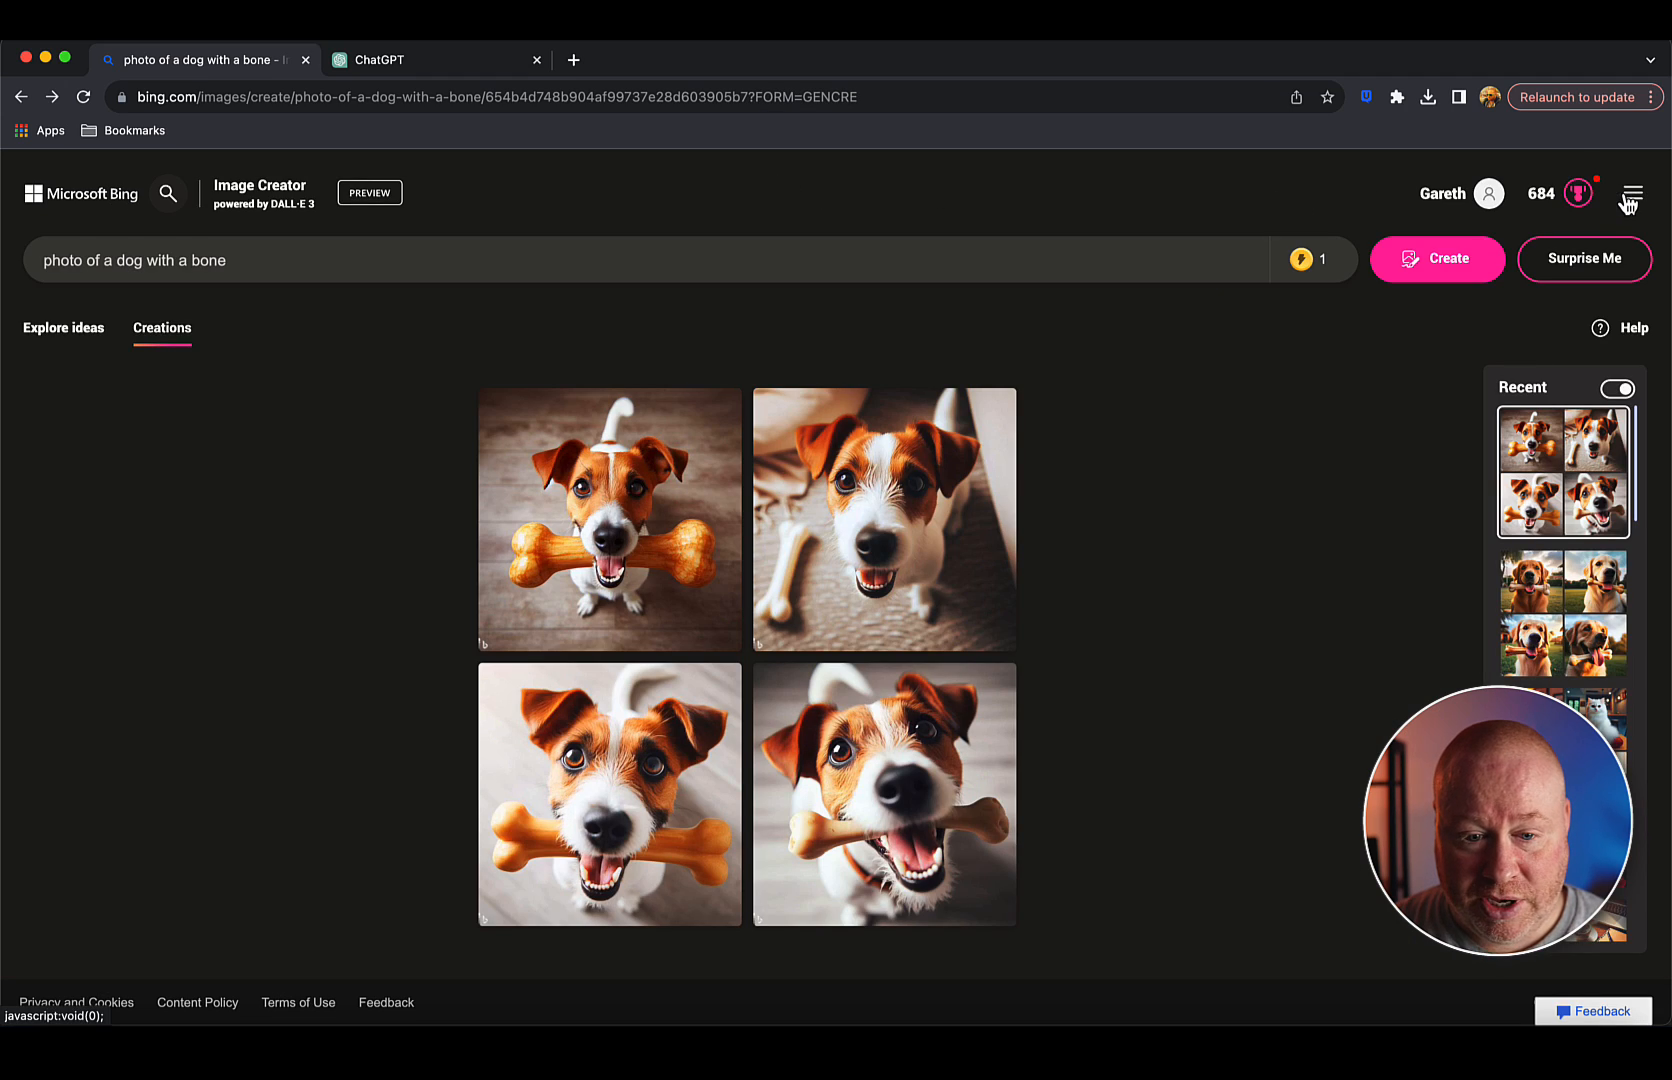
mouse_move(1144, 478)
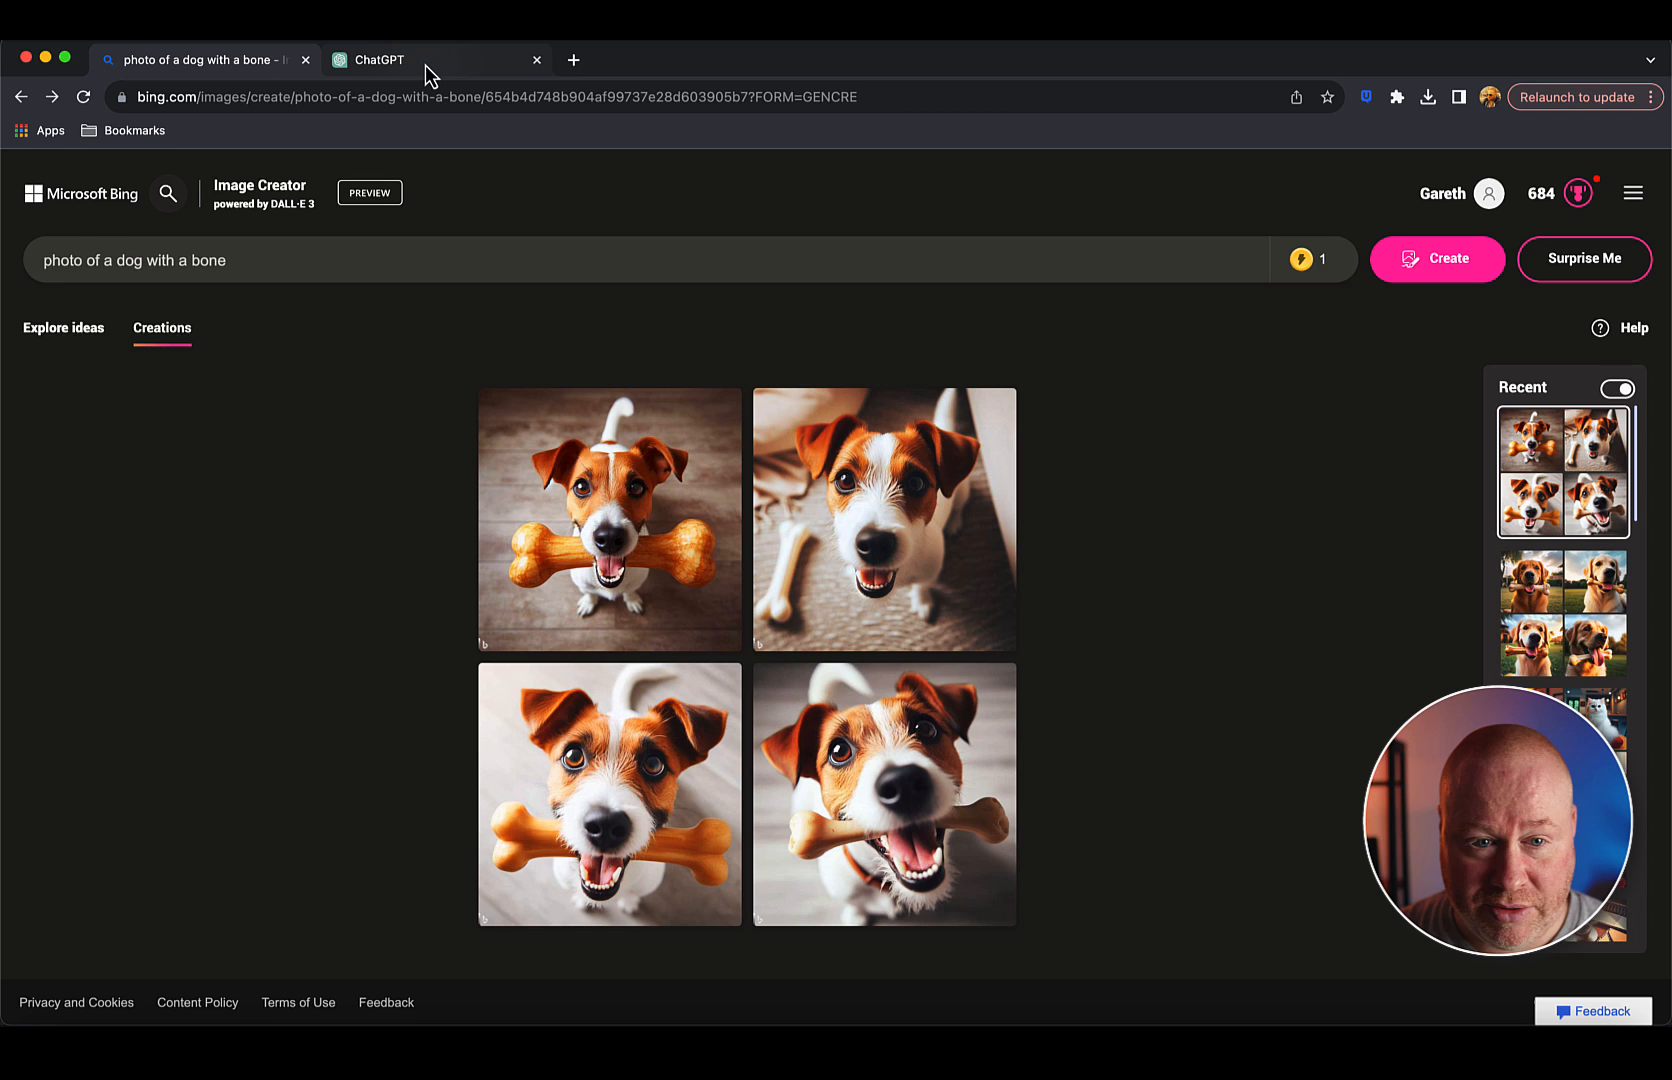
Ask ChatGPT to regenerate the black Labrador garden scene 'again 16:9' as widescreen images.
left_click(378, 58)
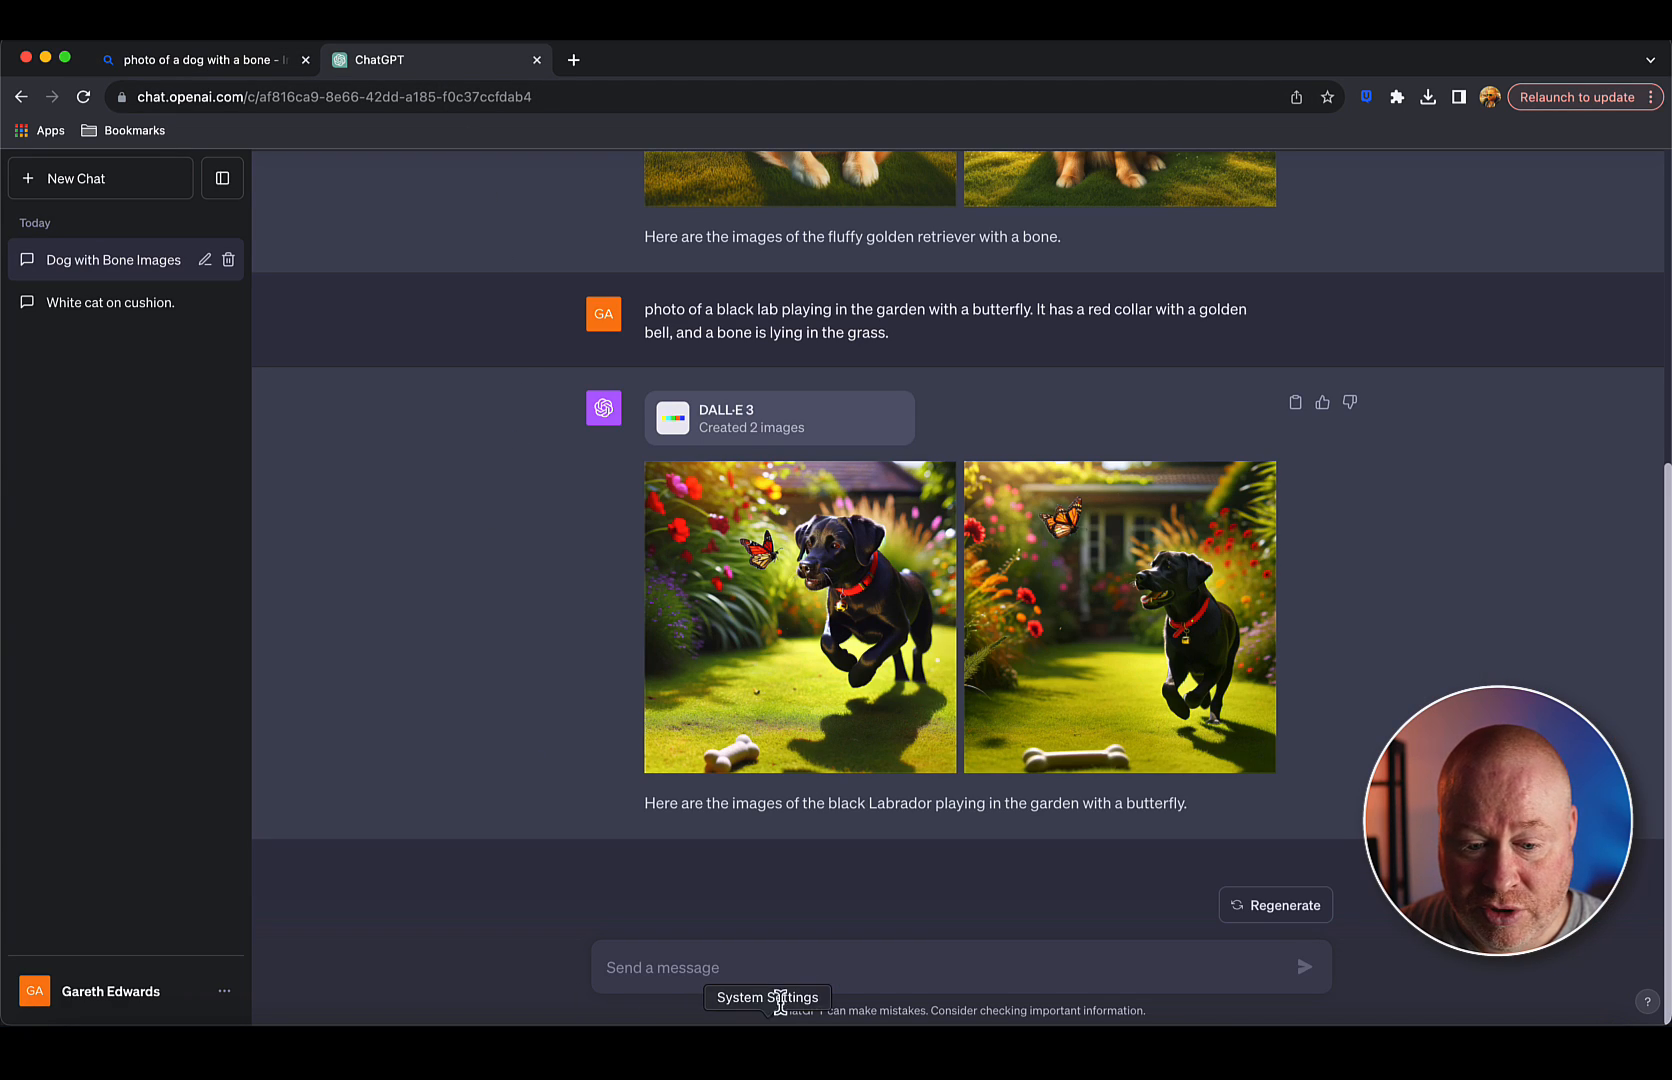
type("aga")
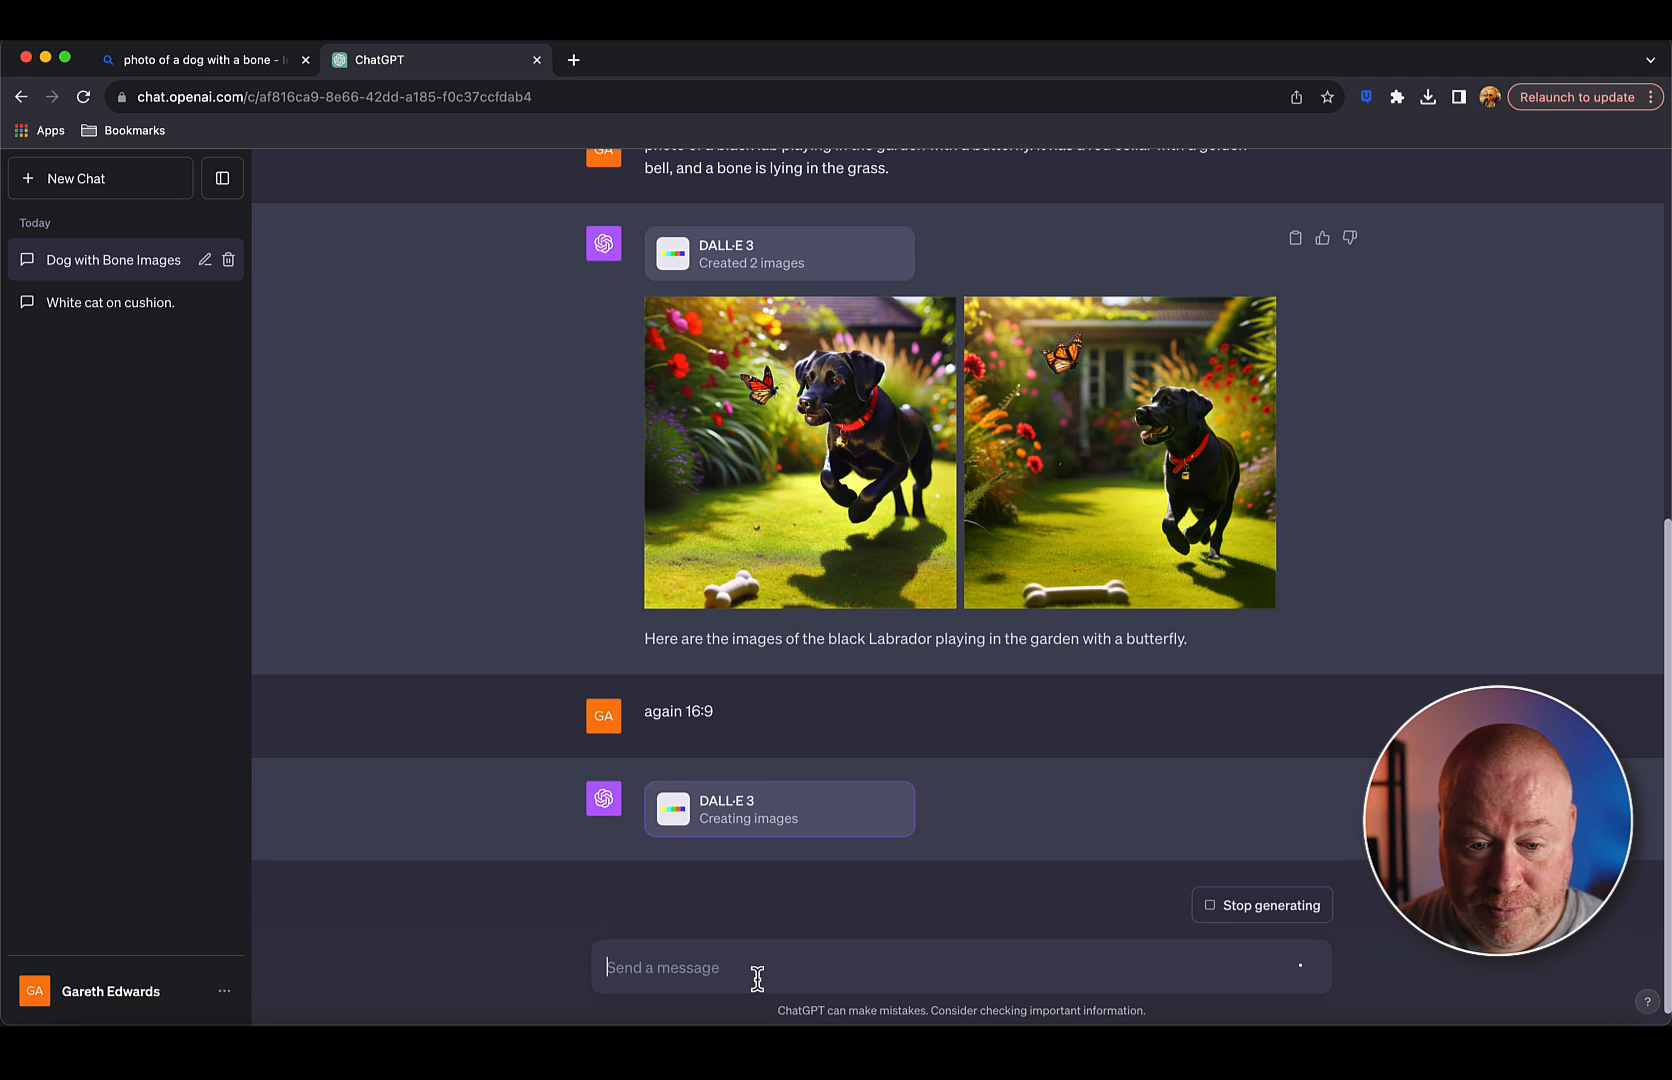
scroll("down", 3)
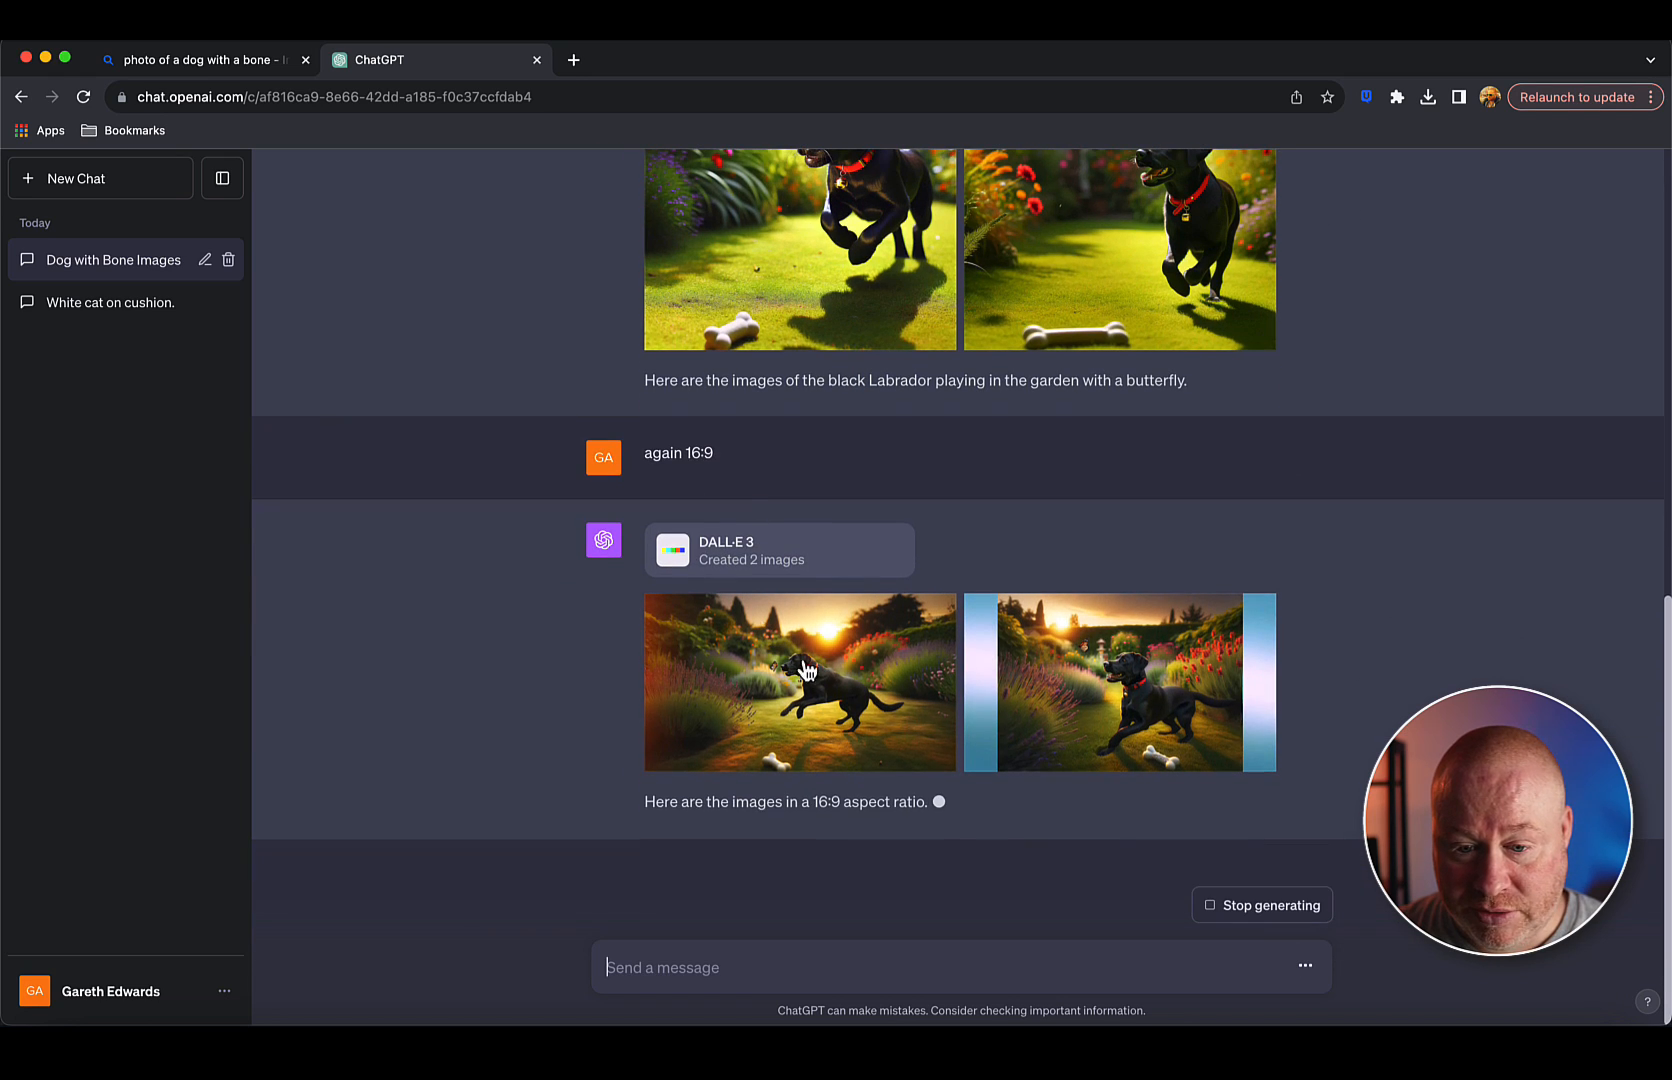
left_click(800, 682)
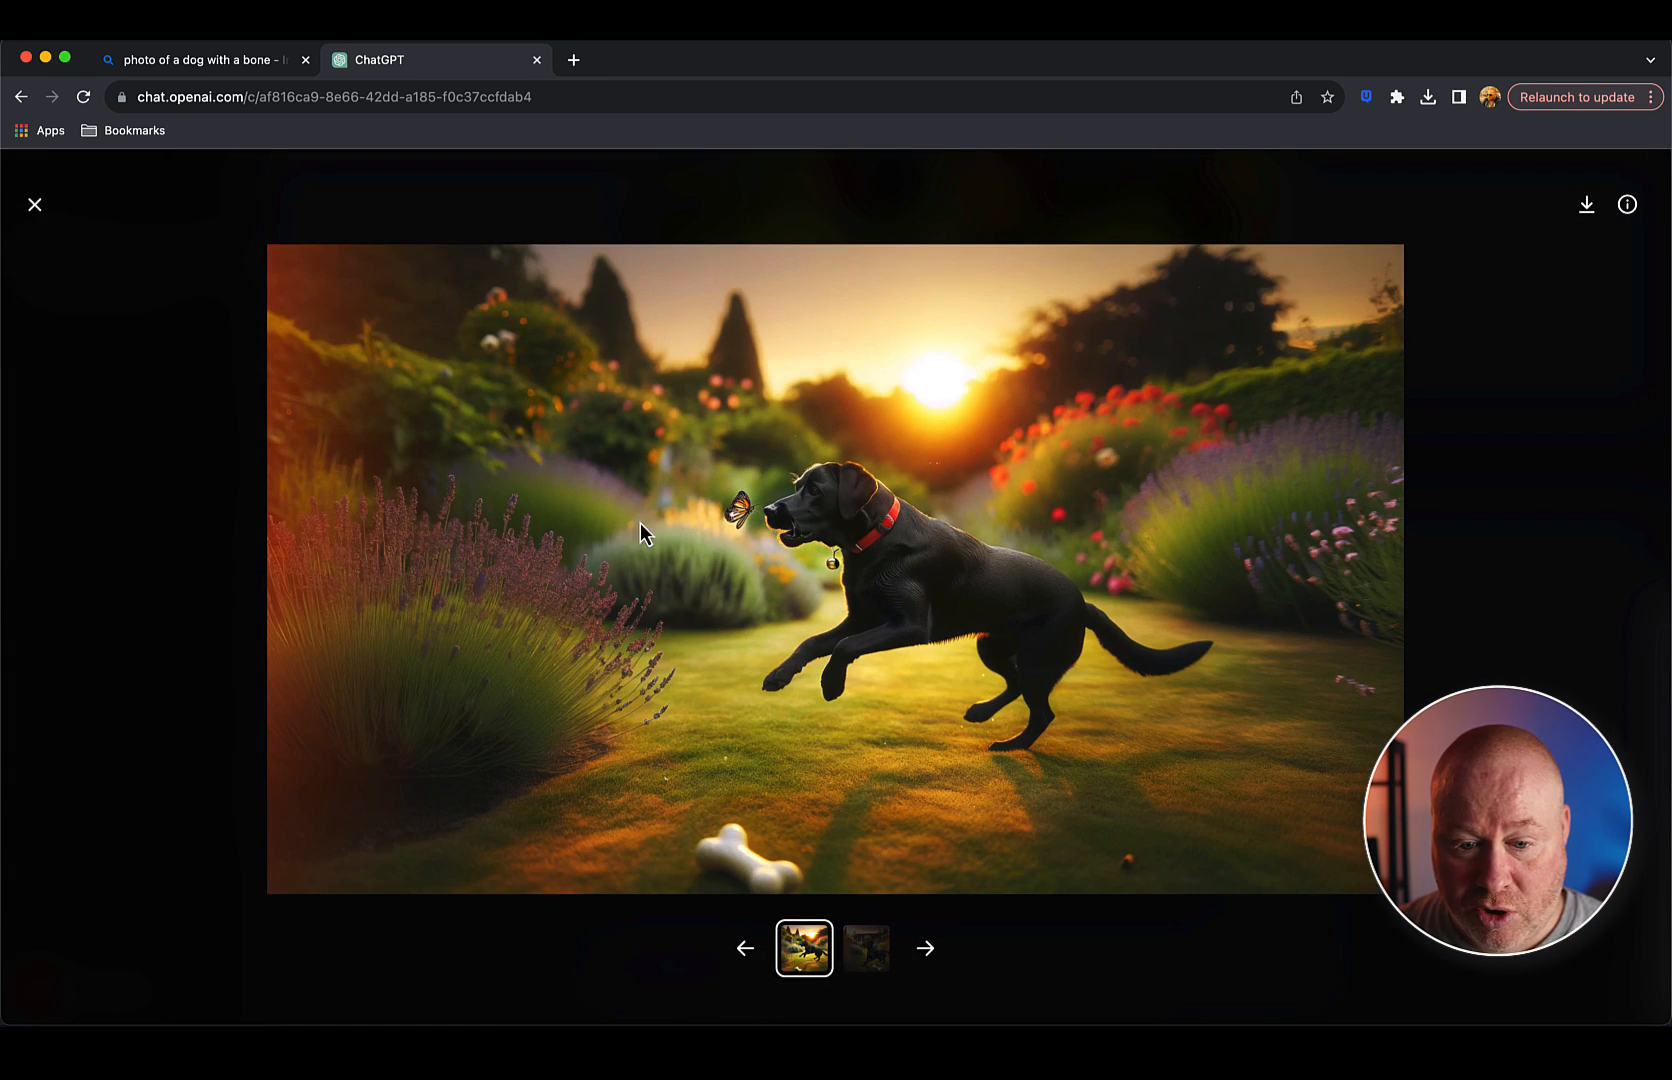
mouse_move(12, 246)
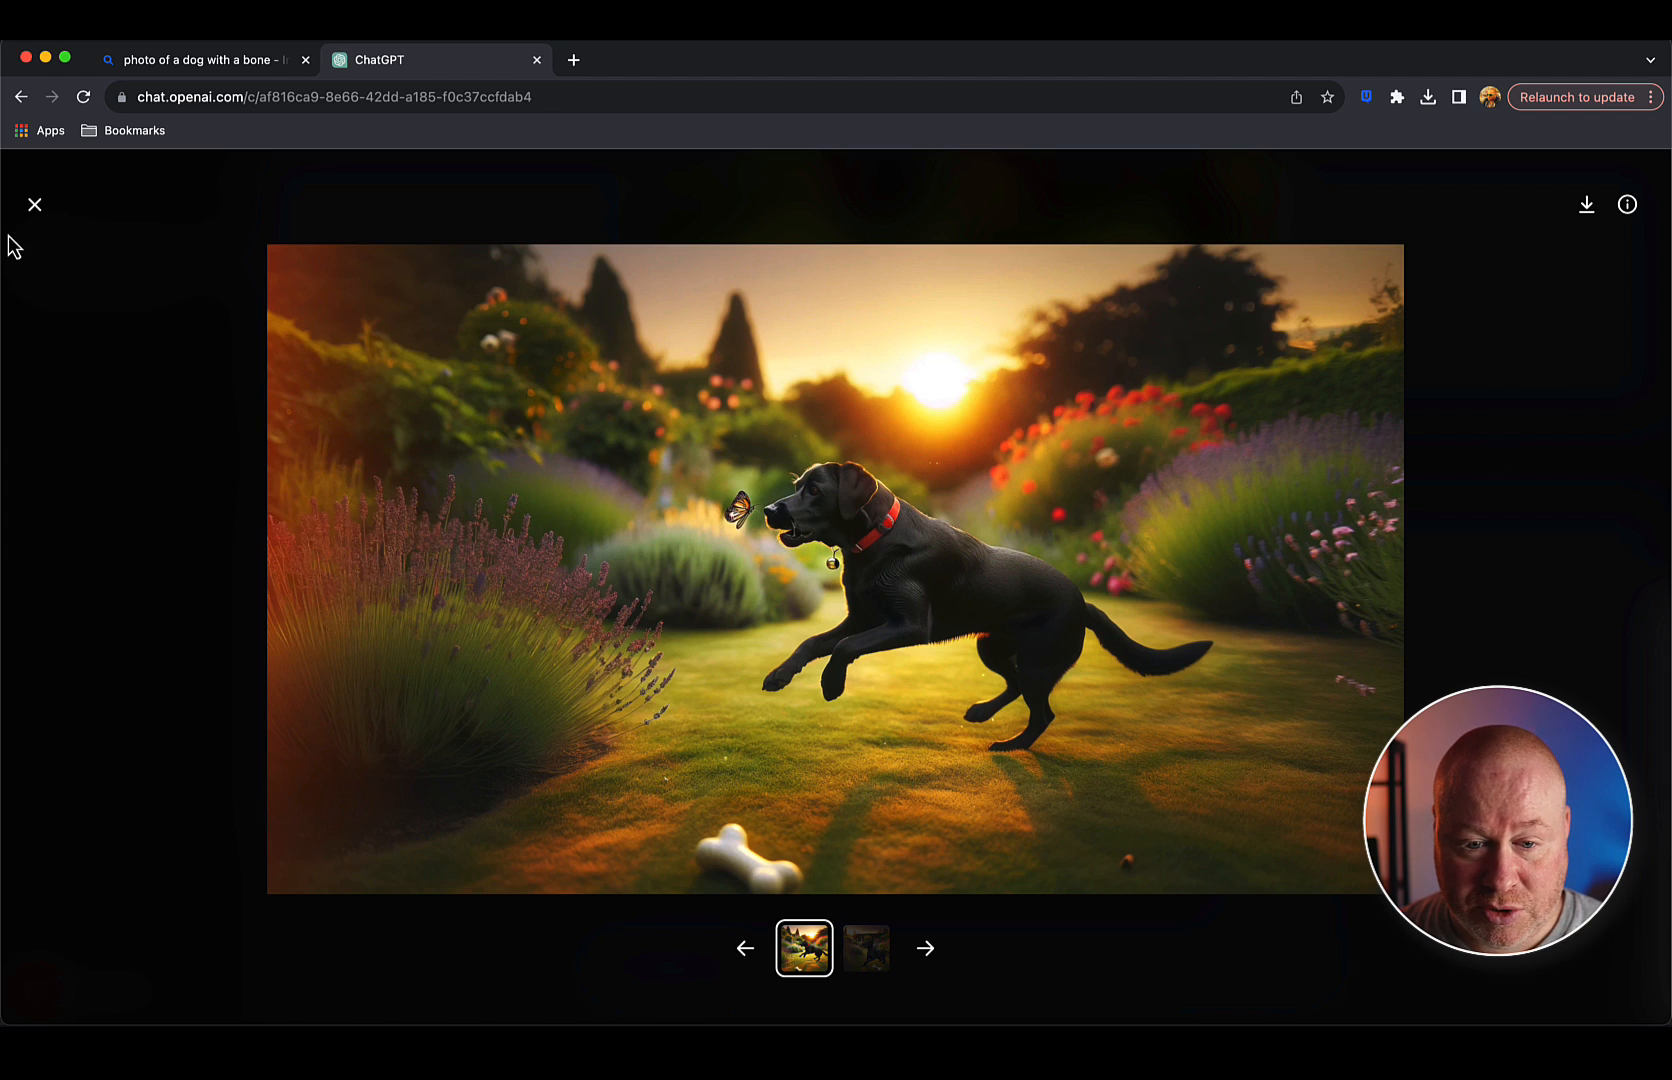
left_click(34, 204)
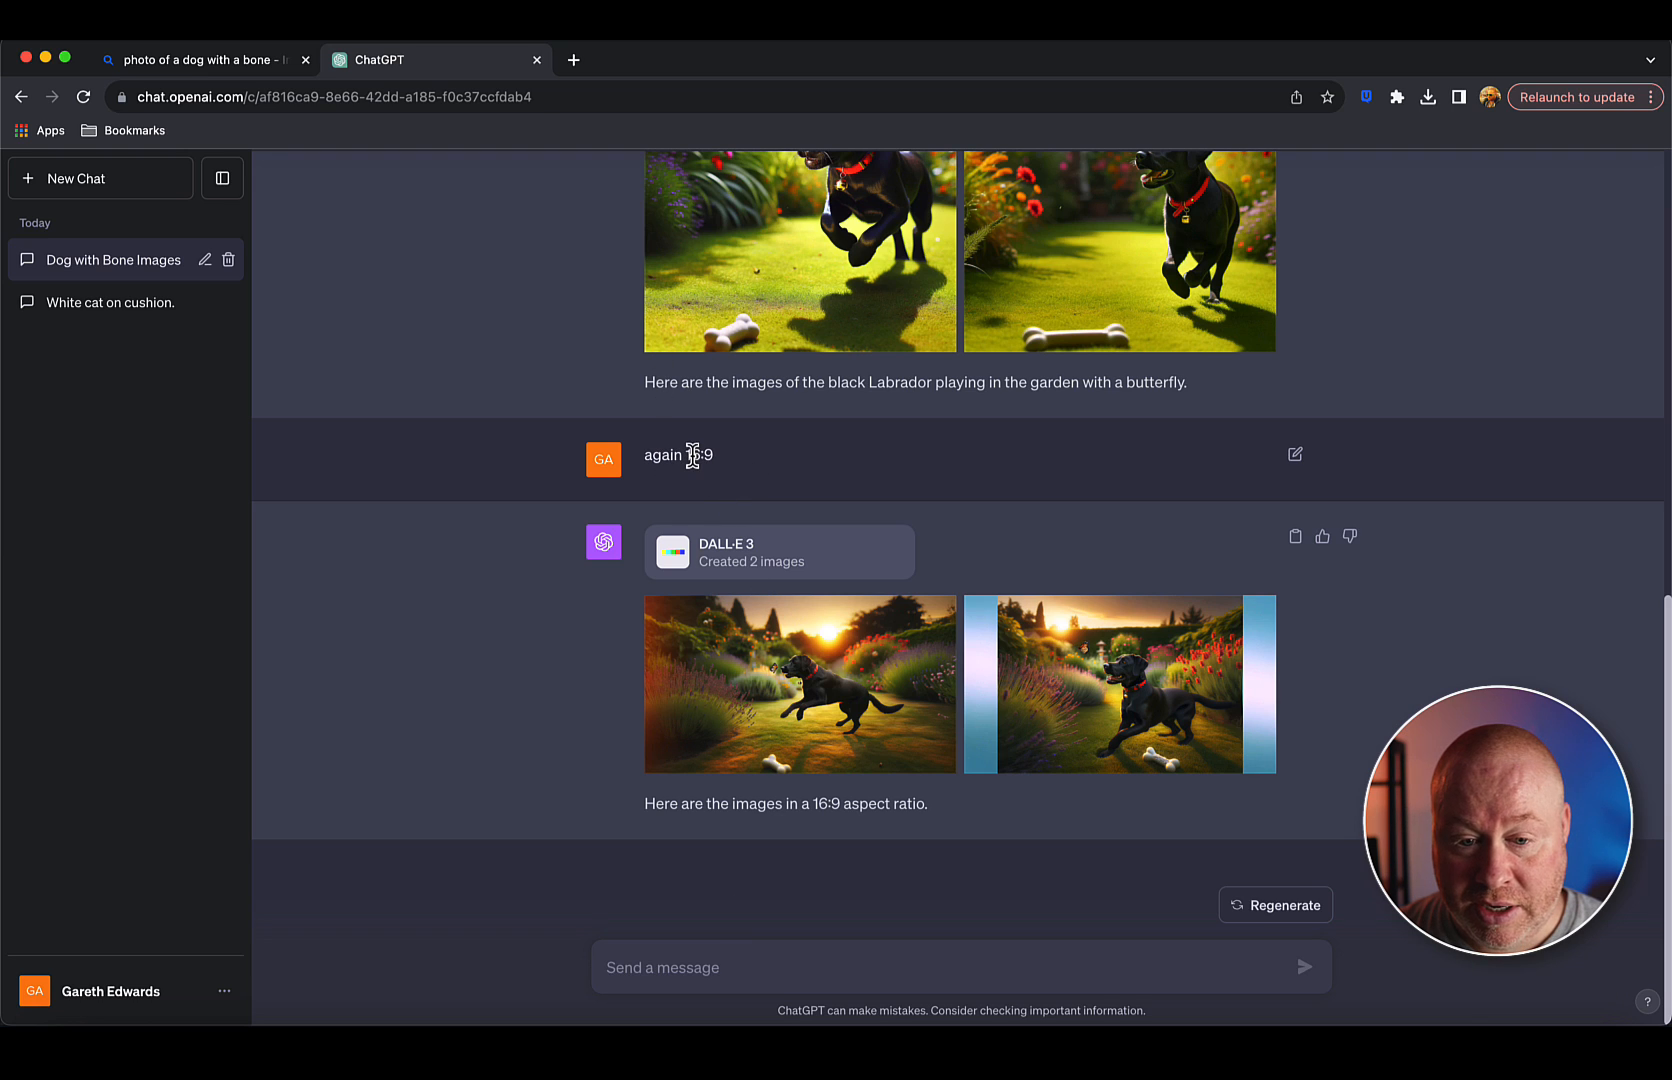
left_click(798, 684)
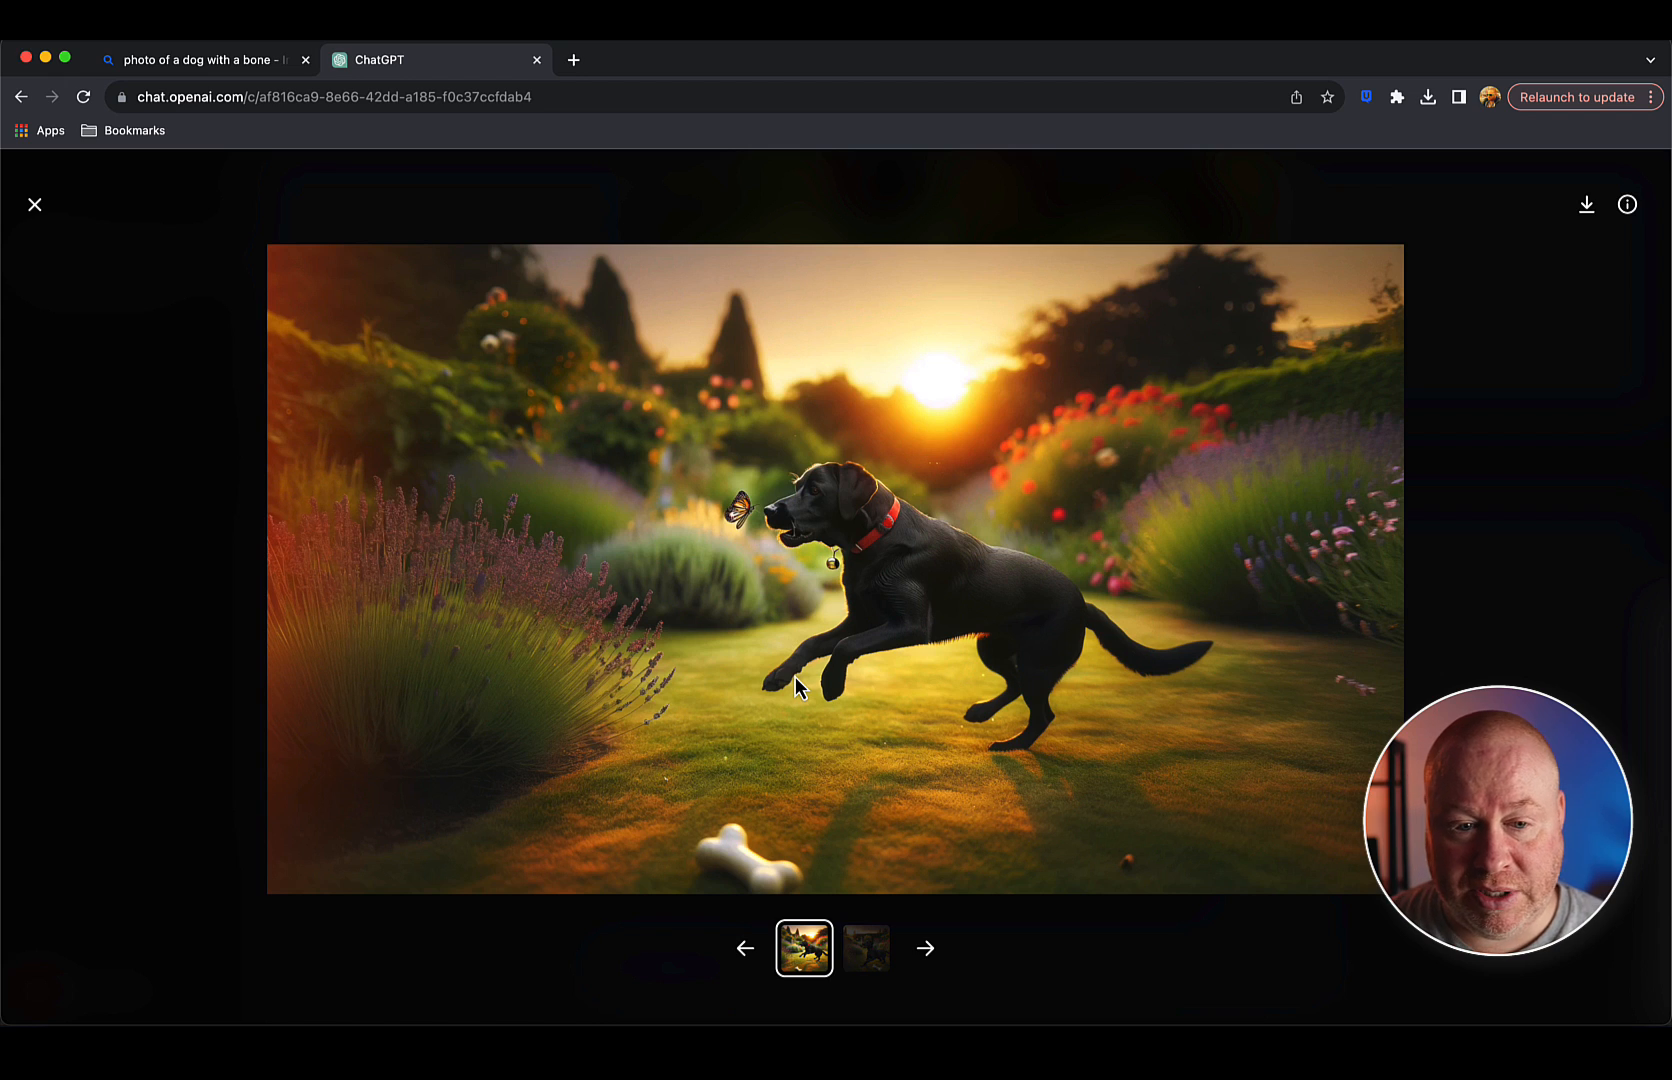
mouse_move(448, 438)
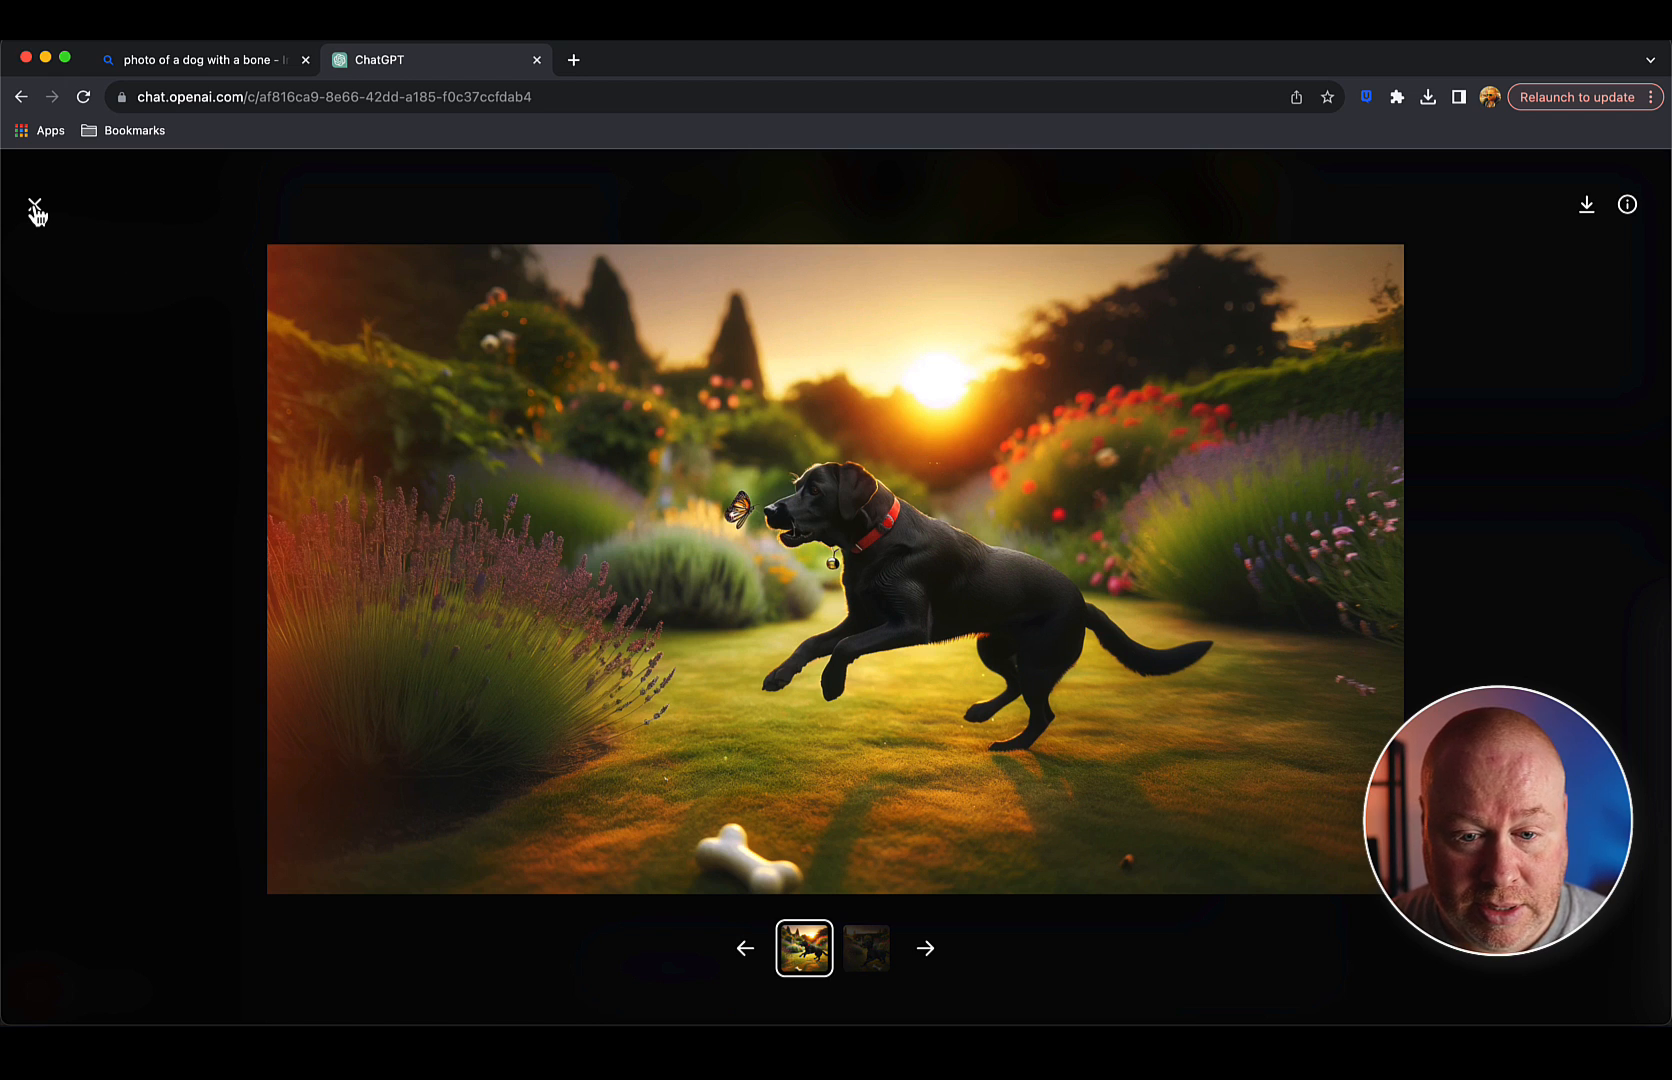
left_click(38, 204)
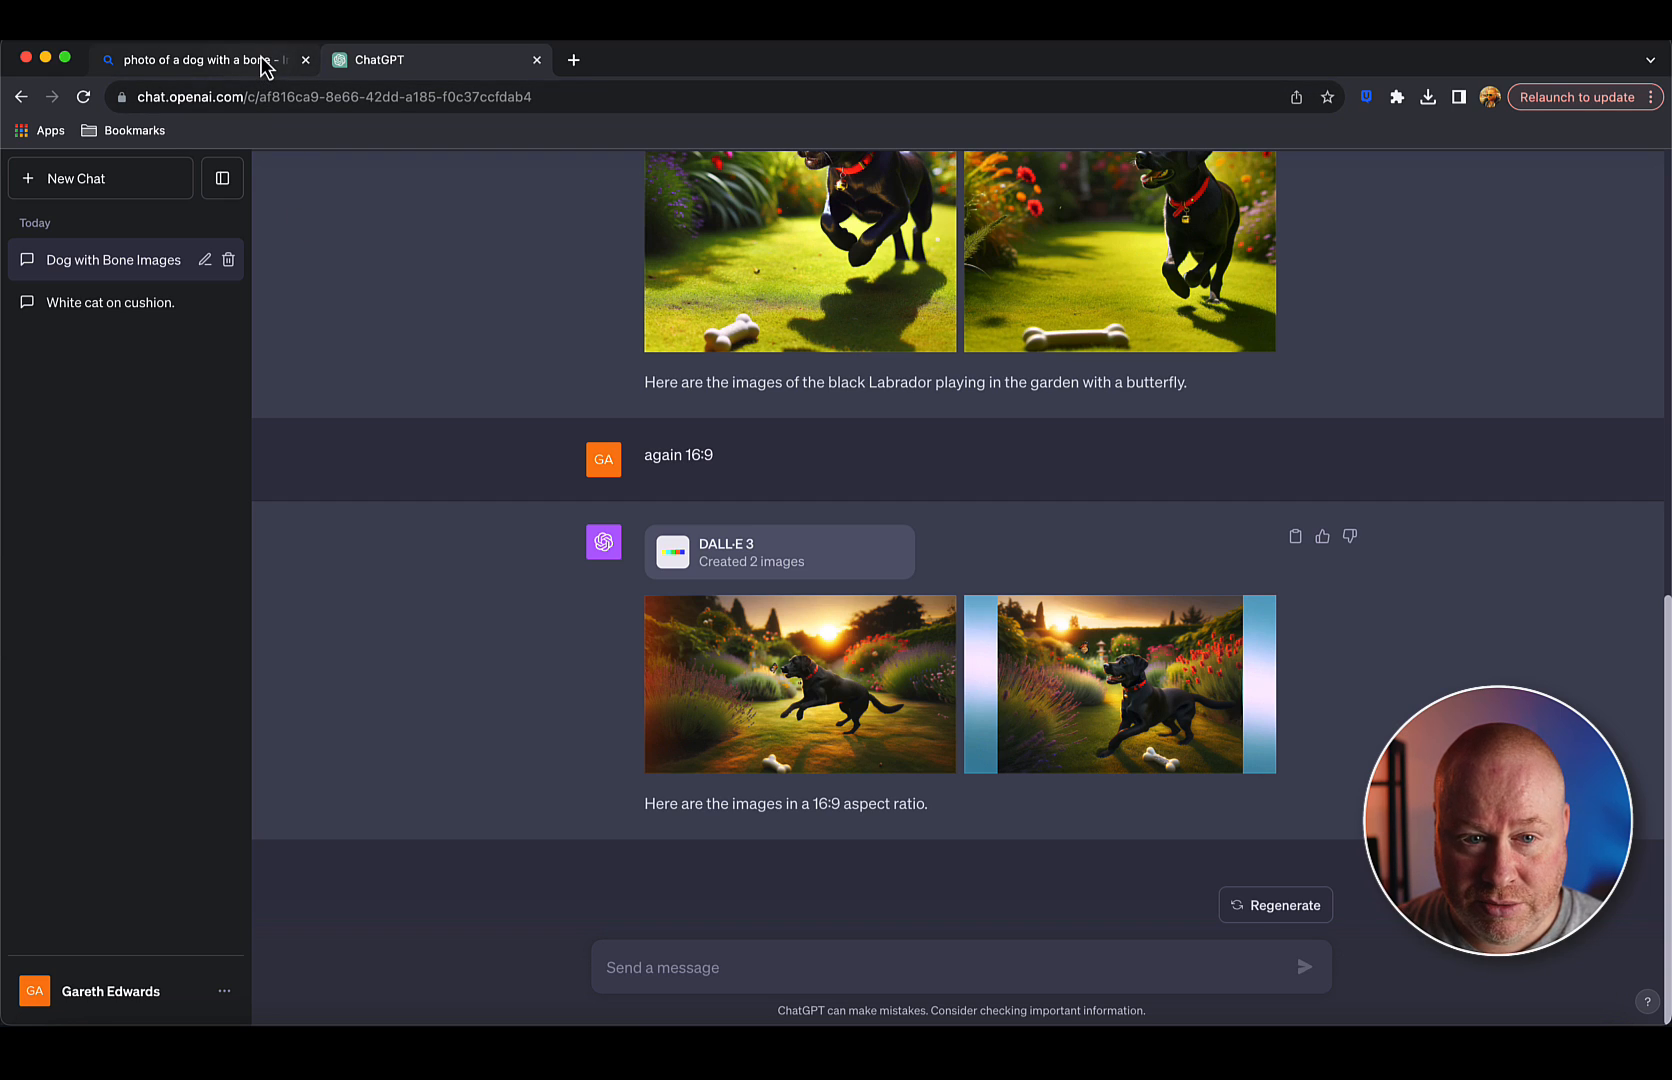
mouse_move(202, 60)
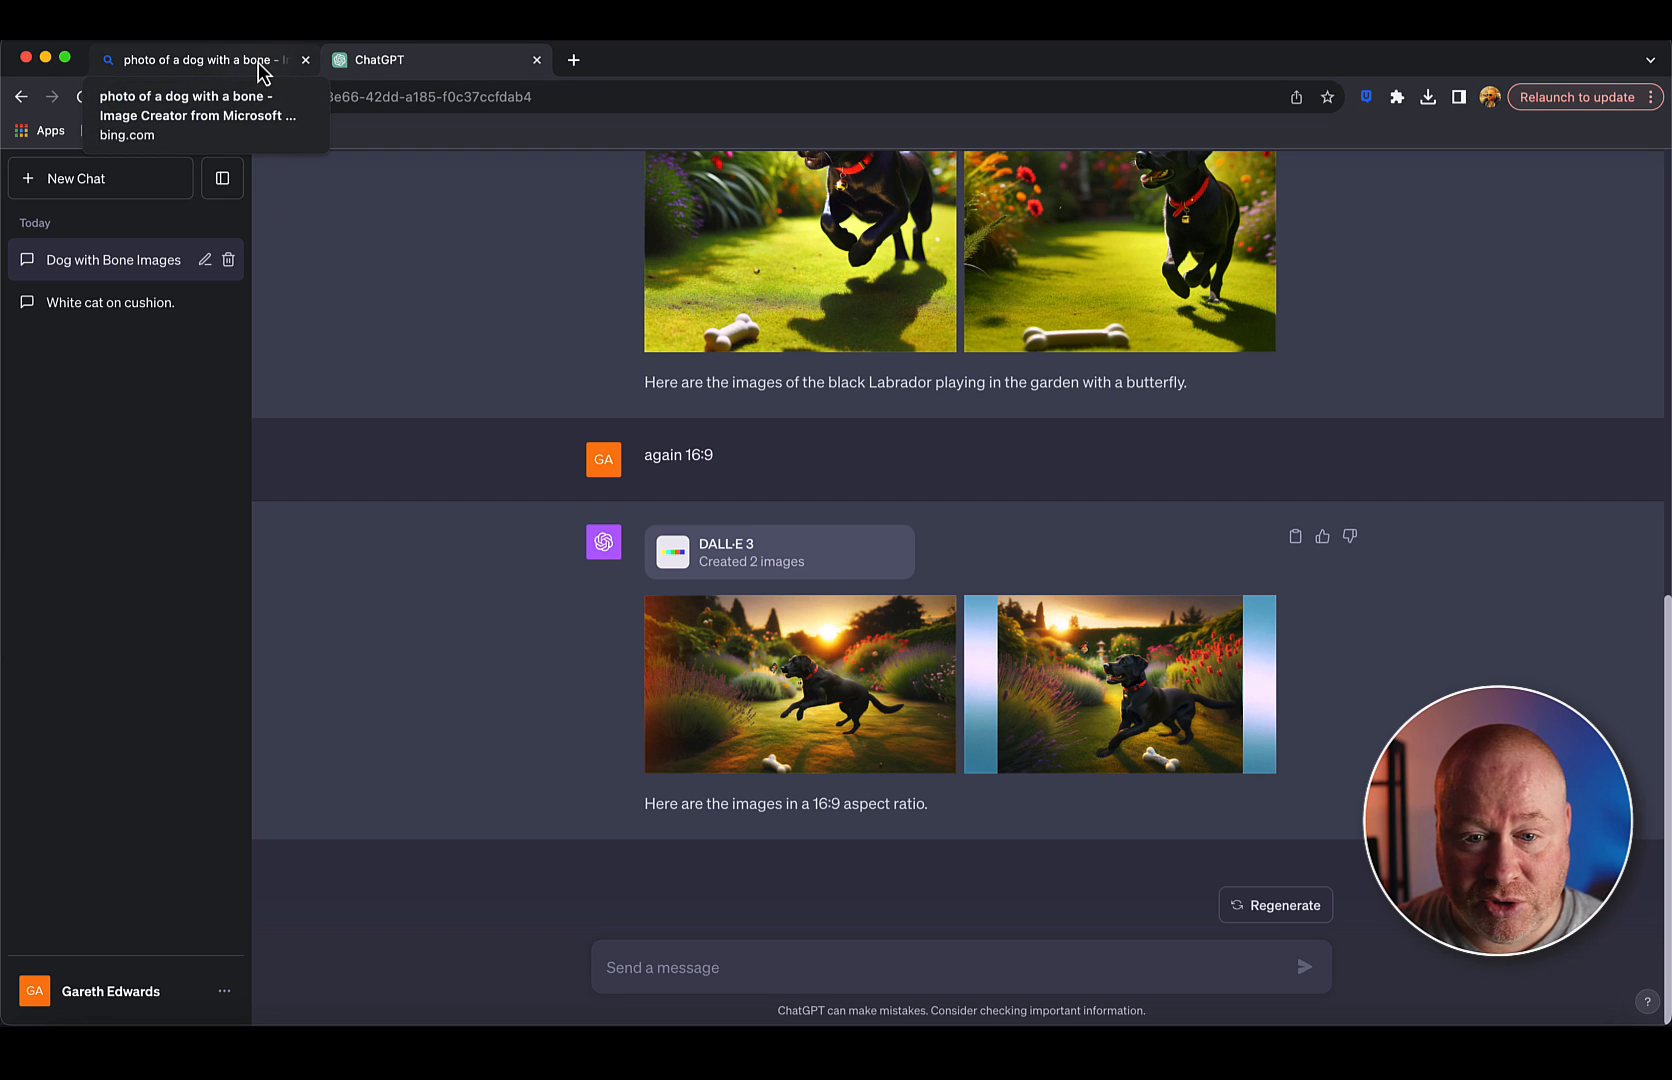
left_click(202, 58)
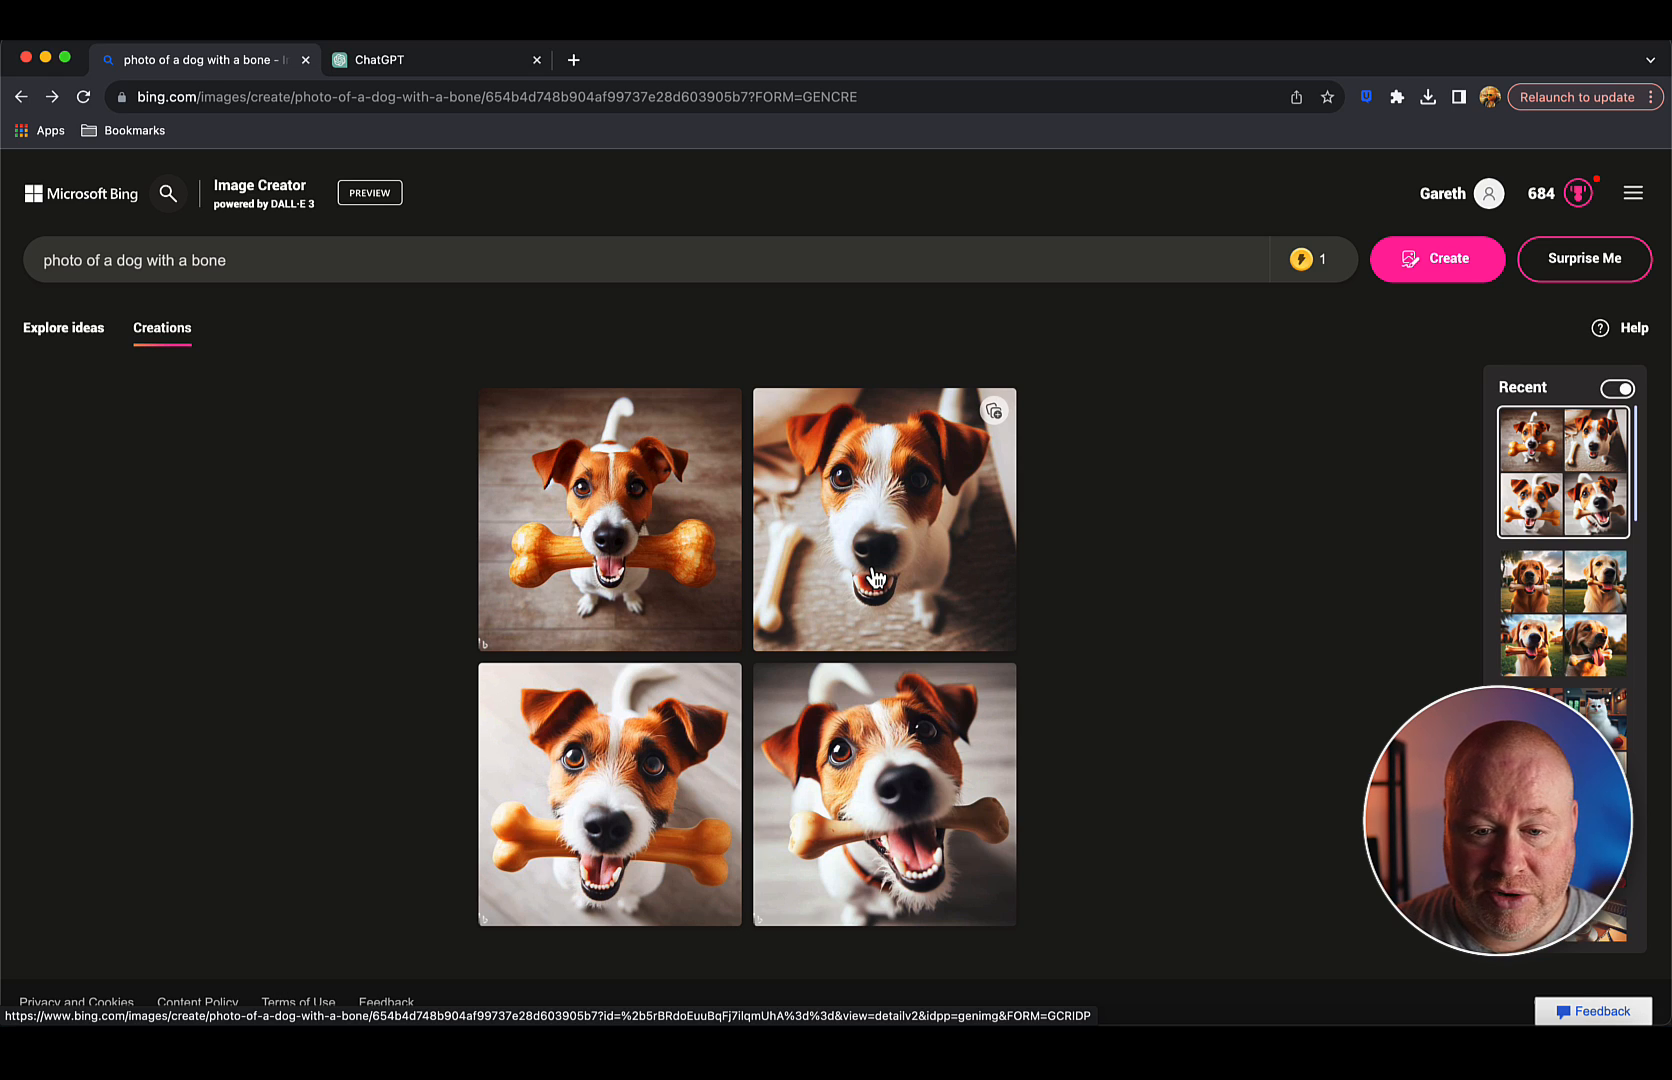
mouse_move(814, 646)
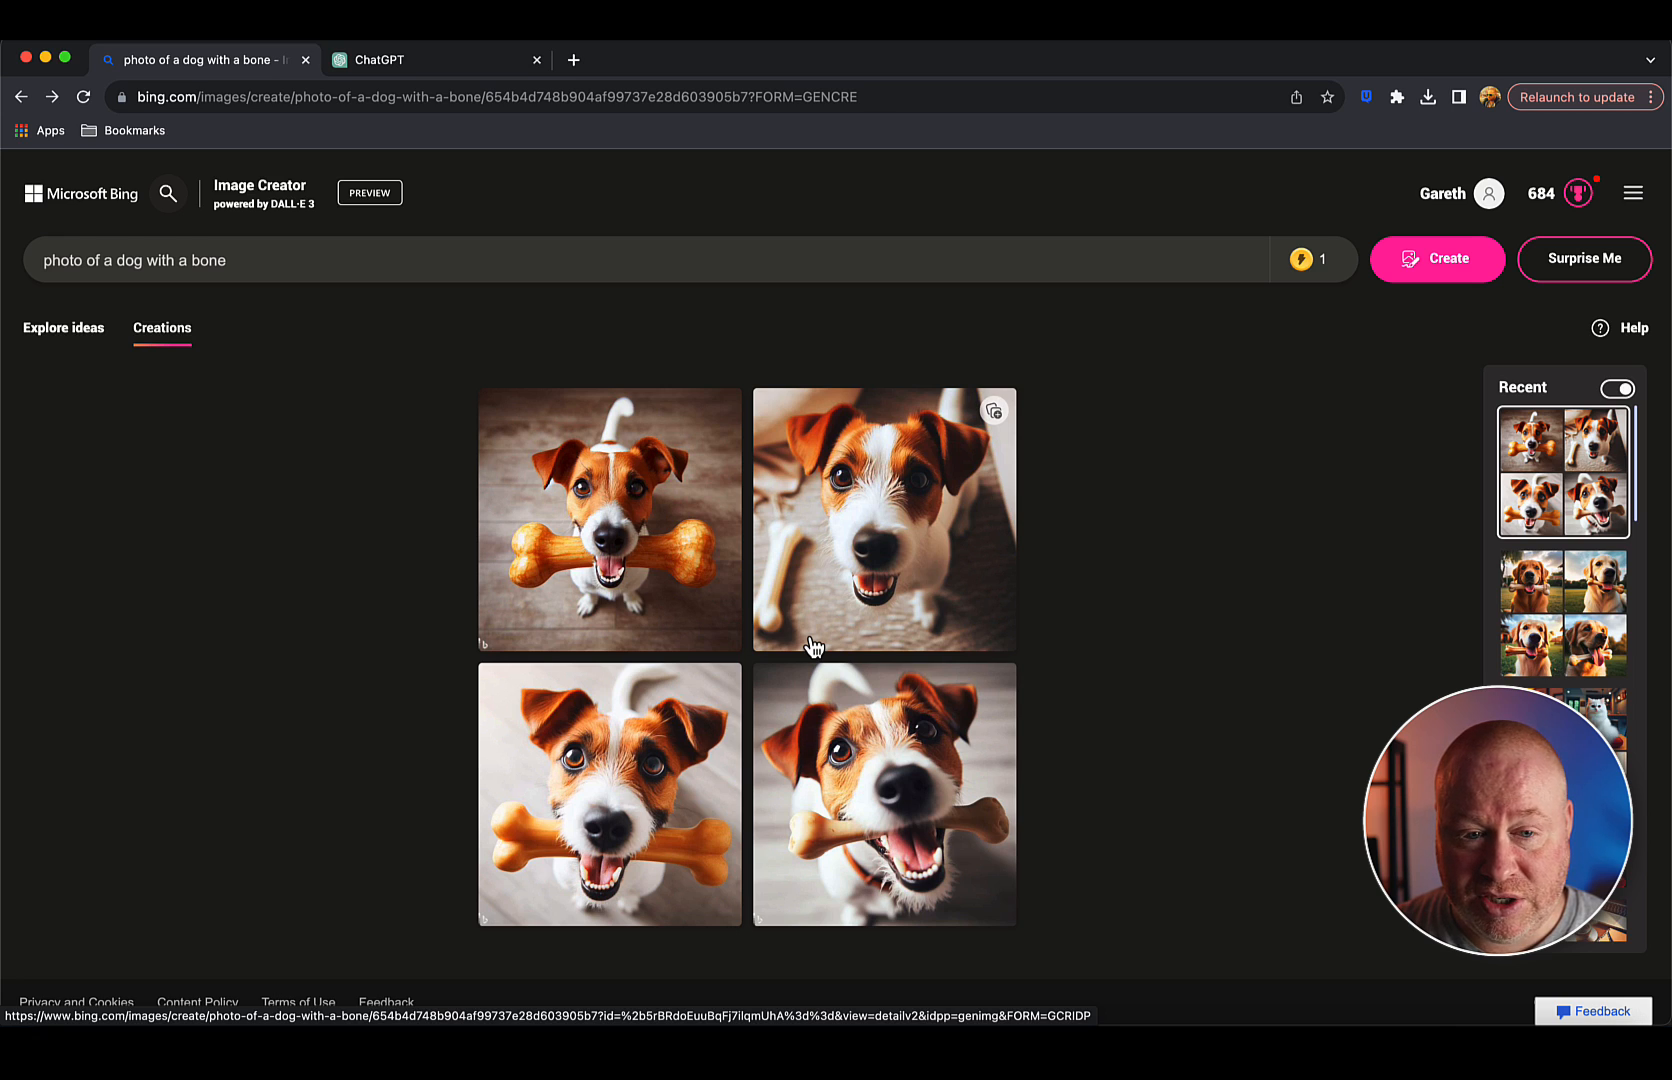
left_click(436, 60)
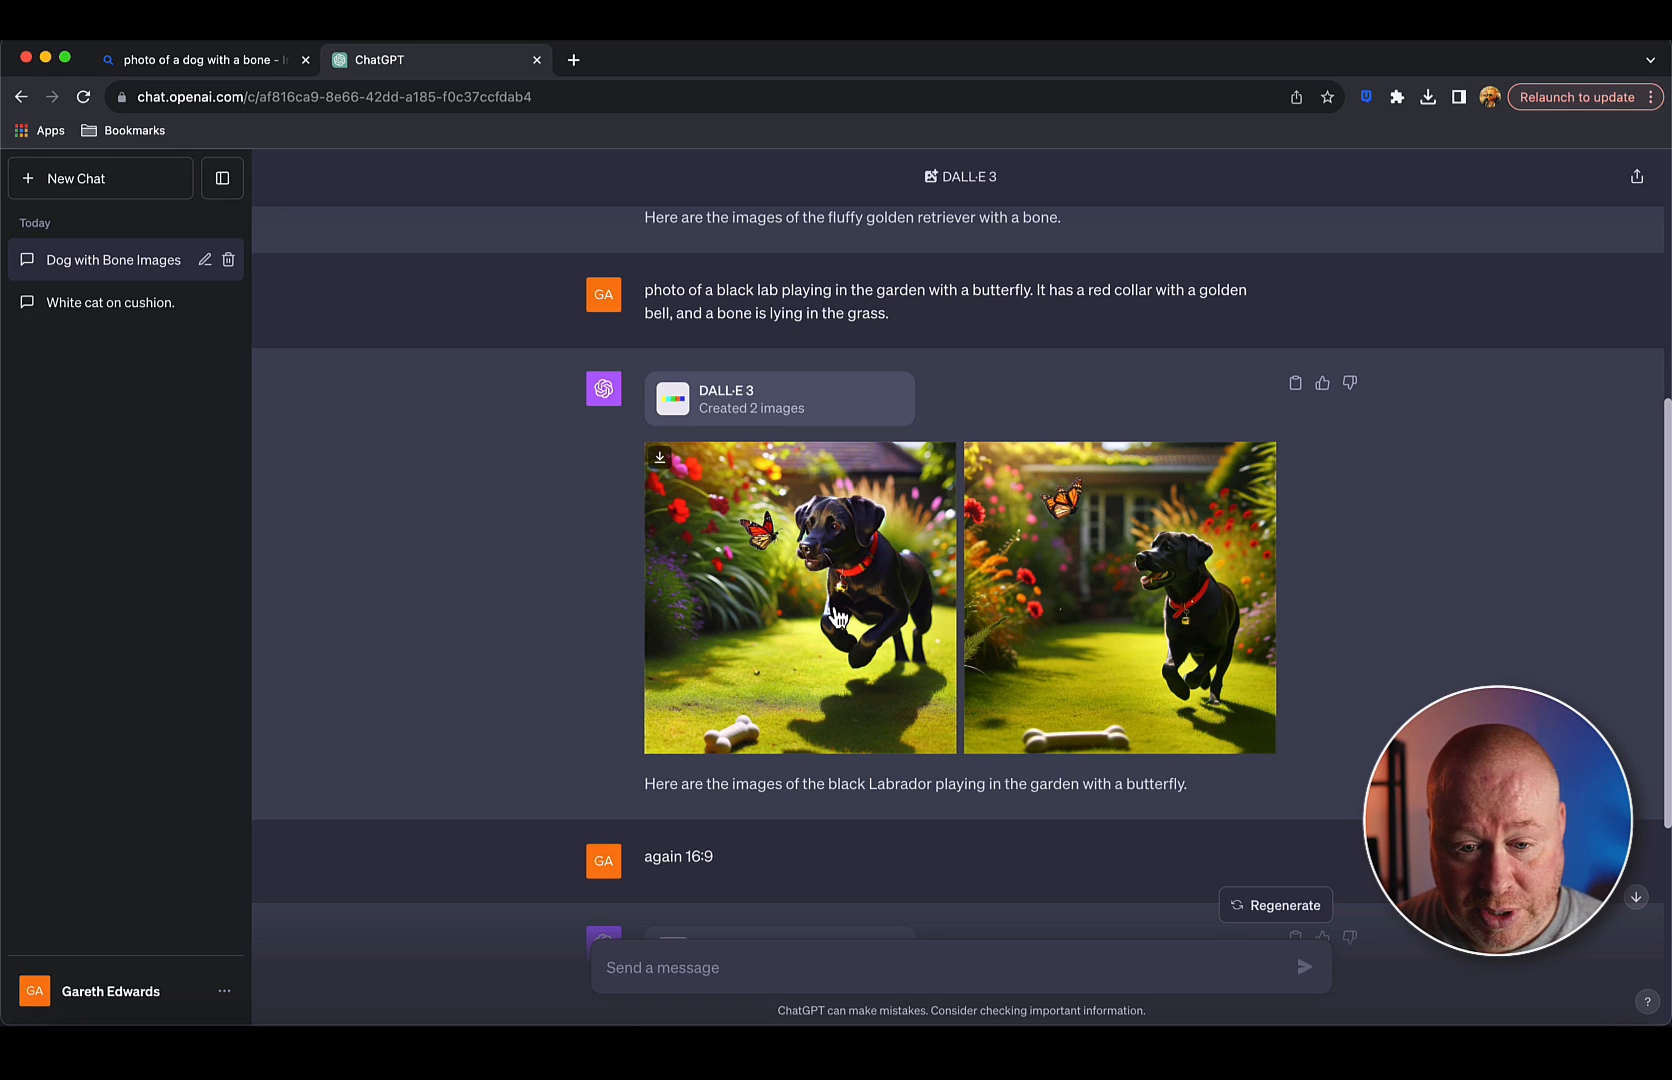
mouse_move(280, 54)
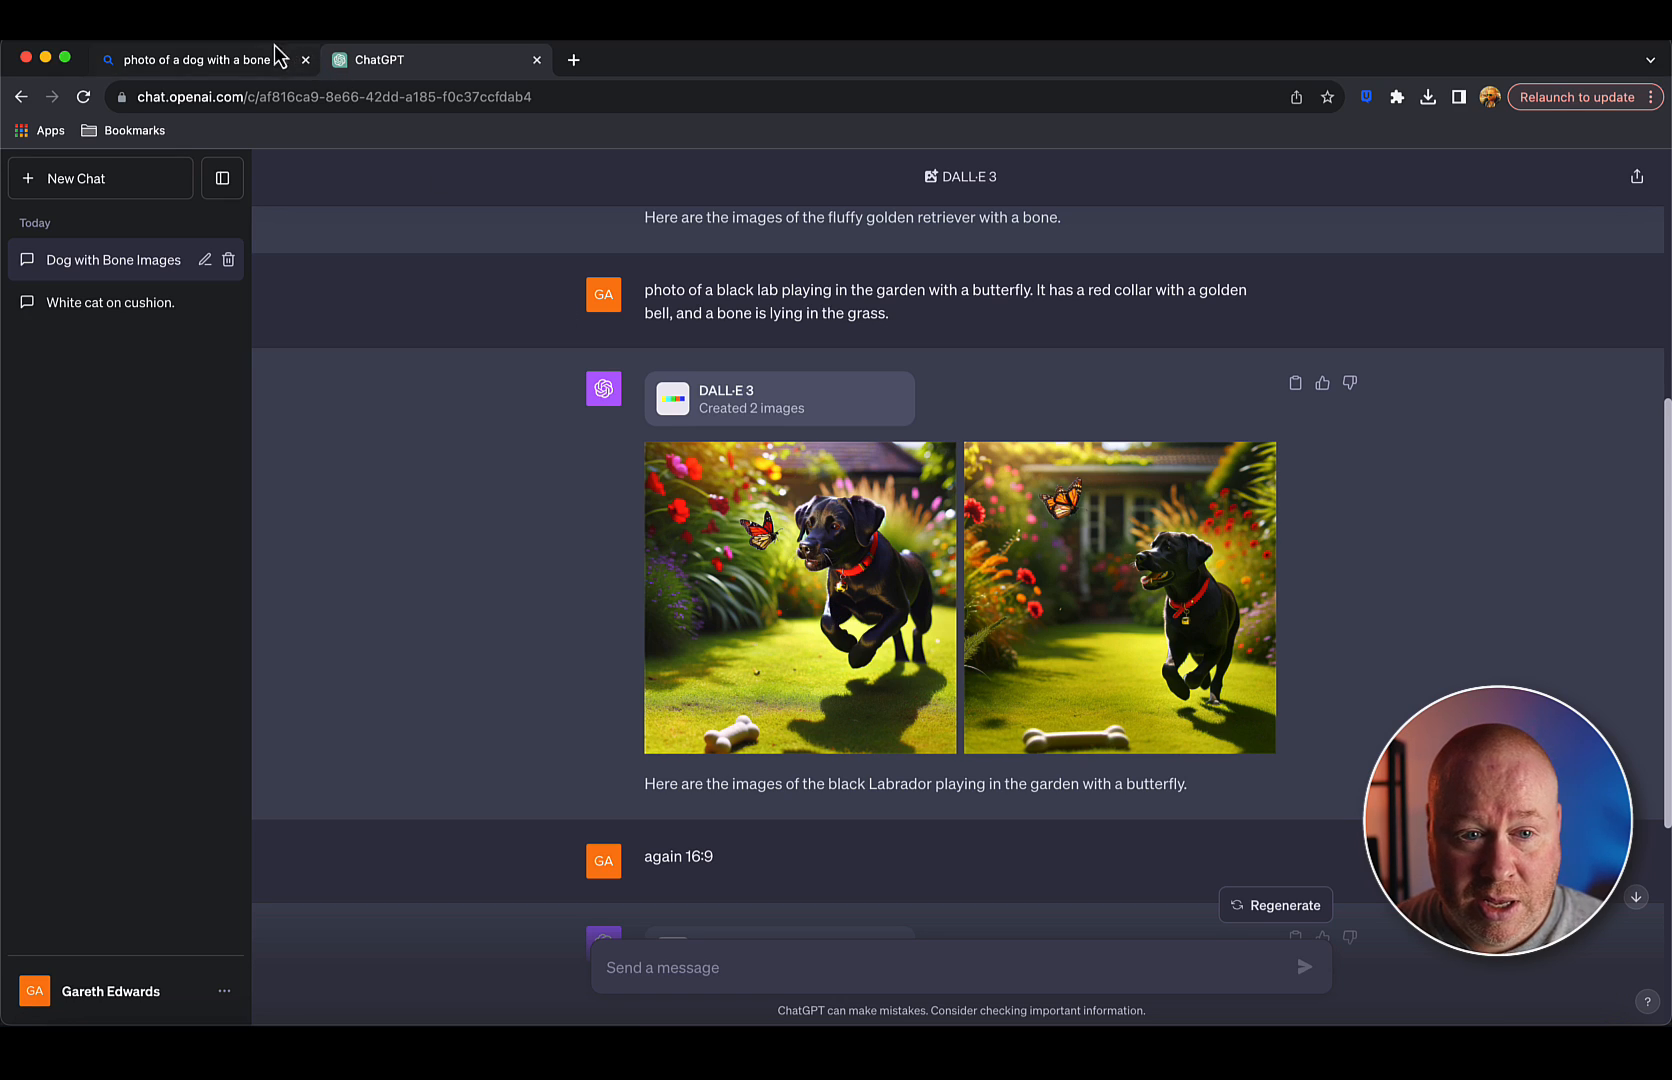
left_click(202, 58)
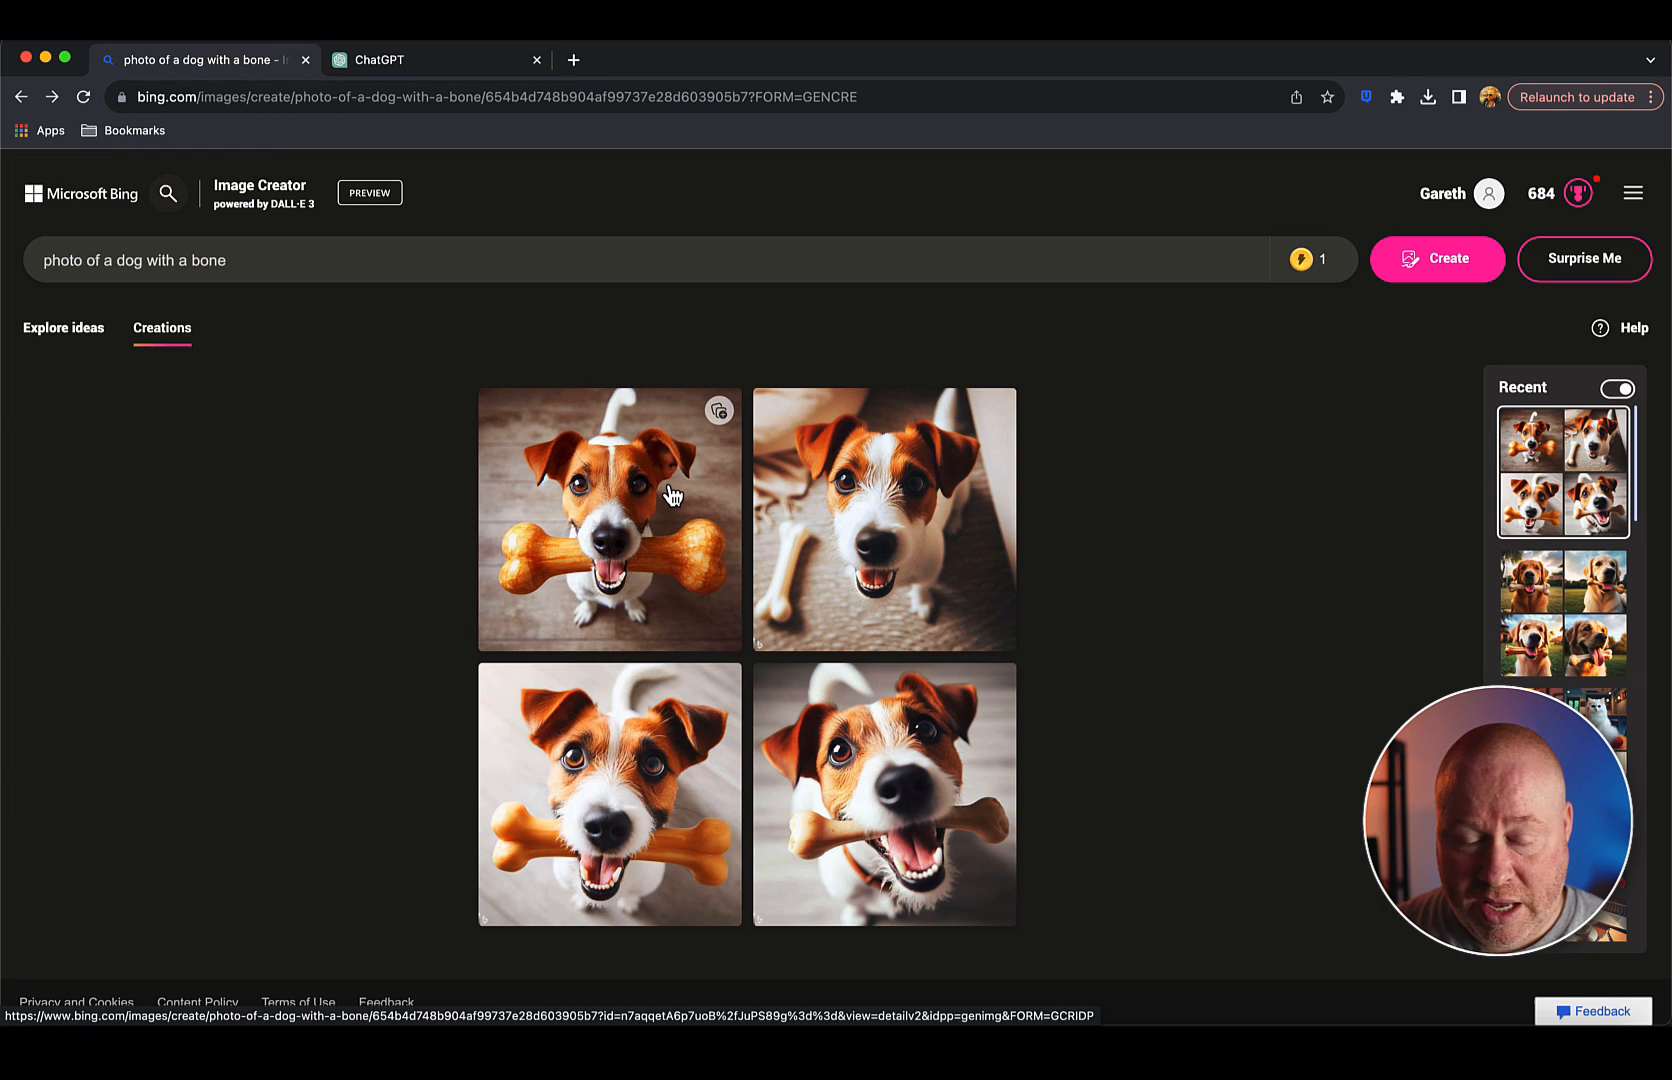
left_click(320, 260)
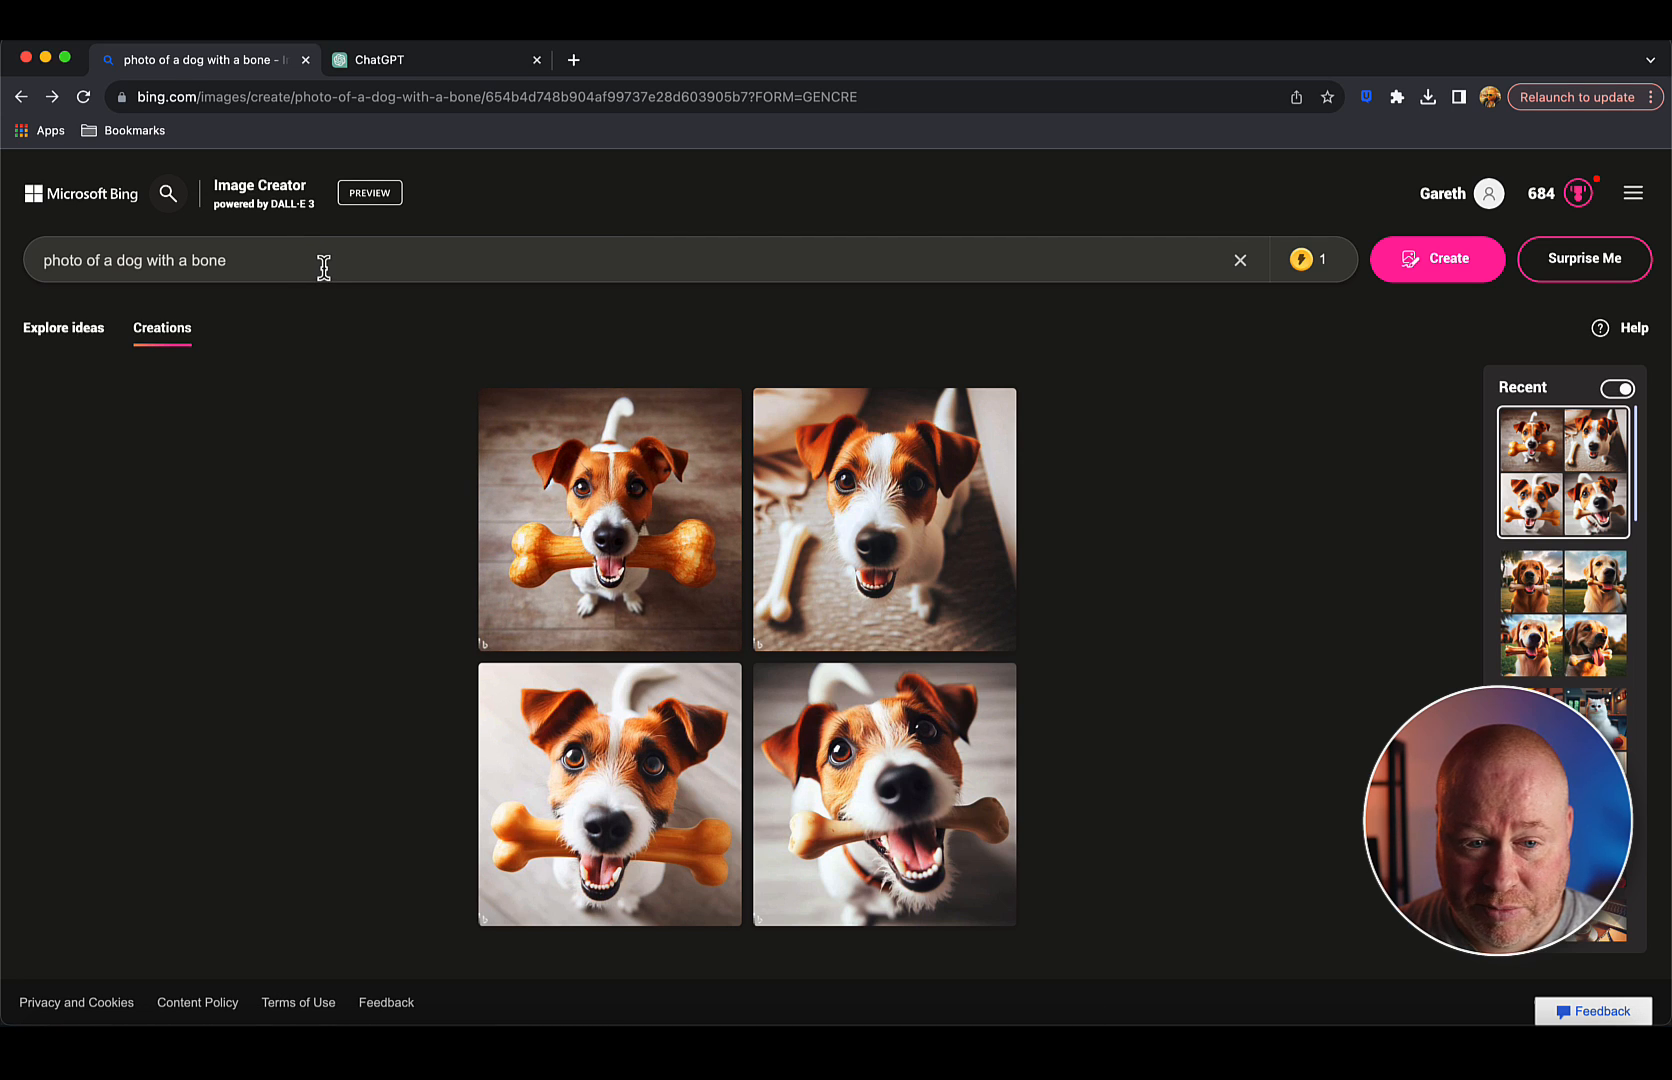
left_click(436, 58)
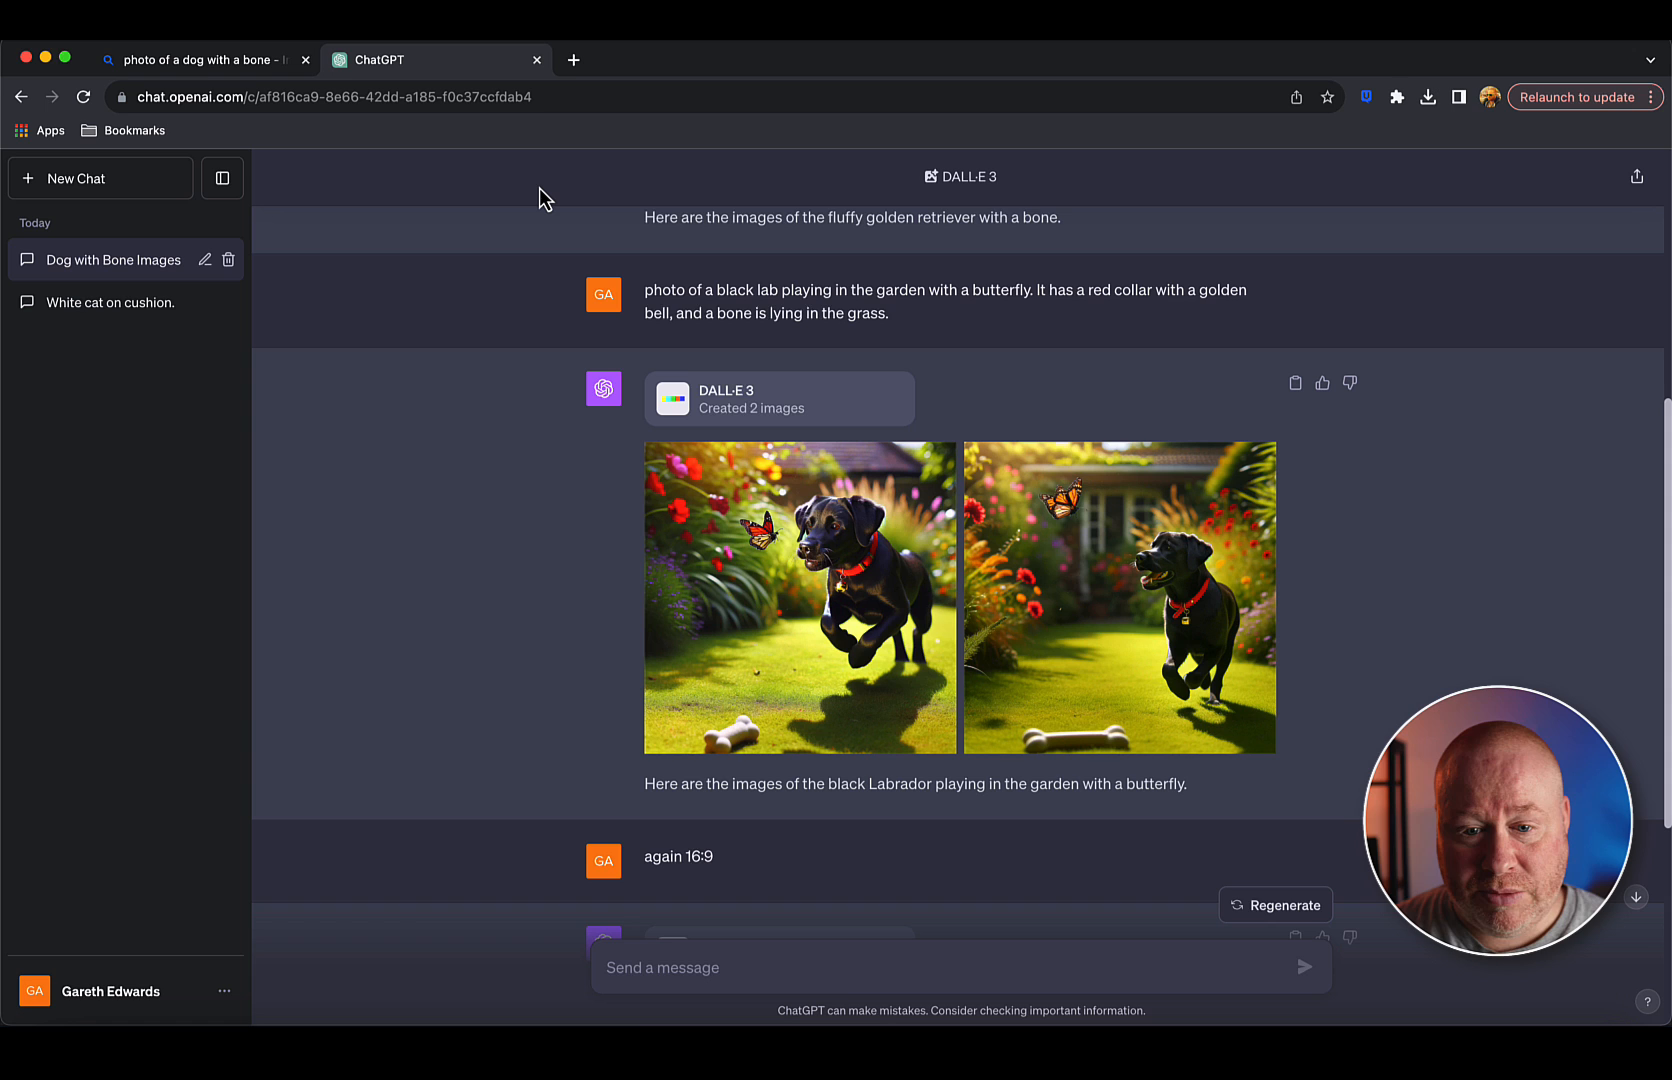